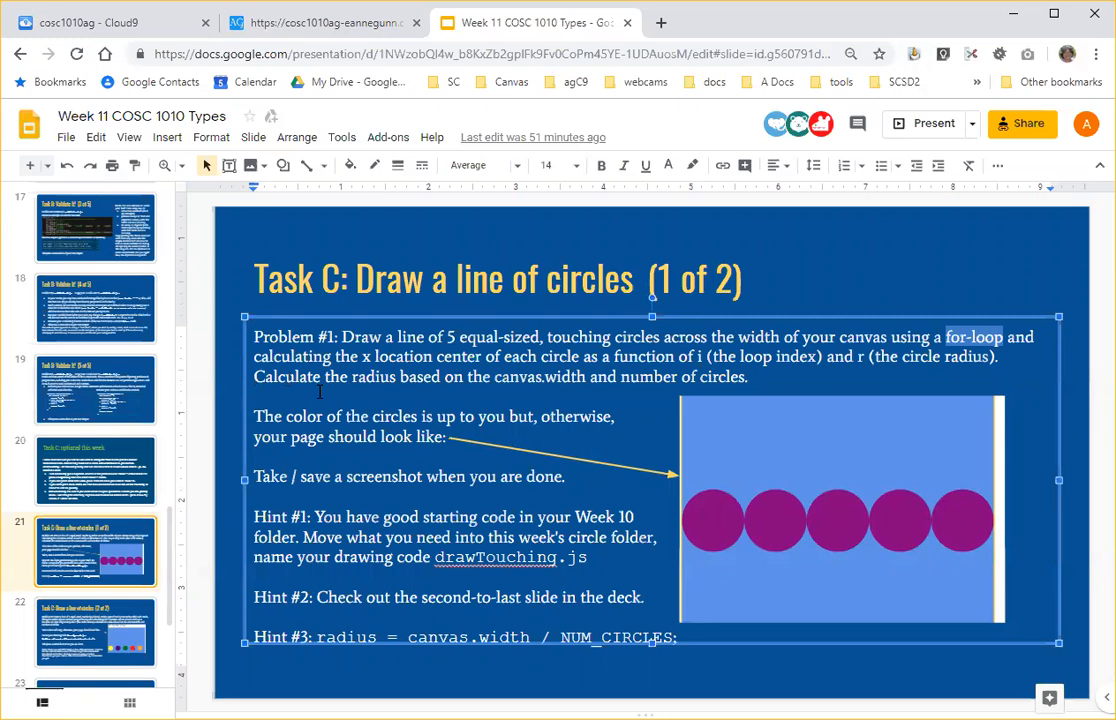
mouse_move(453, 310)
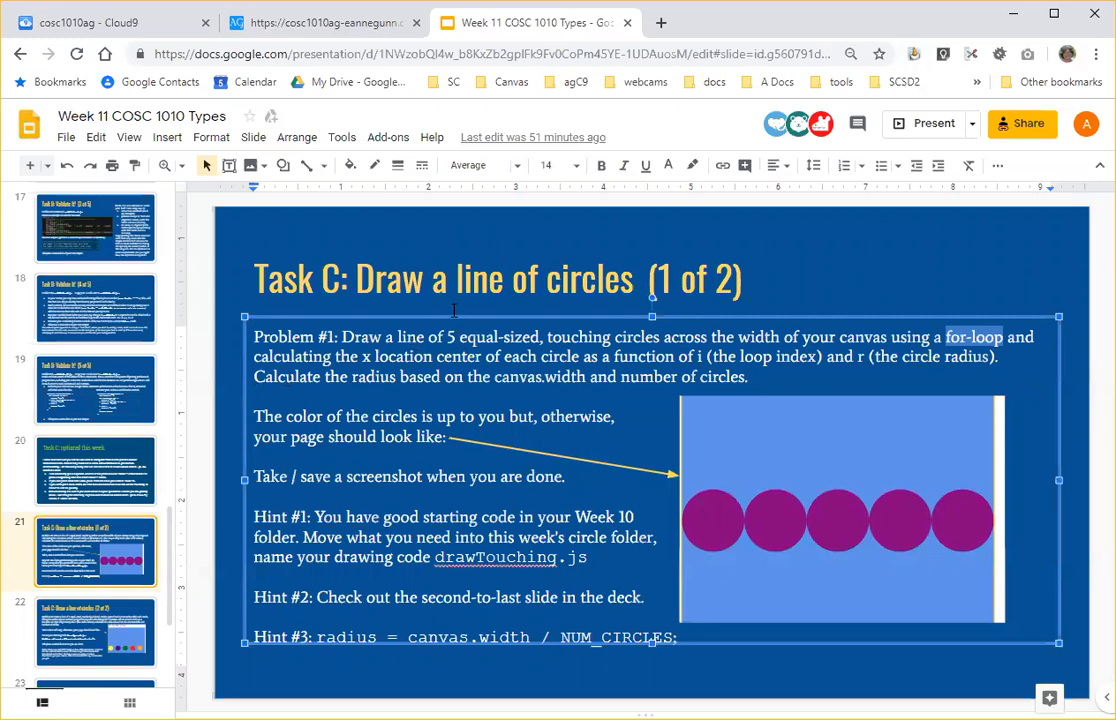
mouse_move(751, 470)
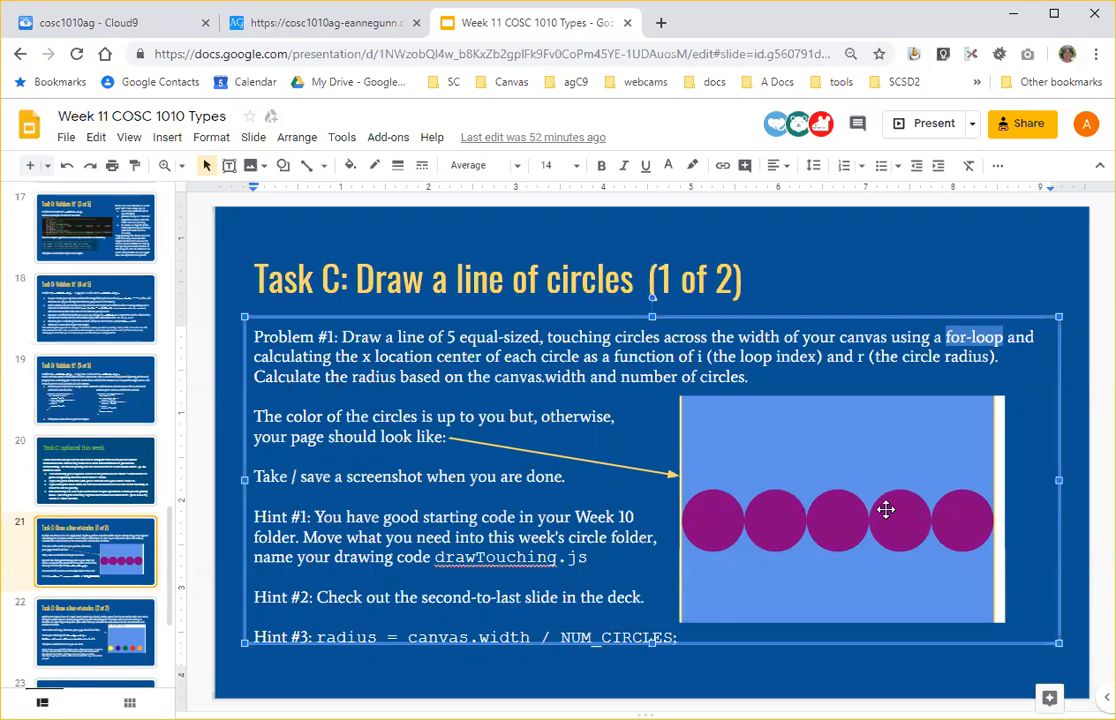
mouse_move(976, 516)
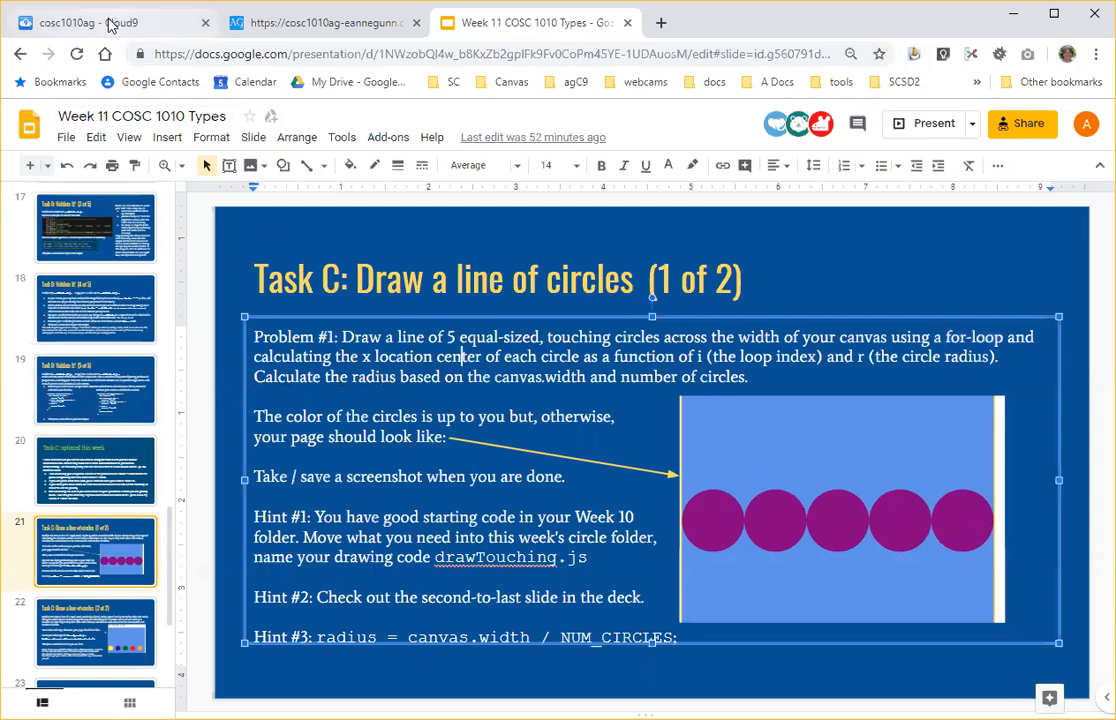
Review circle.js's newSize parameter, then begin renaming draw.js to drawTouching.js.
left_click(100, 22)
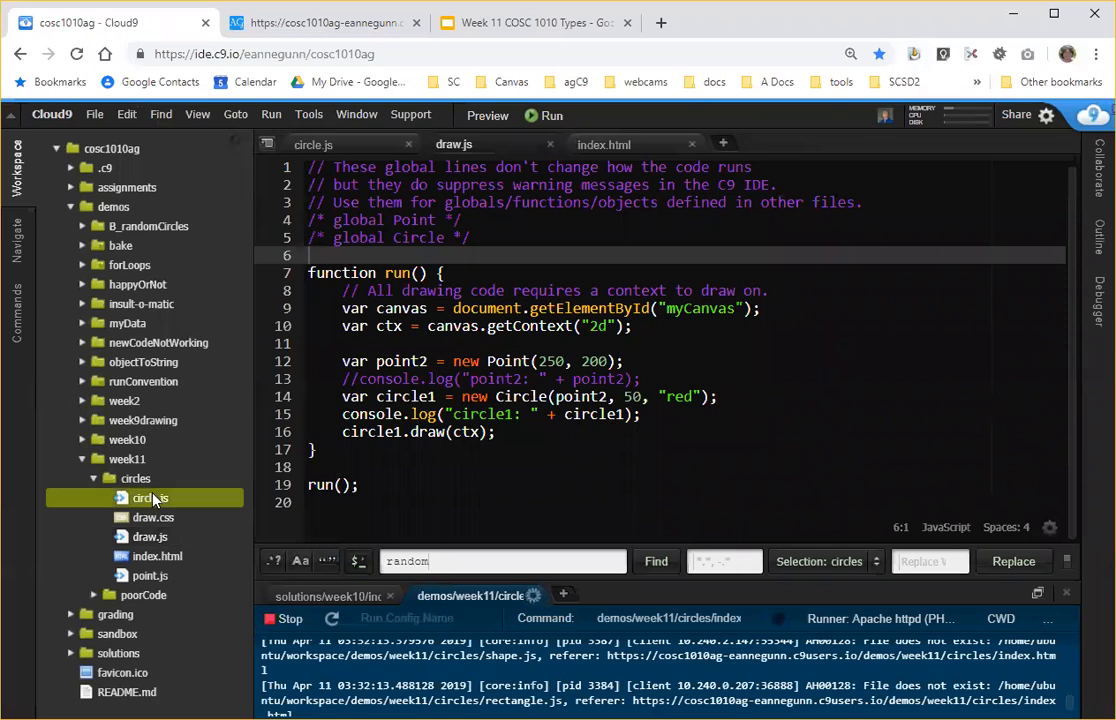
mouse_move(155, 504)
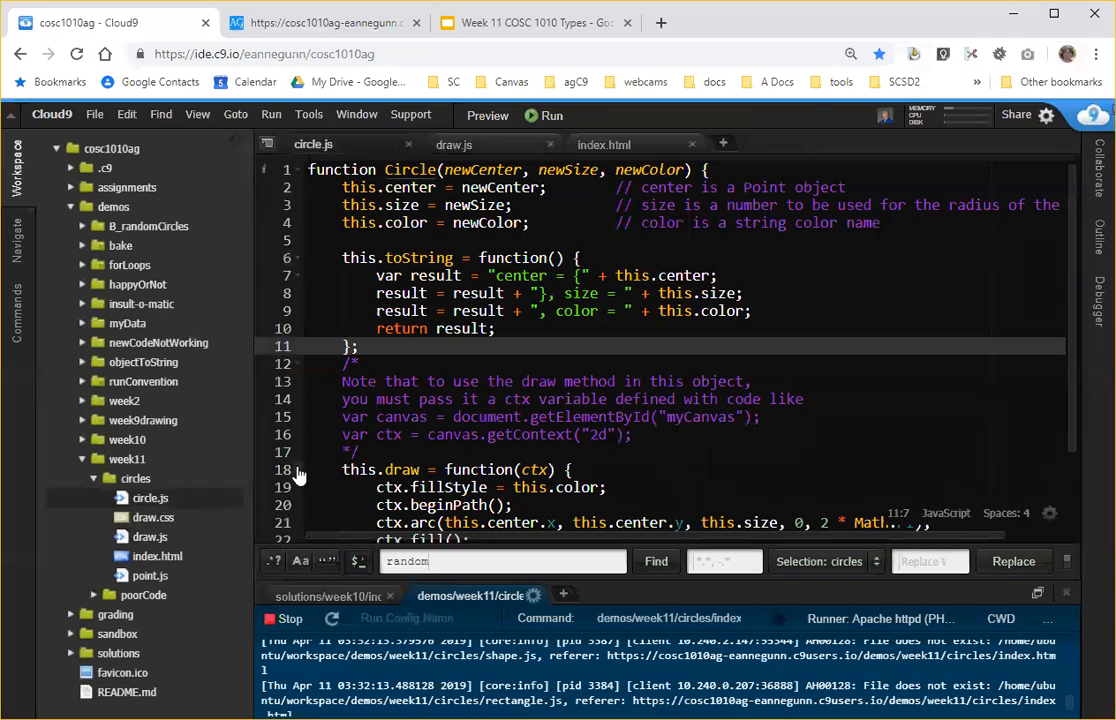
double_click(481, 170)
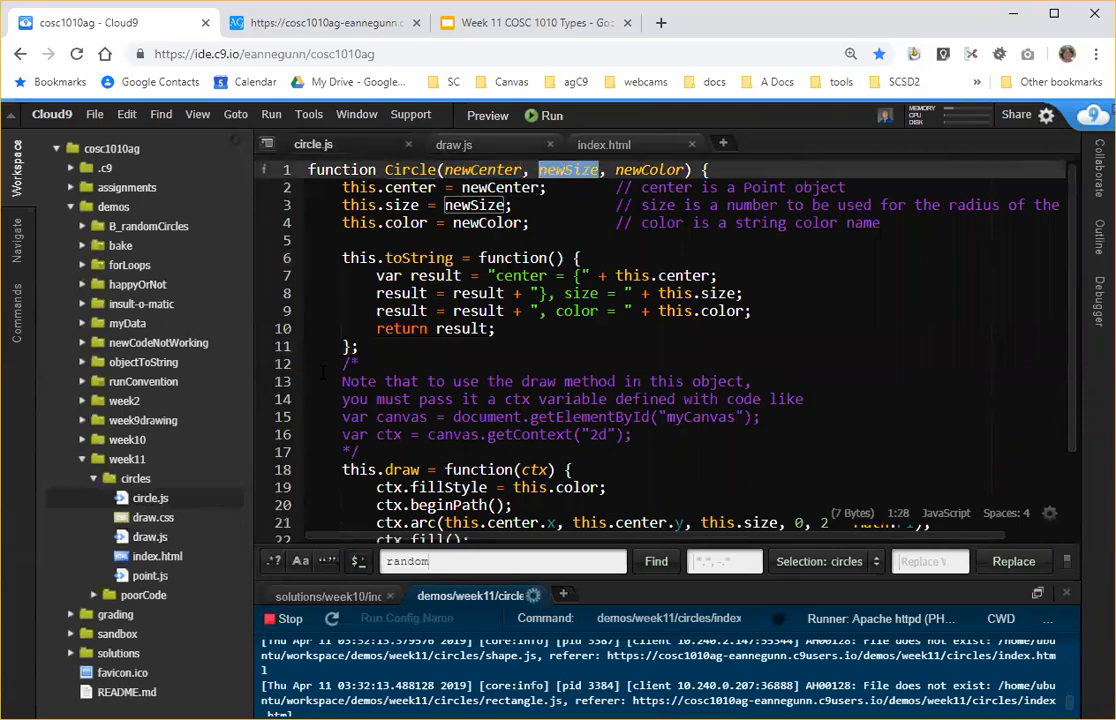
mouse_move(149, 537)
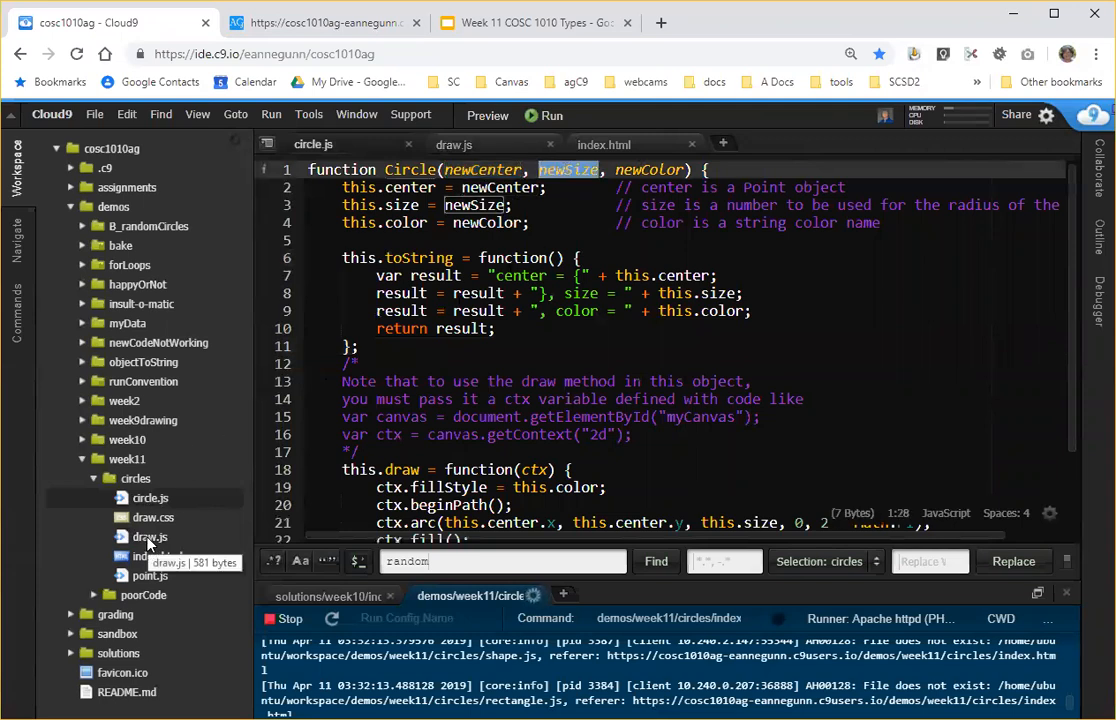
left_click(150, 537)
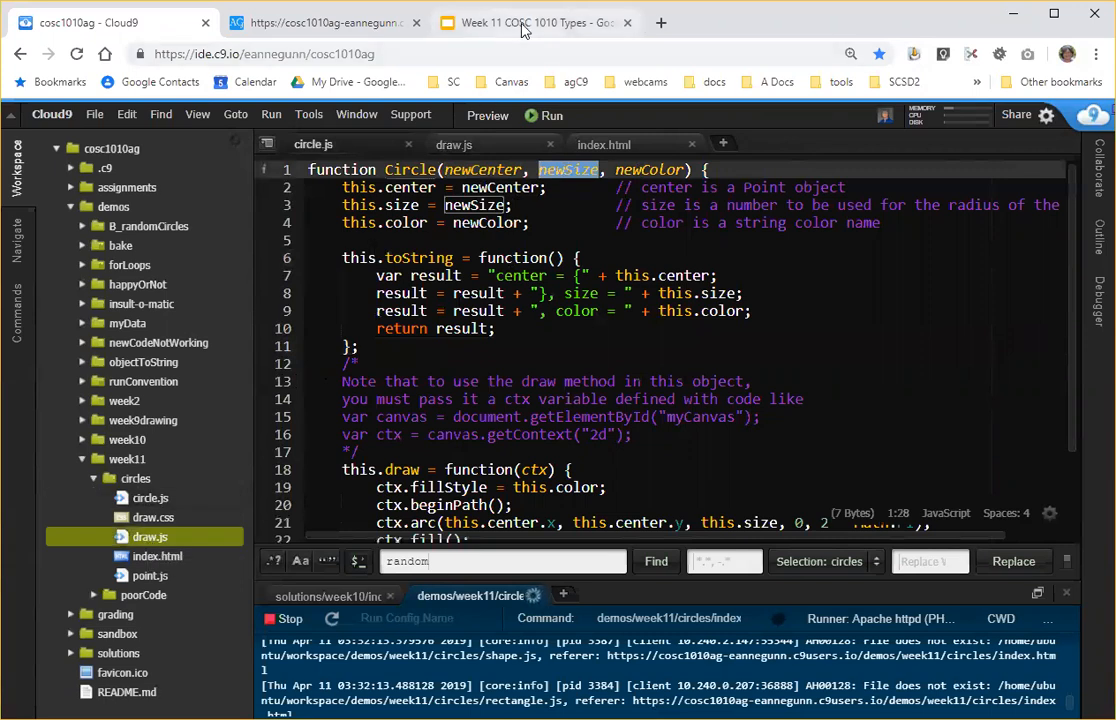
left_click(533, 22)
type("Touching")
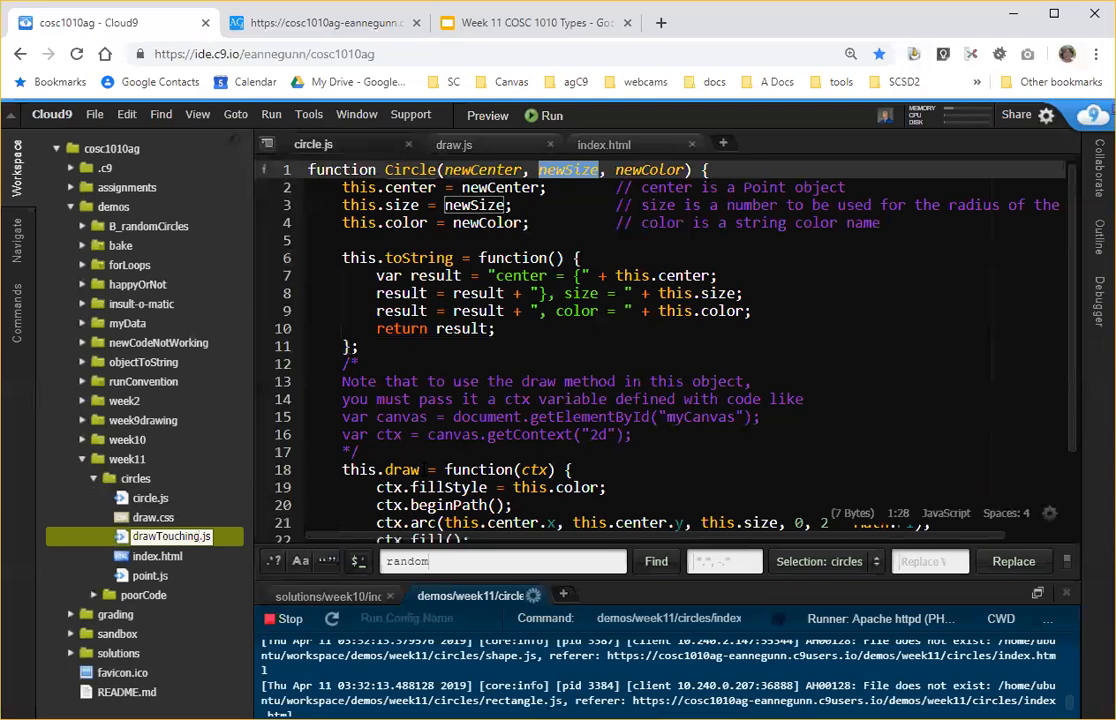
Finish the drawTouching.js rename and point index.html's script src at drawTouching.js.
left_click(170, 536)
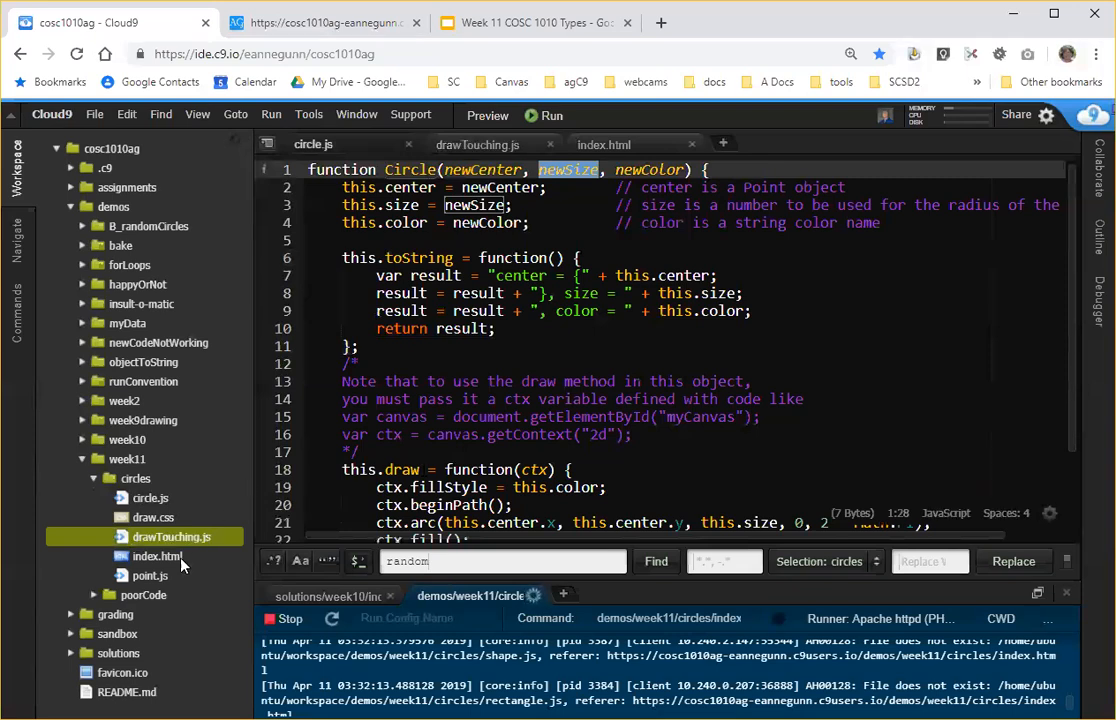
left_click(157, 556)
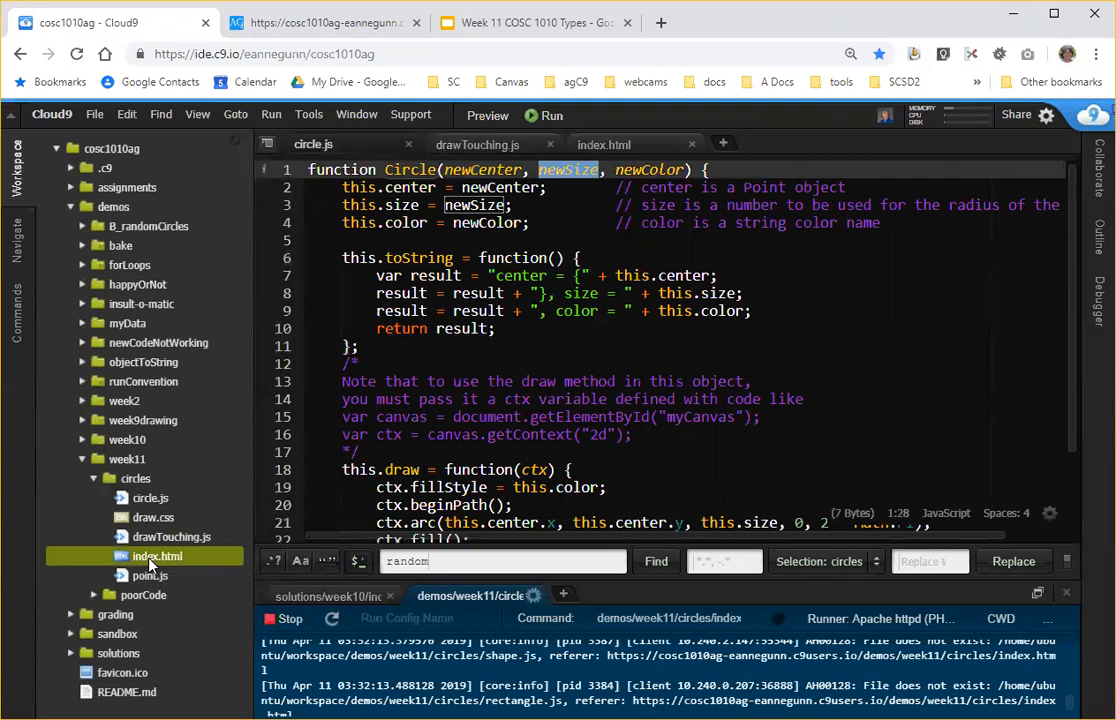
left_click(157, 555)
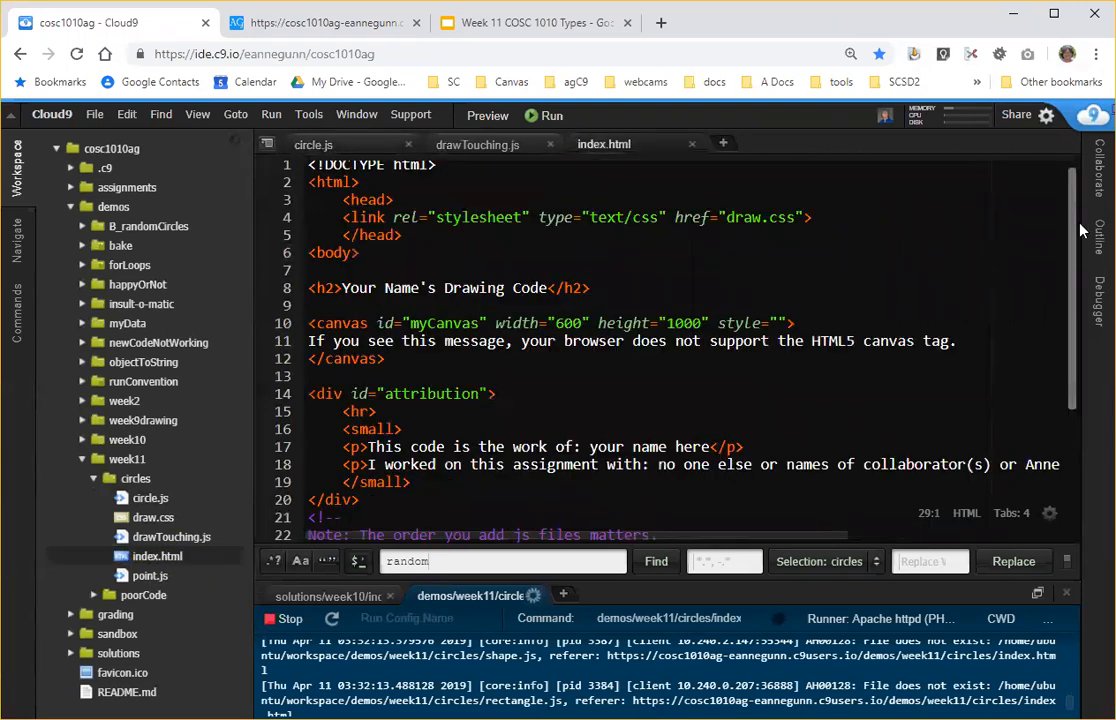
scroll("down", 3)
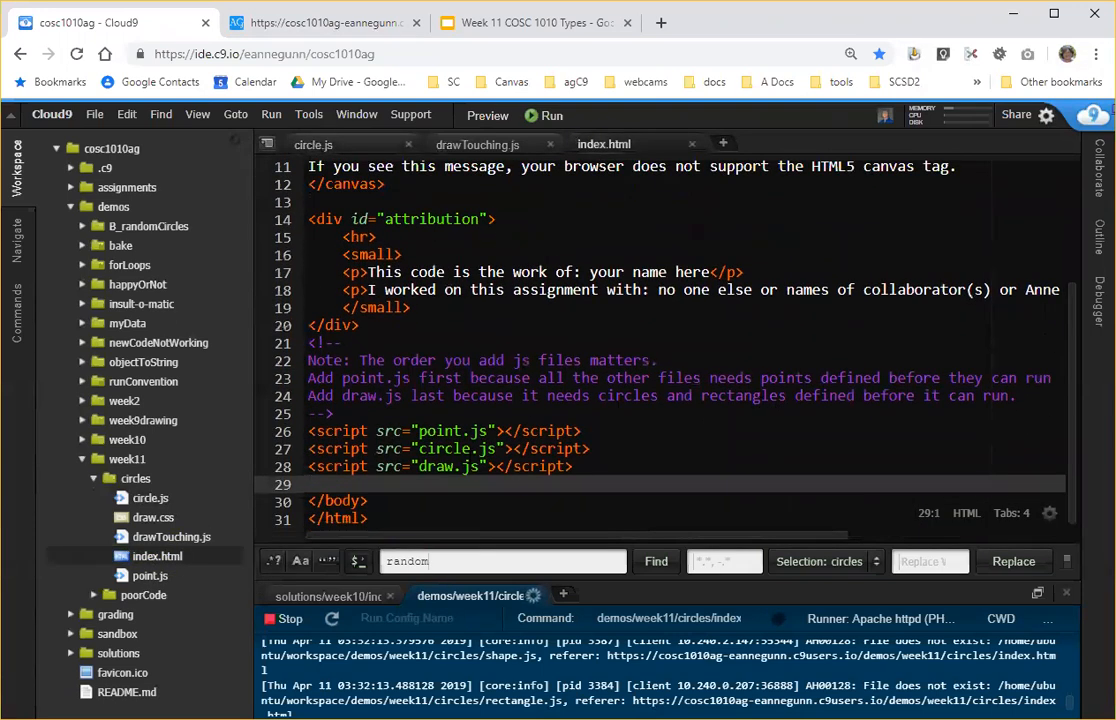
left_click(470, 466)
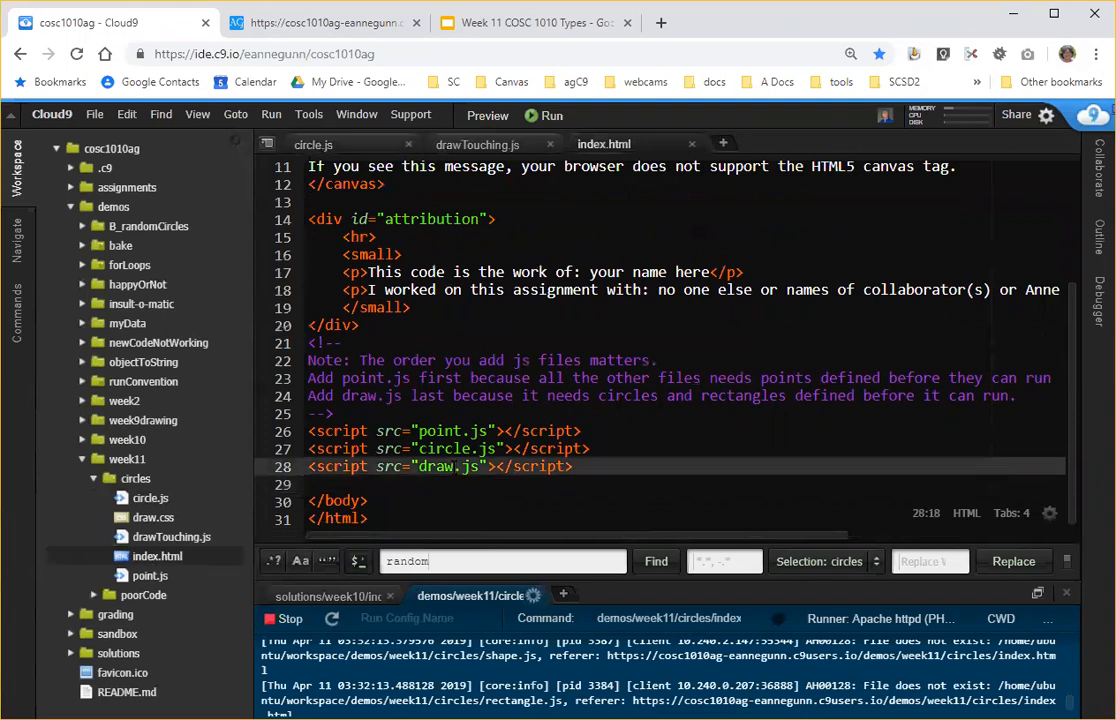
type("Touching")
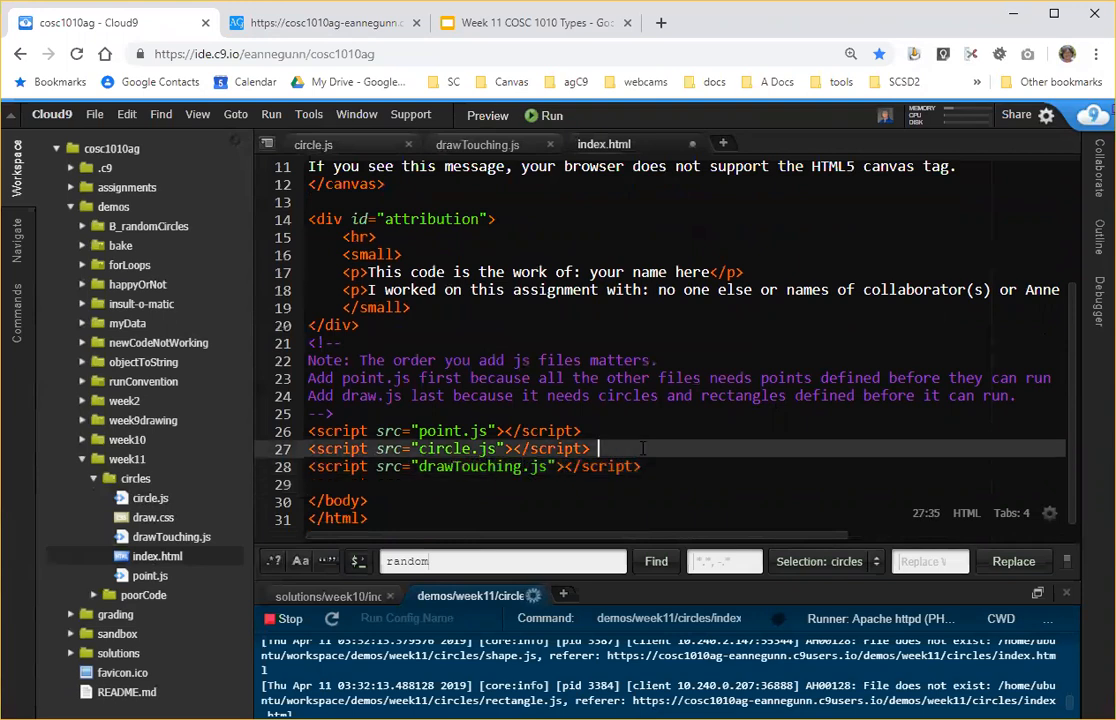
double_click(648, 272)
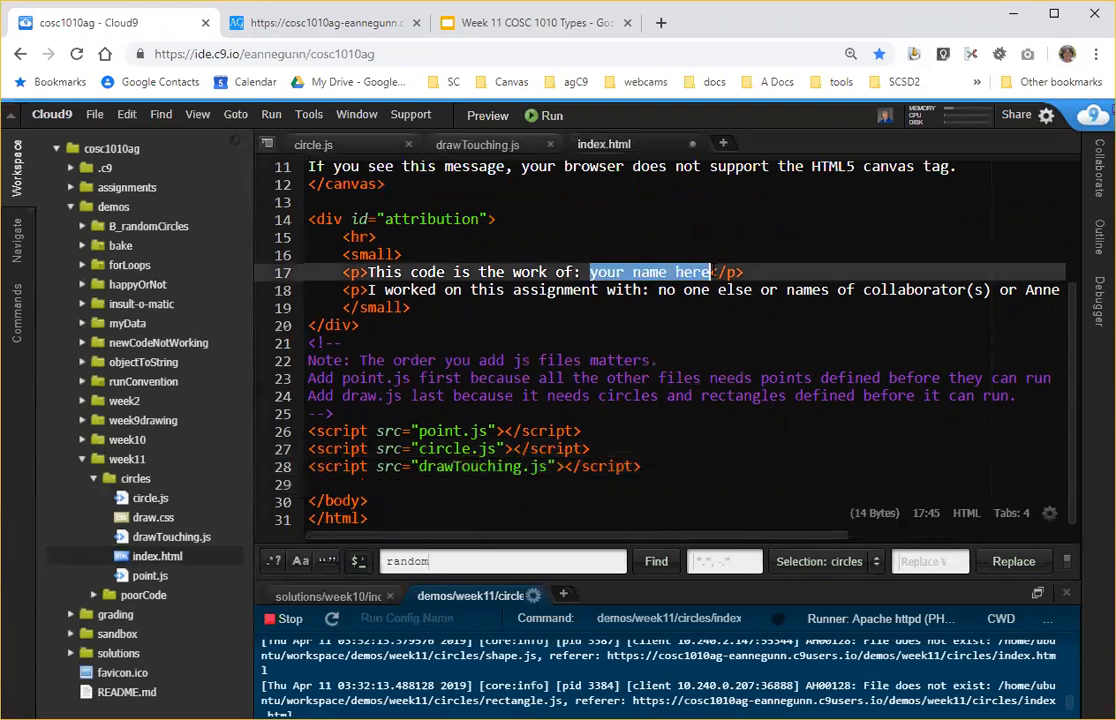
type("Anne")
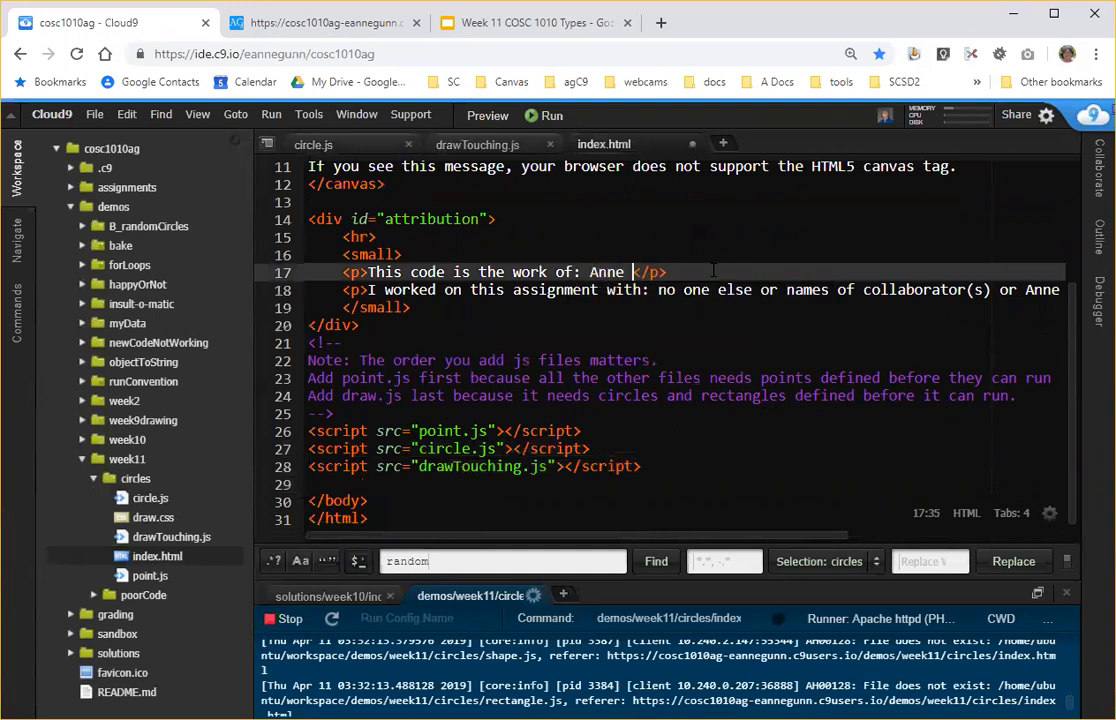
type("Gunn")
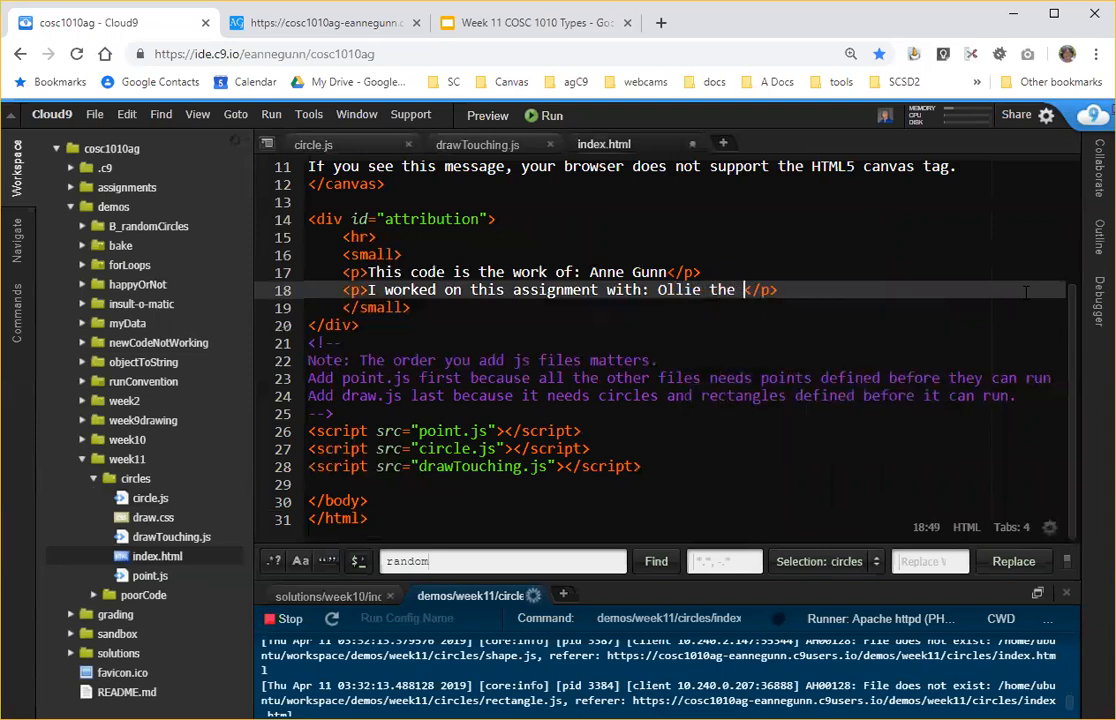
type("Owl")
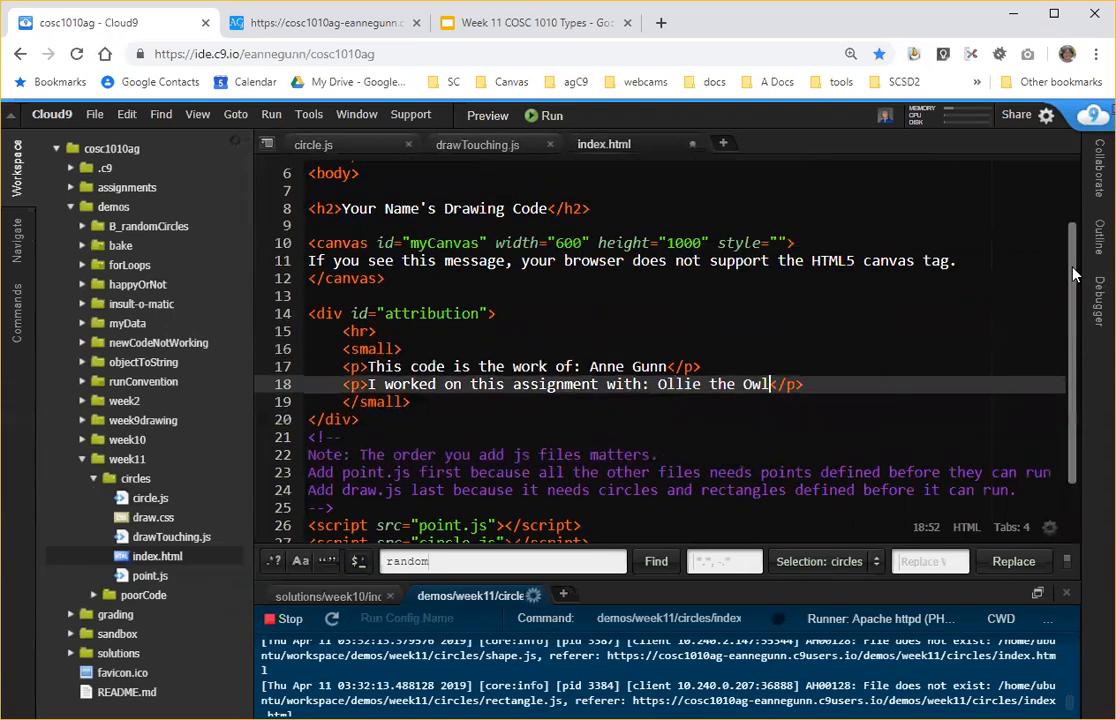
Change the page heading from Drawing to Touching Circle Code.
scroll("up", 3)
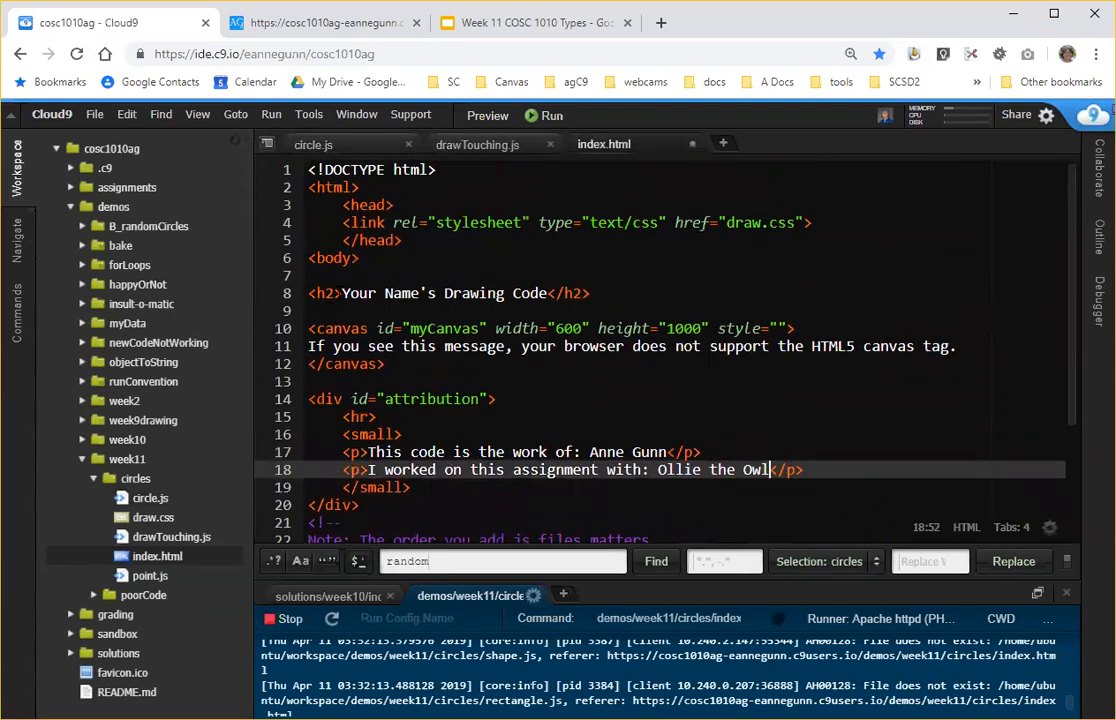
double_click(380, 293)
type("AG")
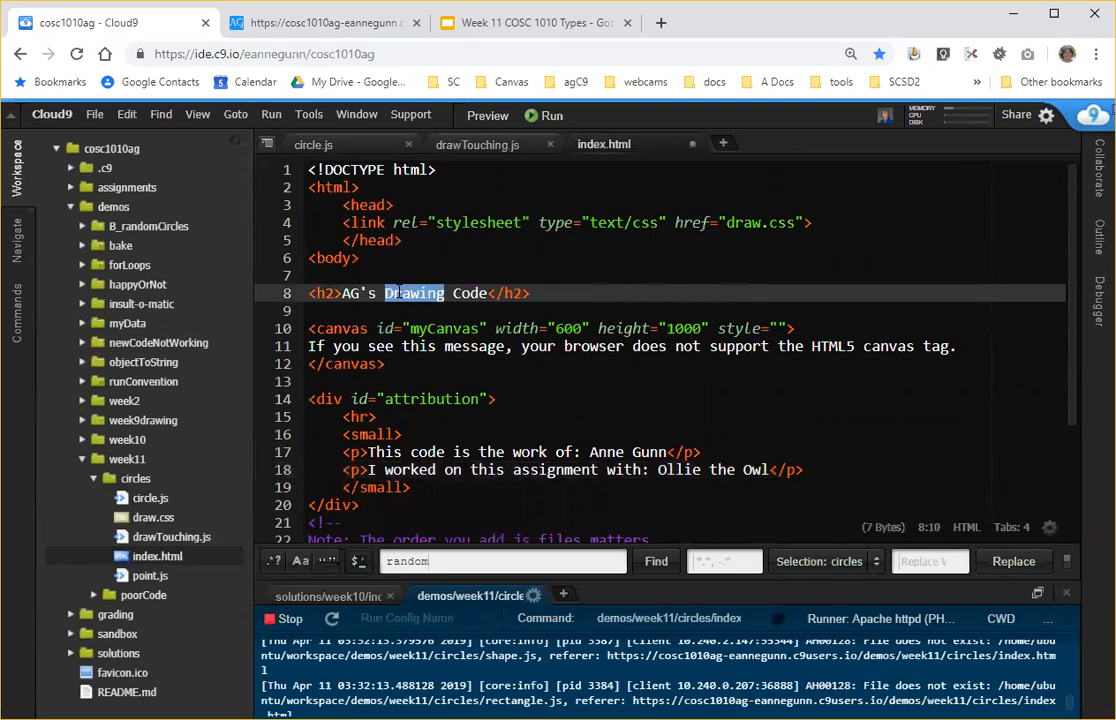
type("Touching")
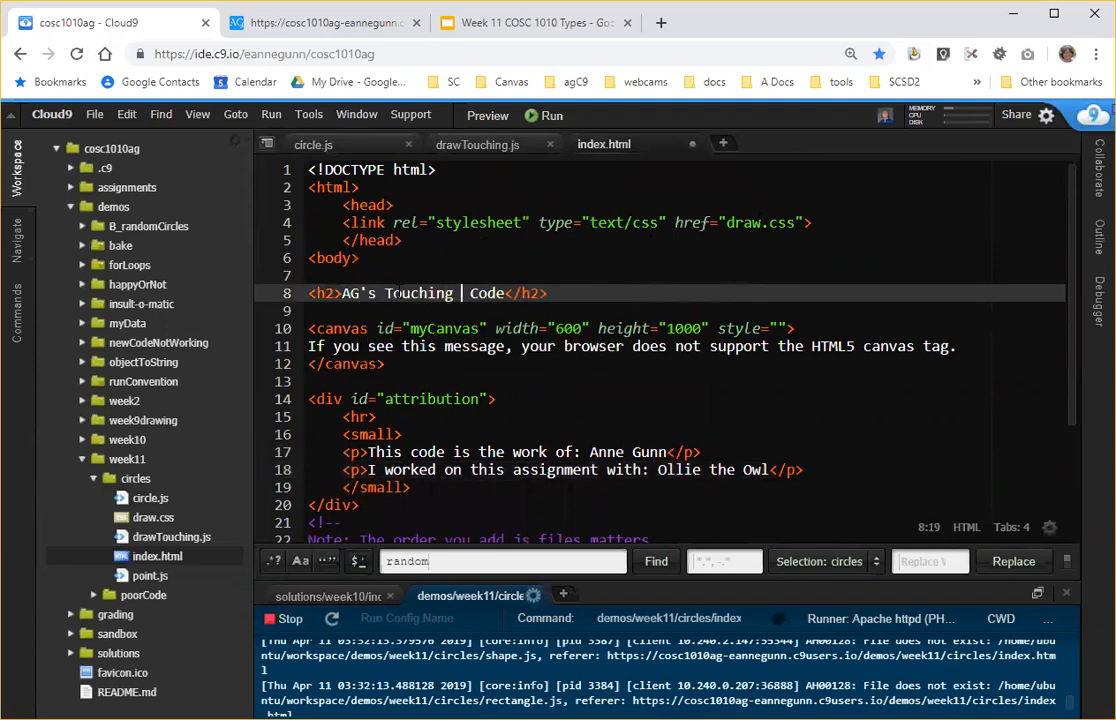
type("Cir")
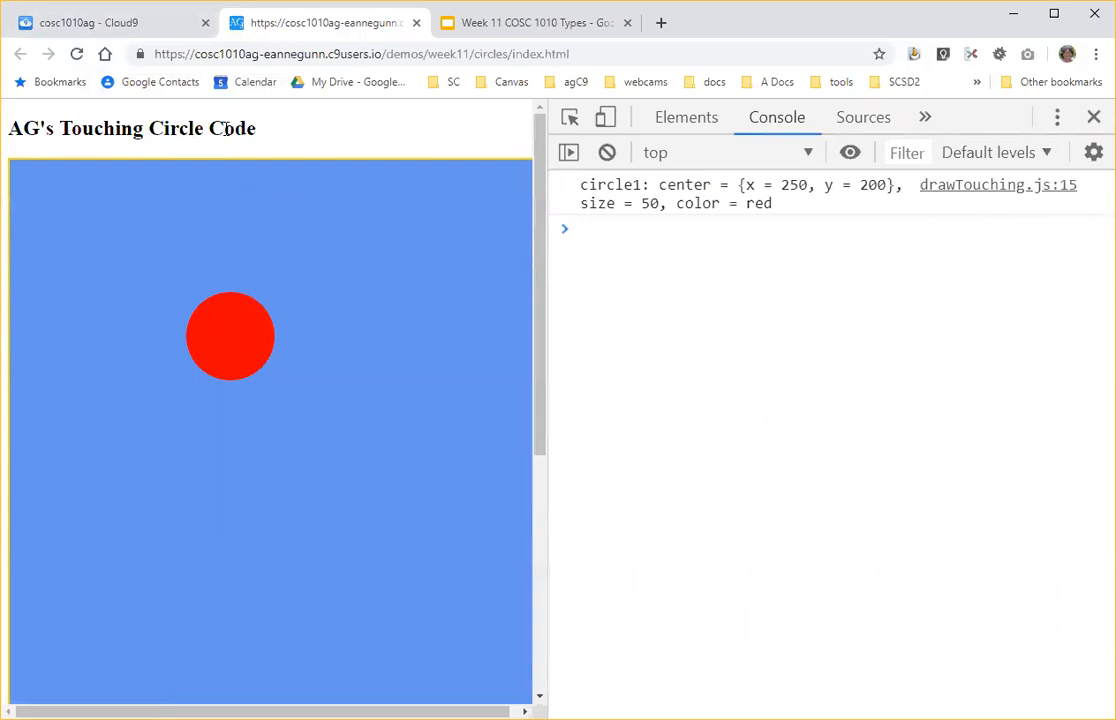
mouse_move(292, 261)
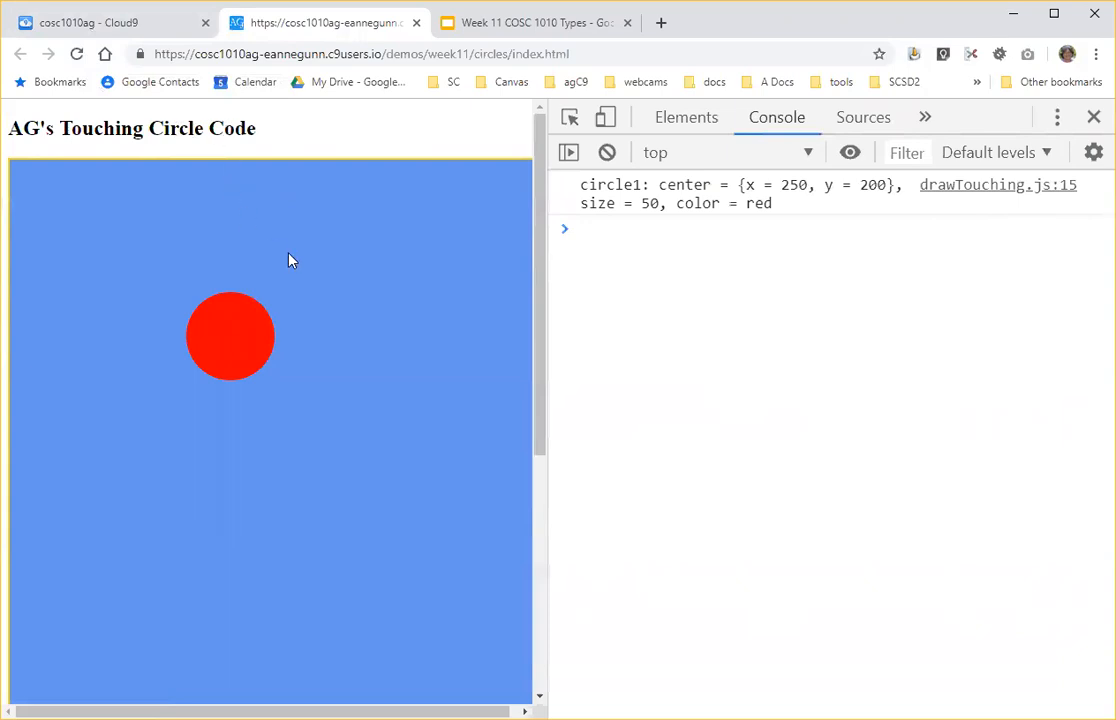
mouse_move(340, 247)
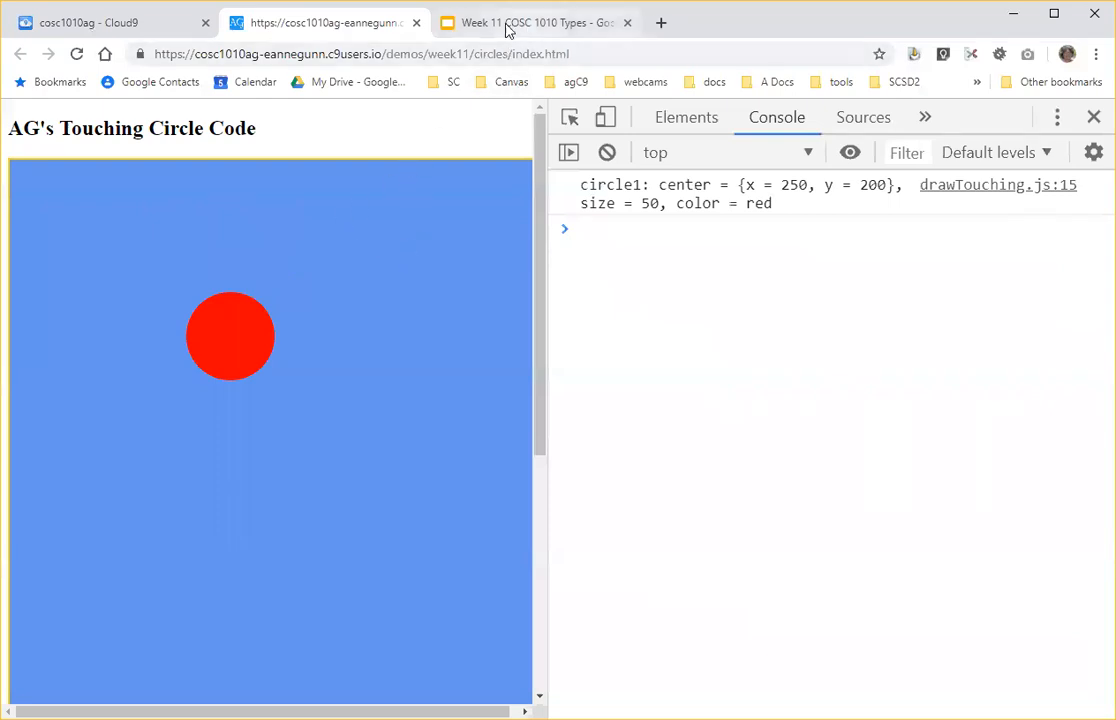
mouse_move(500, 22)
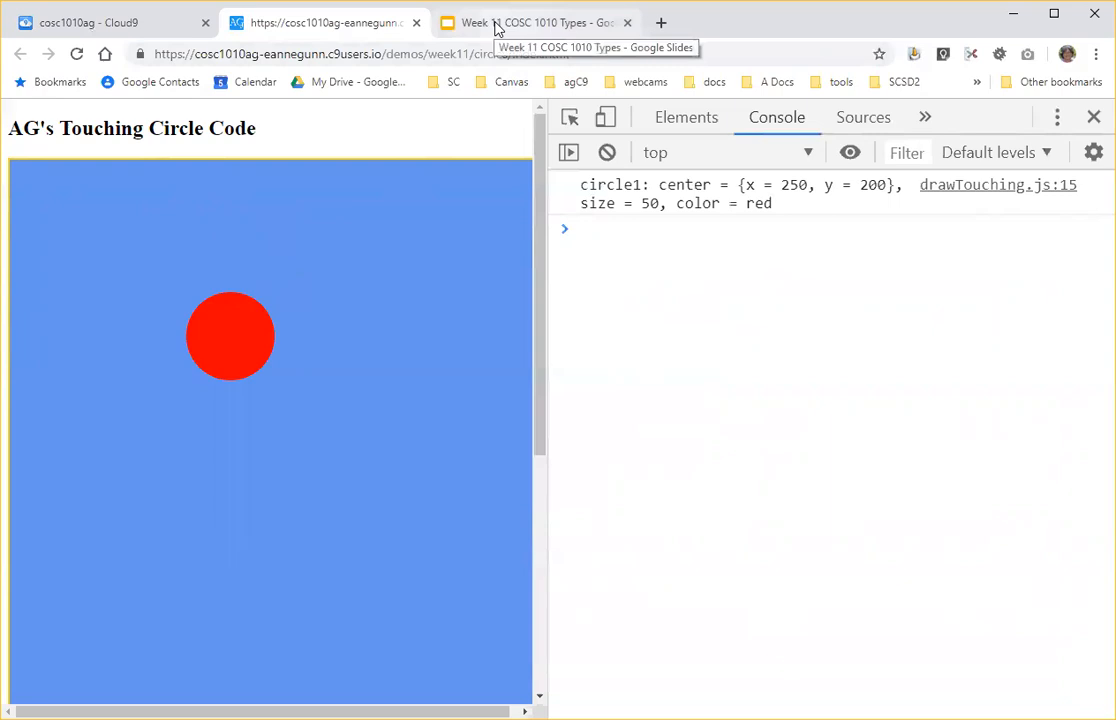
Highlight the five-touching-circles requirement and the radius-calculation sentence on the Task C slide.
left_click(537, 22)
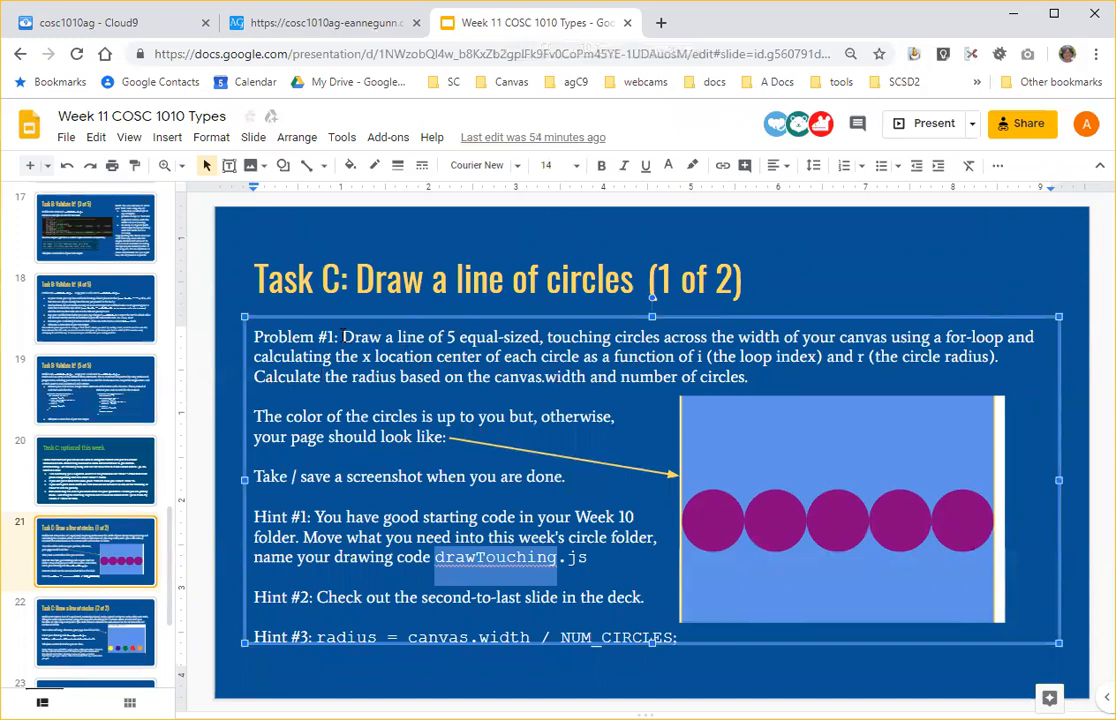
left_click_drag(342, 336, 862, 357)
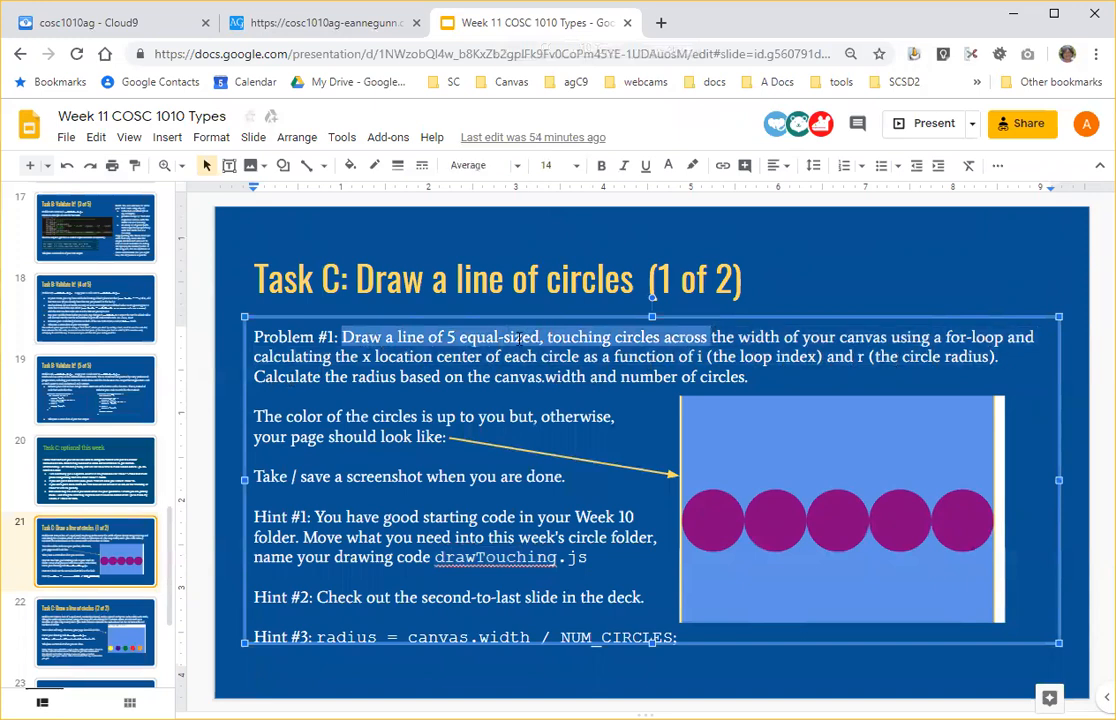
mouse_move(723, 508)
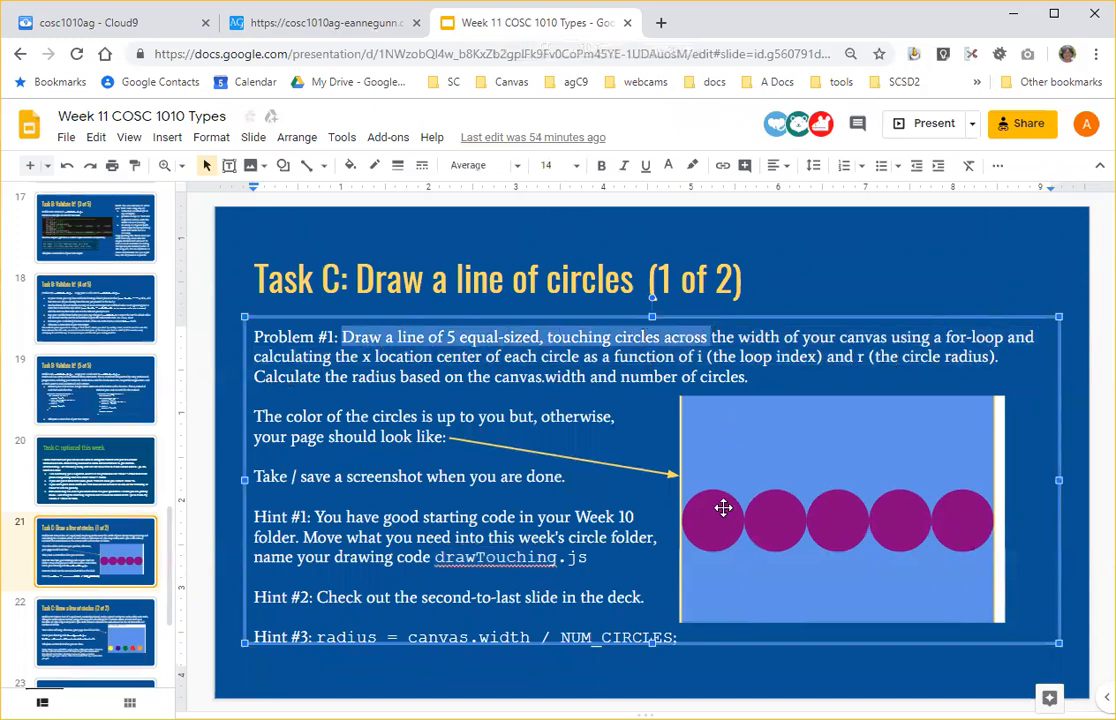
mouse_move(917, 527)
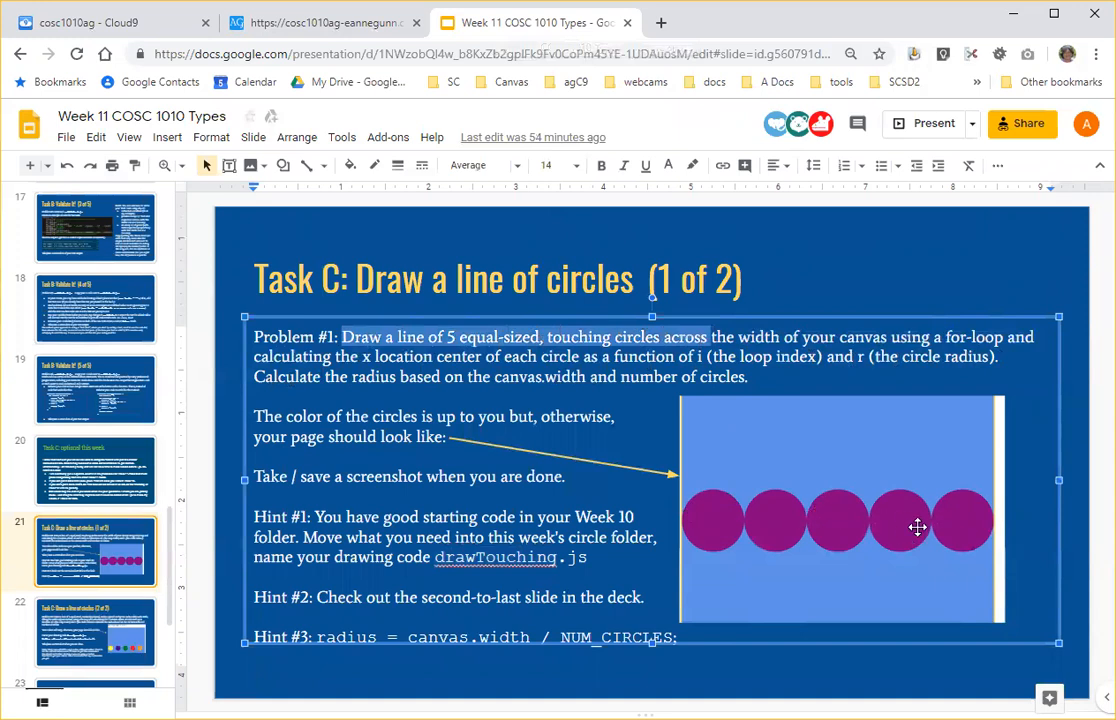
mouse_move(893, 446)
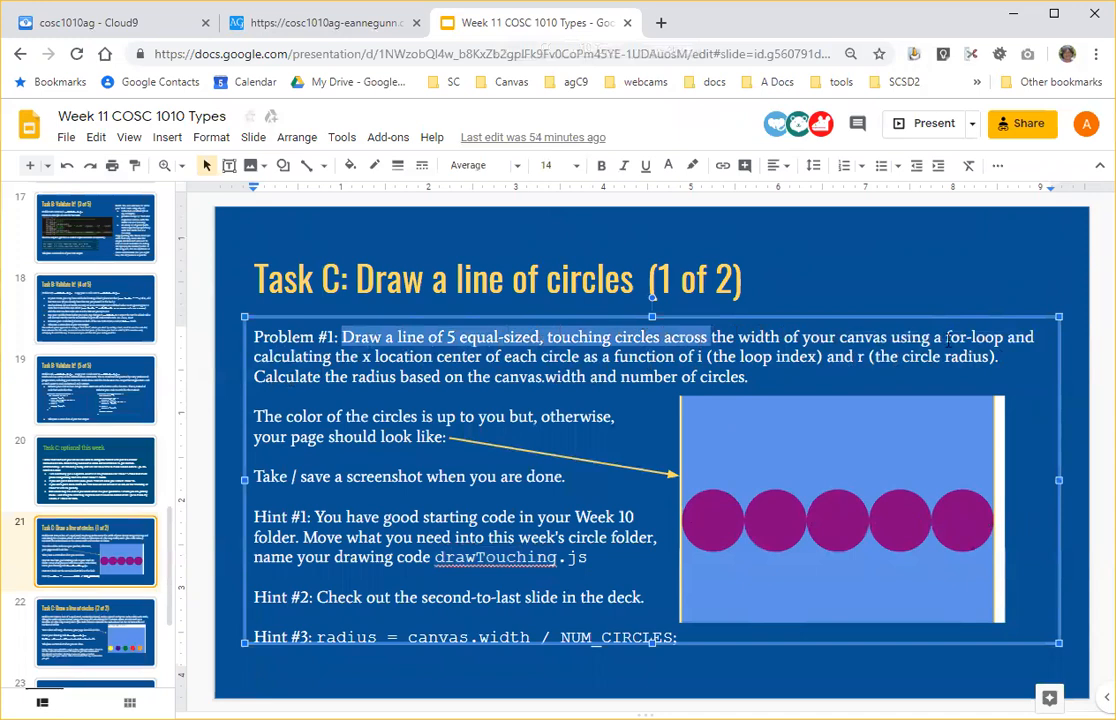
mouse_move(808, 518)
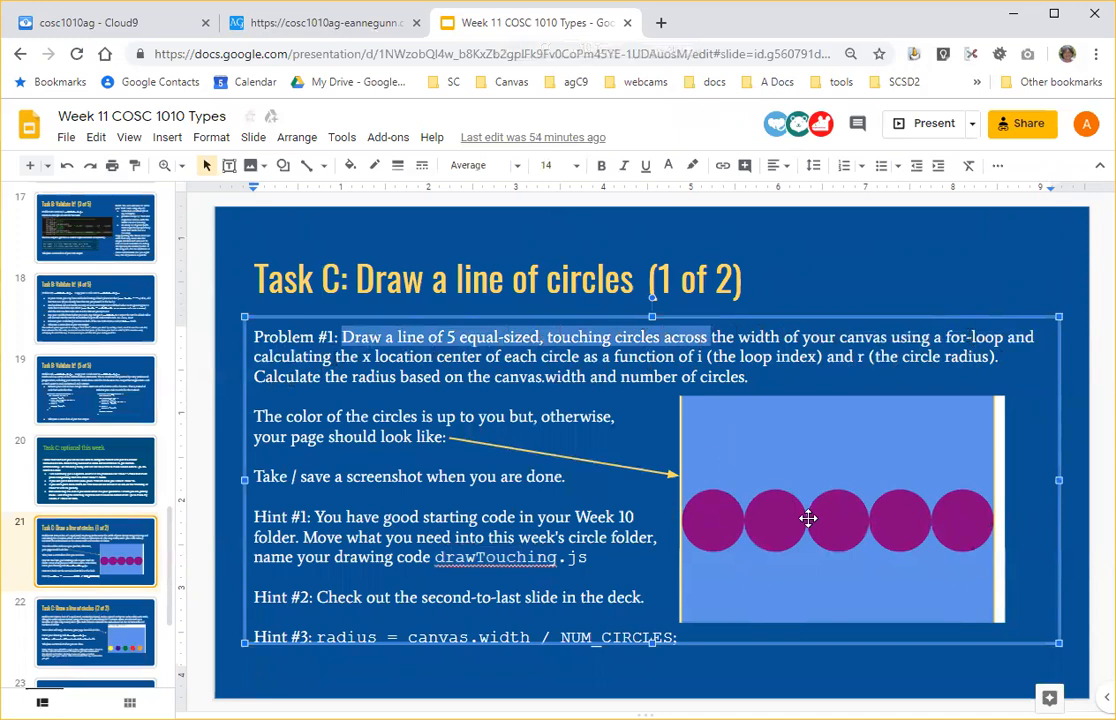
mouse_move(710, 527)
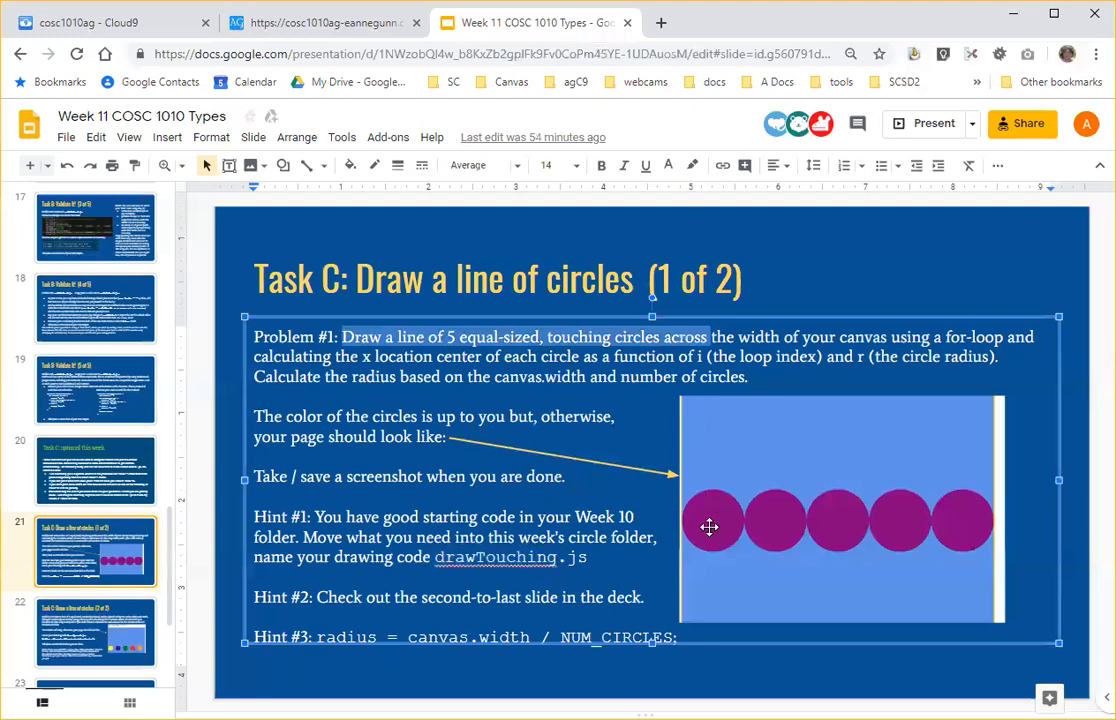
mouse_move(790, 520)
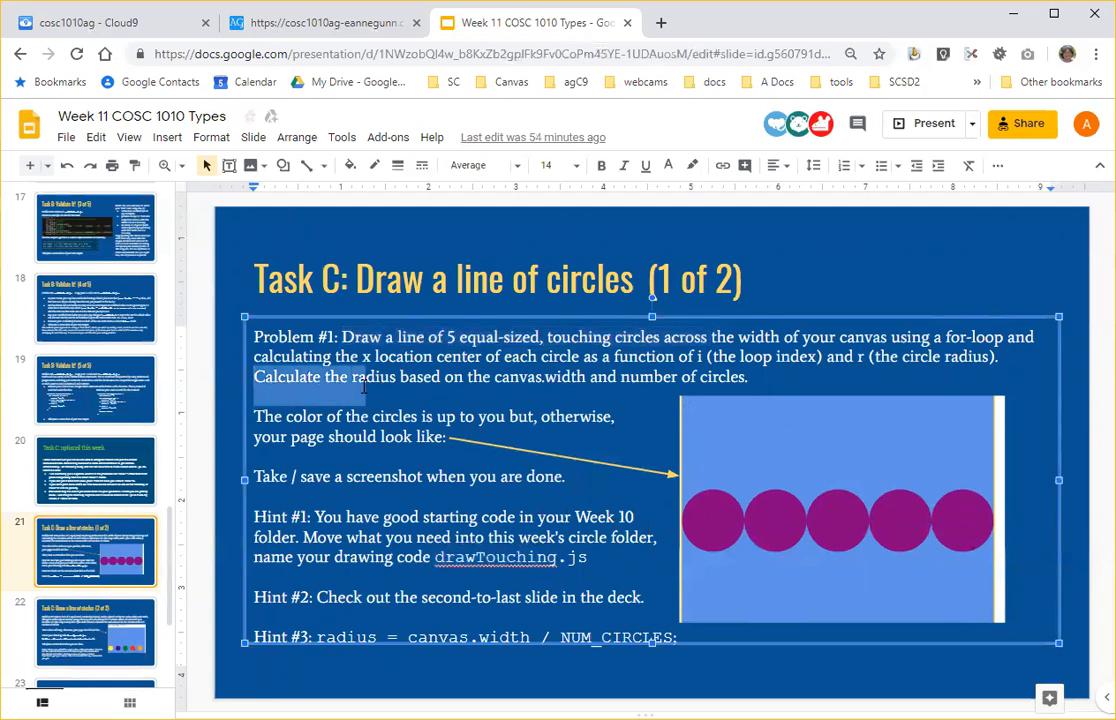
left_click_drag(363, 377, 730, 377)
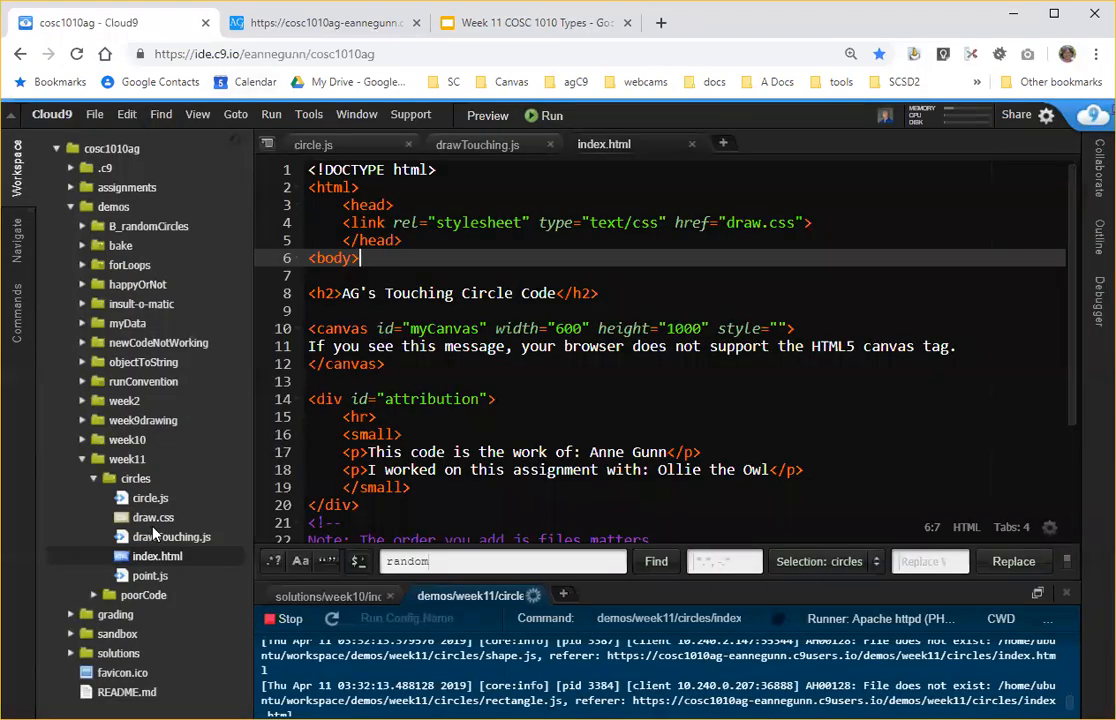
Add 'var numCircles = 5;' after the ctx line in drawTouching.js.
left_click(477, 144)
type("var num")
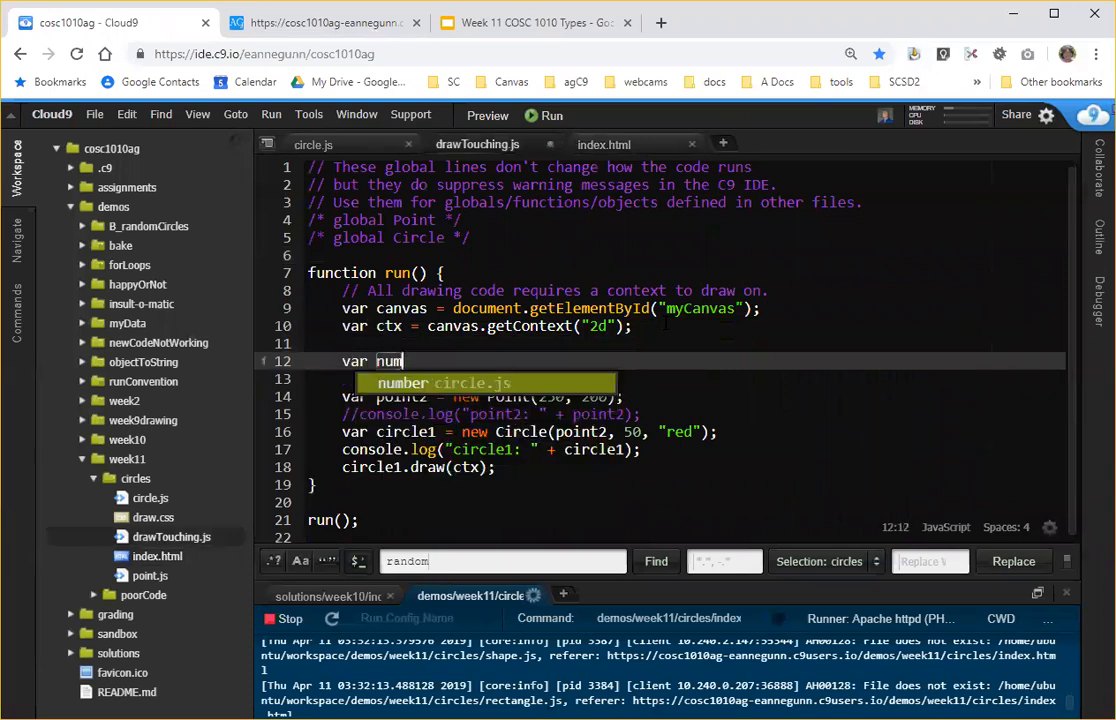
type("Circles")
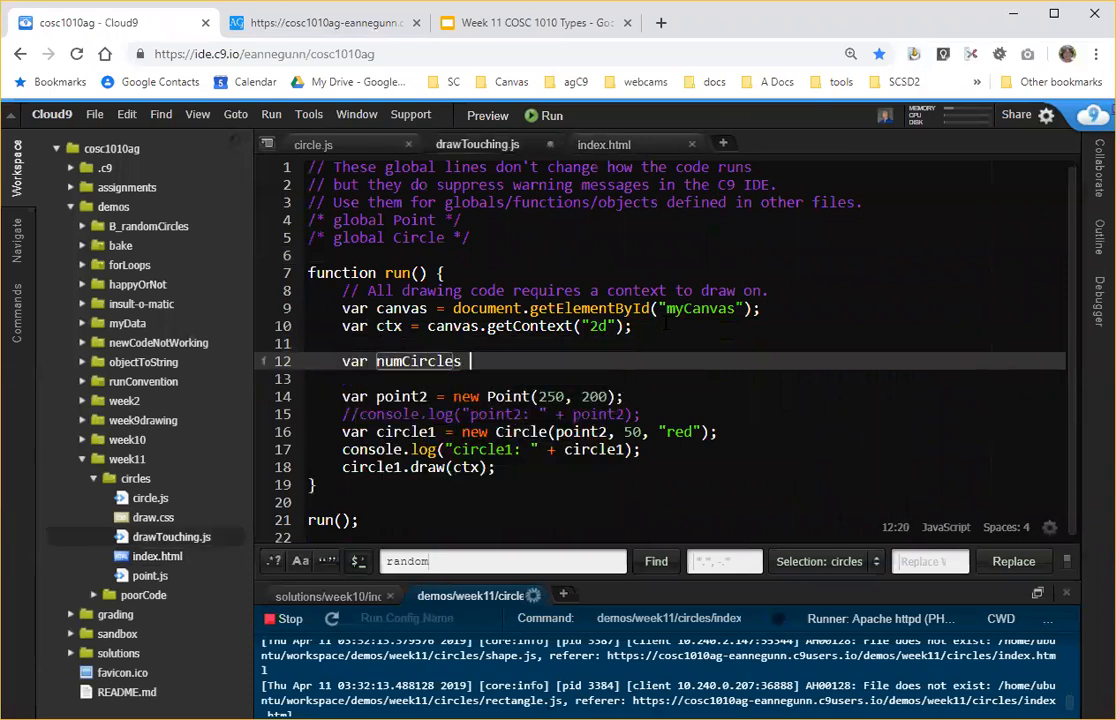
type("= 5;")
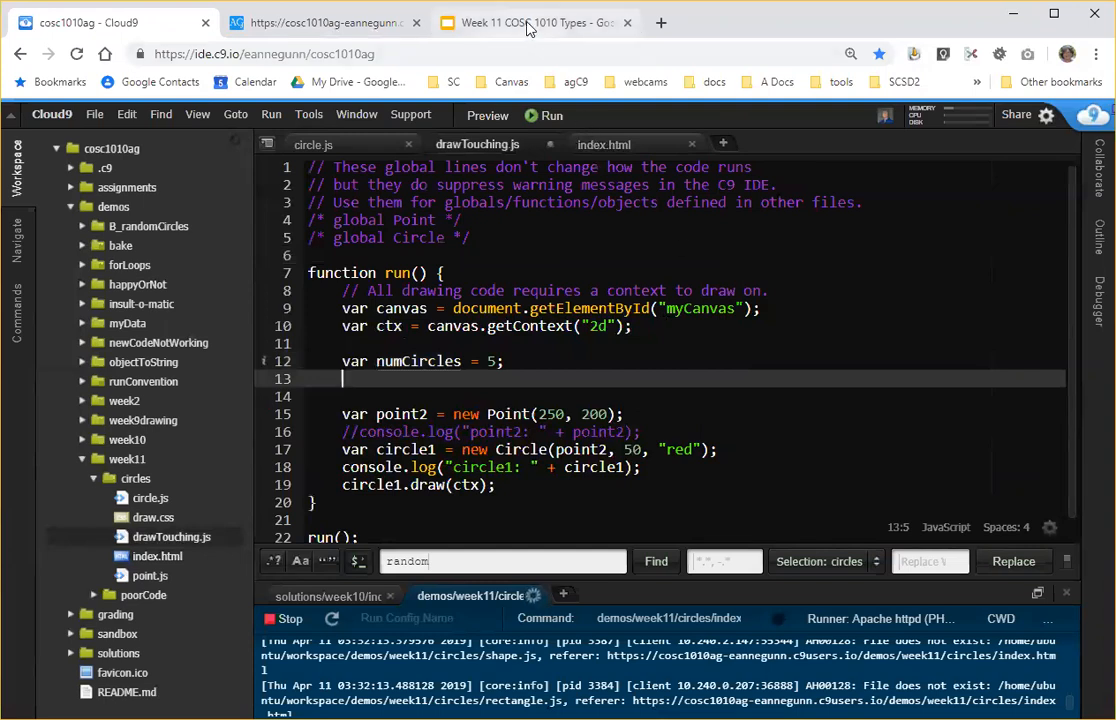
Bring up slide 21 of the Week 11 COSC 1010 Types deck.
left_click(533, 22)
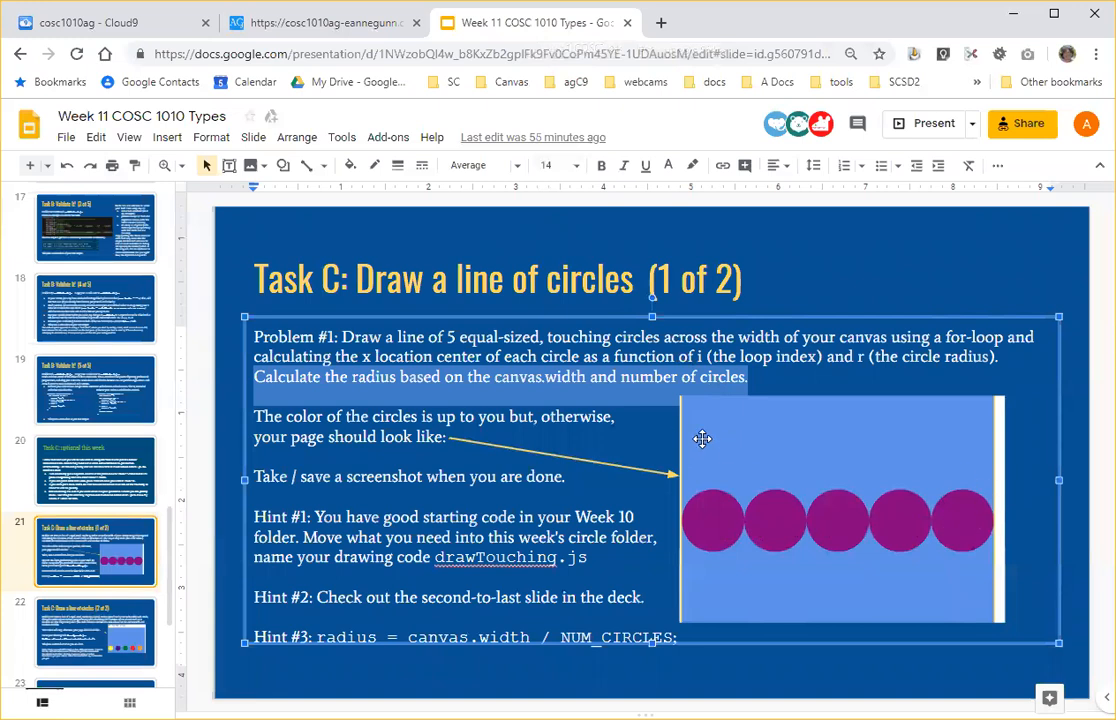
mouse_move(999, 426)
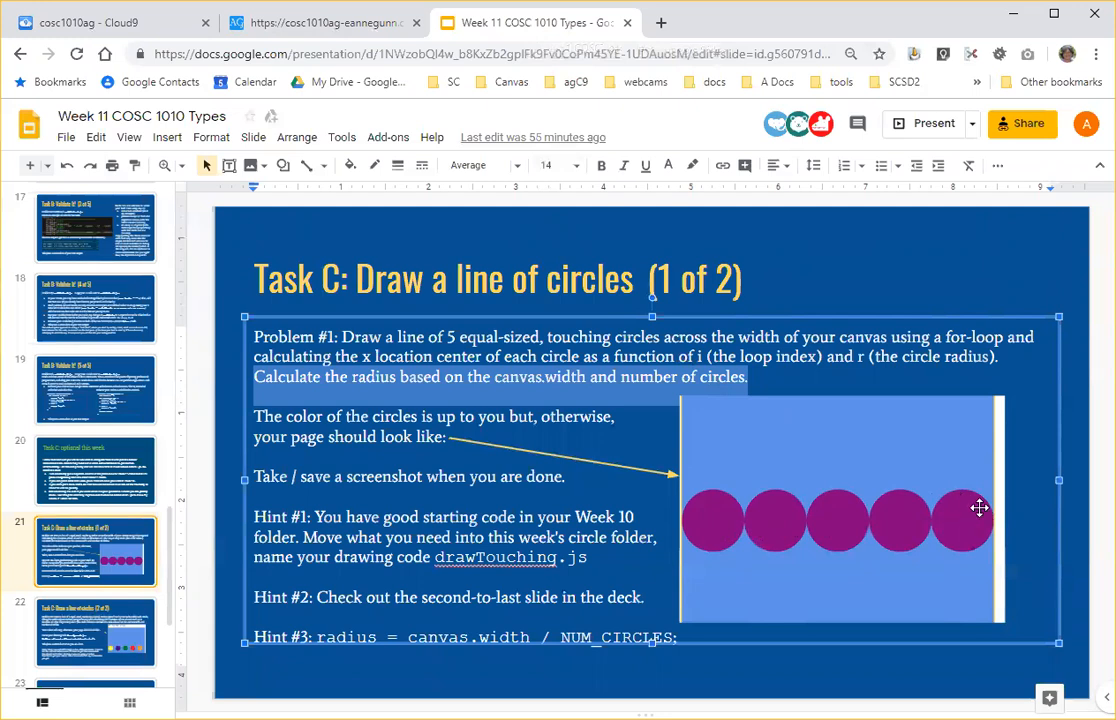
mouse_move(963, 521)
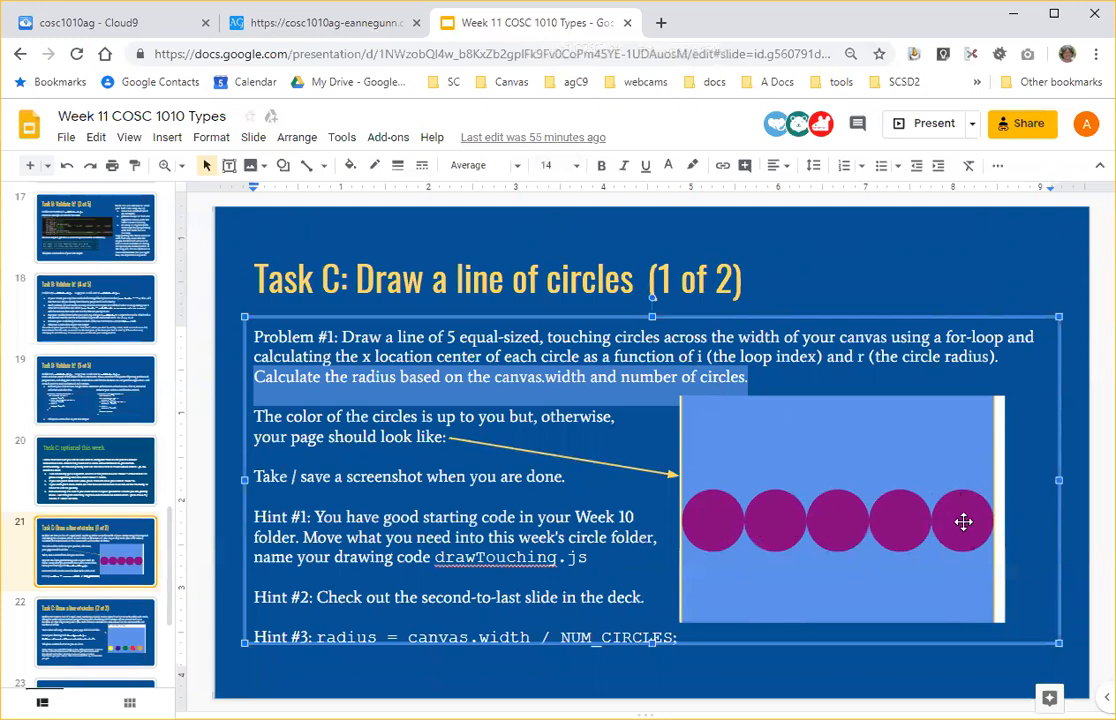
mouse_move(960, 485)
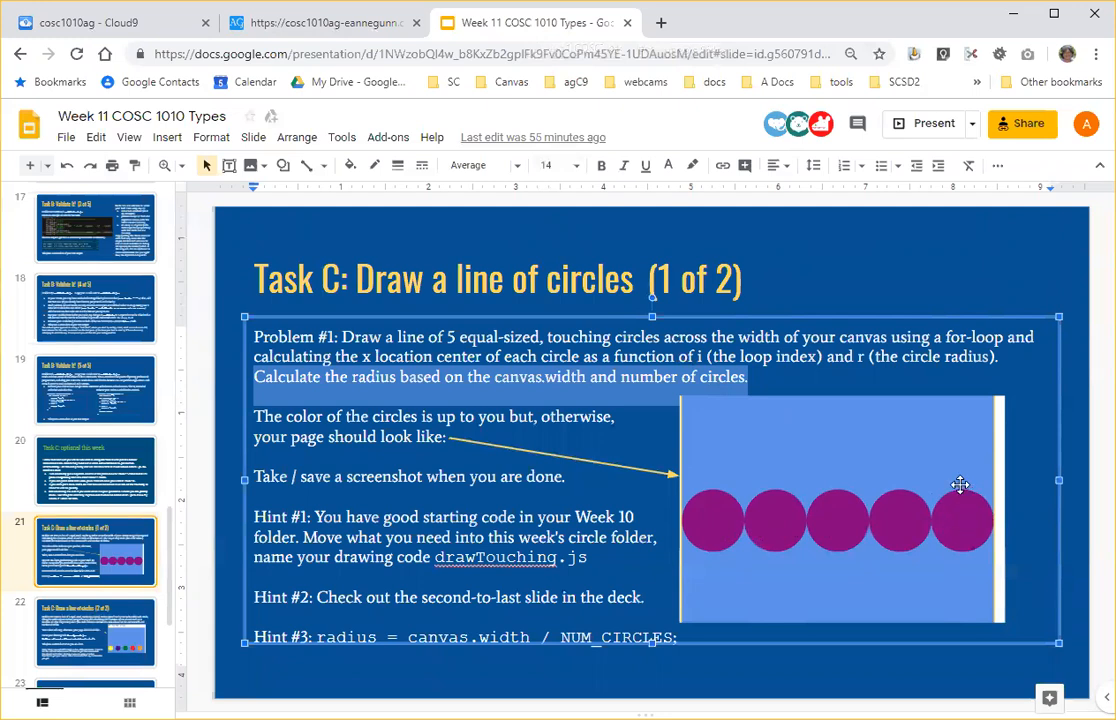
mouse_move(965, 565)
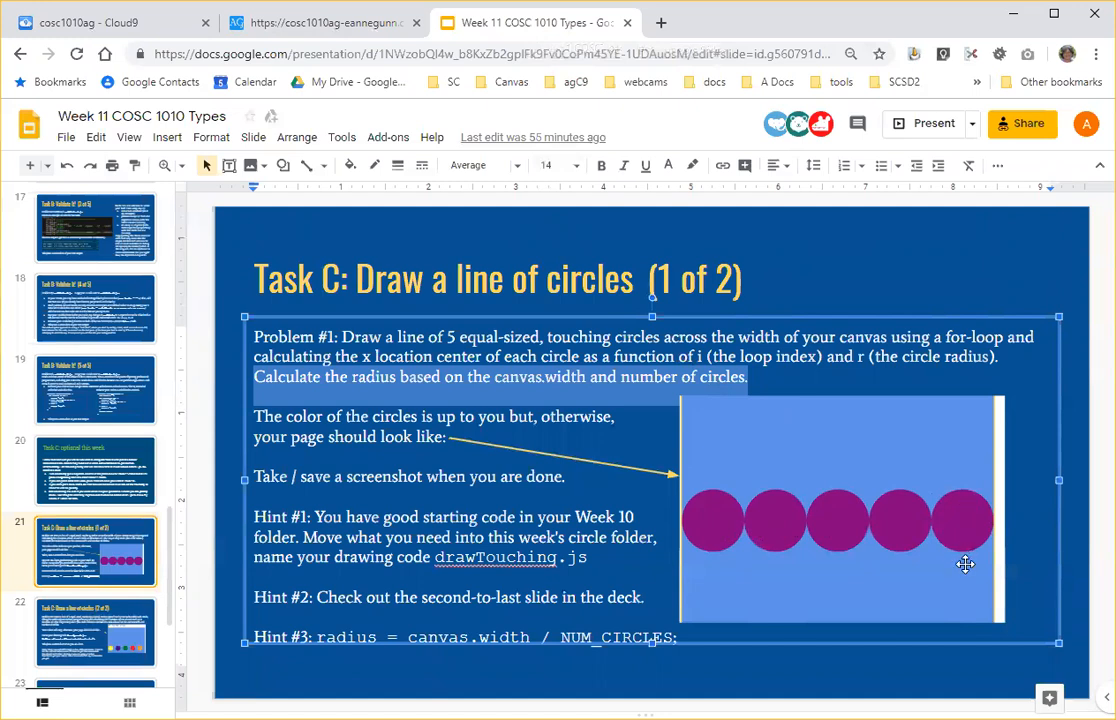
mouse_move(983, 515)
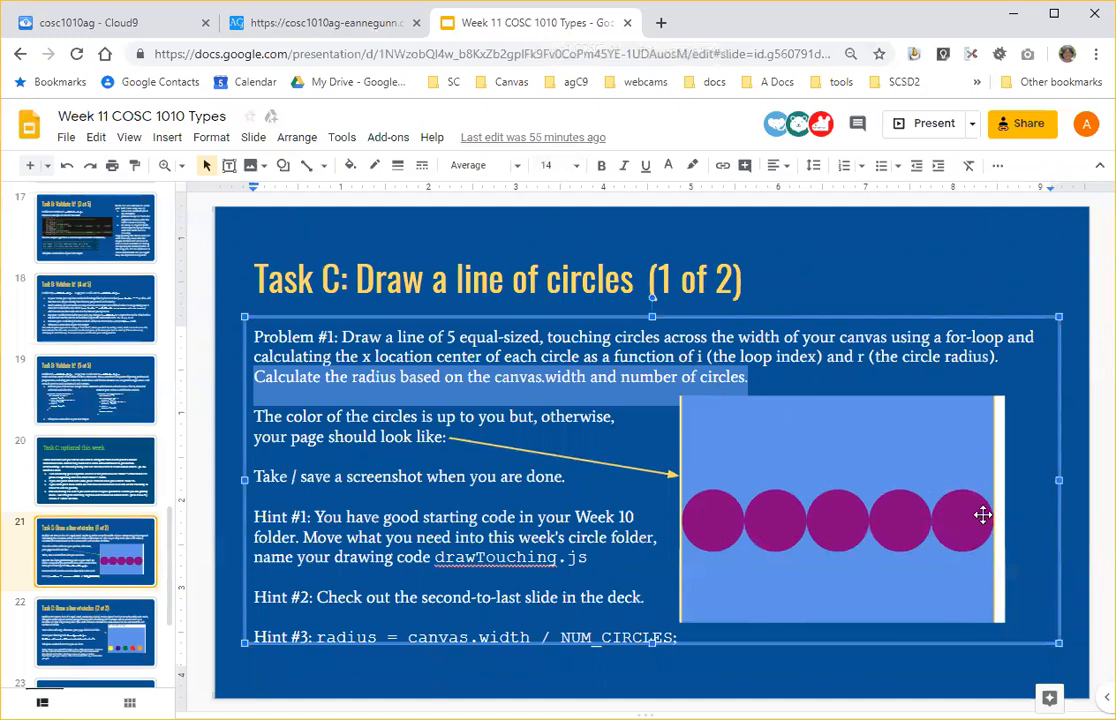
mouse_move(966, 491)
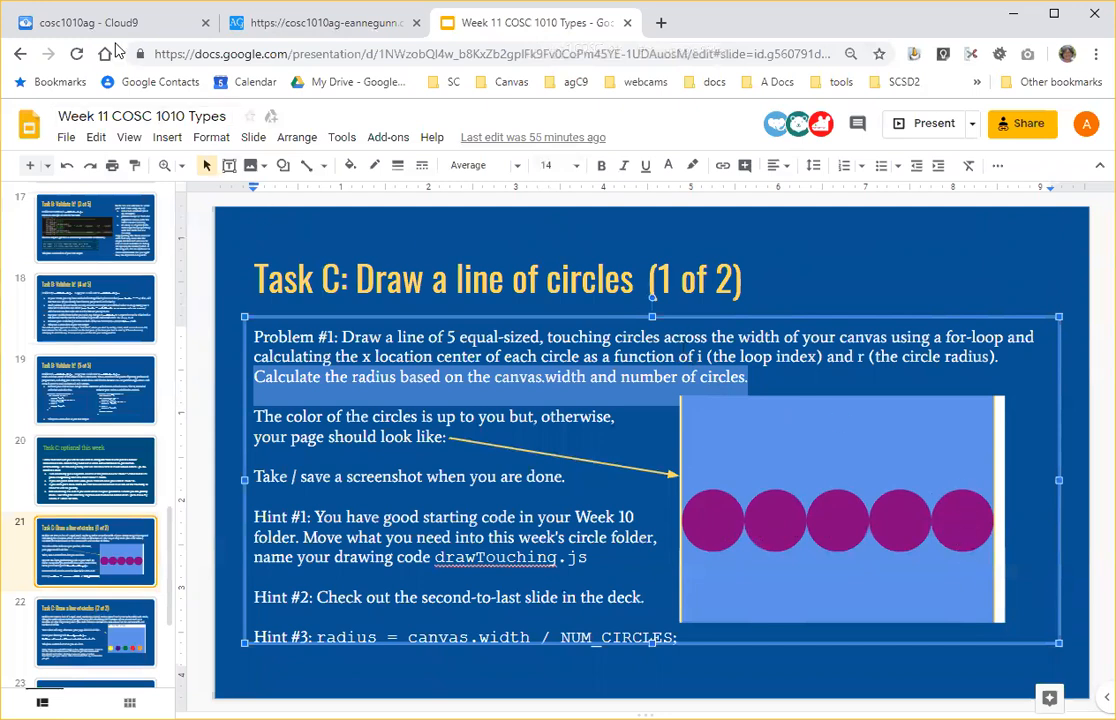
Add 'var radius = canvas.width / (numCircles * 2);' below the numCircles line.
left_click(110, 22)
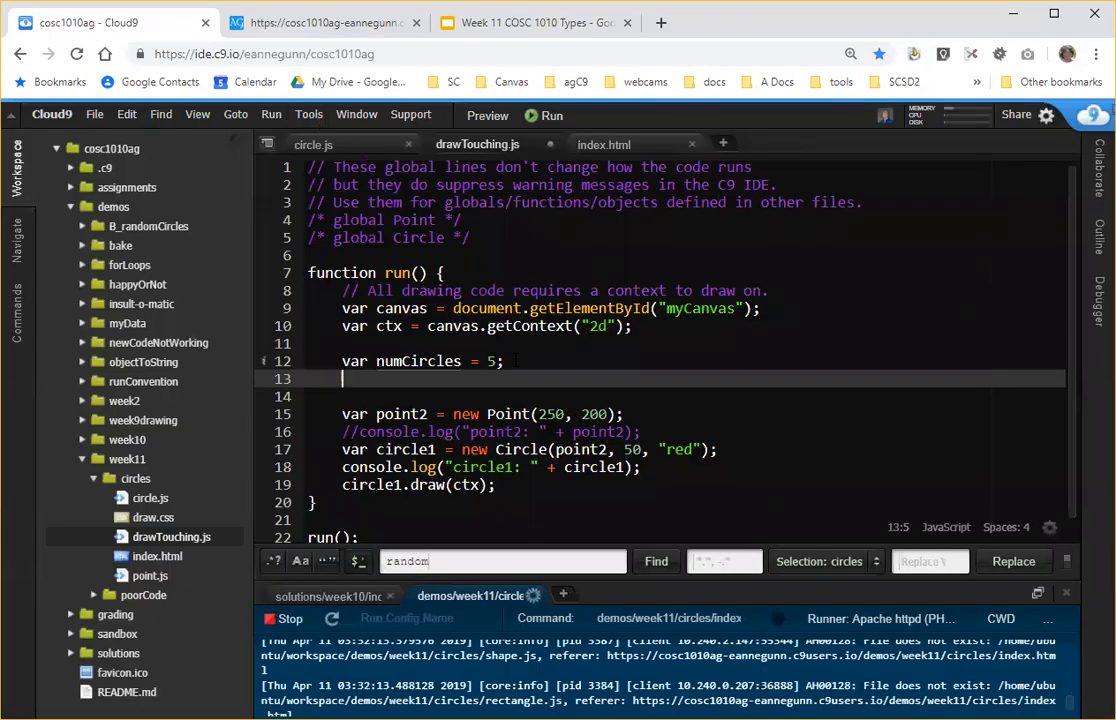
type("var radius")
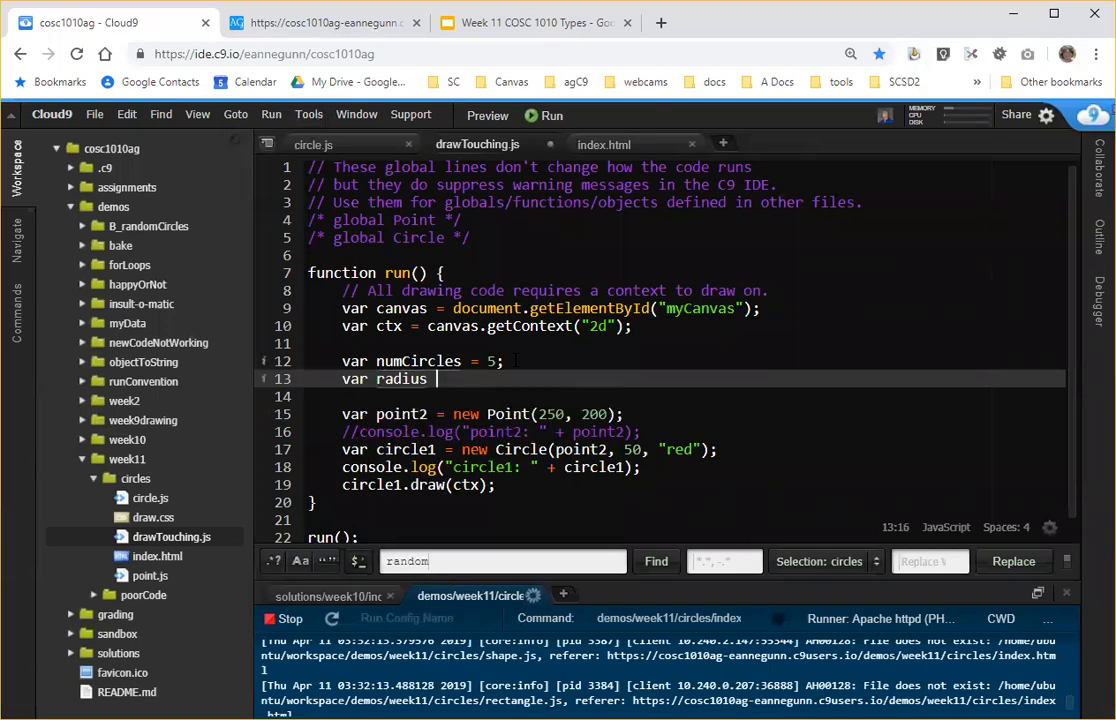
type("canvas.width")
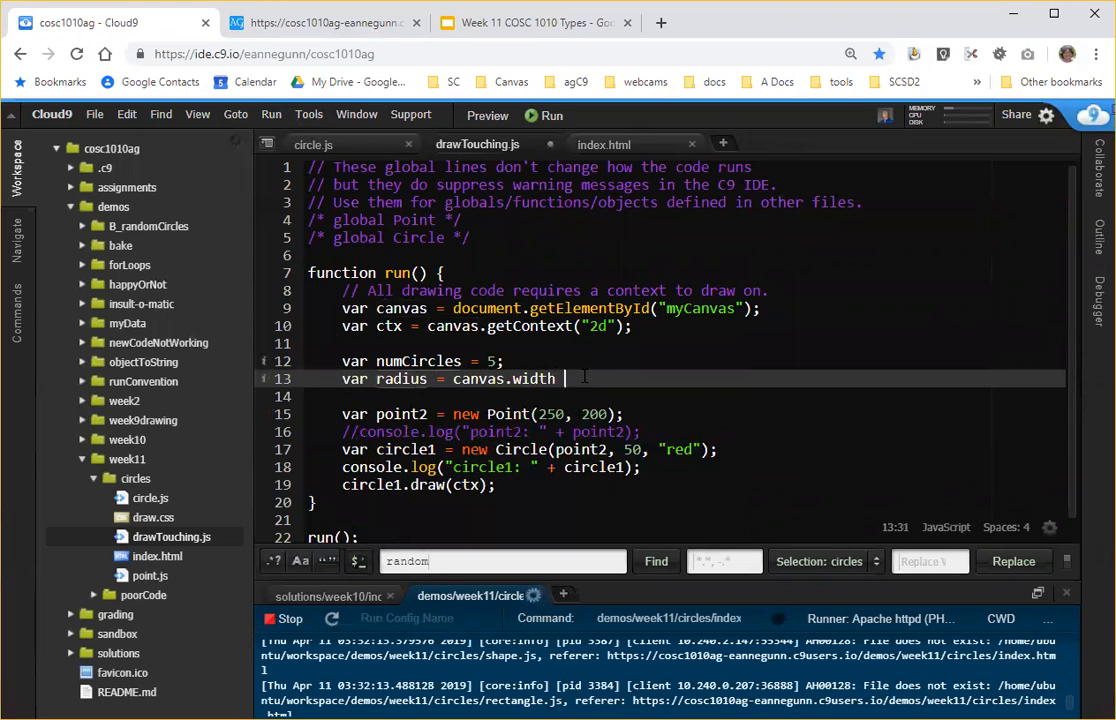
type("/ ()")
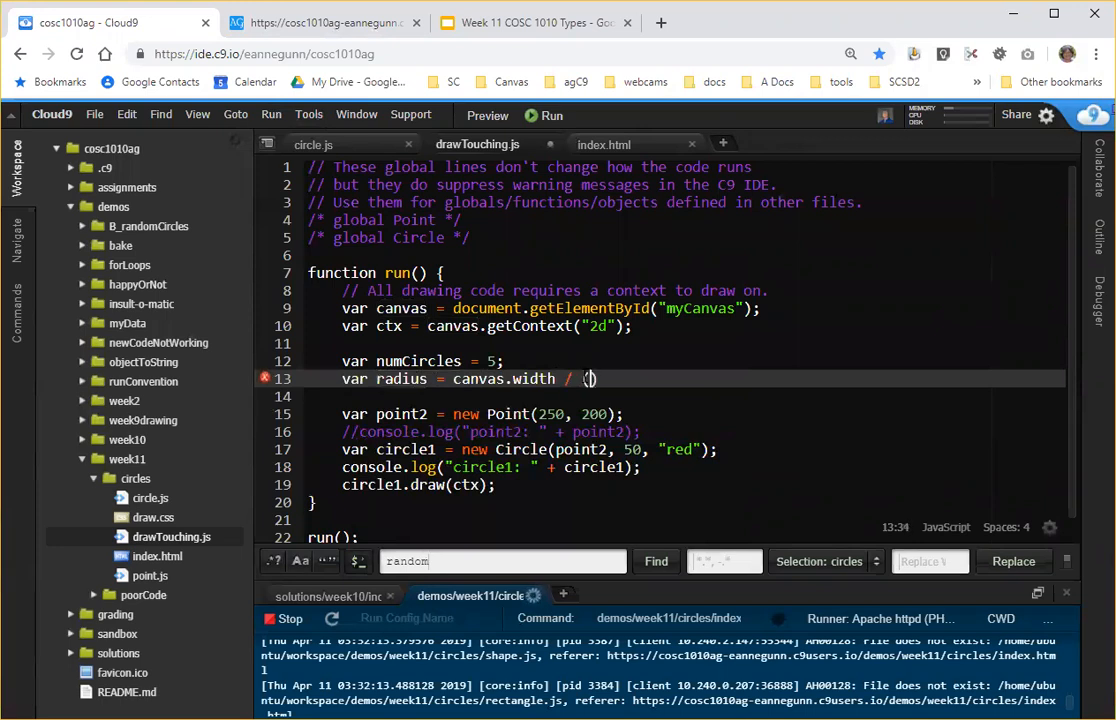
type("numCircles * 2")
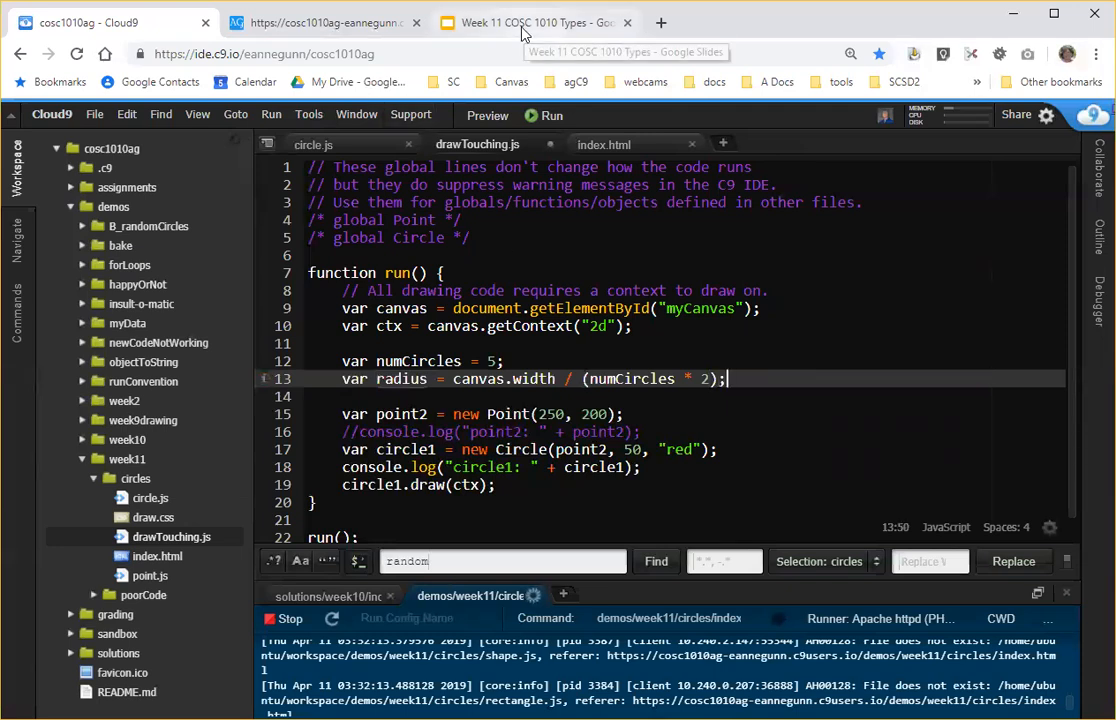
left_click(530, 22)
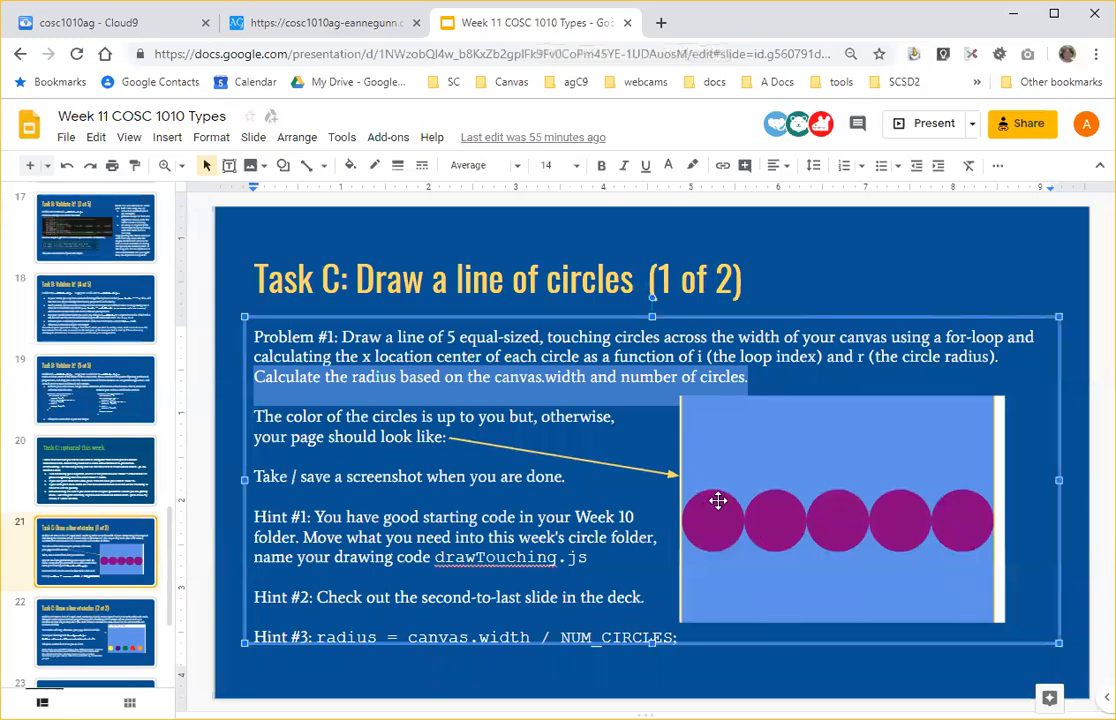
mouse_move(872, 496)
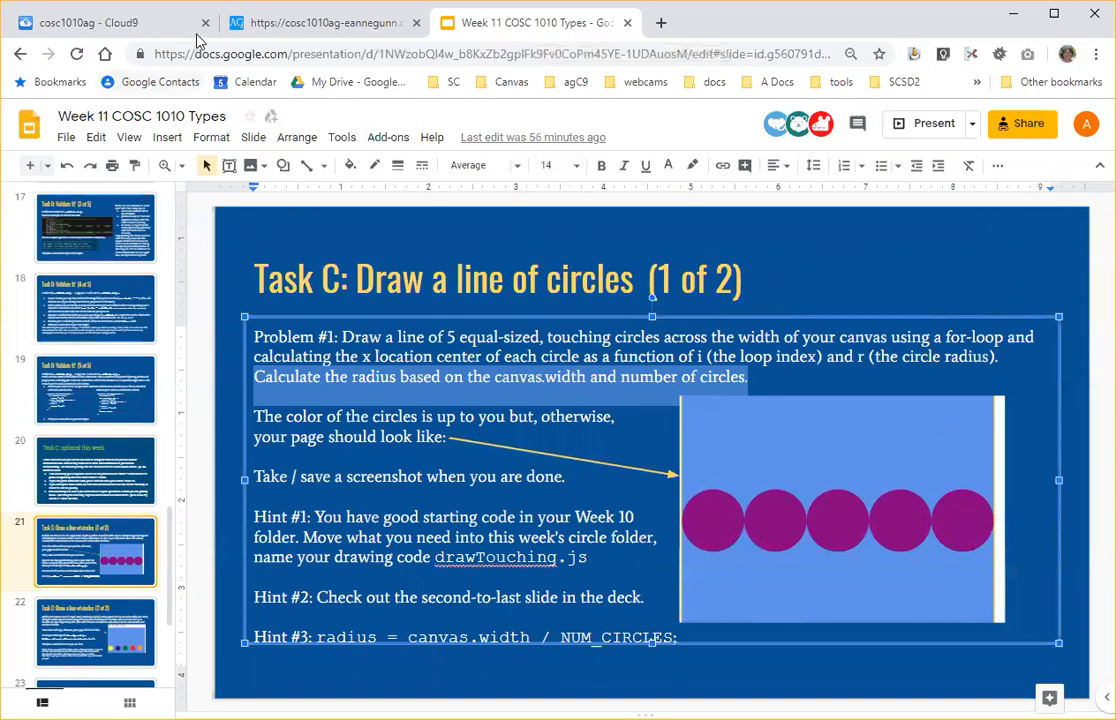
left_click(110, 22)
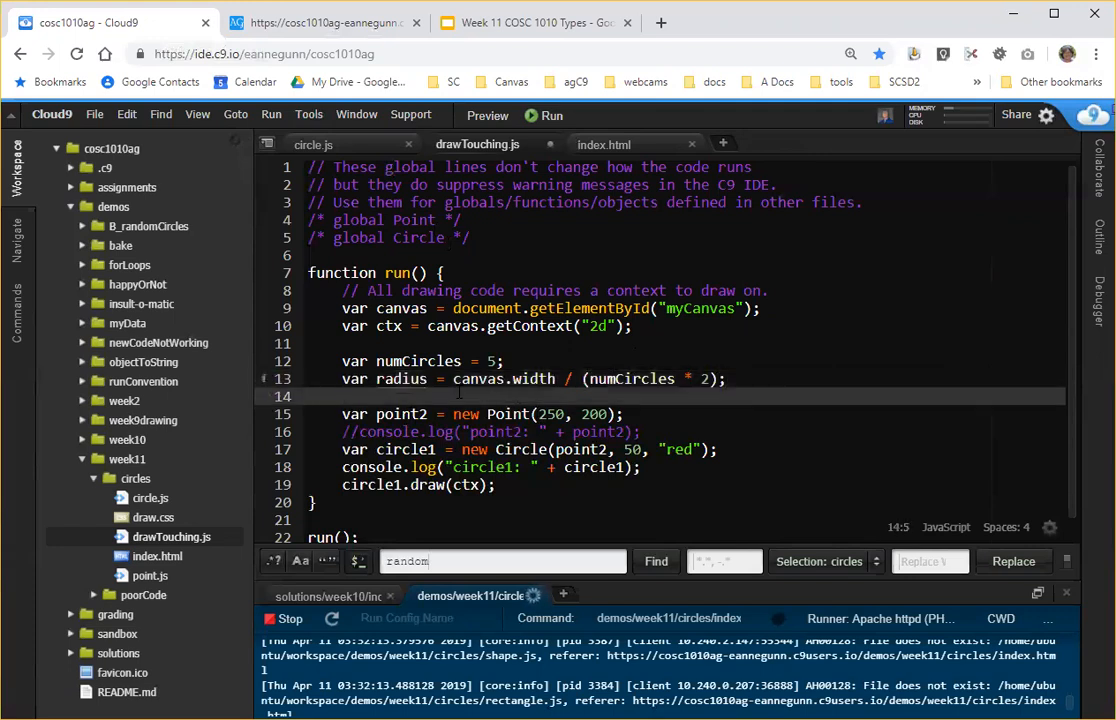
Declare 'var yLocation = canvas.height / 3;' in drawTouching.js.
type("var")
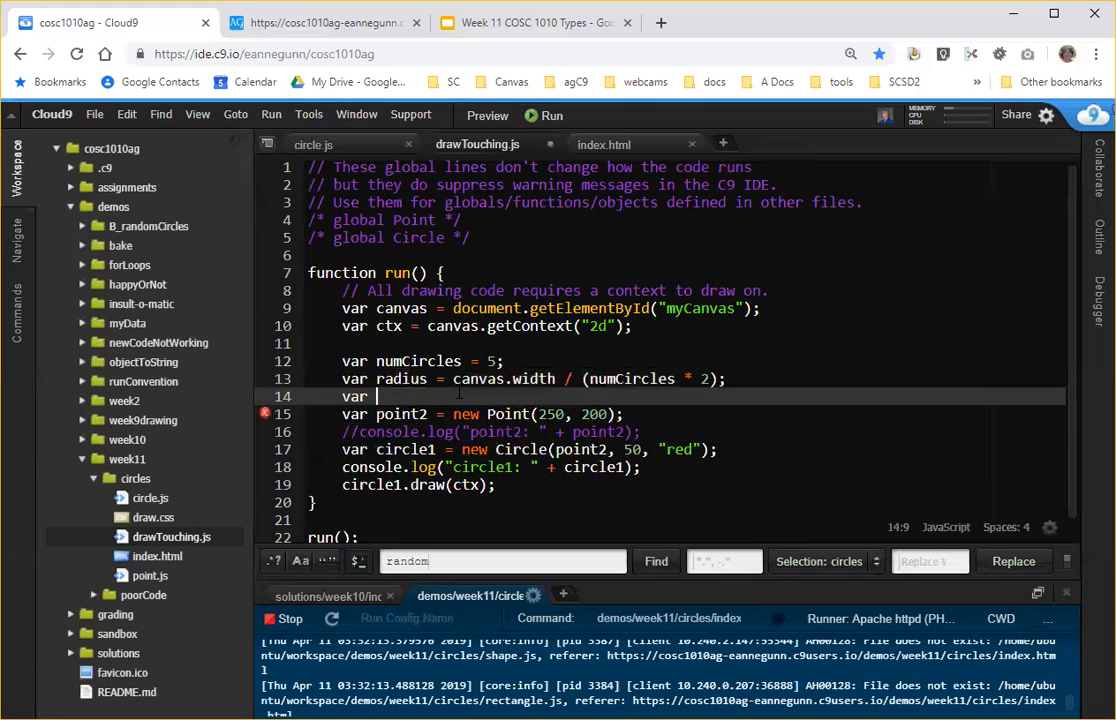
type("yLocation = can")
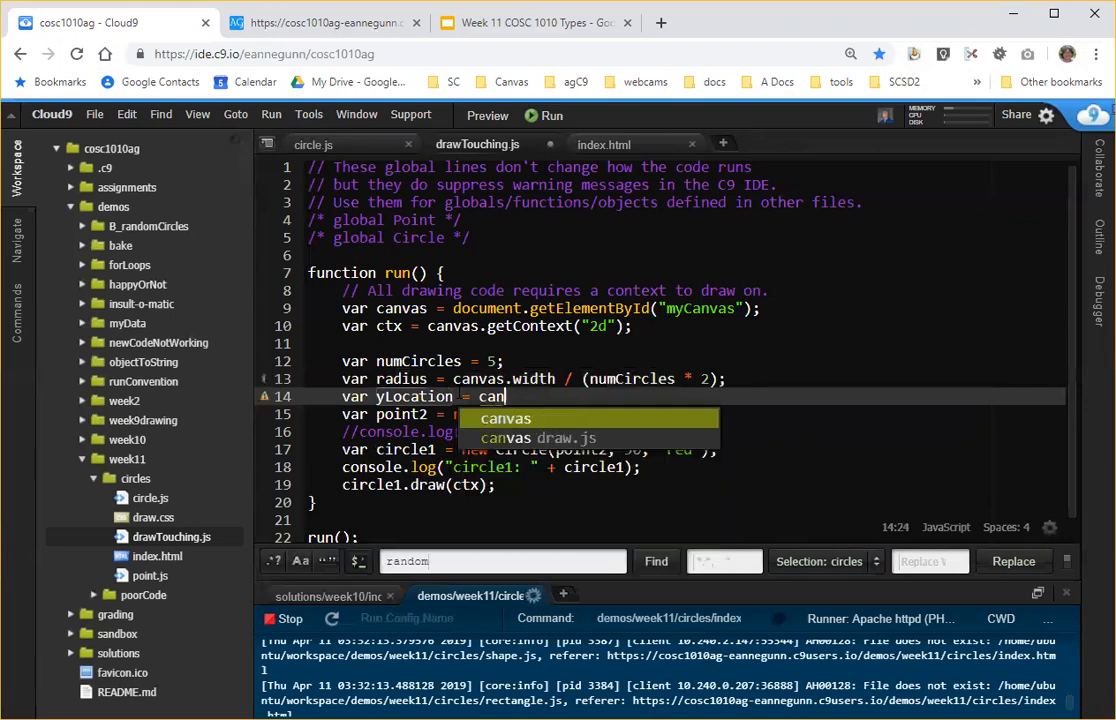
type("vas")
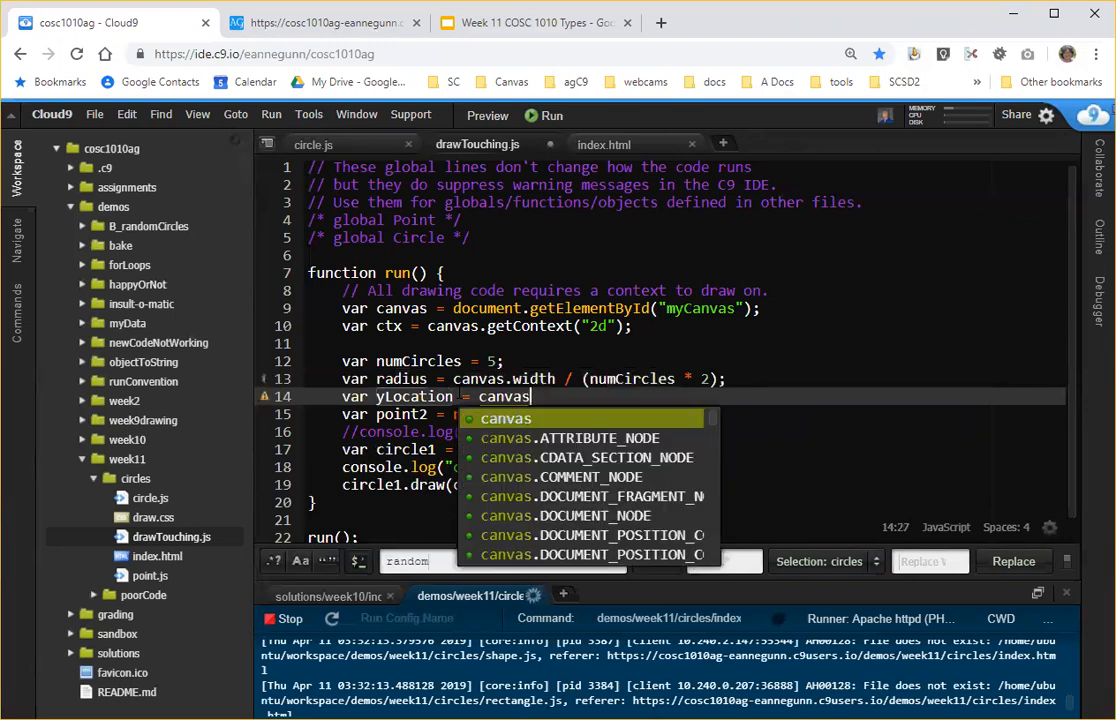
type("hie")
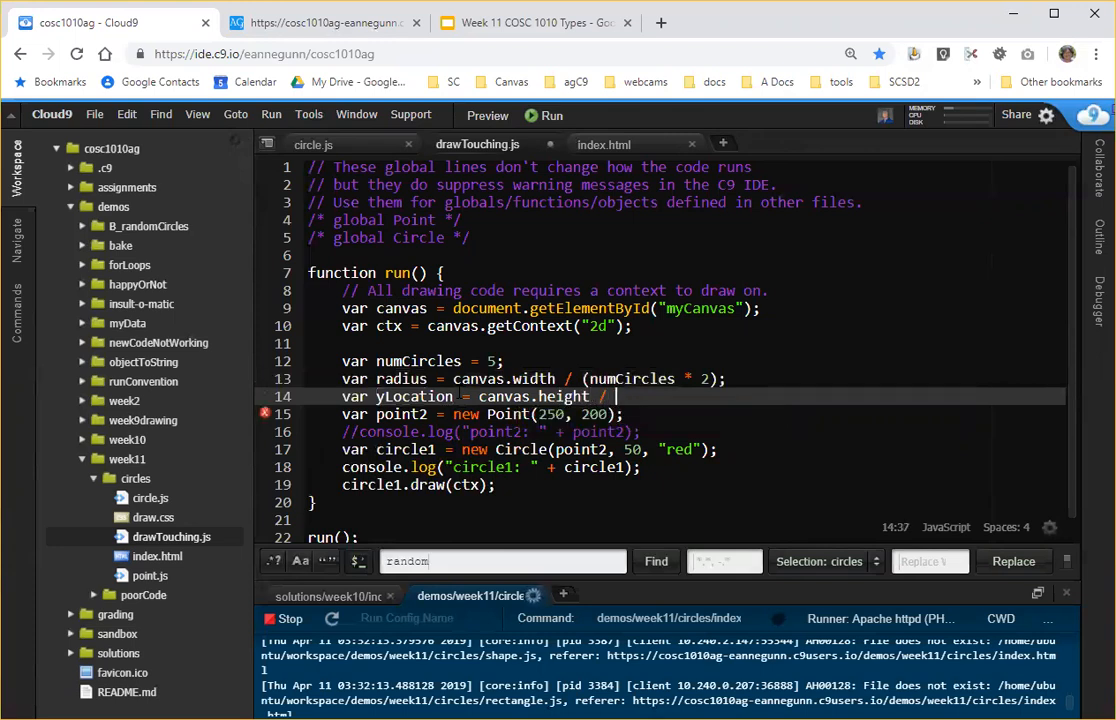
type("3;")
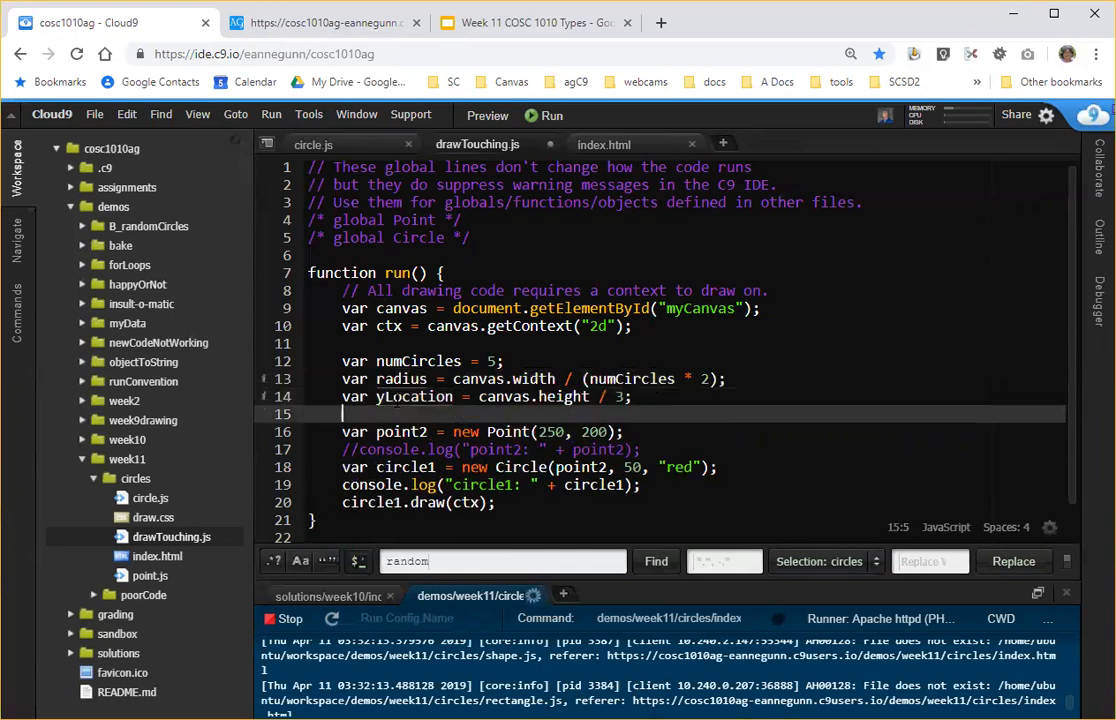
Replace point2's y value 200 with yLocation.
double_click(414, 396)
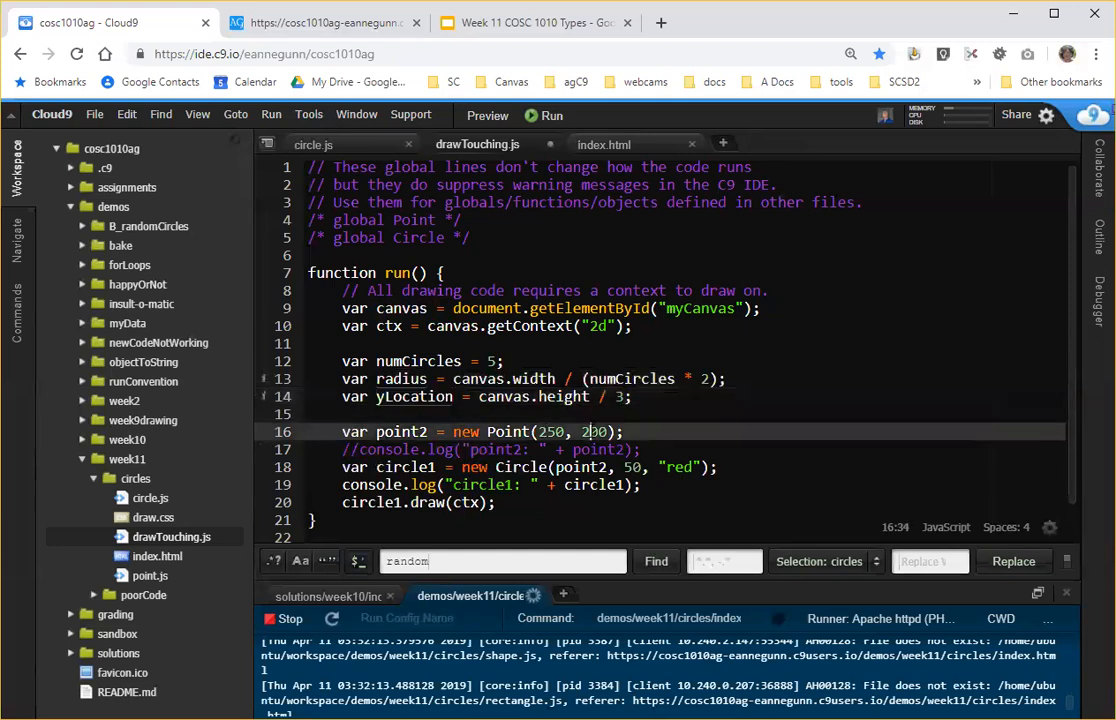
type("y")
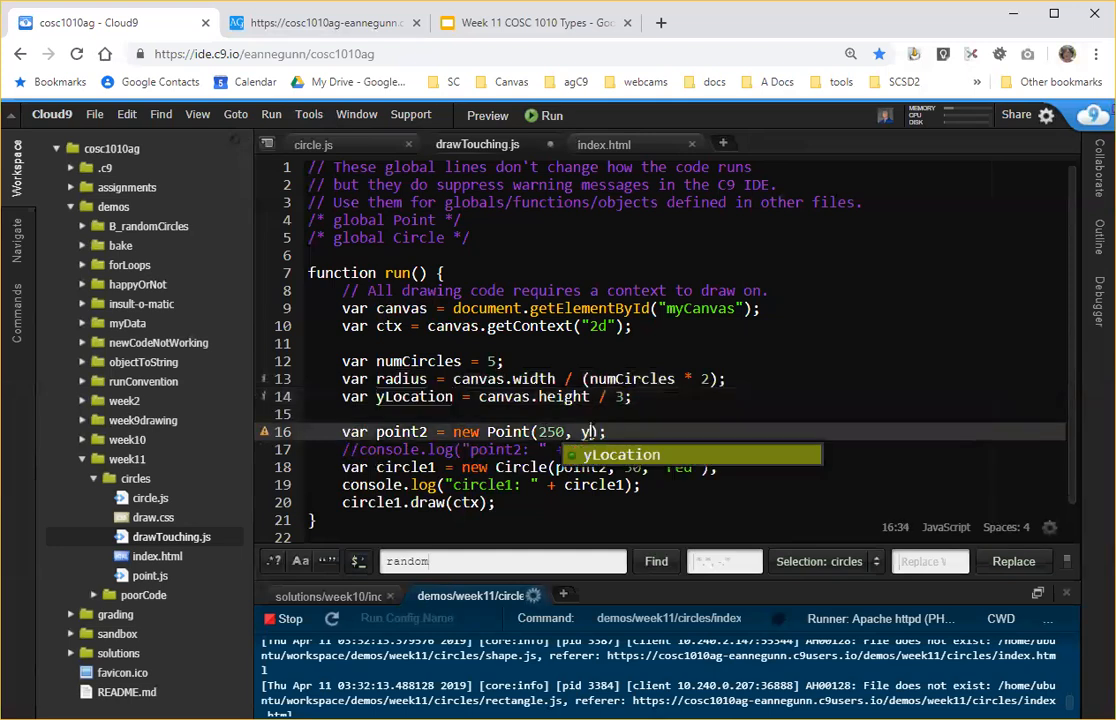
type("Location")
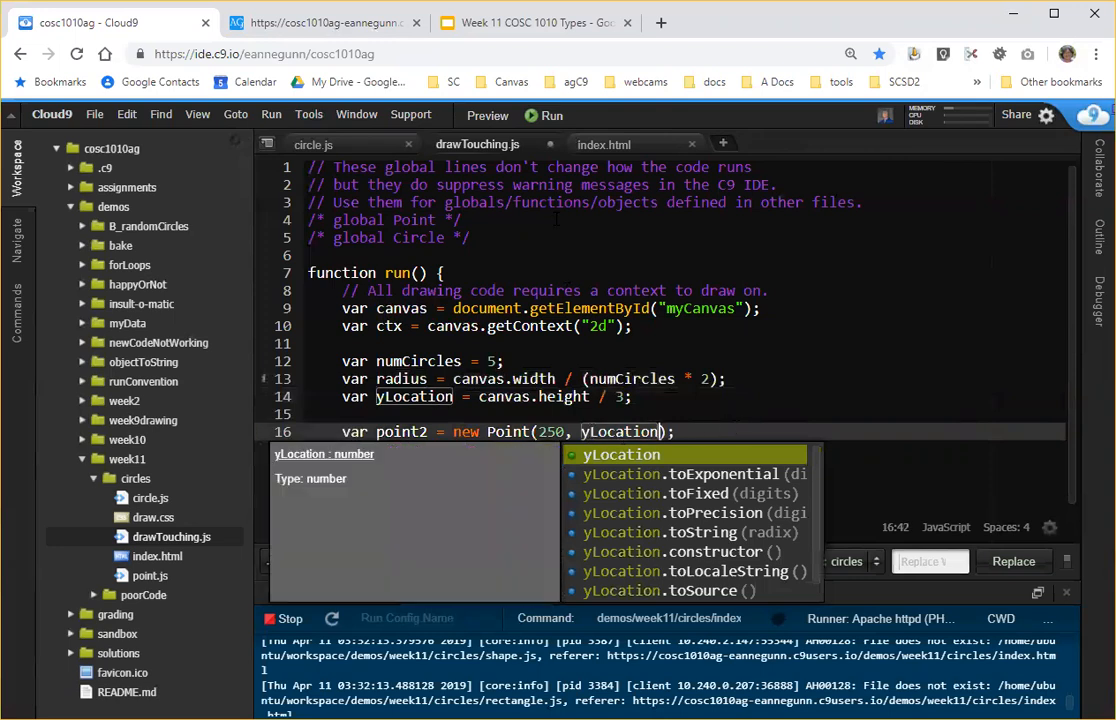
left_click(532, 22)
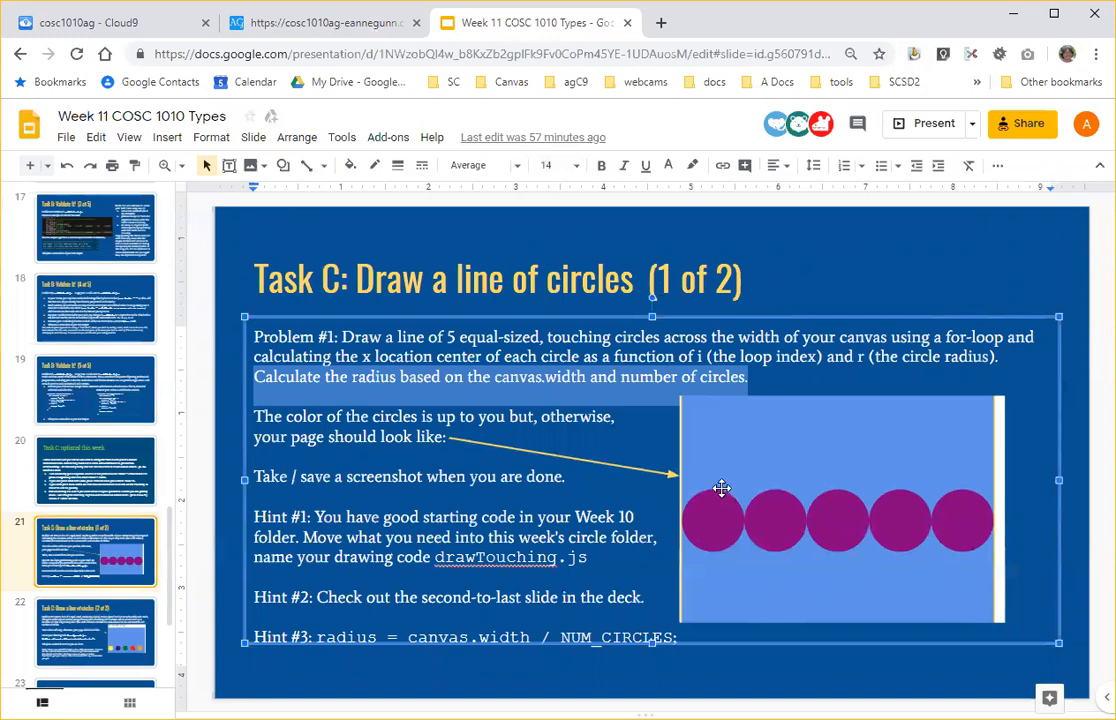
mouse_move(680, 524)
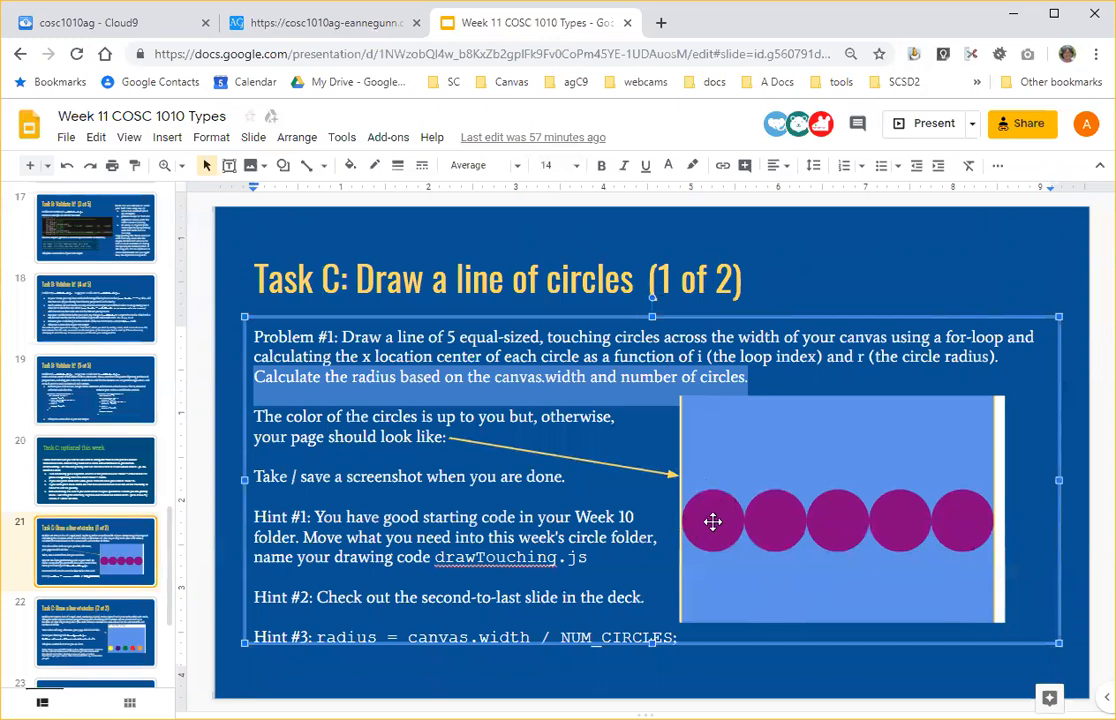
mouse_move(143, 17)
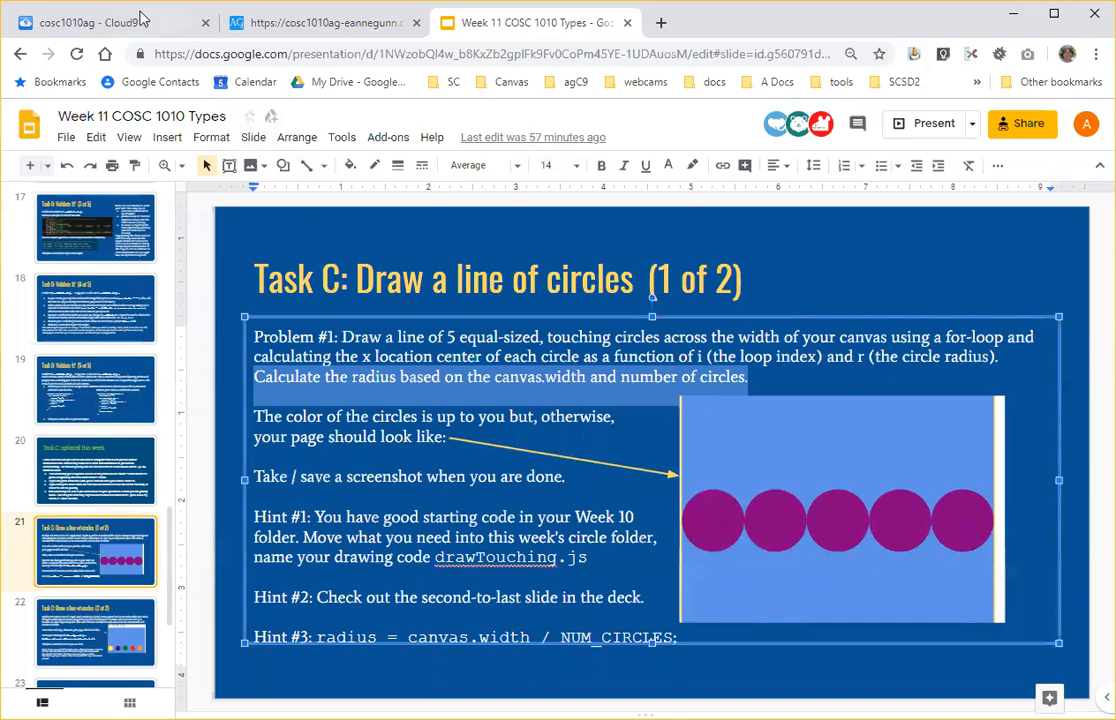
Use radius for point2's x coordinate and circle1's size instead of 250 and 50.
left_click(108, 22)
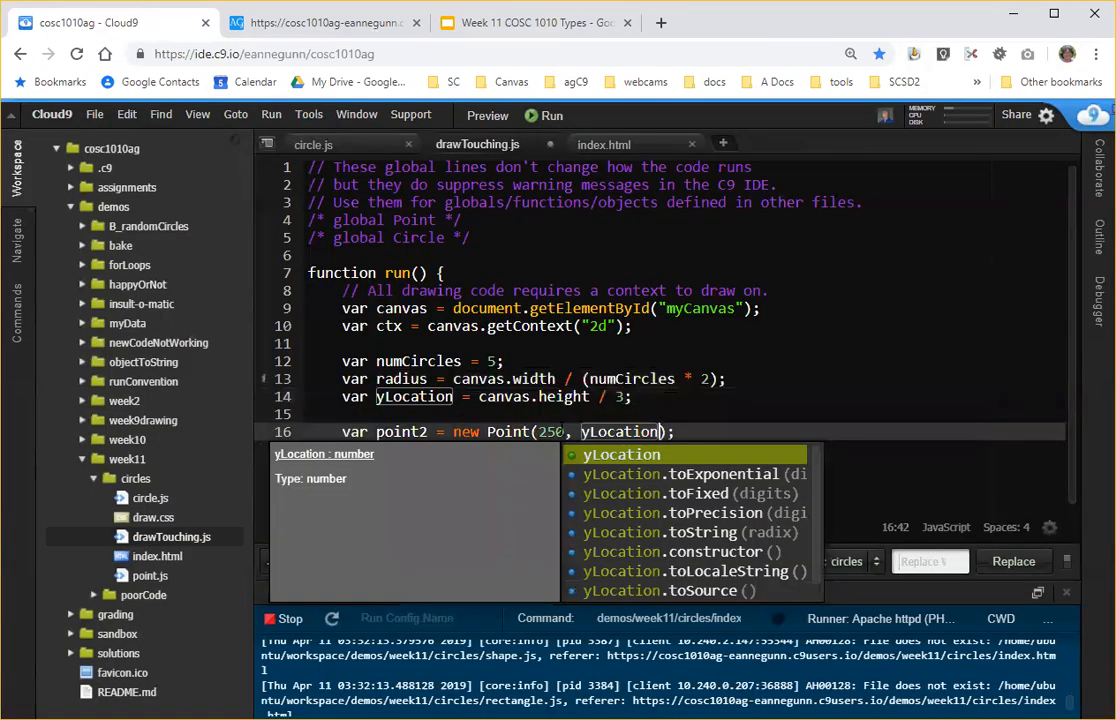
type("radius")
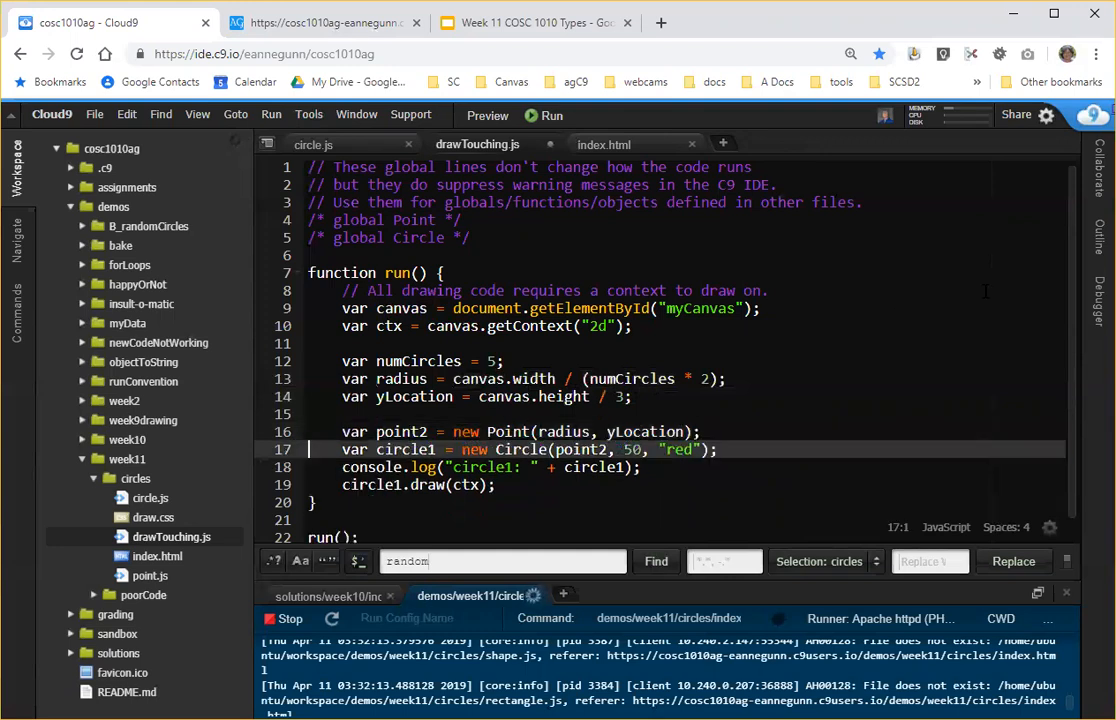
scroll("down", 3)
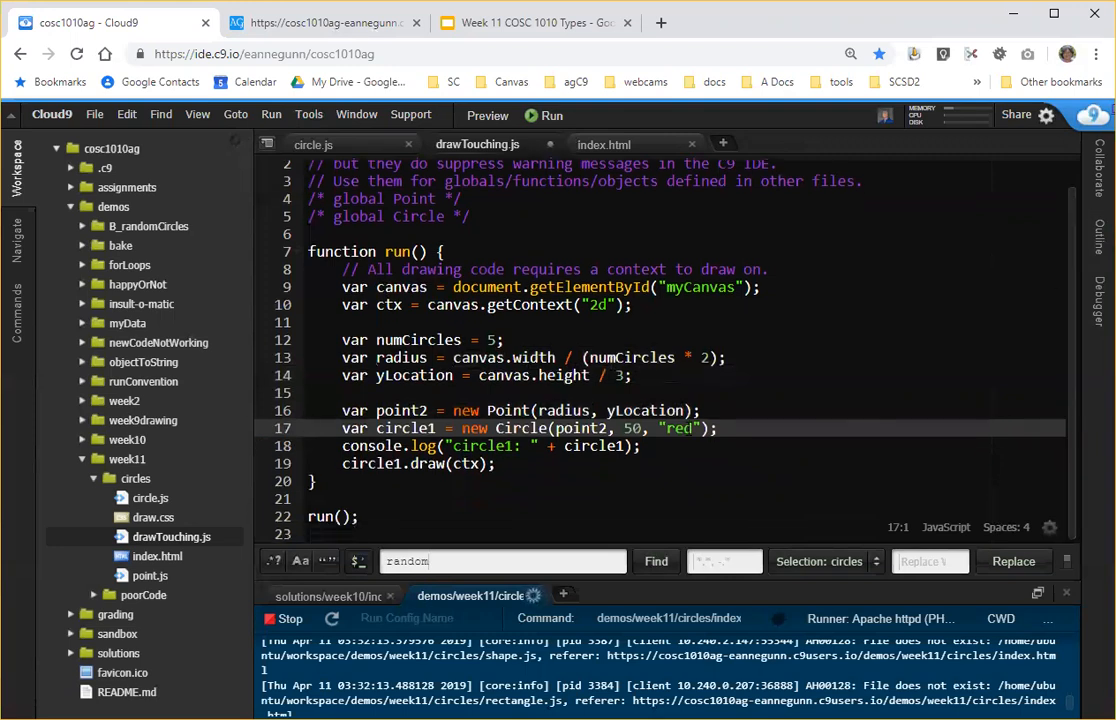
double_click(632, 428)
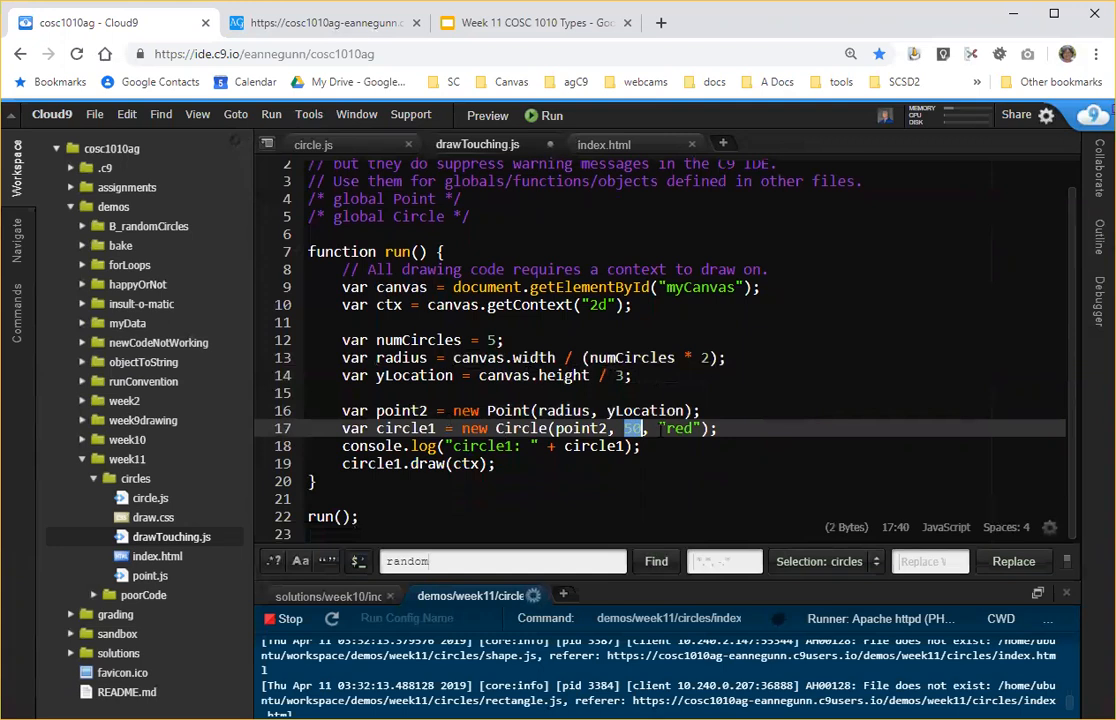
type("radius")
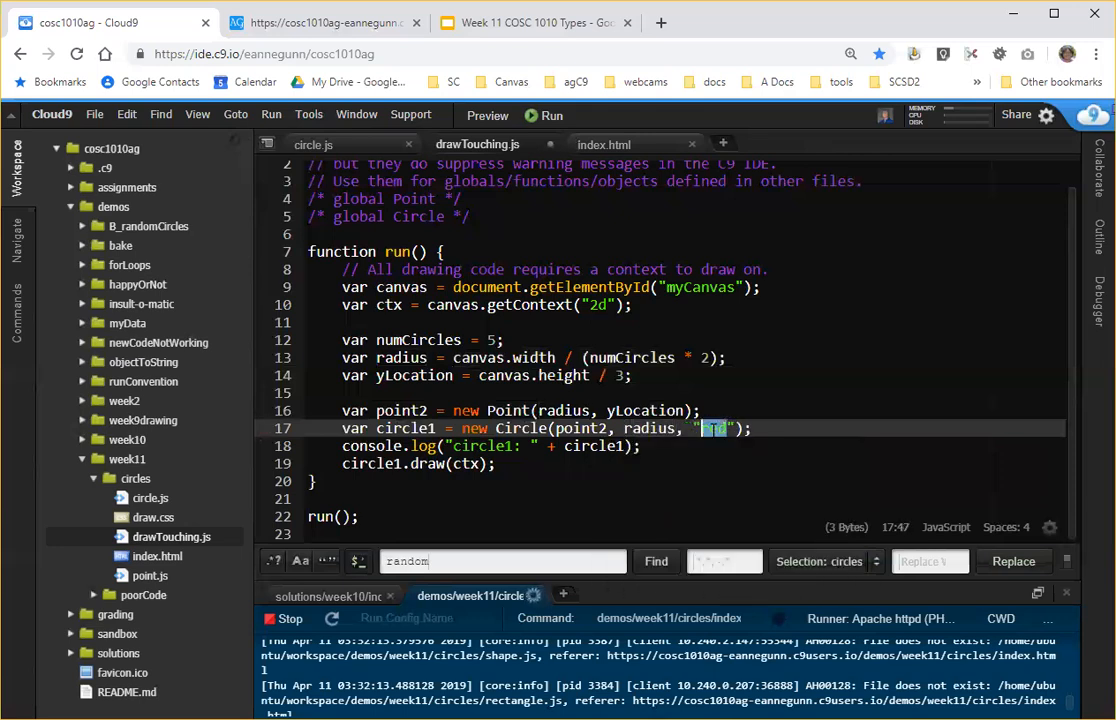
Change circle1's color from red to purple and save drawTouching.js.
type("p")
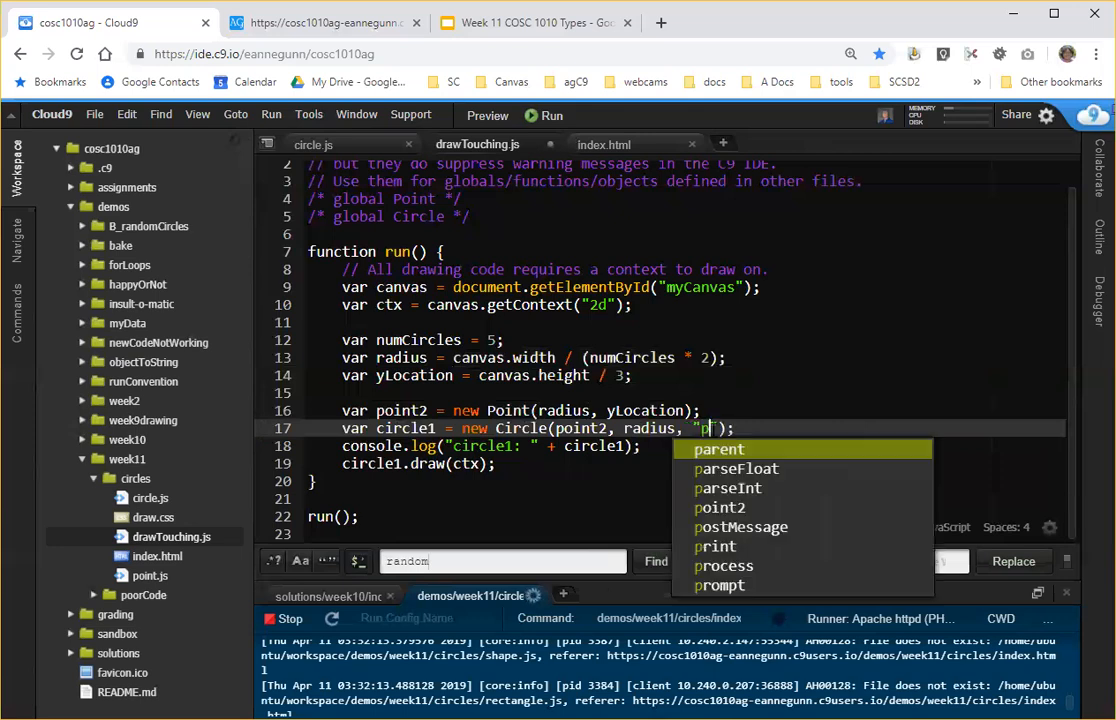
type("urple")
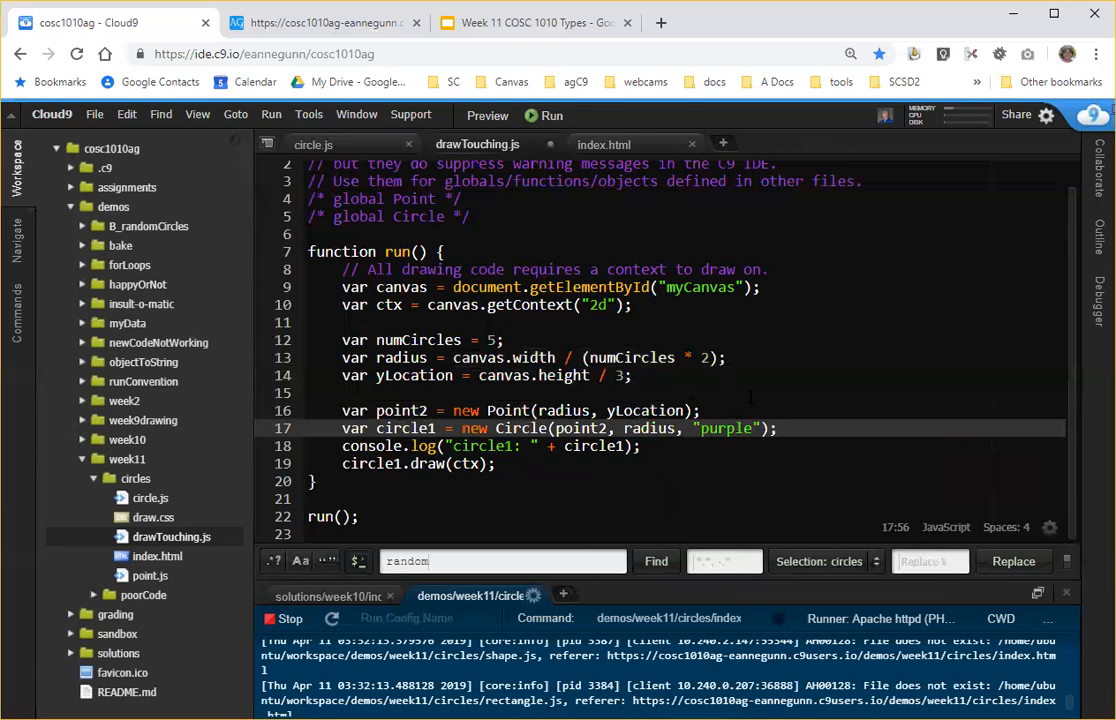
left_click(340, 392)
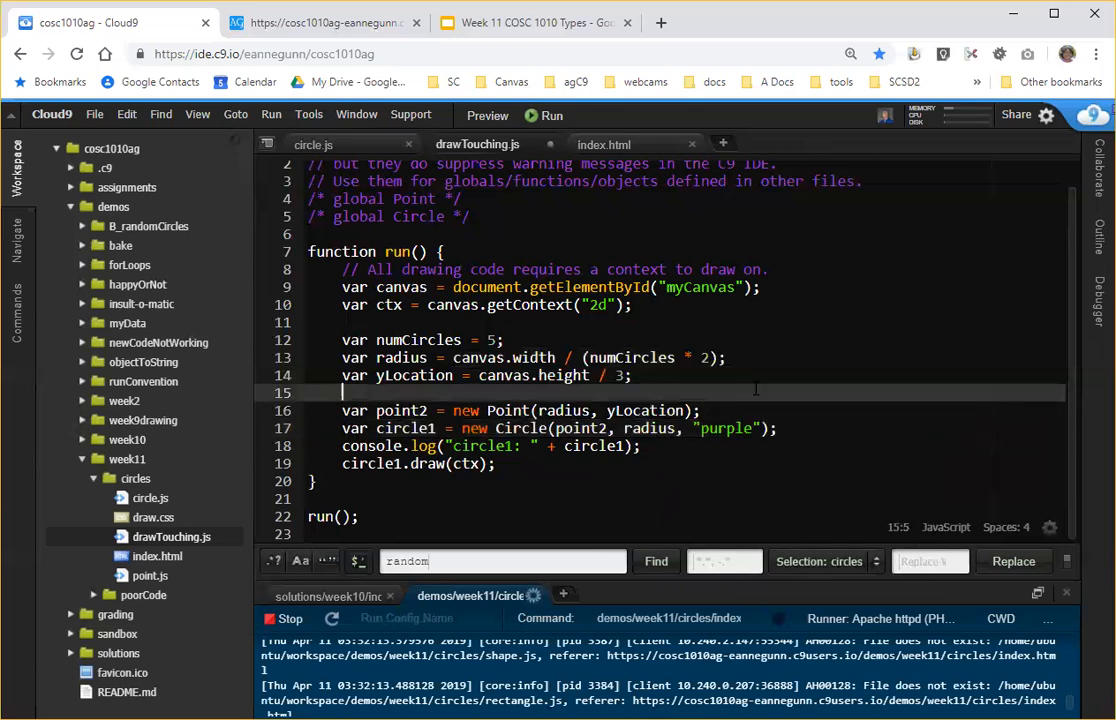
key("ctrl+s")
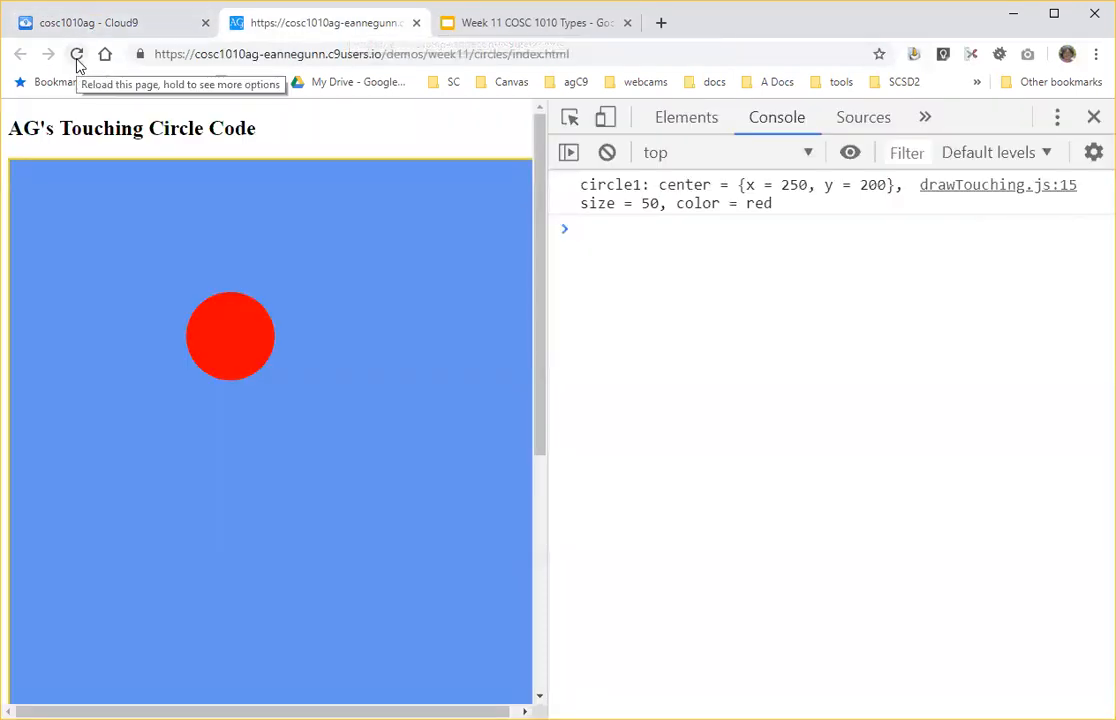
Reload the preview to show the purple circle at (60, 333.33), then return to Cloud9.
left_click(78, 54)
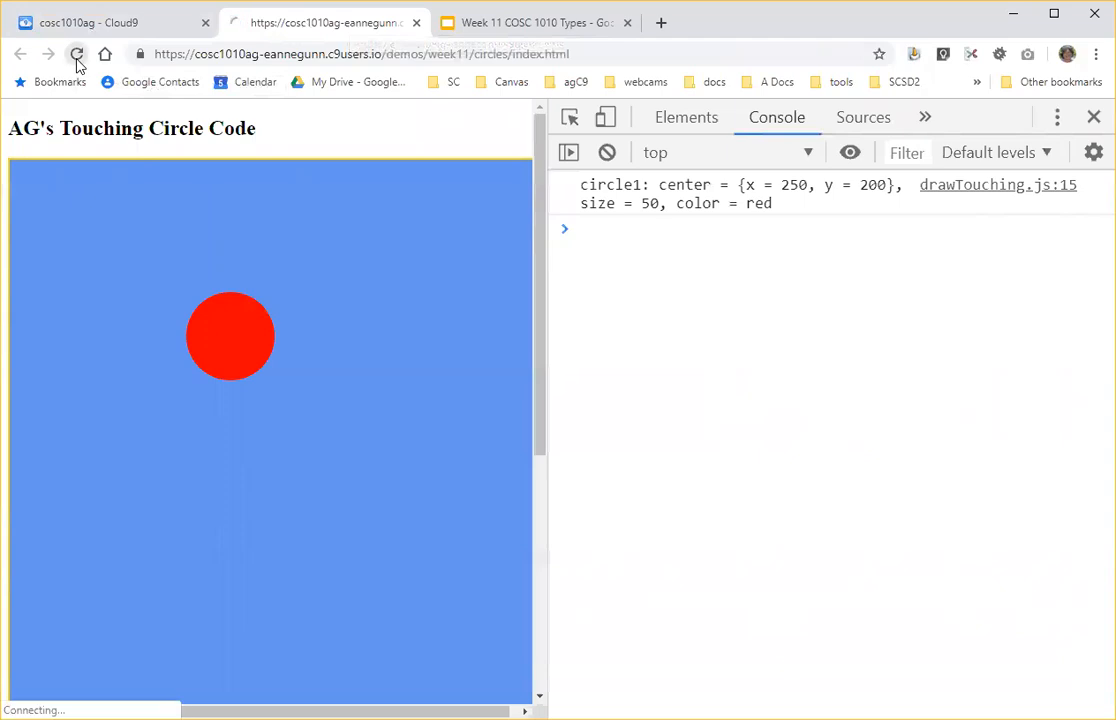
left_click(77, 54)
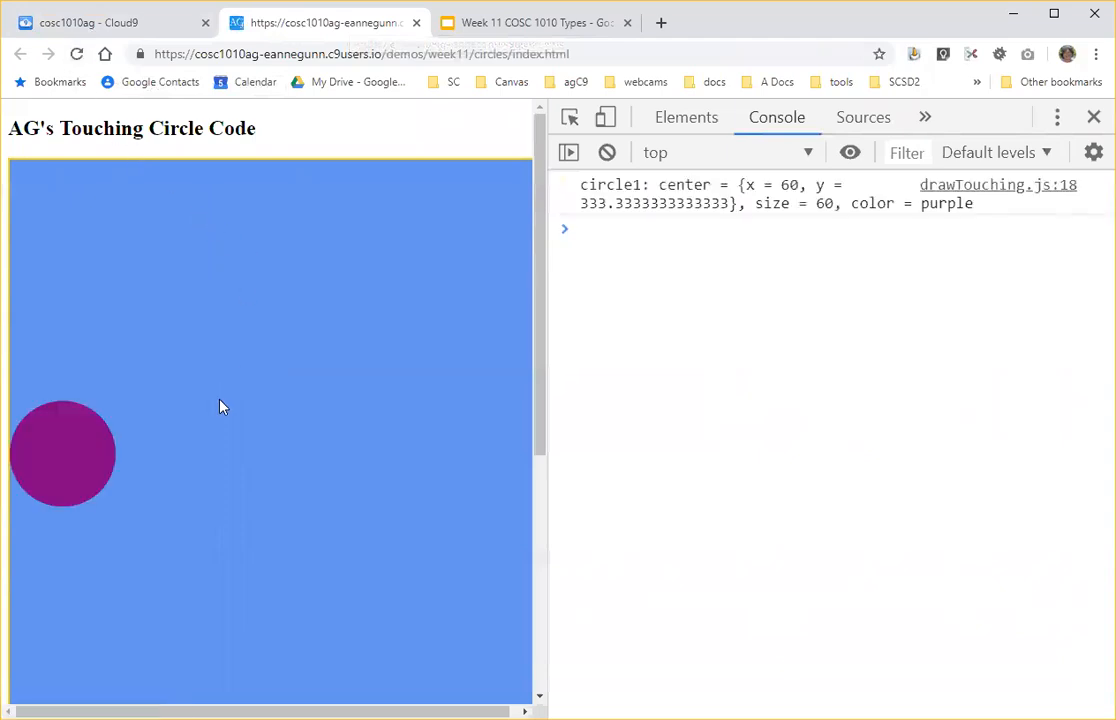
mouse_move(65, 462)
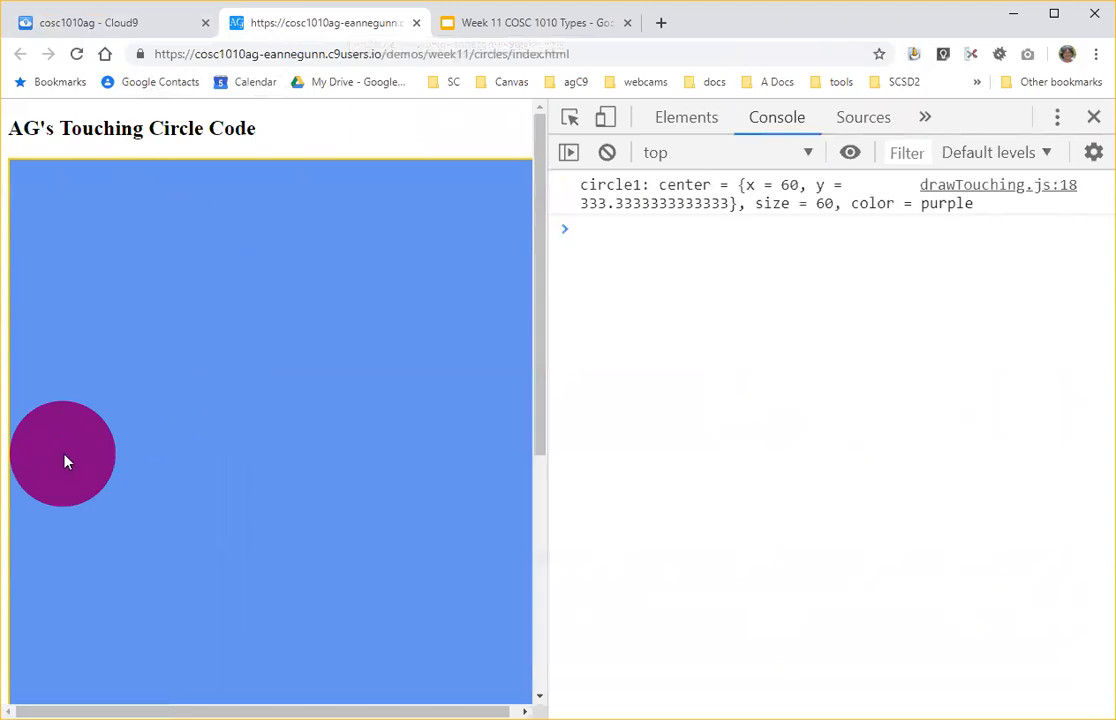
left_click(100, 22)
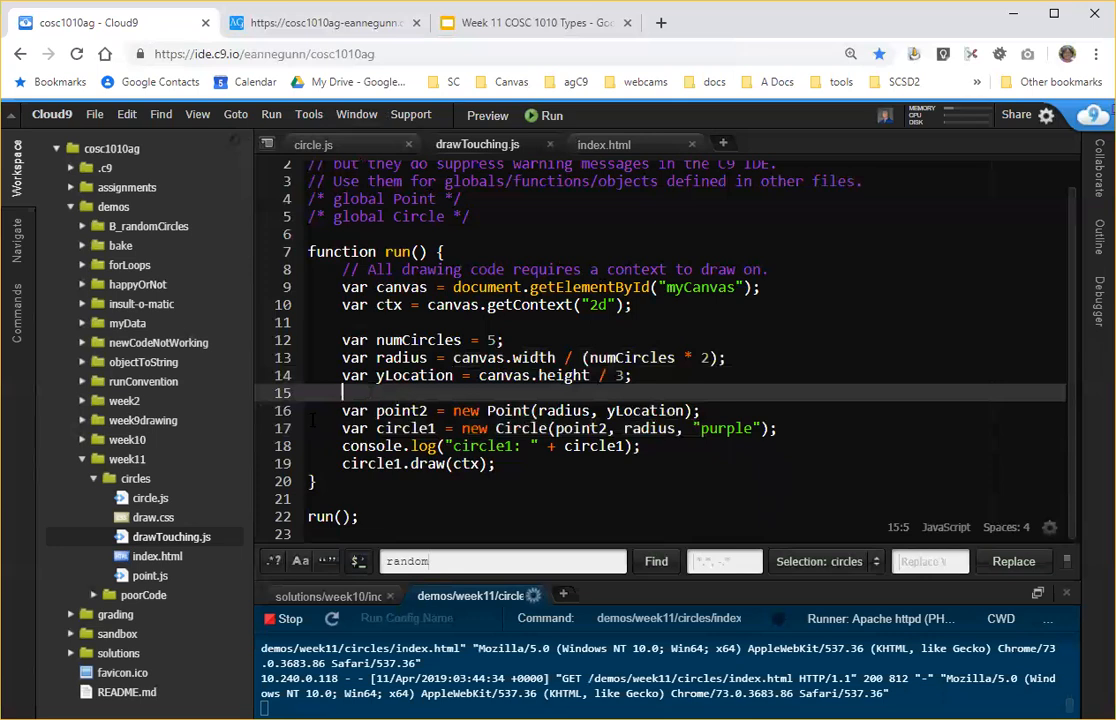
Duplicate the first circle's code as point3 and circle2, and change circle2's color to blue.
left_click_drag(343, 410, 343, 463)
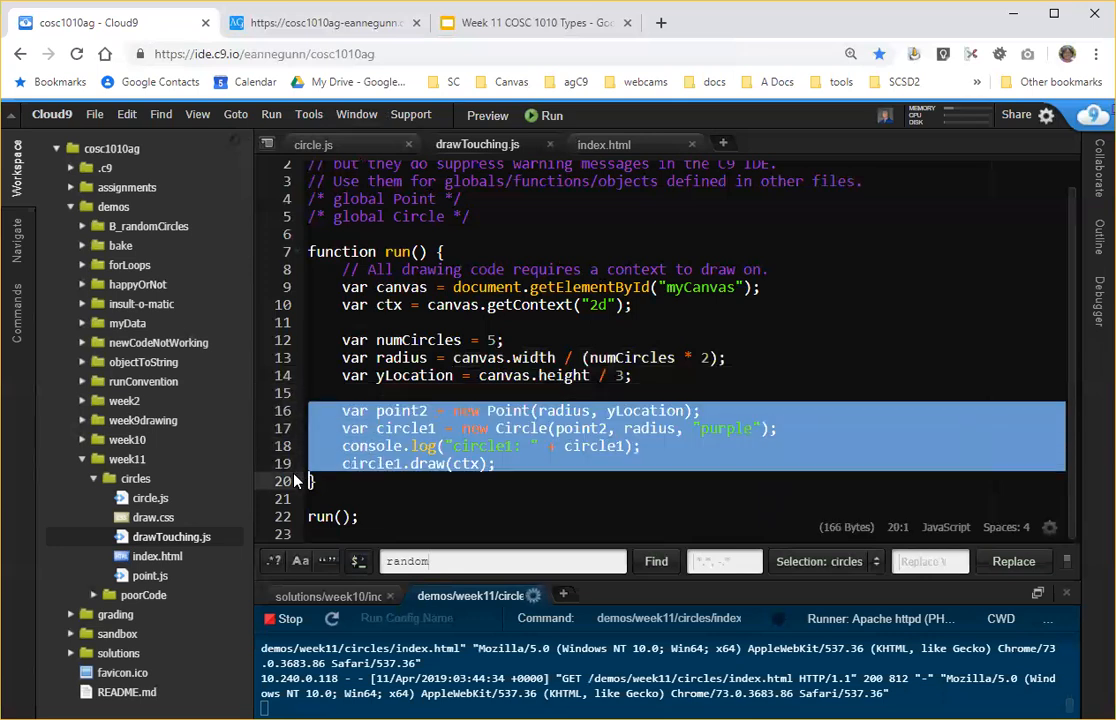
left_click(497, 463)
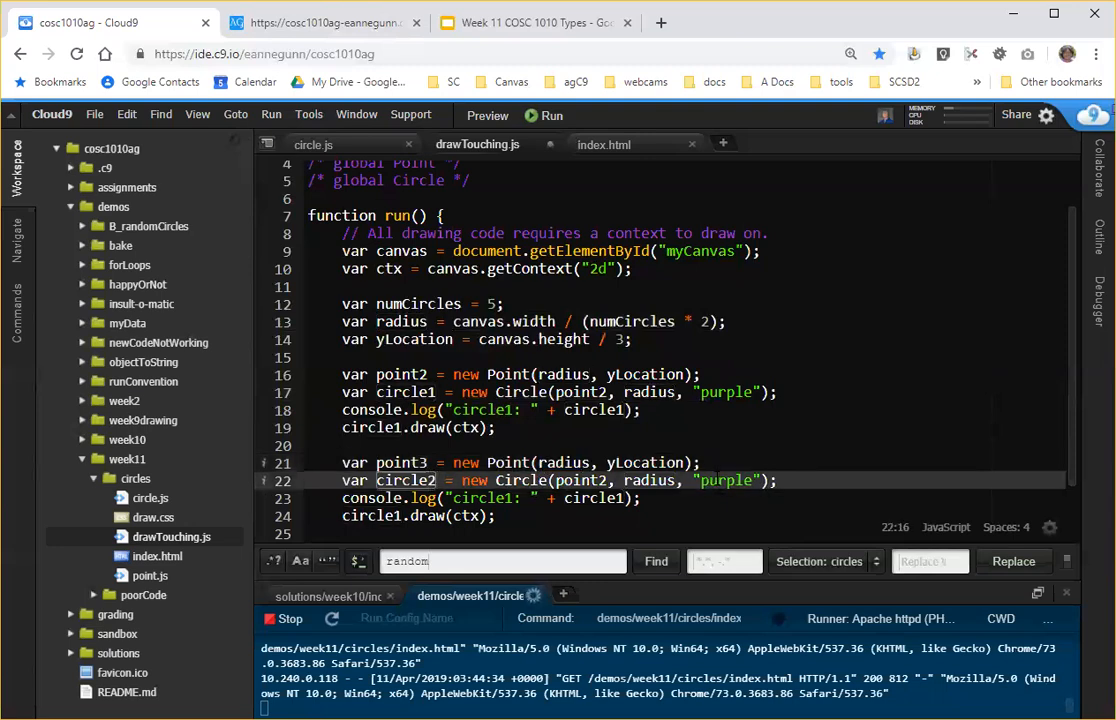
double_click(725, 480)
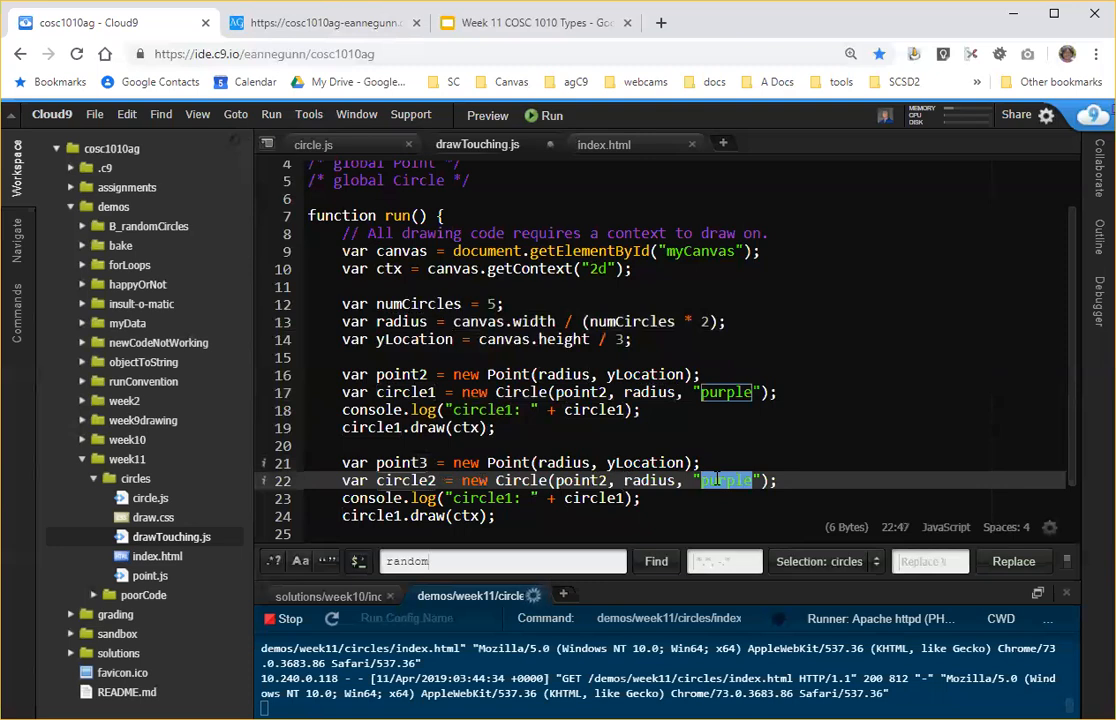
type("blue")
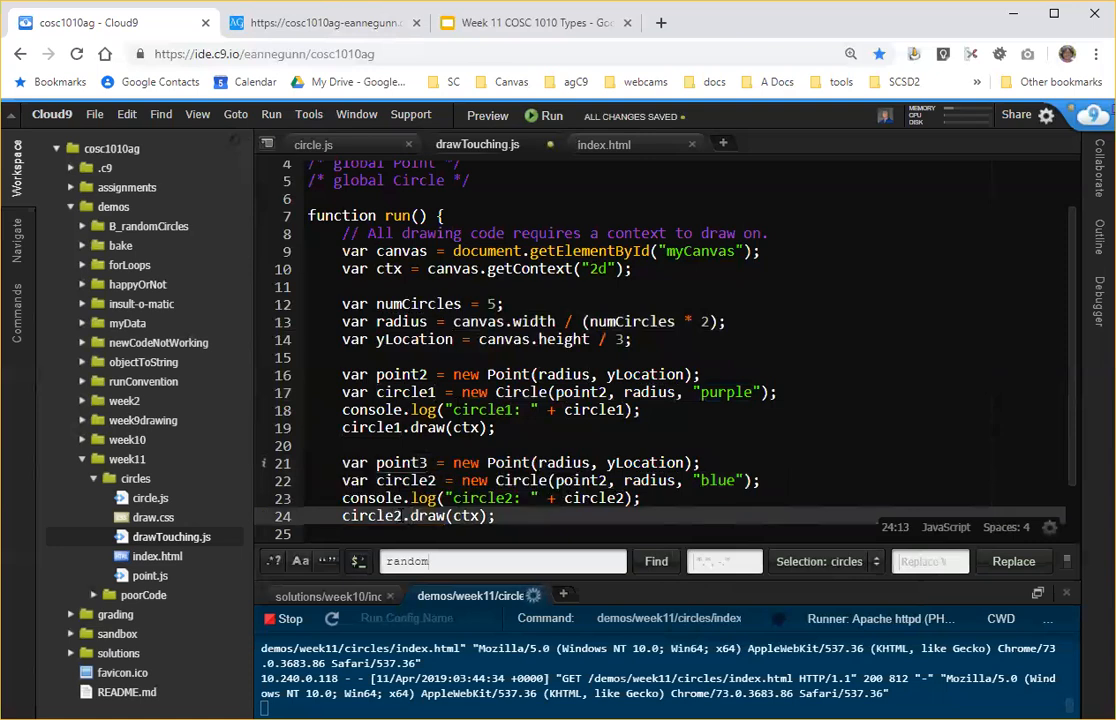
Reload the preview page to log circle1 and circle2 and show the blue circle.
left_click(320, 22)
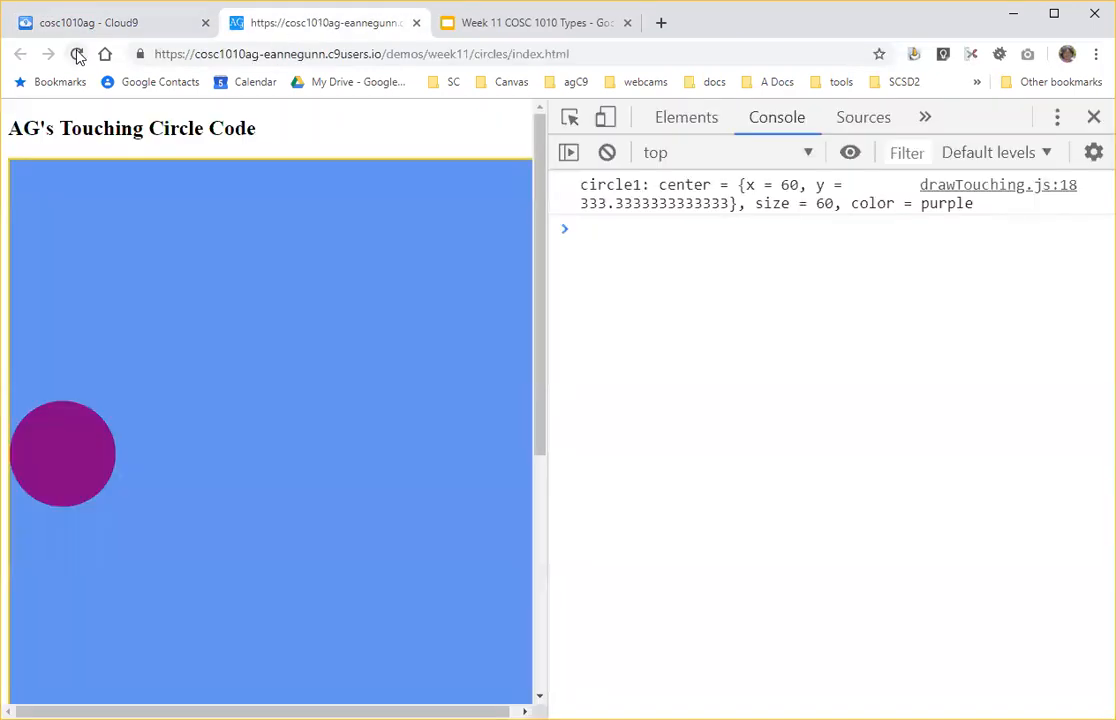
left_click(77, 54)
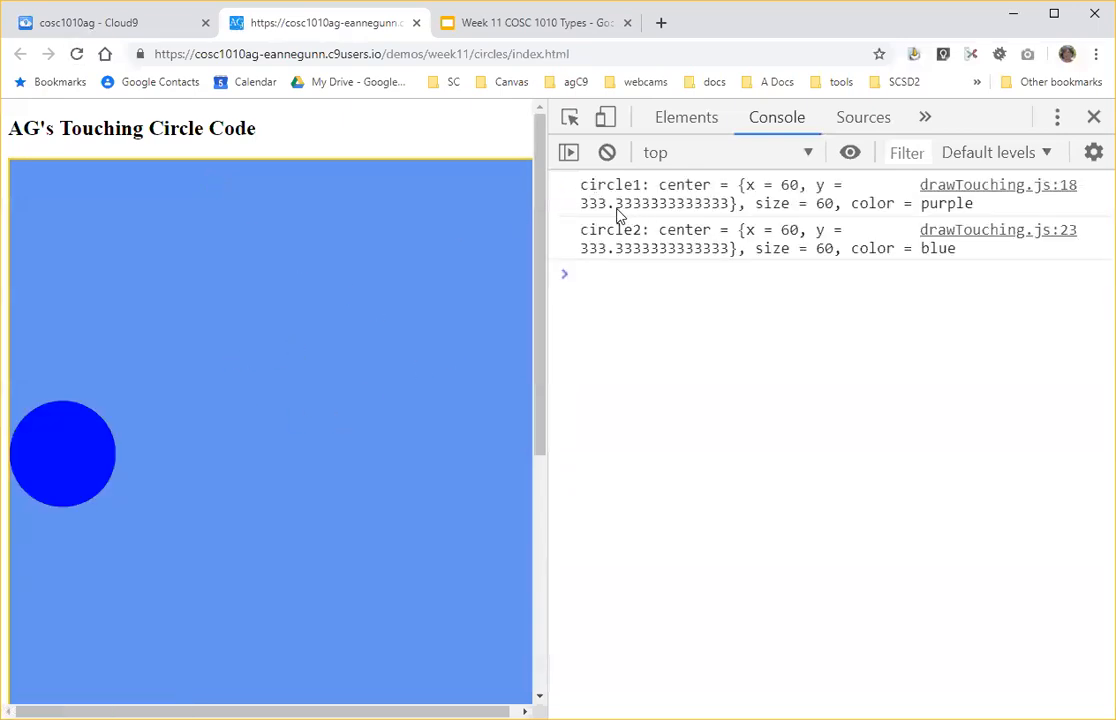
mouse_move(57, 487)
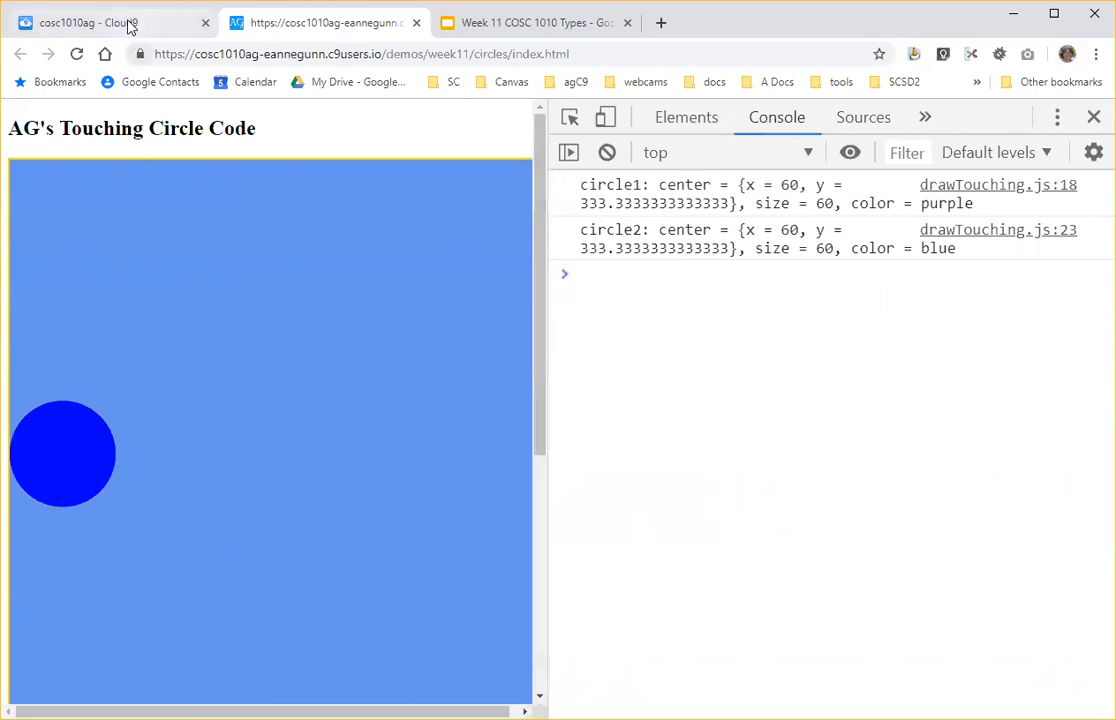
mouse_move(15, 458)
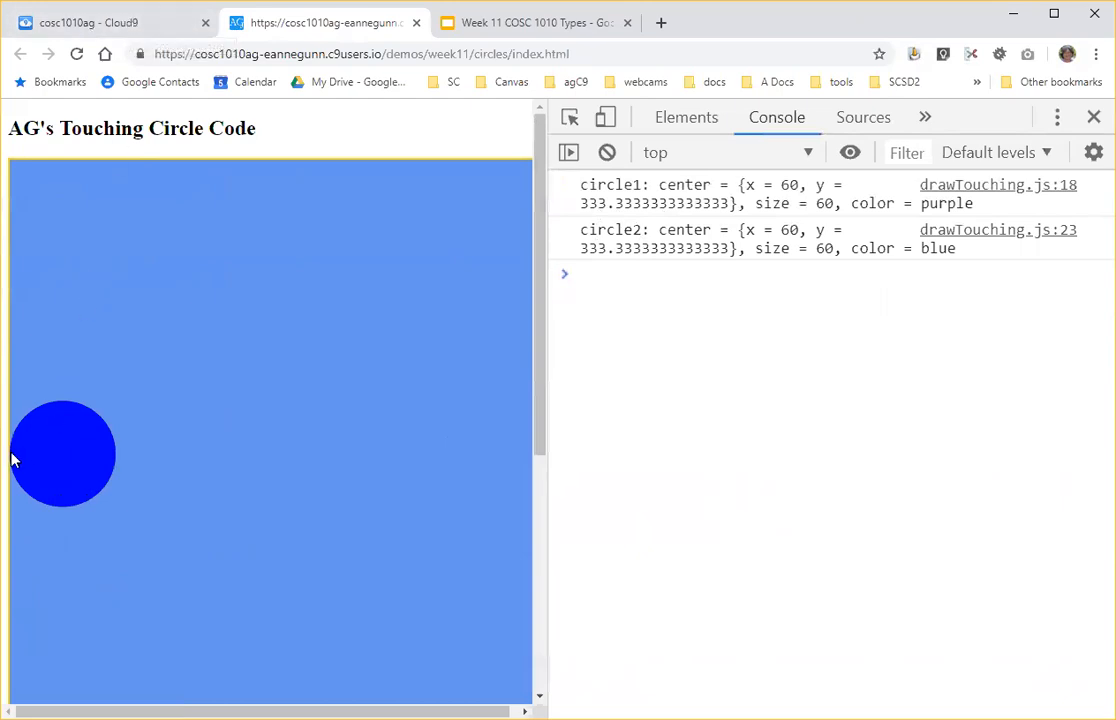
mouse_move(48, 460)
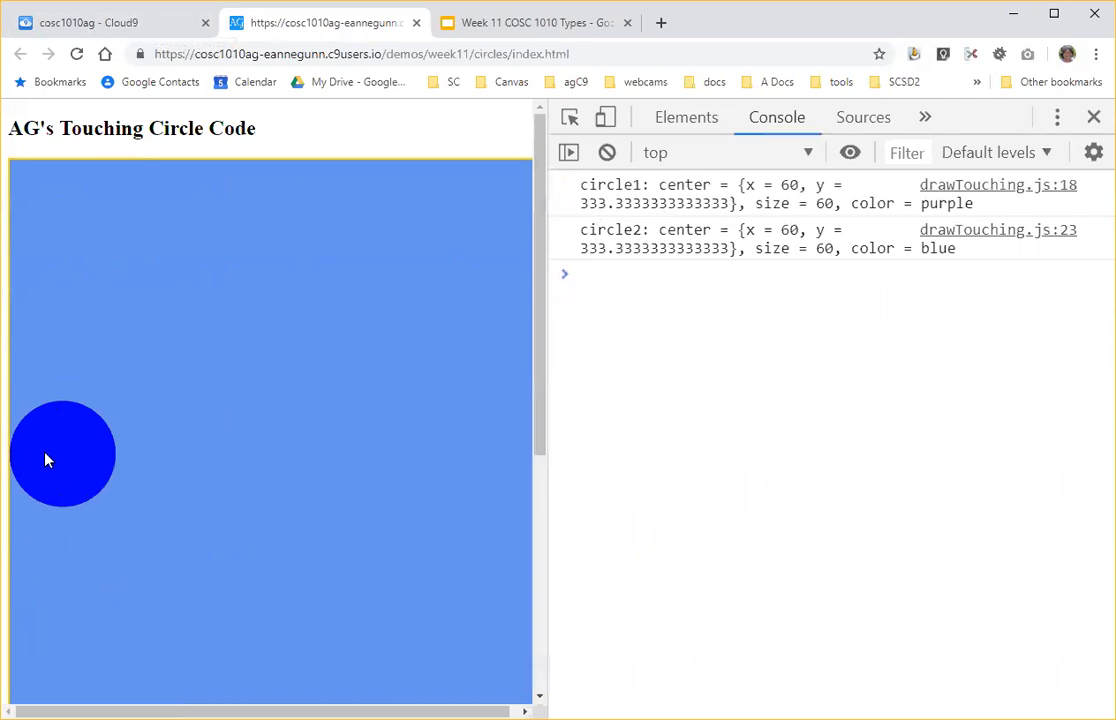
mouse_move(15, 455)
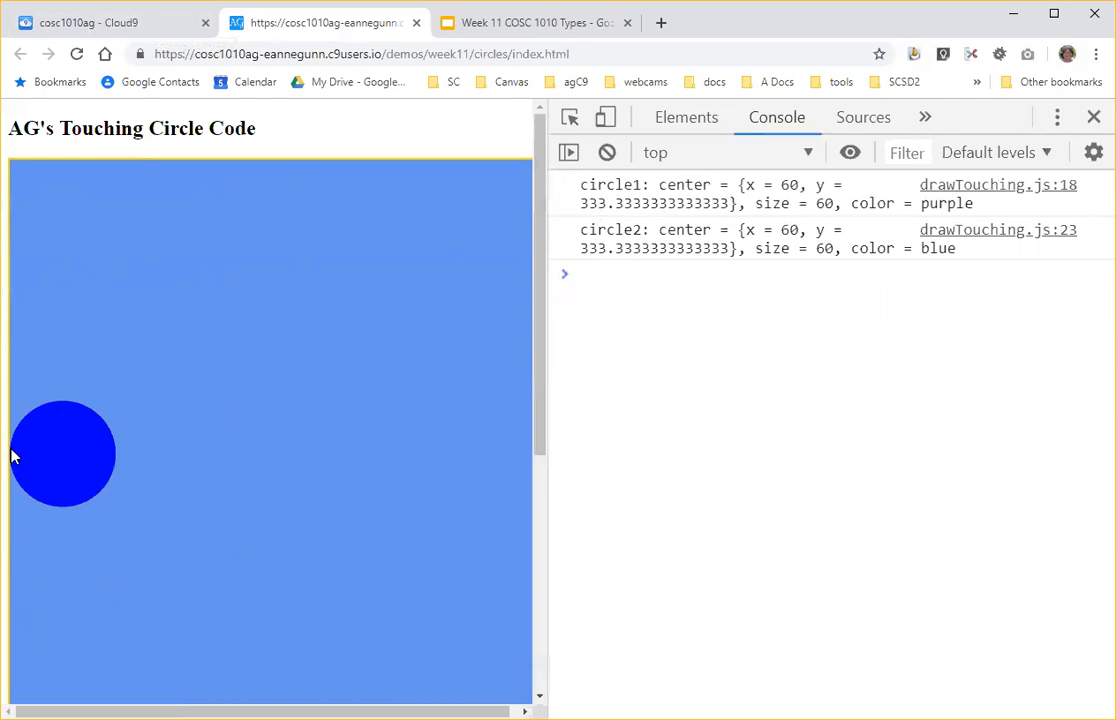
mouse_move(62, 460)
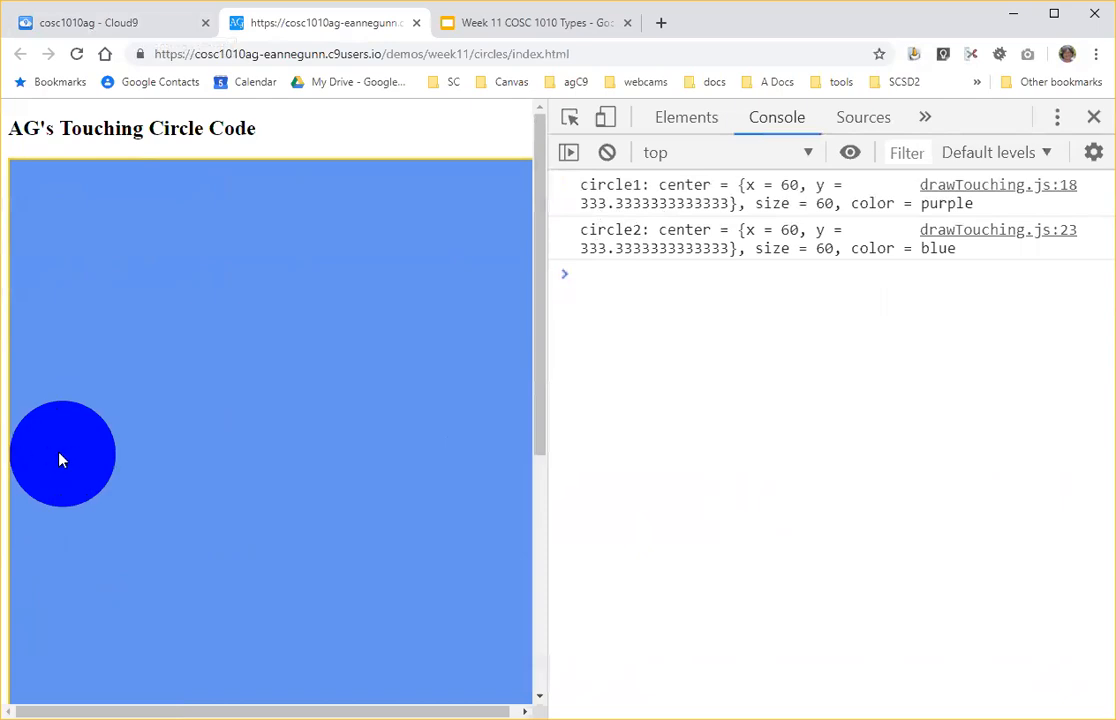
mouse_move(68, 456)
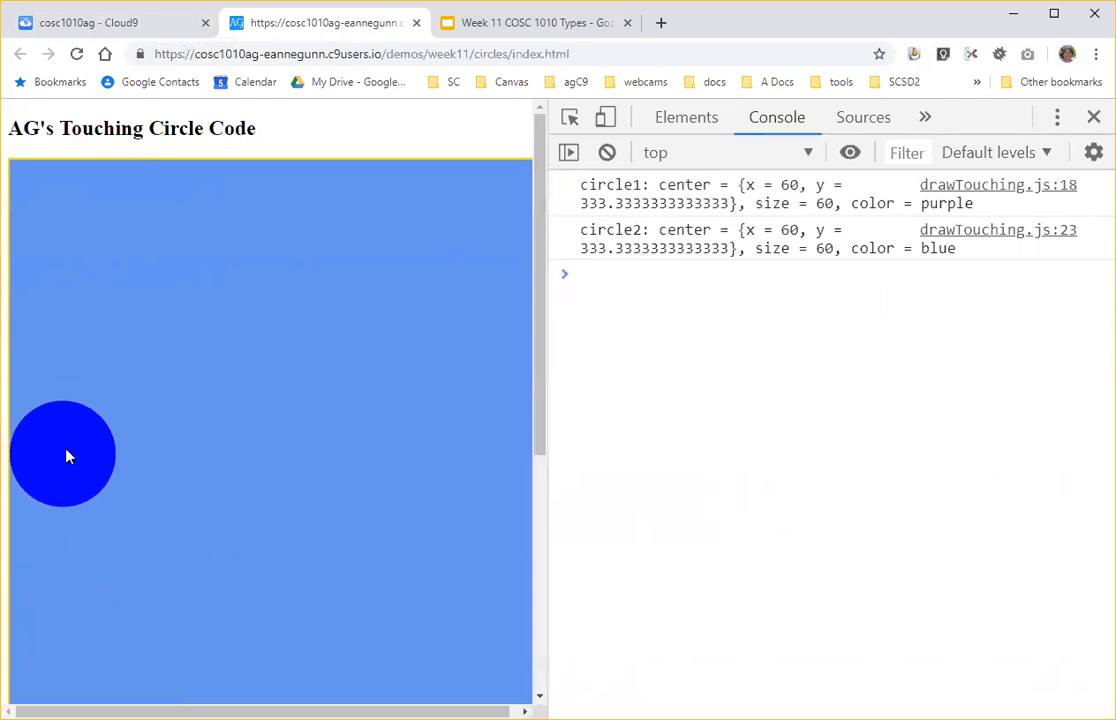
mouse_move(167, 457)
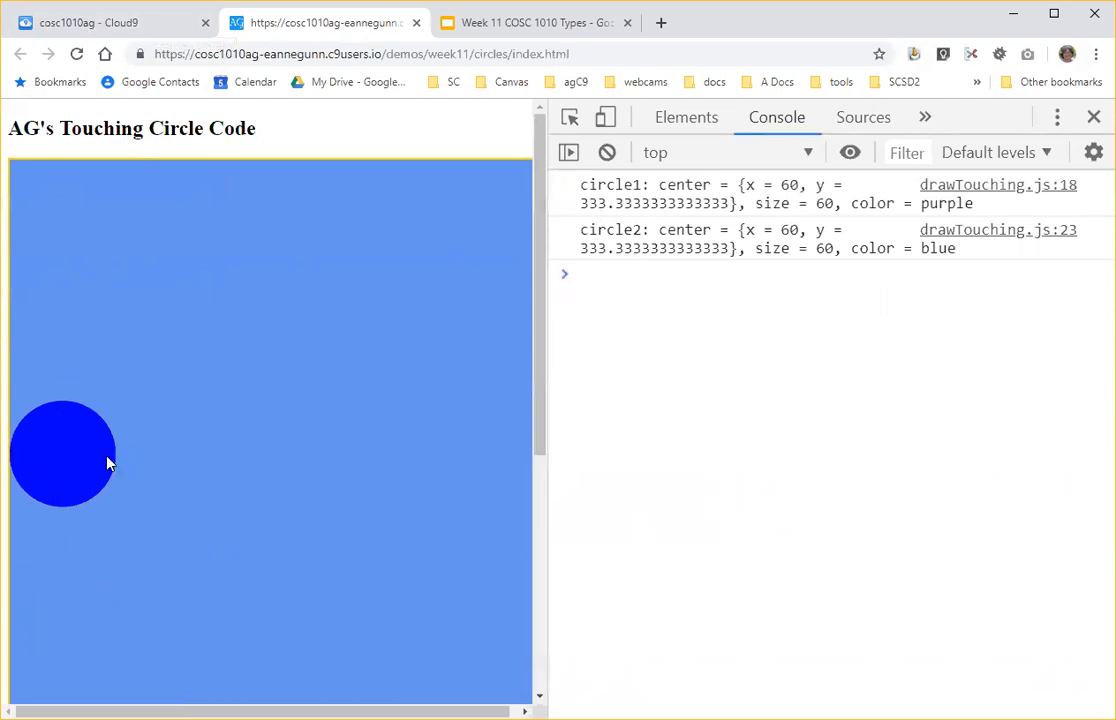
mouse_move(83, 463)
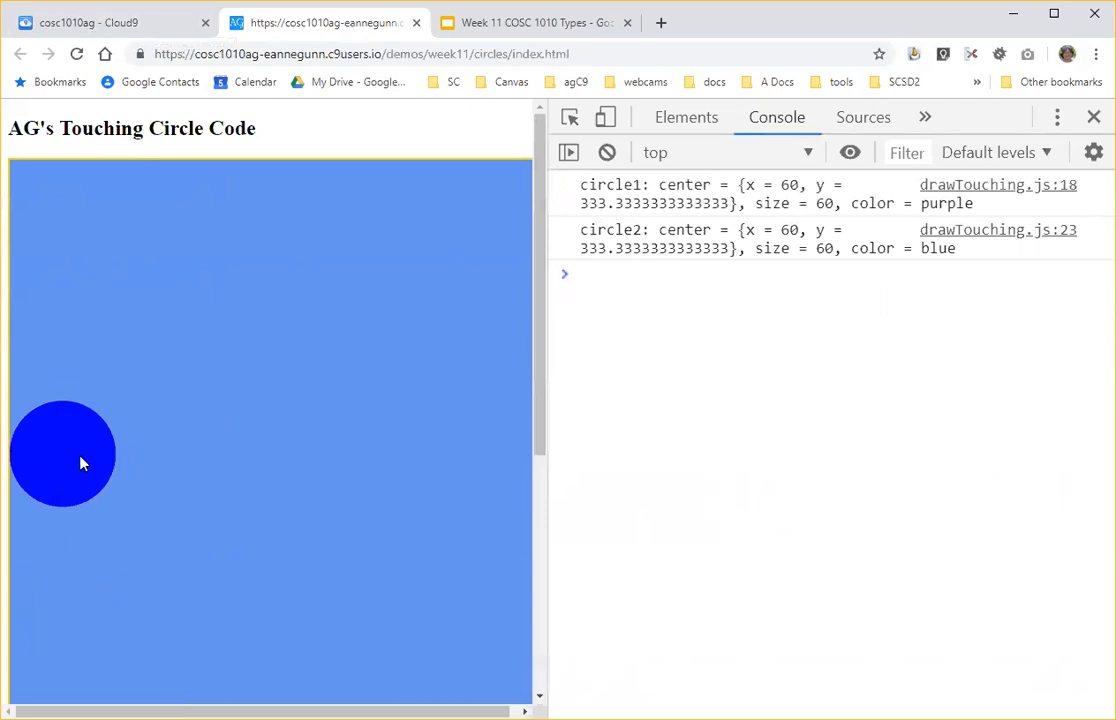
mouse_move(172, 461)
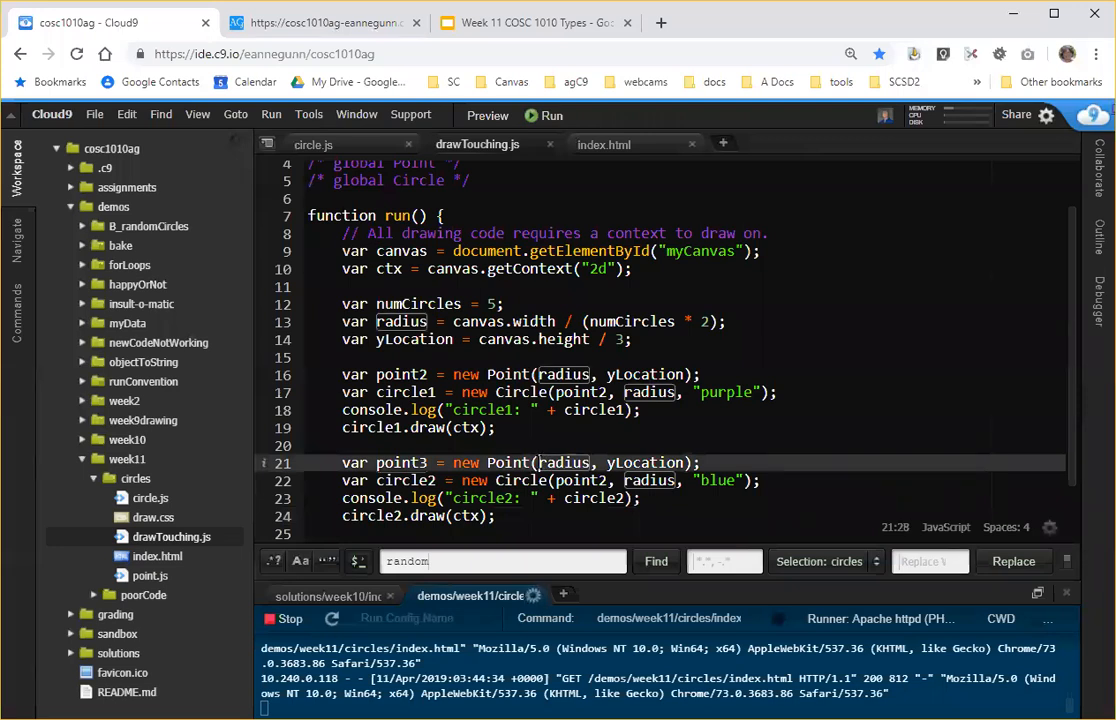
Place point3 at 3*radius, build circle2 from point3, and save.
type("3*")
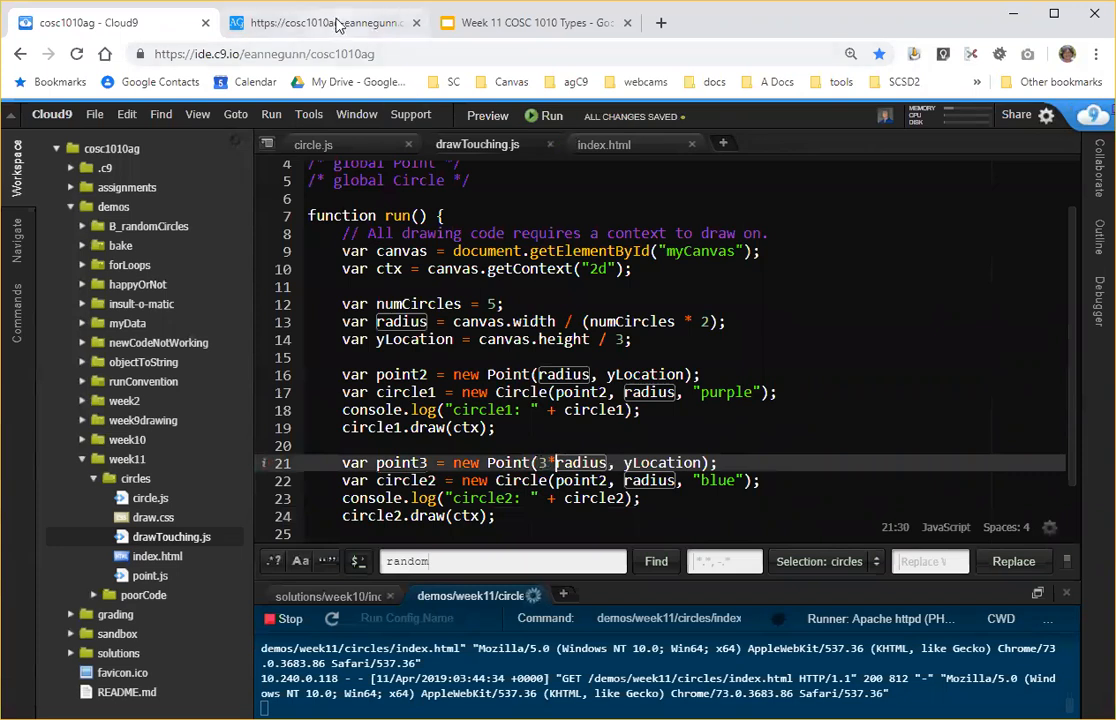
left_click(325, 22)
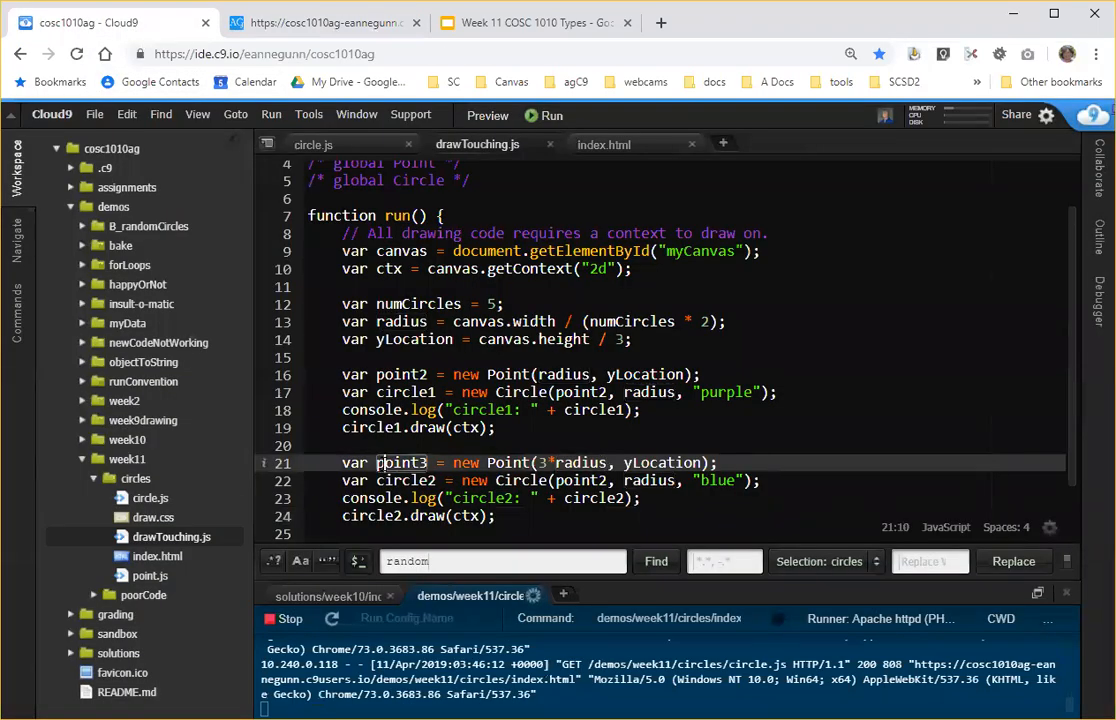
double_click(400, 462)
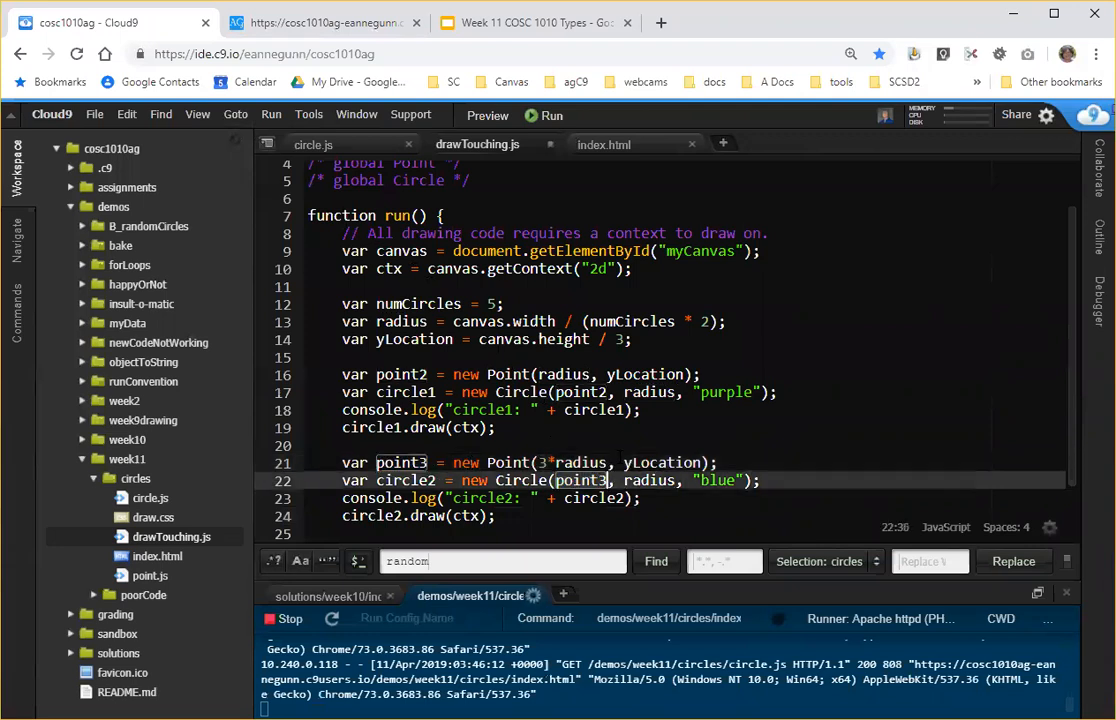
key("ctrl+s")
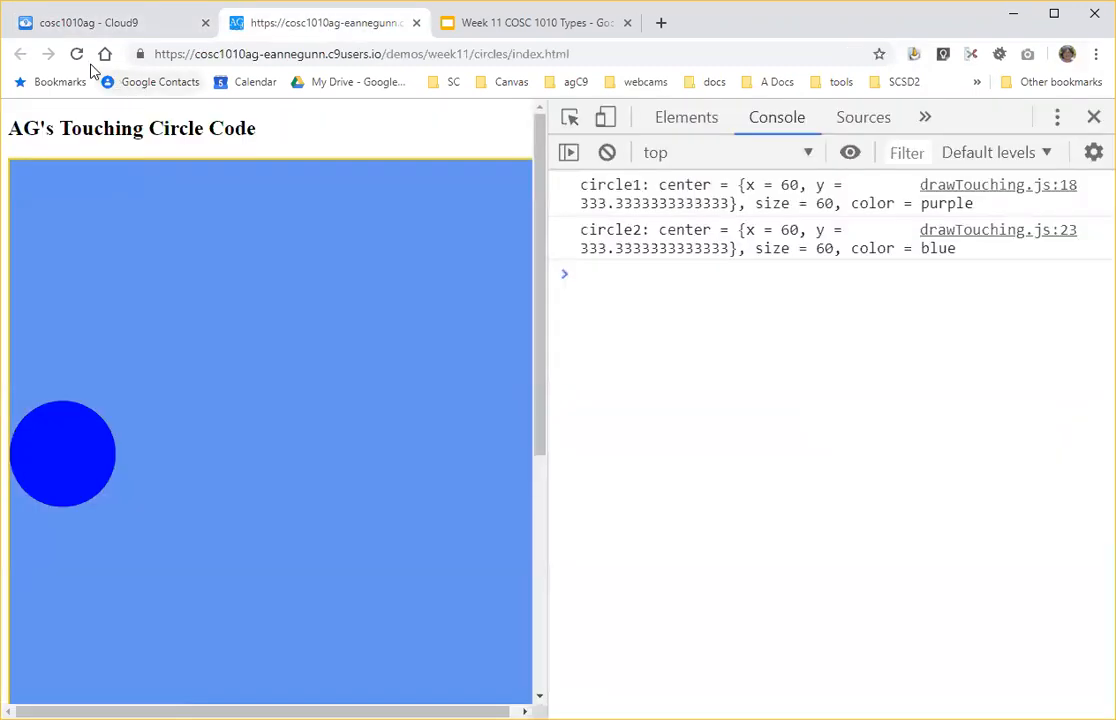
Reload to see the blue circle touching the purple one, then return to the Task C slide.
left_click(76, 54)
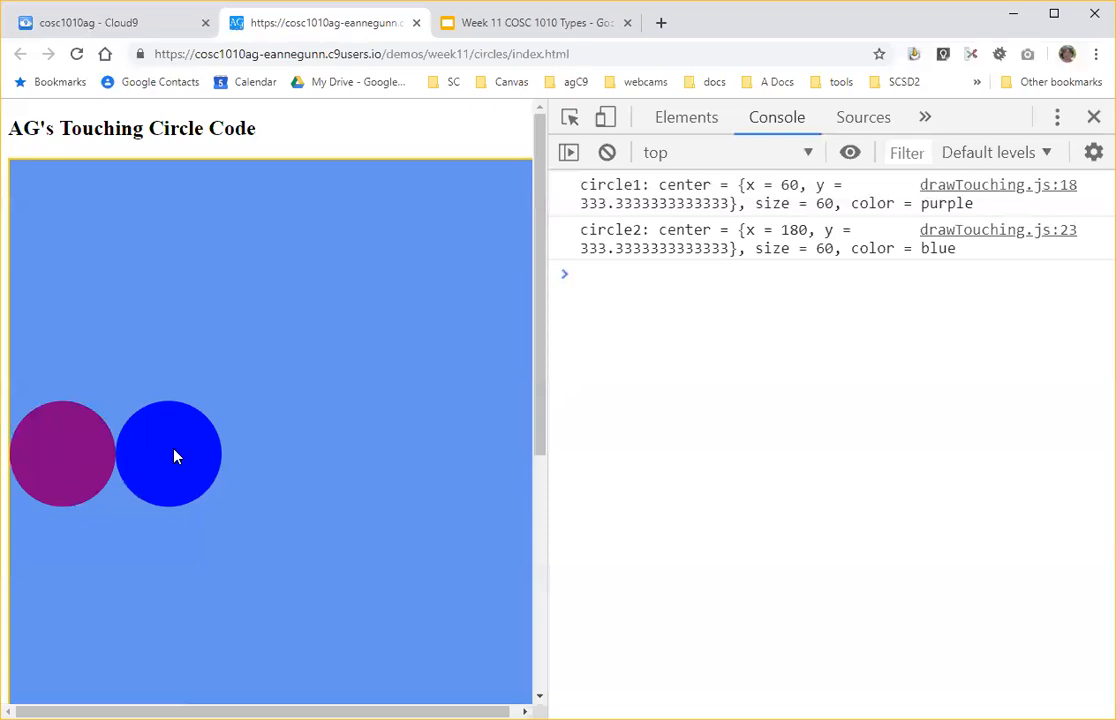
mouse_move(420, 315)
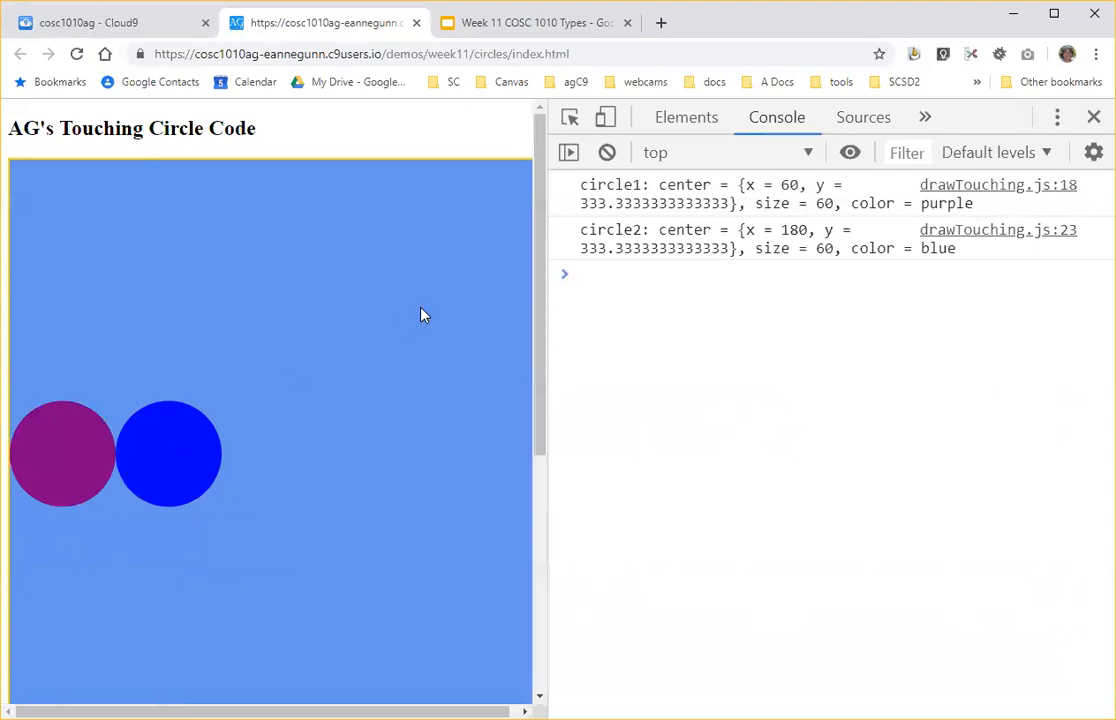
left_click(534, 22)
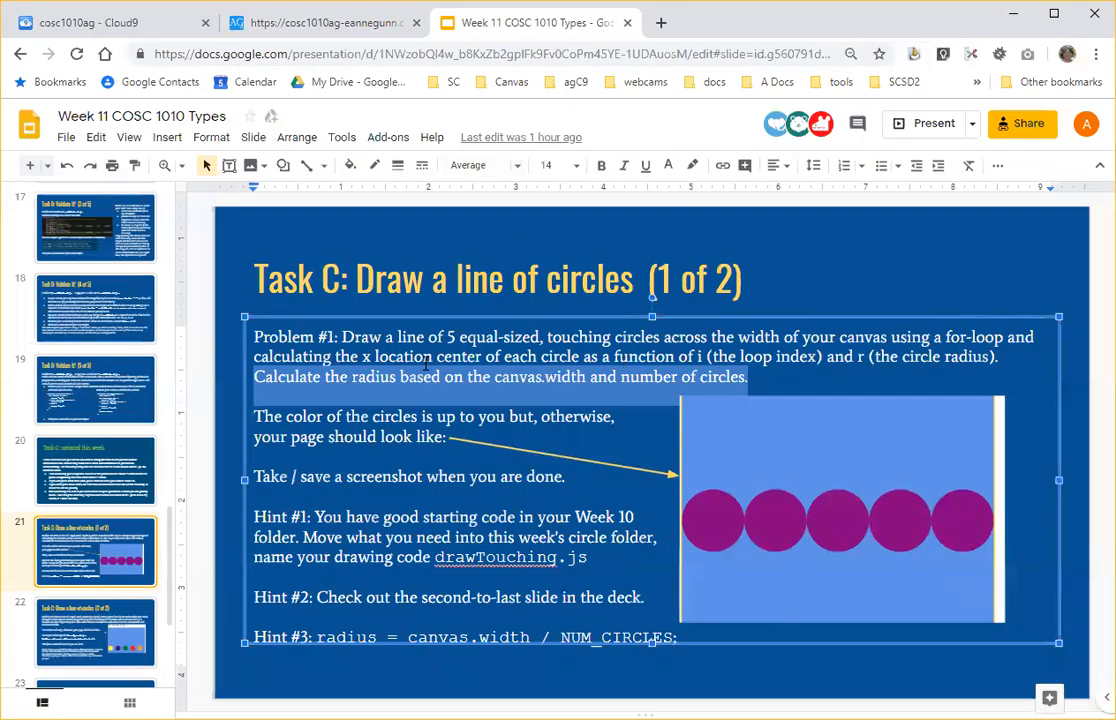
mouse_move(738, 520)
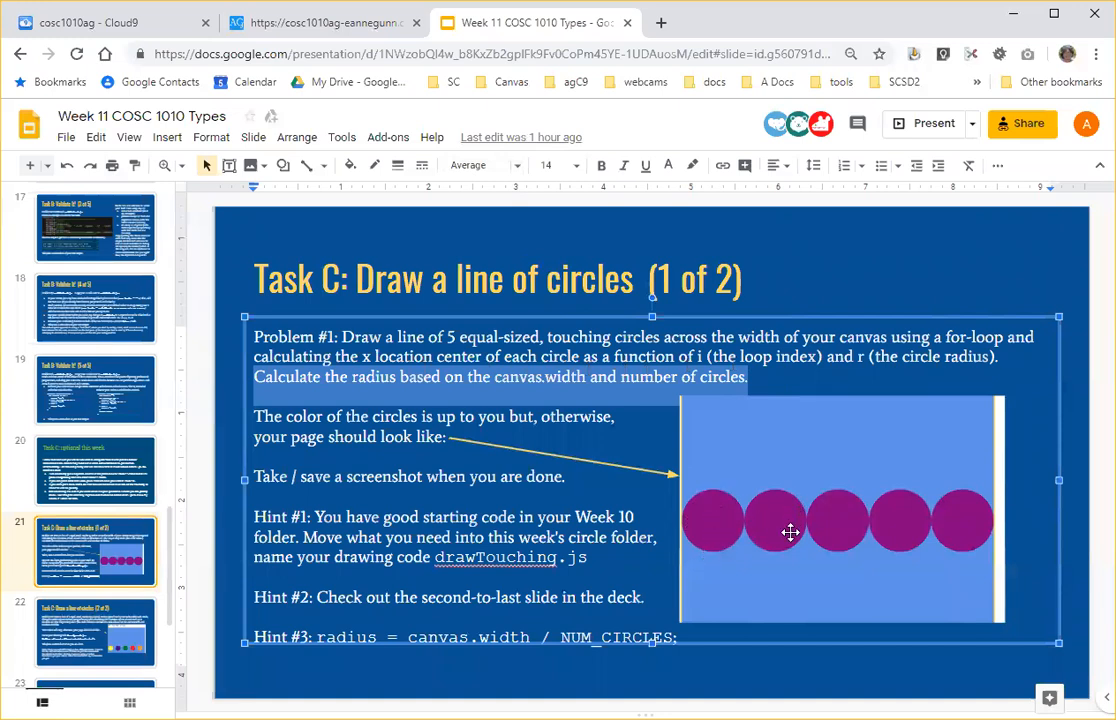
mouse_move(940, 523)
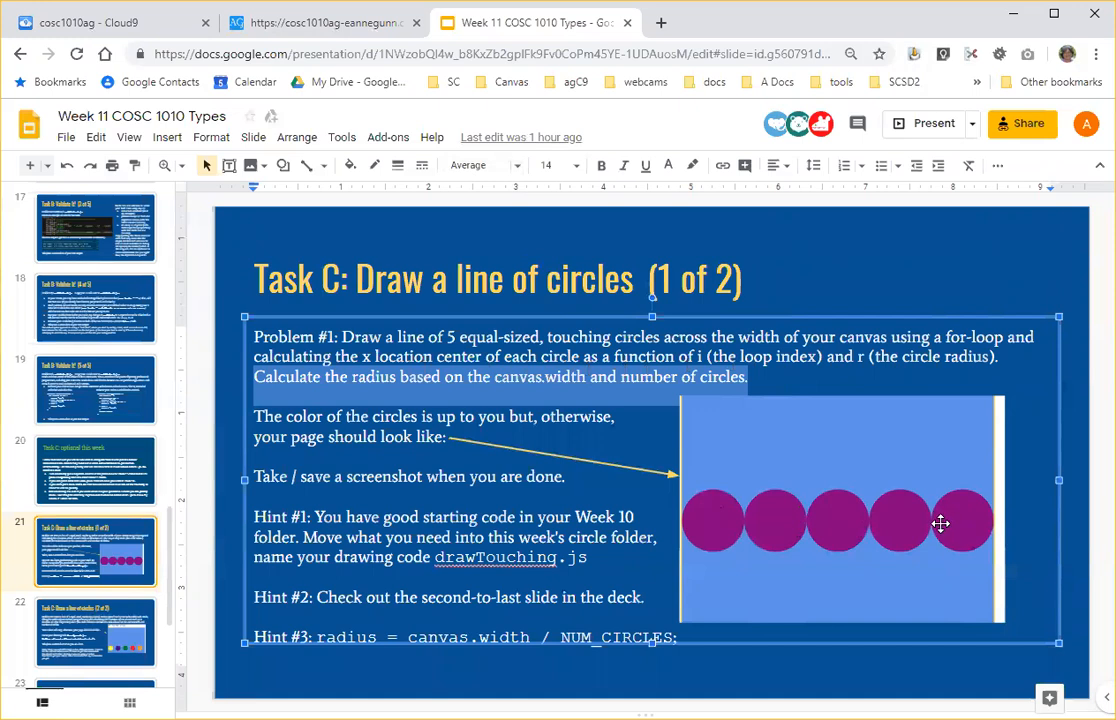
mouse_move(777, 360)
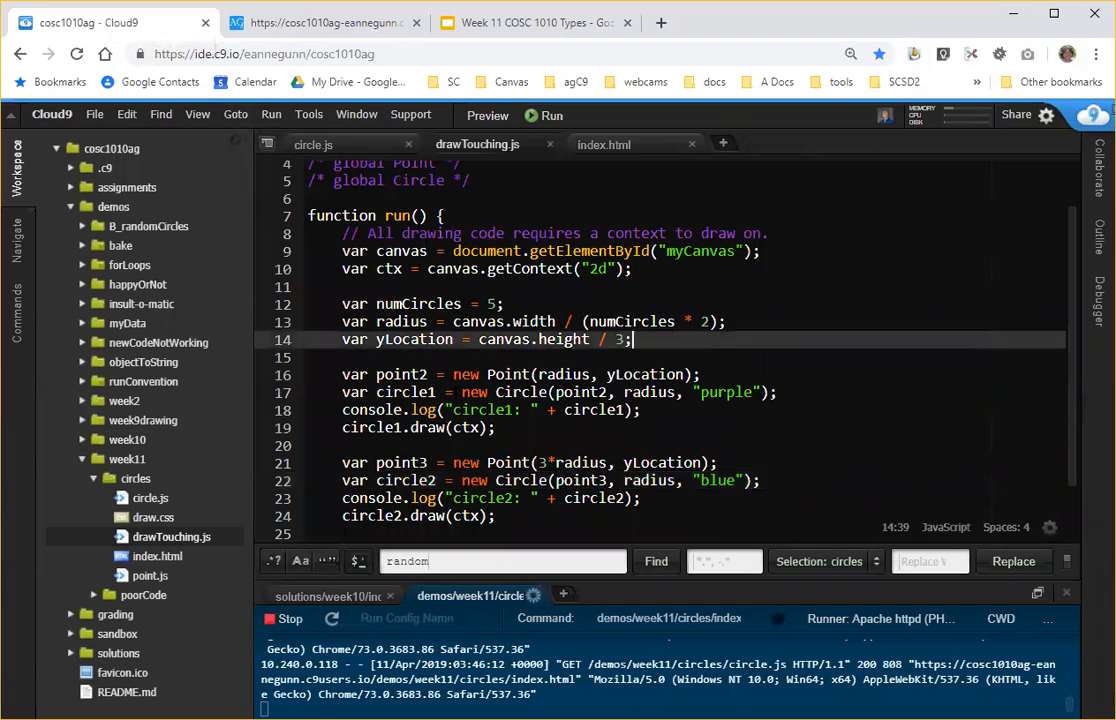
Start a for loop header: for (var i = 0; i < 5; i++).
key("enter")
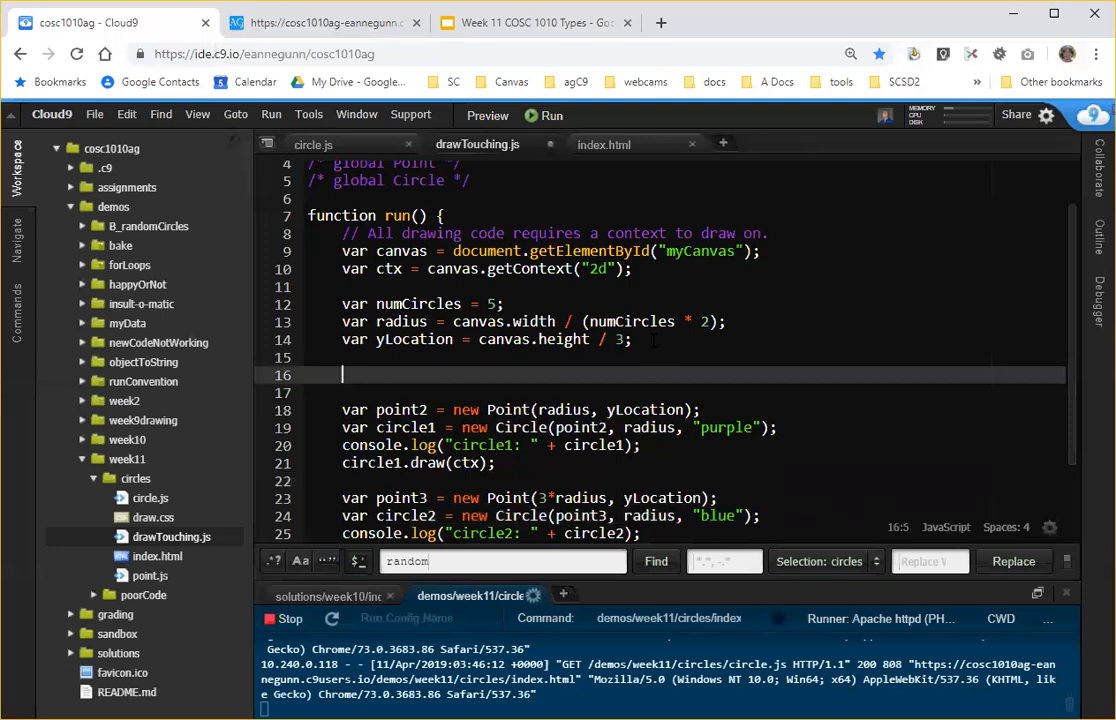
type("for")
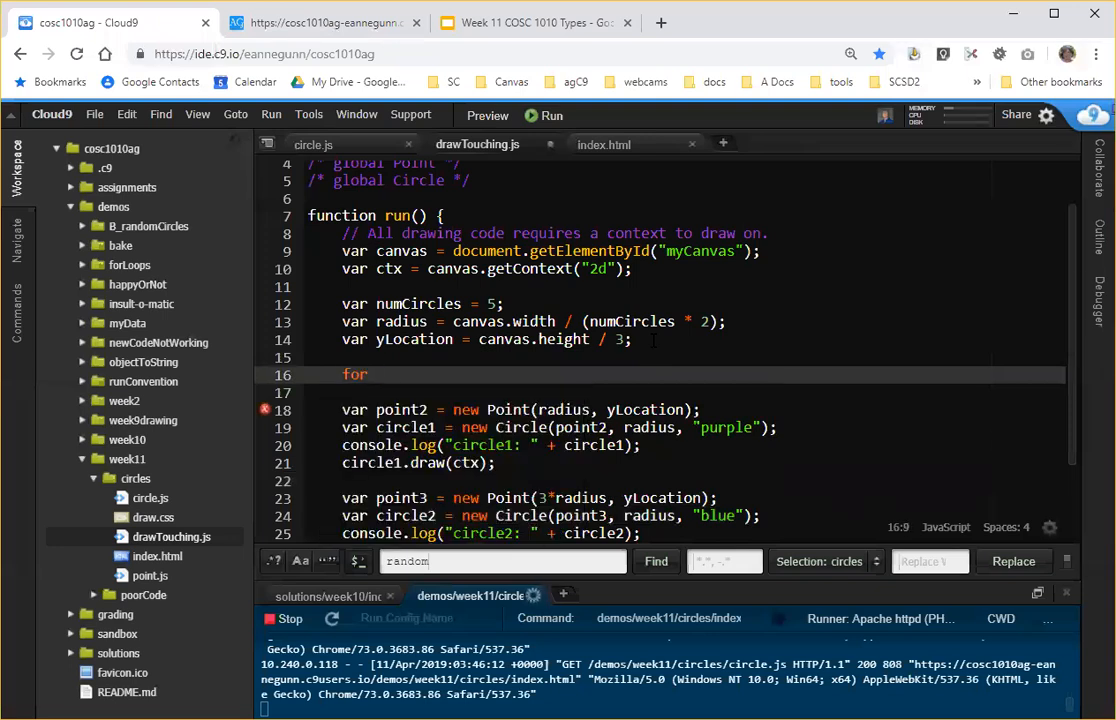
type("(var i )")
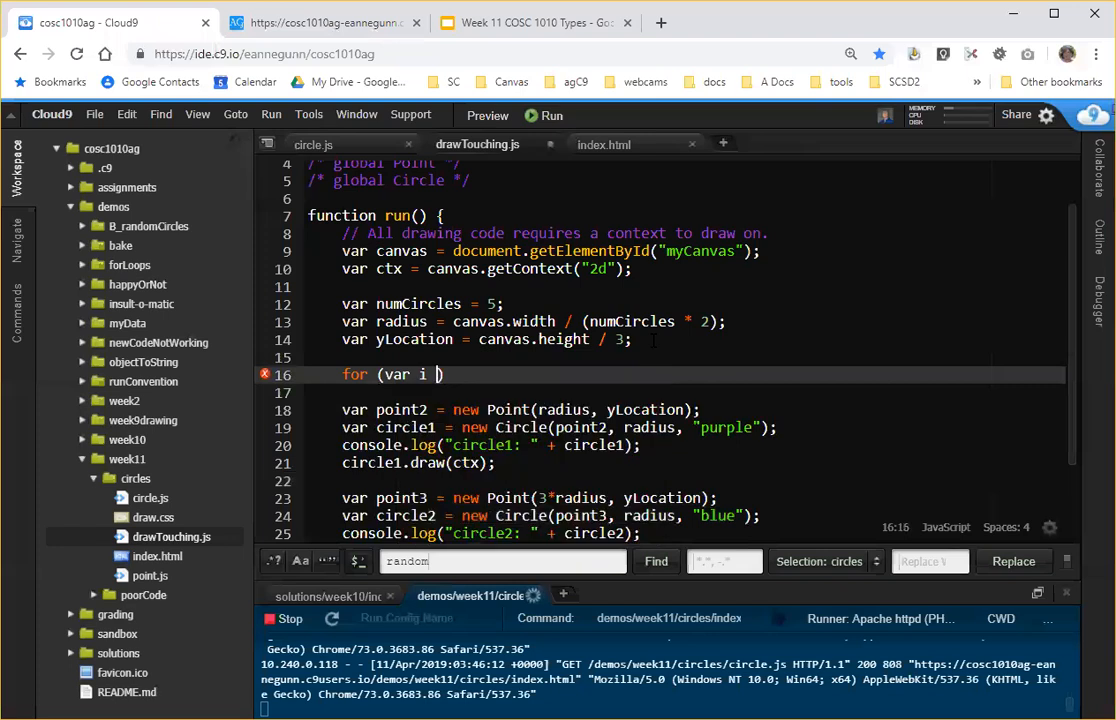
type("= 0")
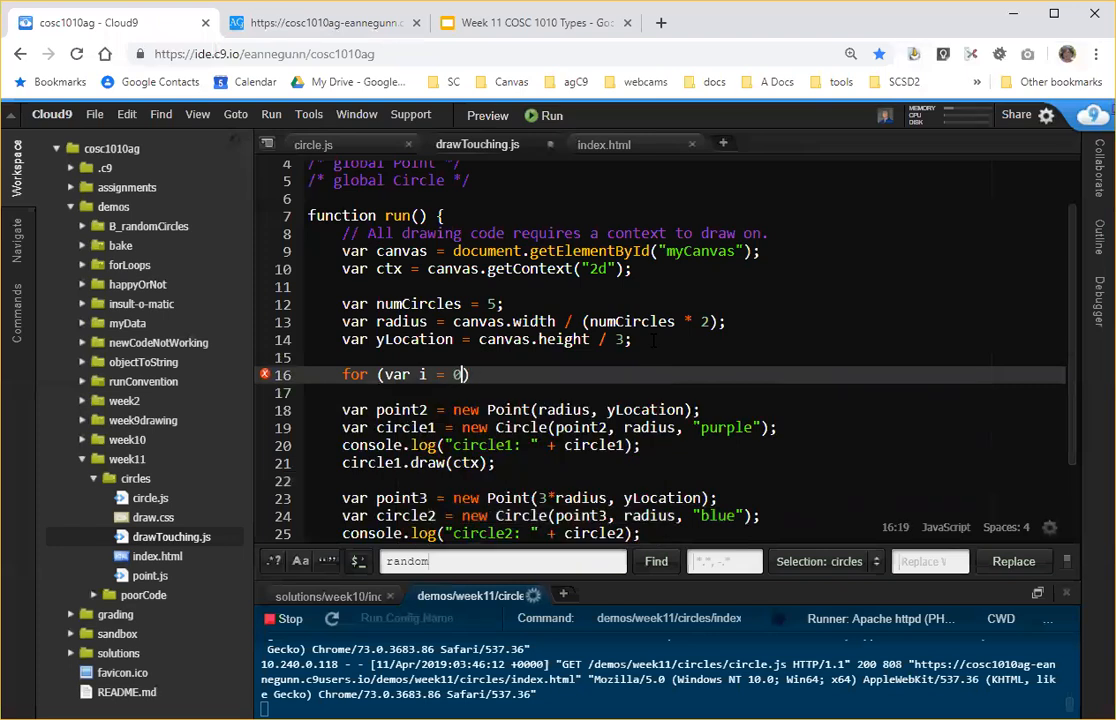
type(";")
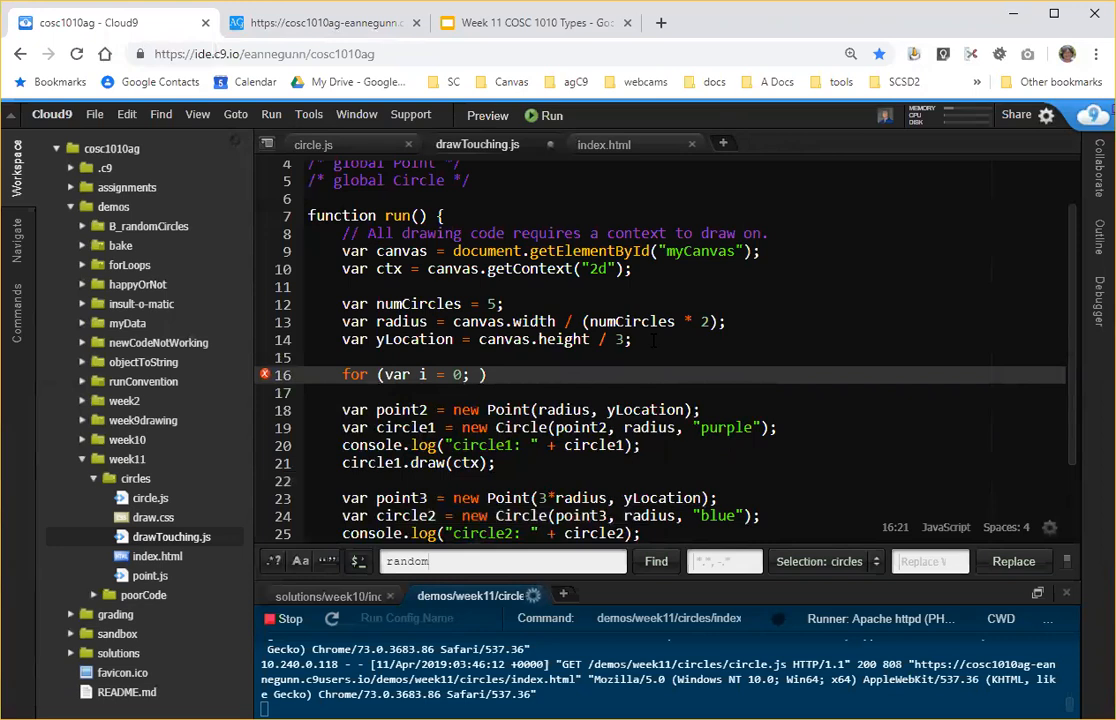
type("i <")
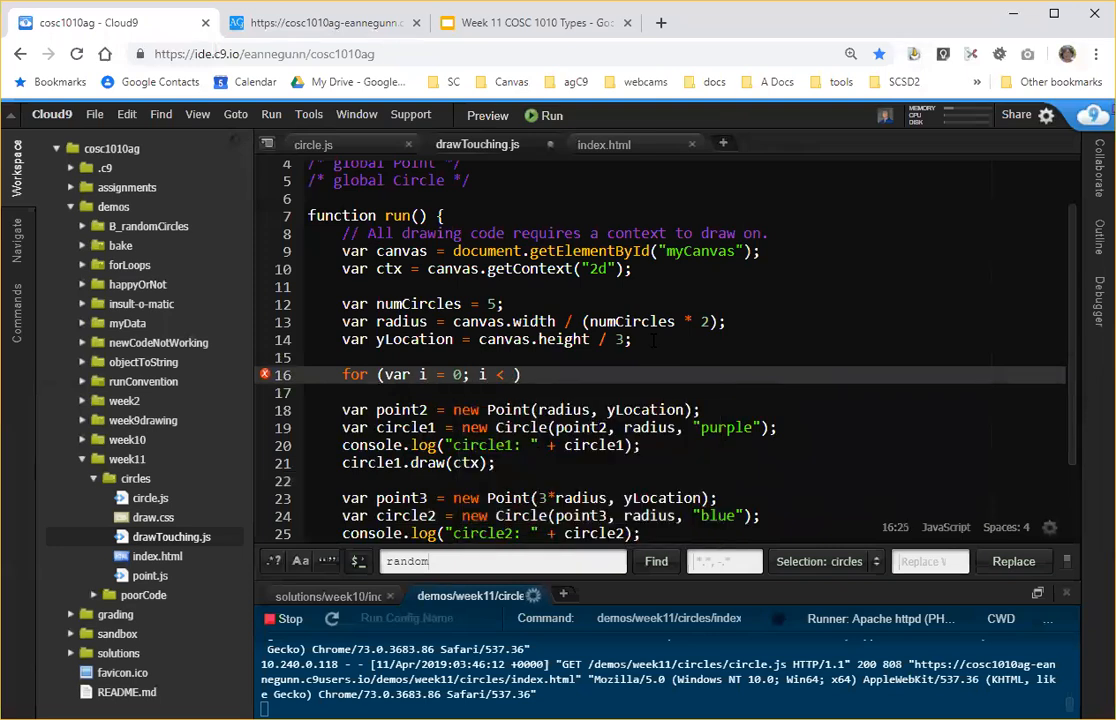
type("5)")
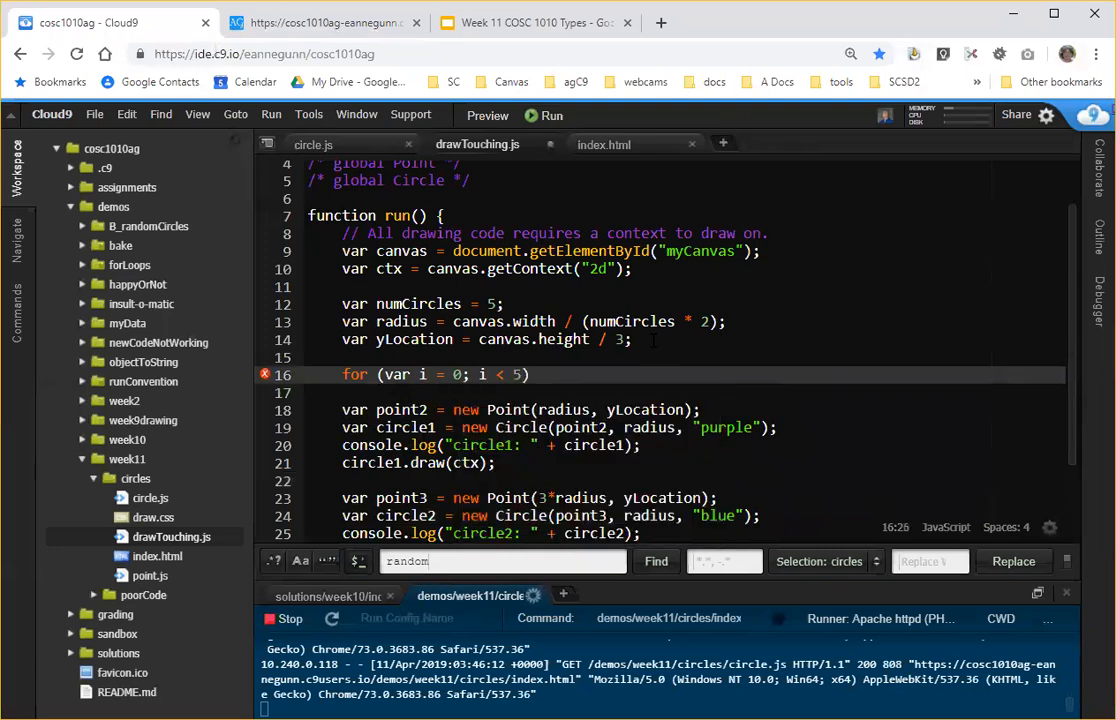
type("; )")
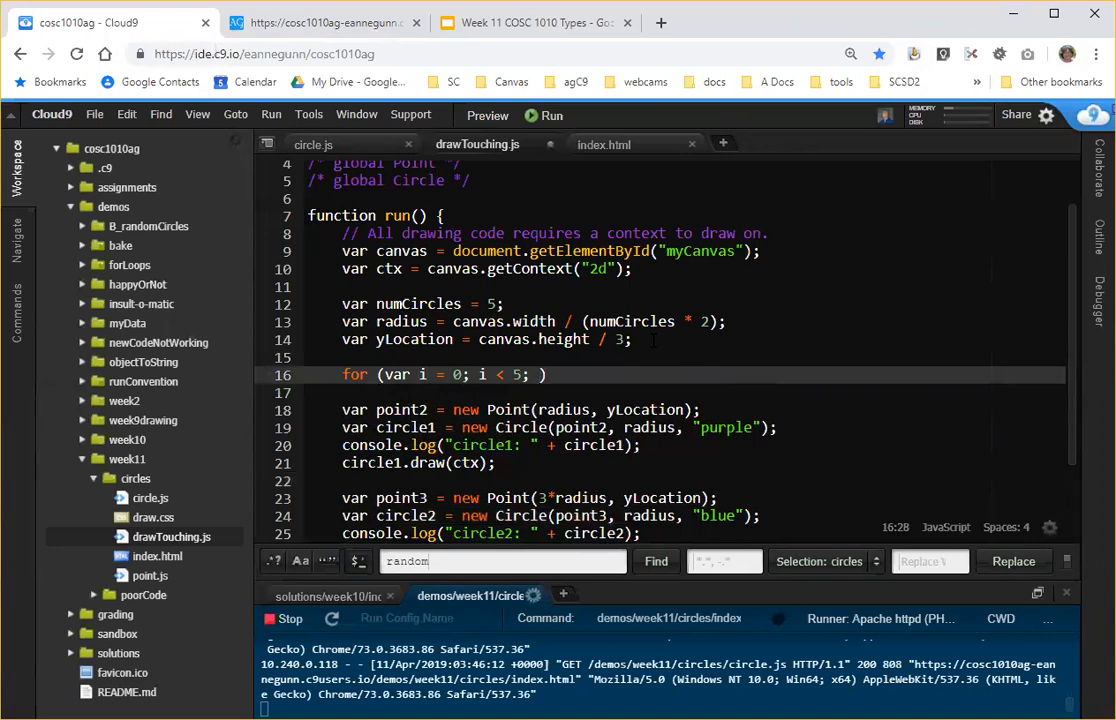
type("i++")
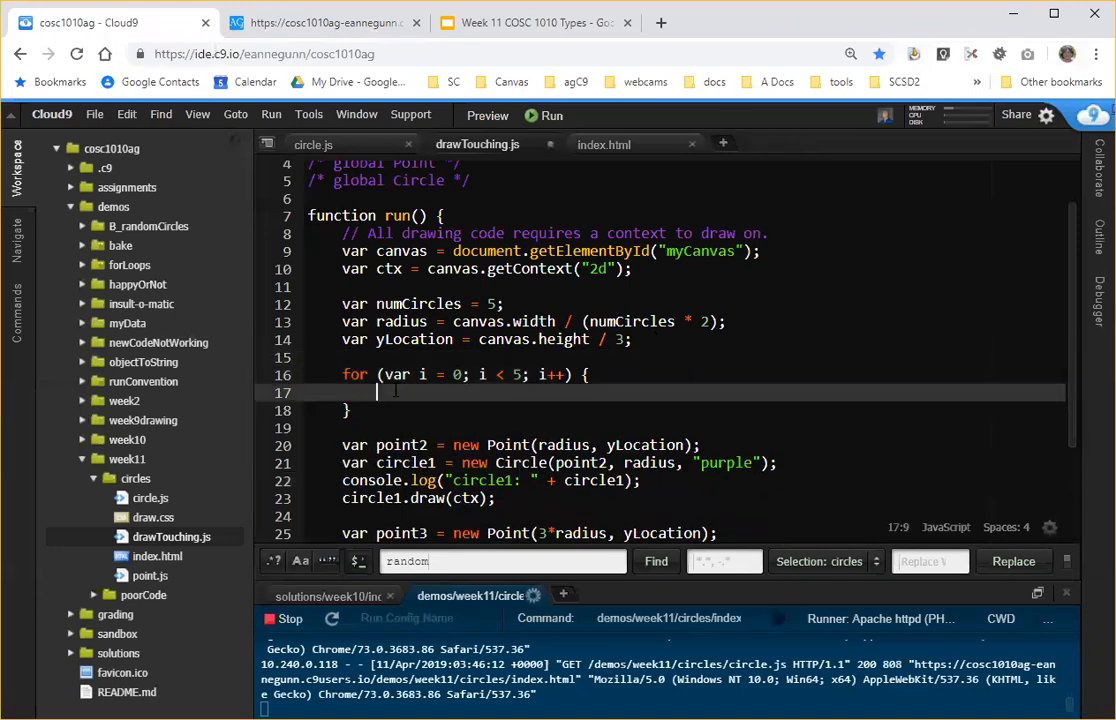
Fill the loop body to create, log and draw the purple circle; comment out old code.
type("var point = new Point(radius, yLocation);")
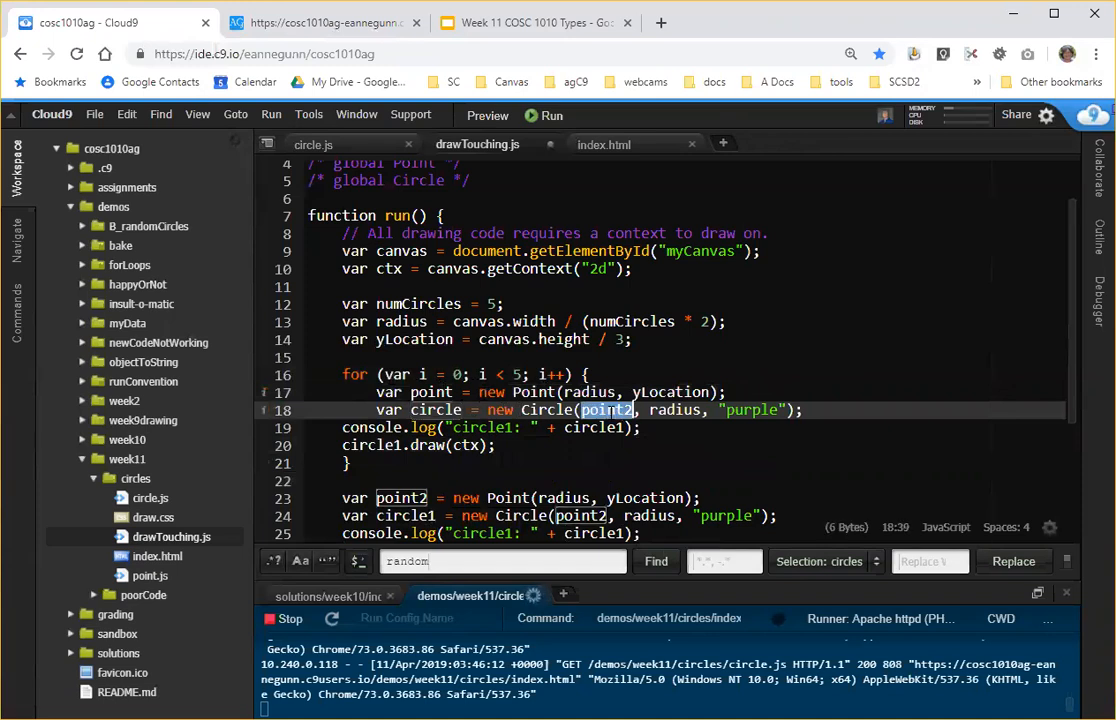
type("point")
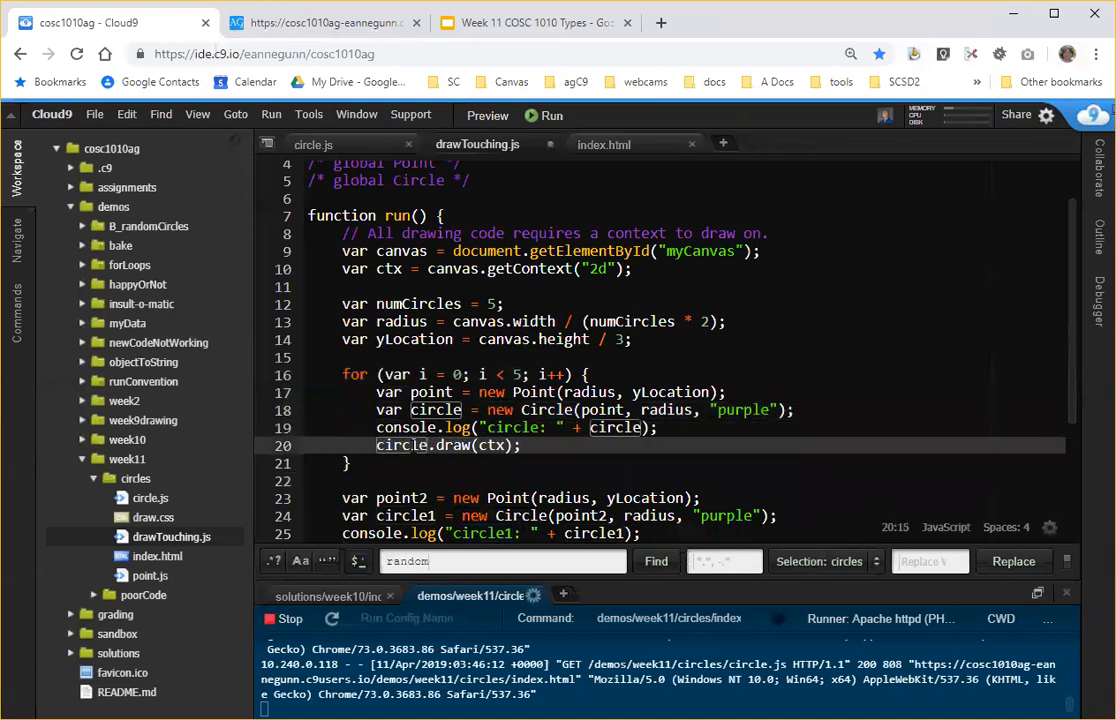
scroll("down", 3)
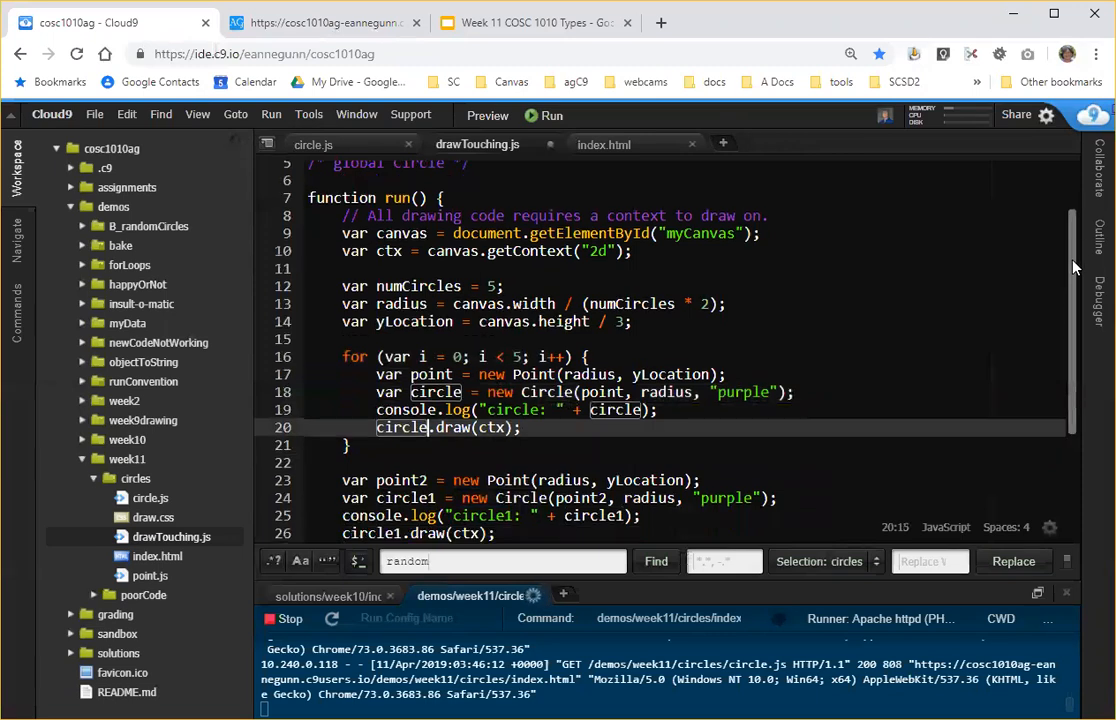
scroll("down", 3)
type("/*")
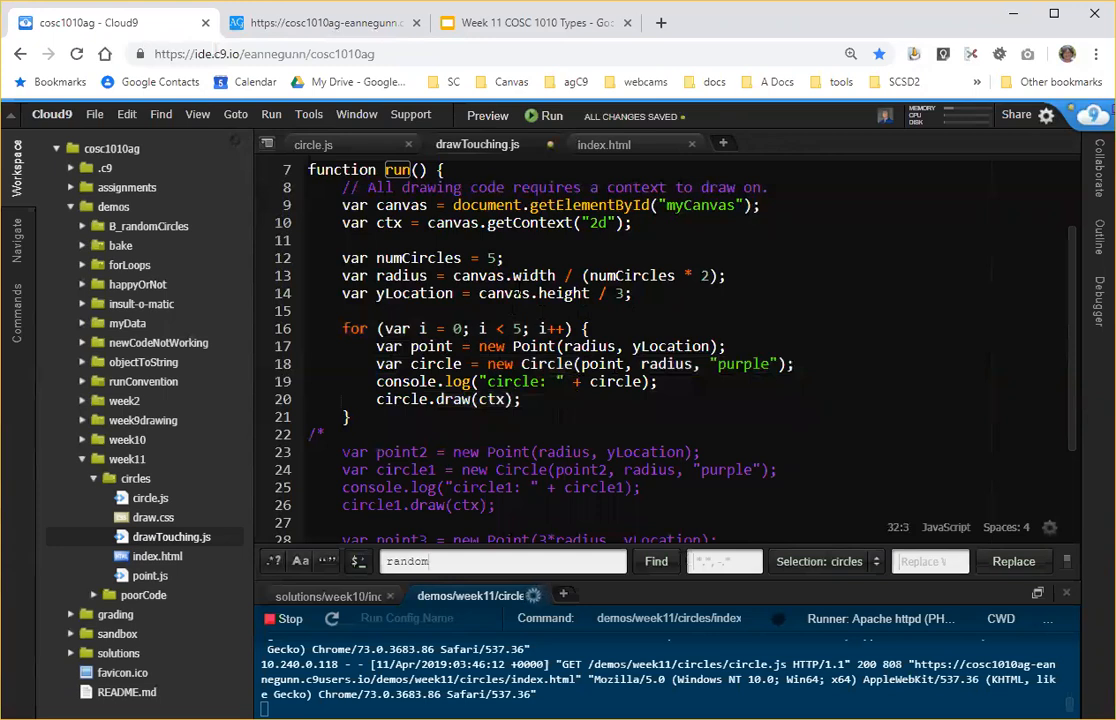
mouse_move(509, 144)
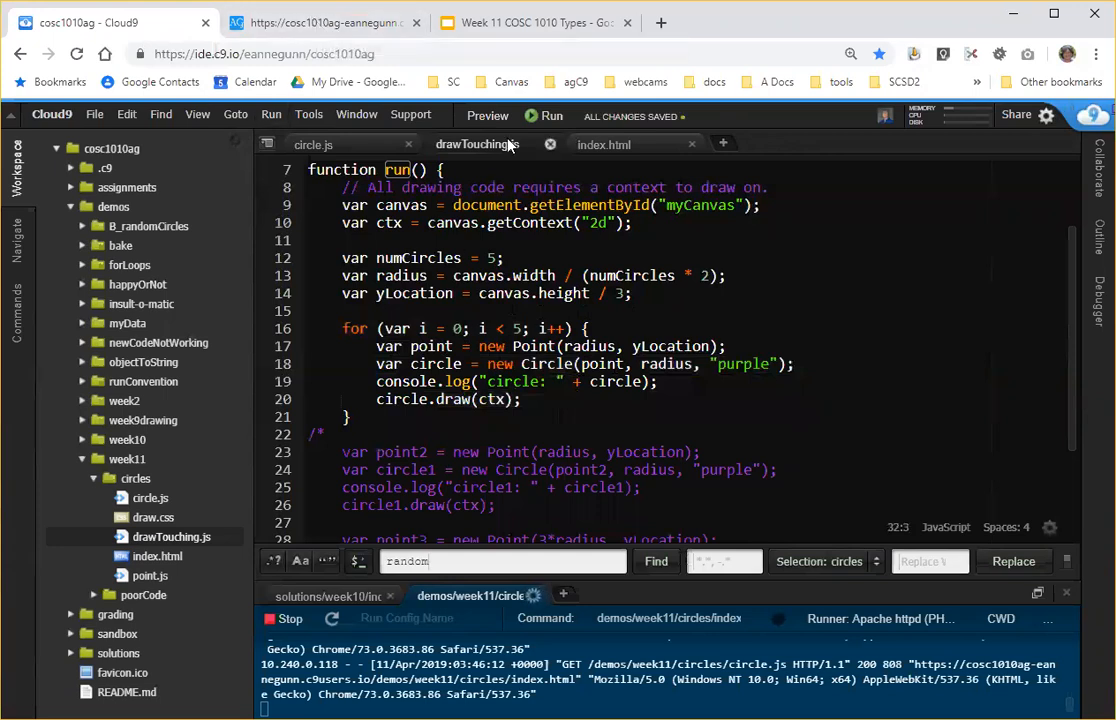
Reload to see one purple circle at (60, 333.33) logged five times, then return to drawTouching.js.
left_click(320, 22)
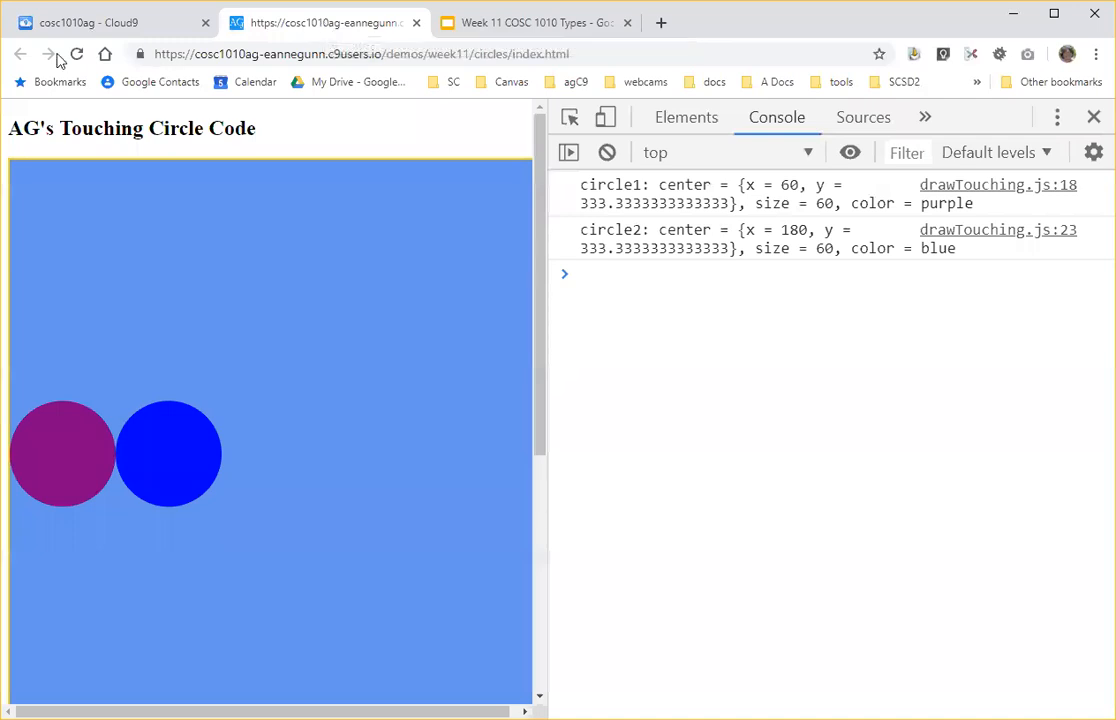
left_click(77, 54)
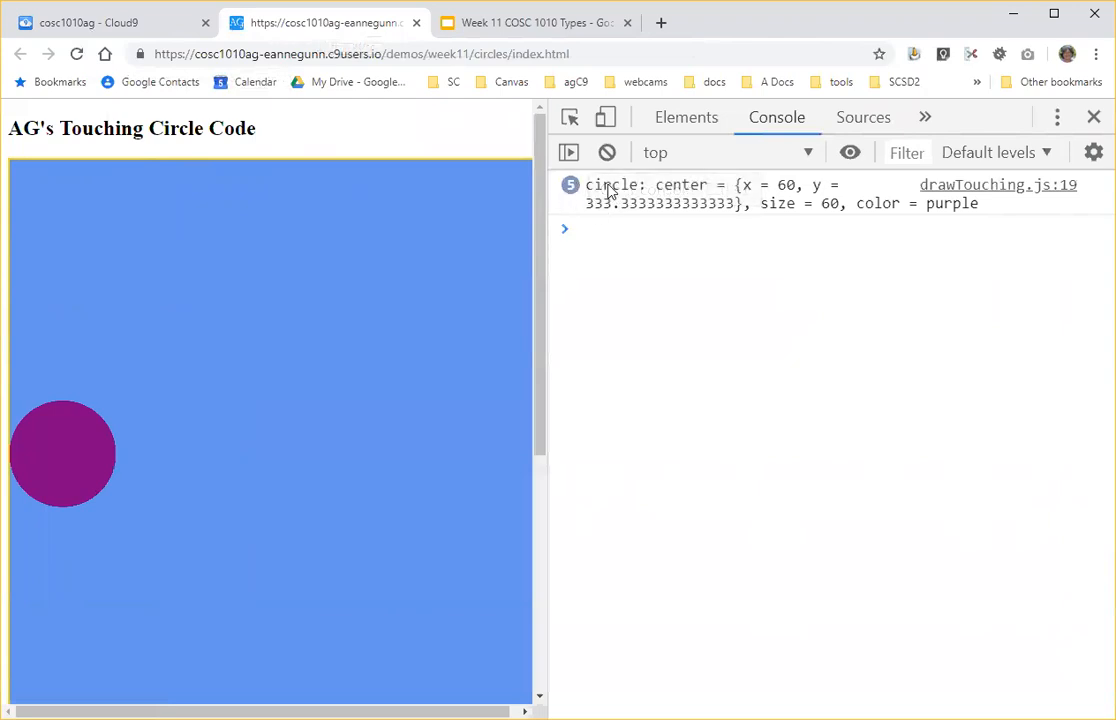
mouse_move(613, 213)
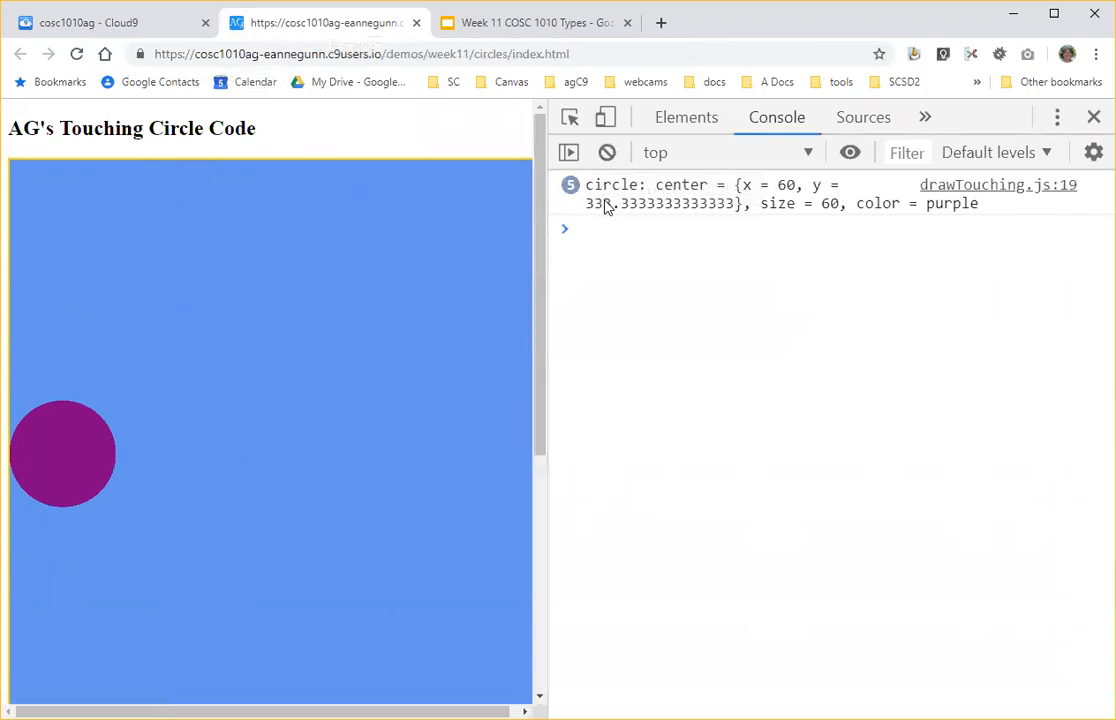
mouse_move(110, 22)
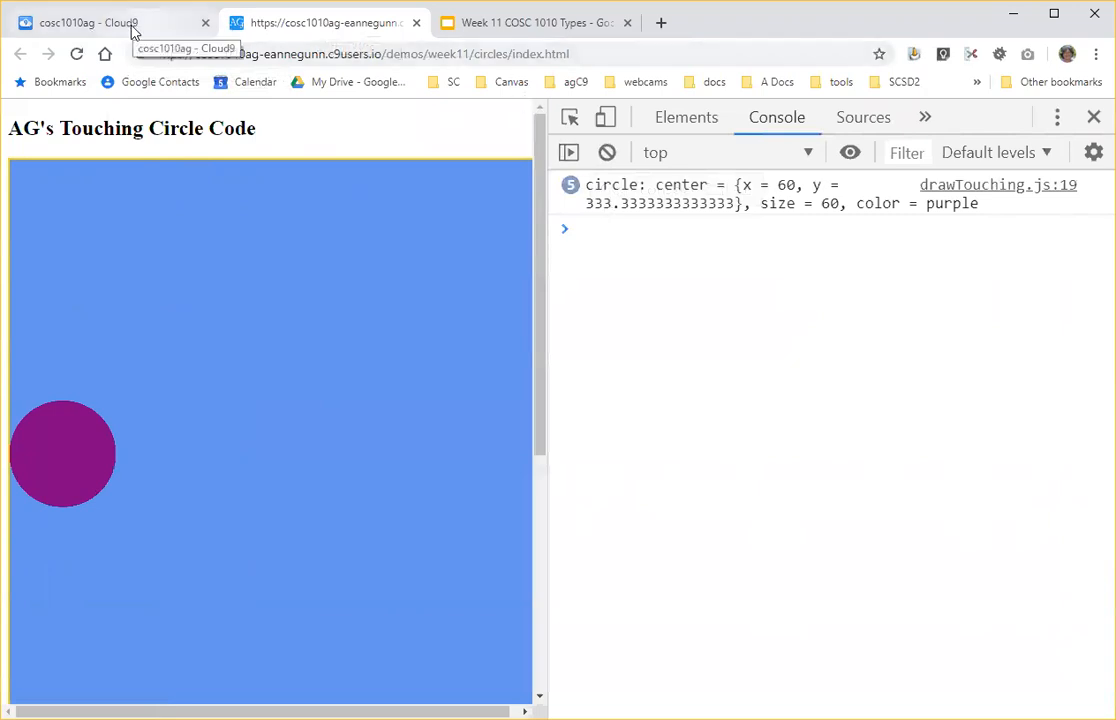
mouse_move(140, 260)
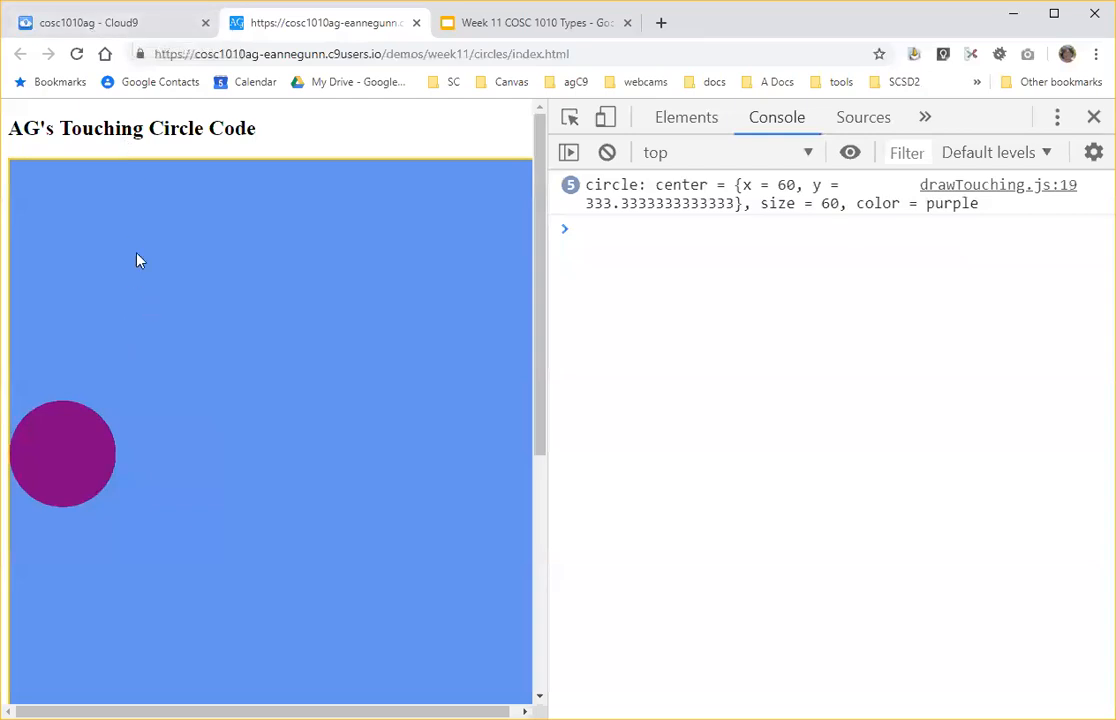
left_click(110, 22)
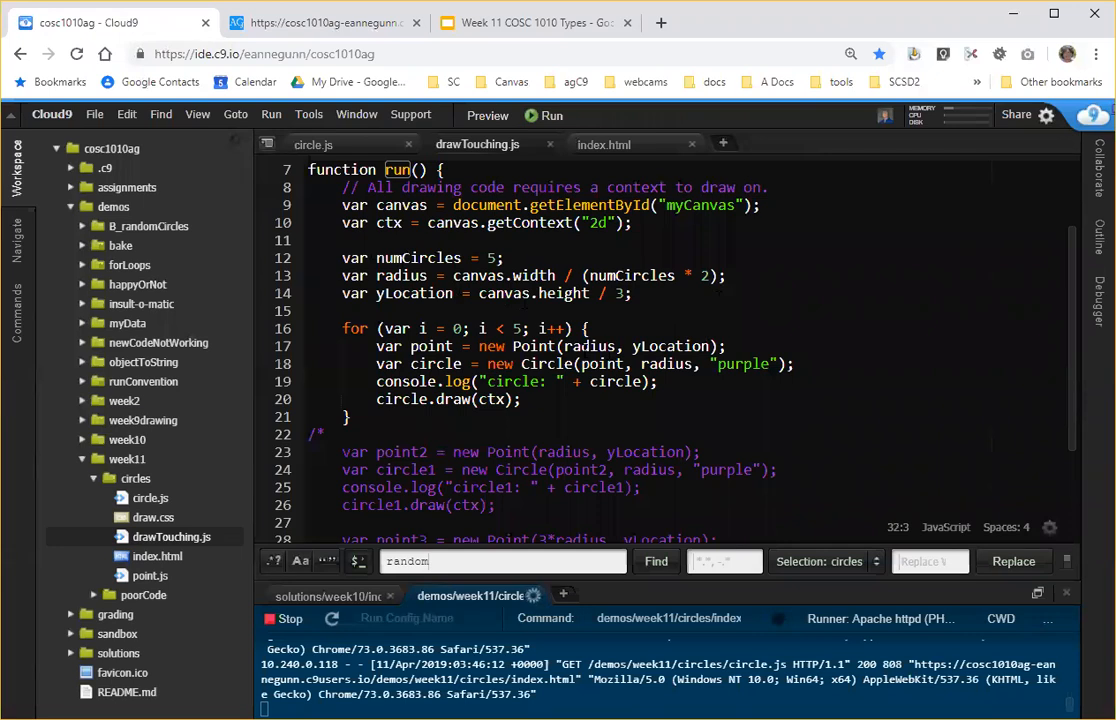
Add 'var xLocation = radius * i;' in the loop and use xLocation as the point's x.
double_click(588, 346)
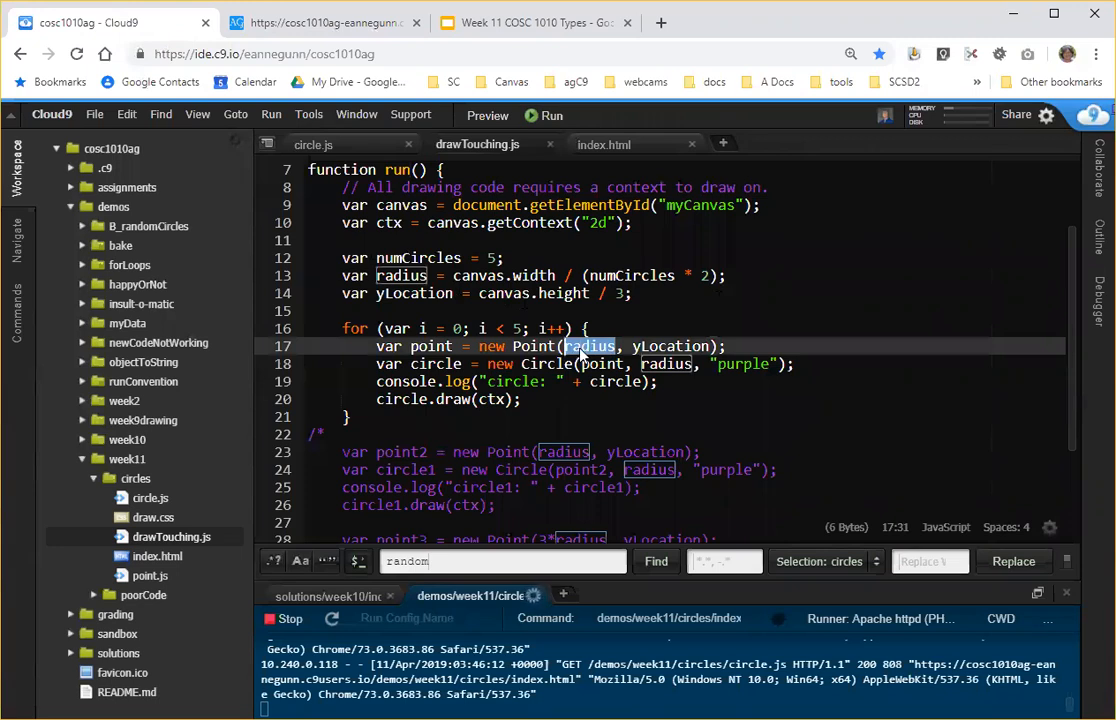
mouse_move(585, 352)
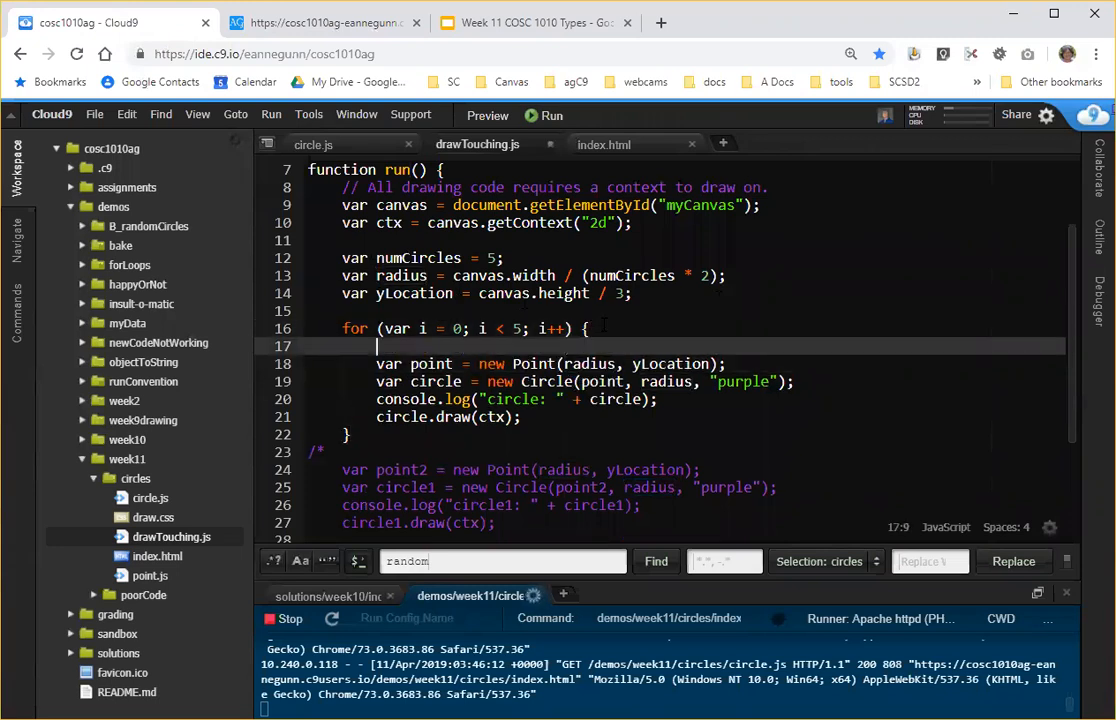
type("var x")
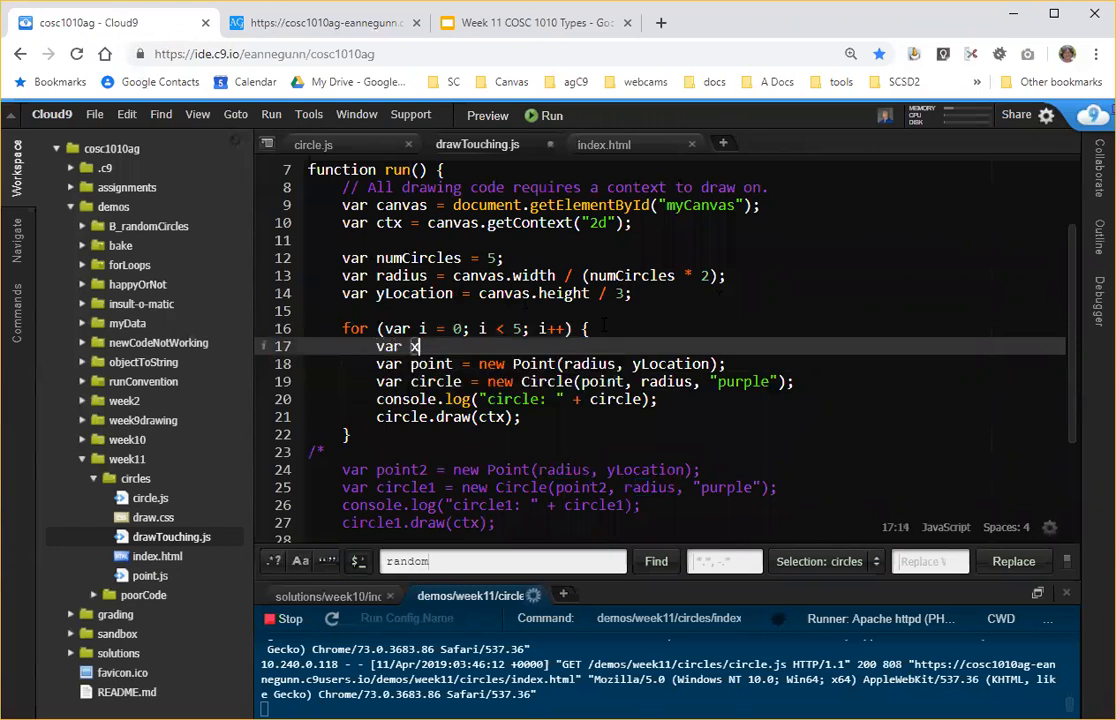
type("Location =")
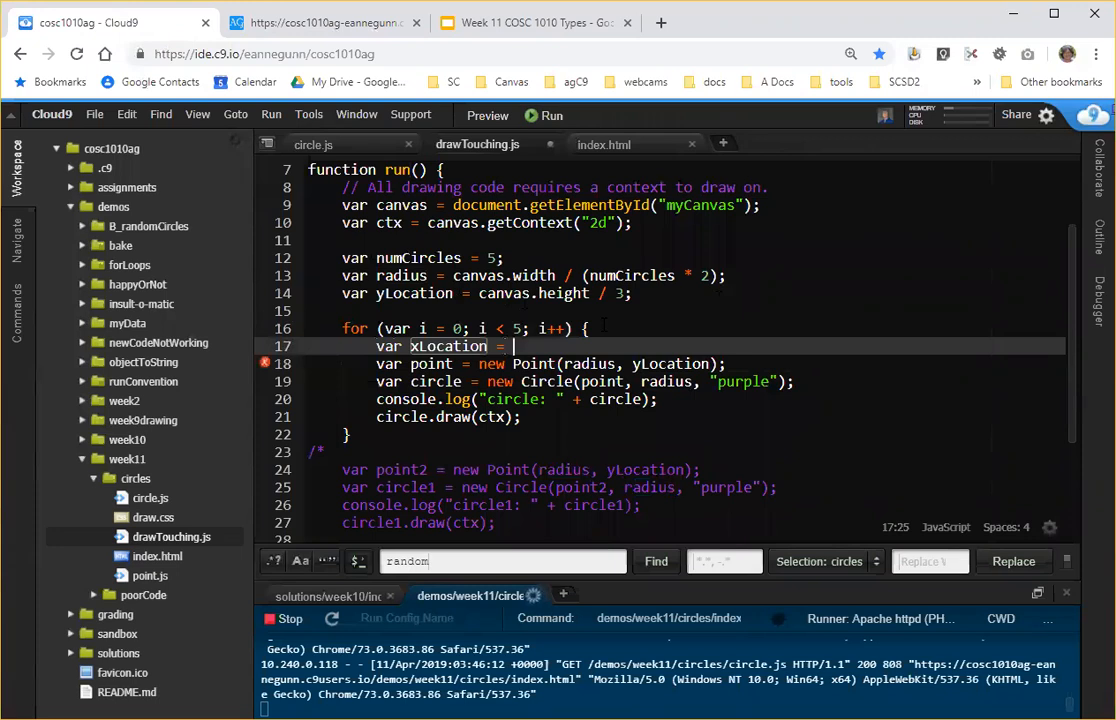
type("r")
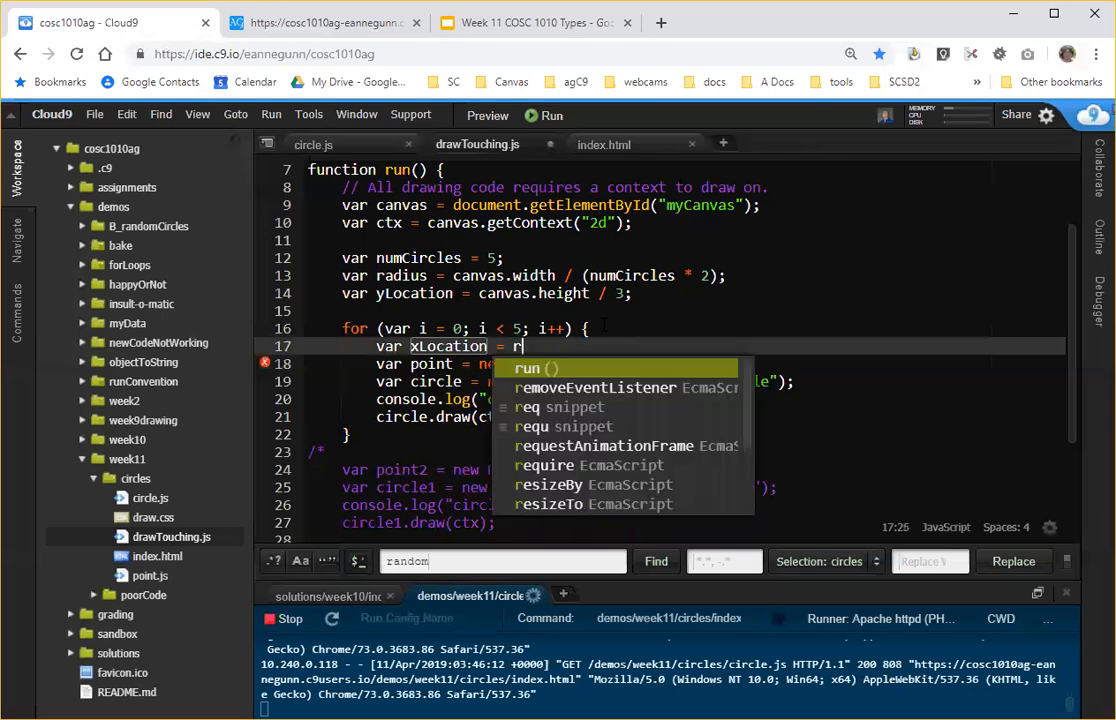
type("adius *")
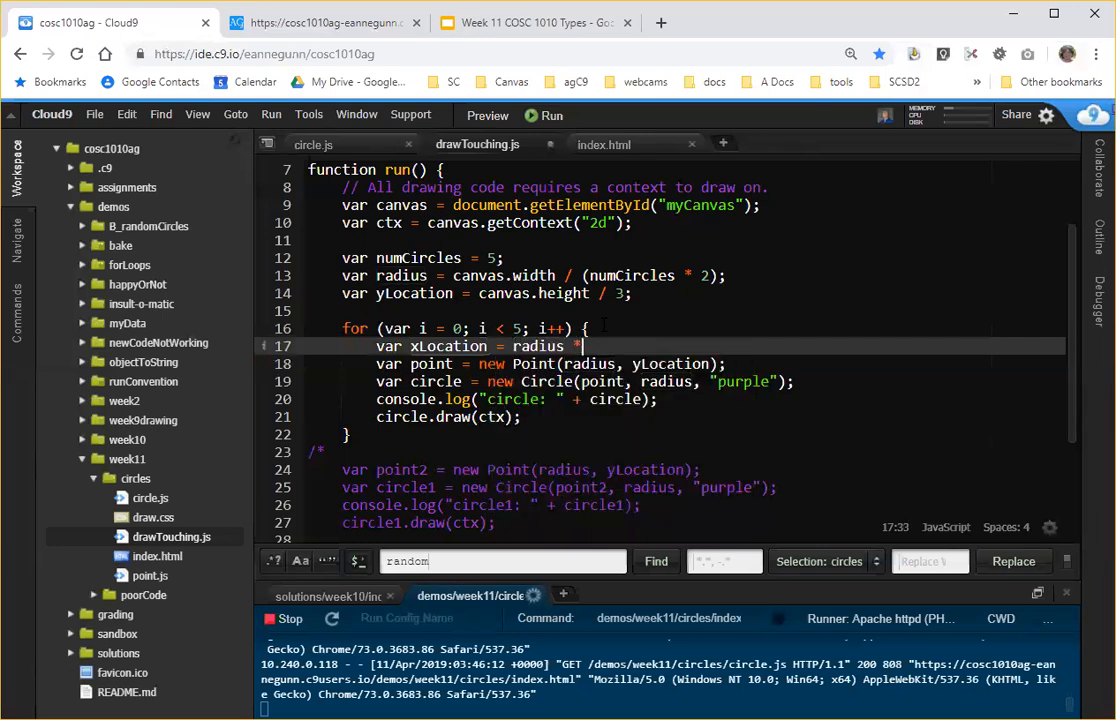
type("i;")
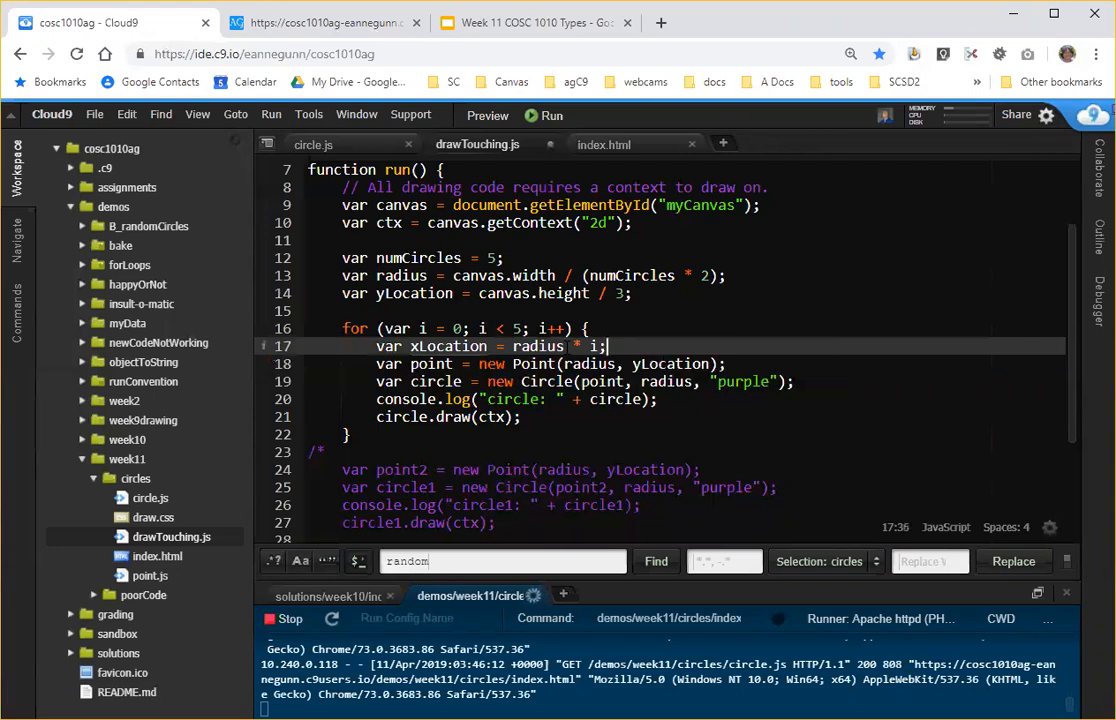
double_click(448, 346)
type("xLocation")
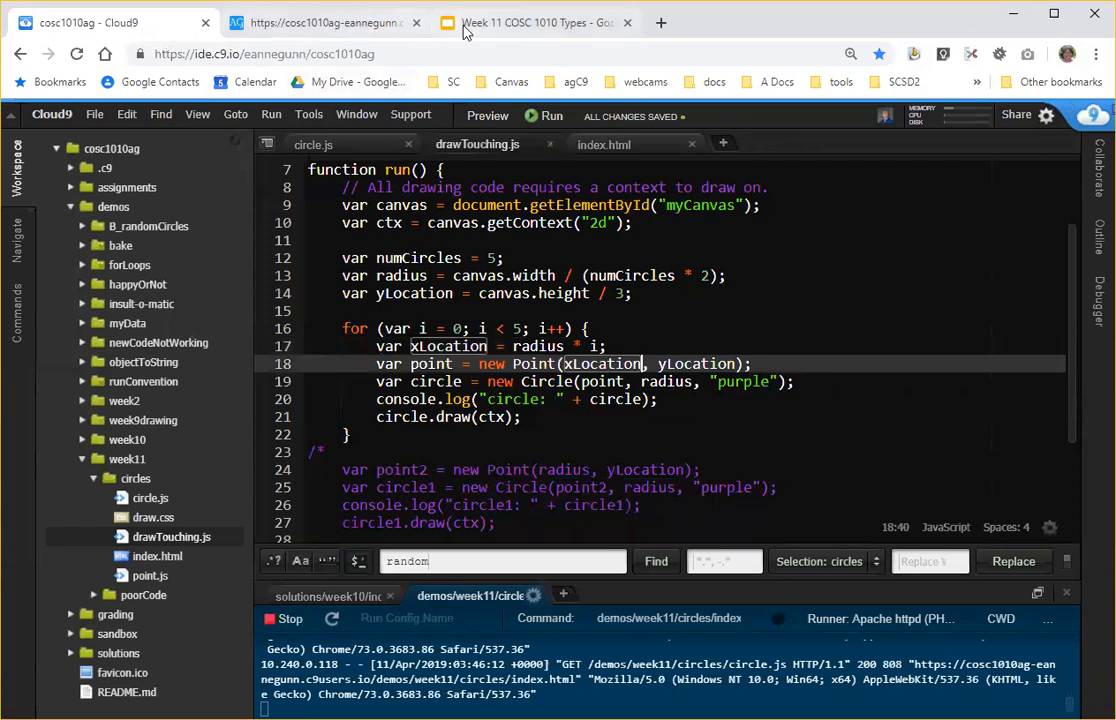
left_click(325, 22)
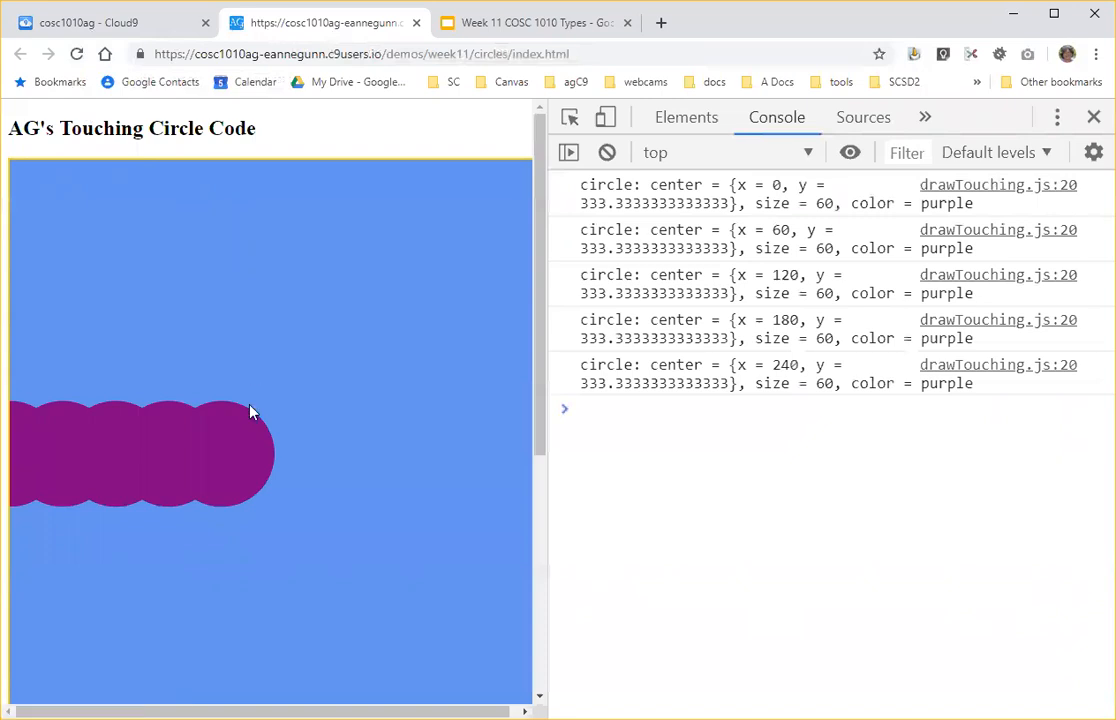
mouse_move(35, 443)
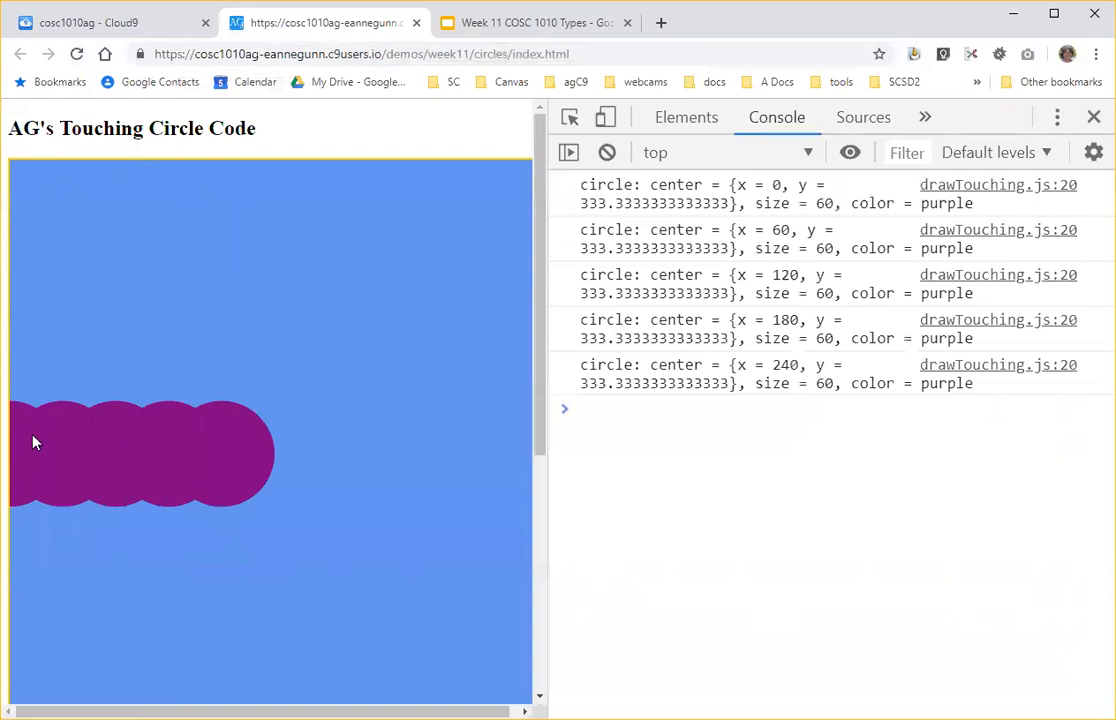
mouse_move(113, 410)
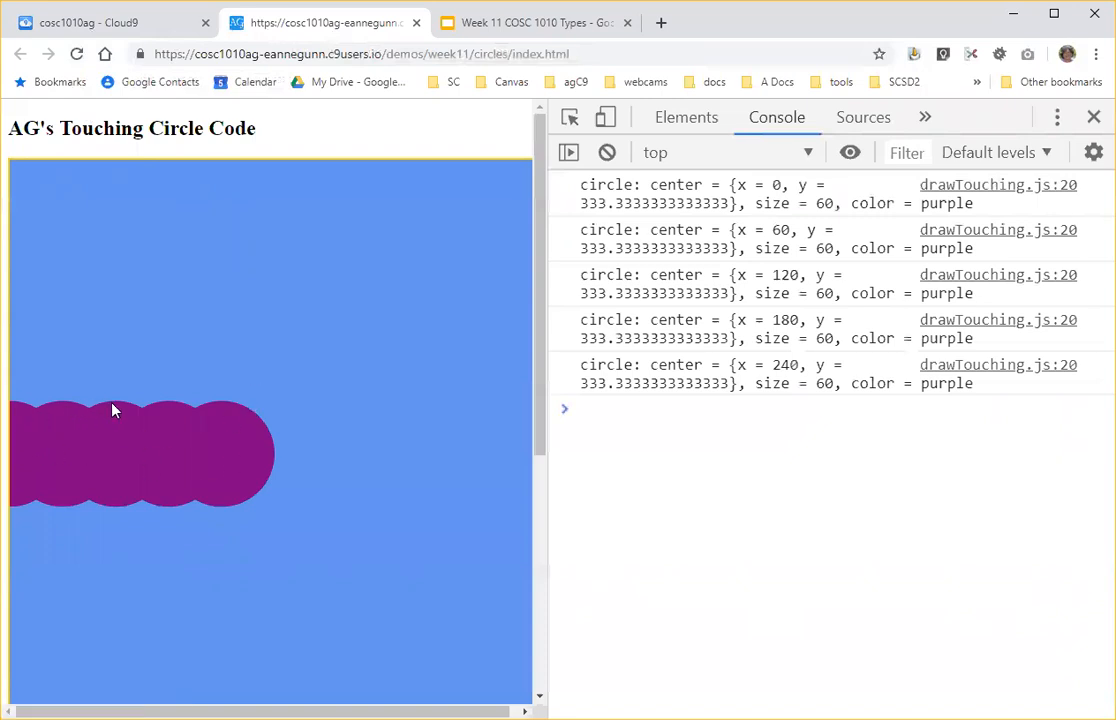
mouse_move(220, 410)
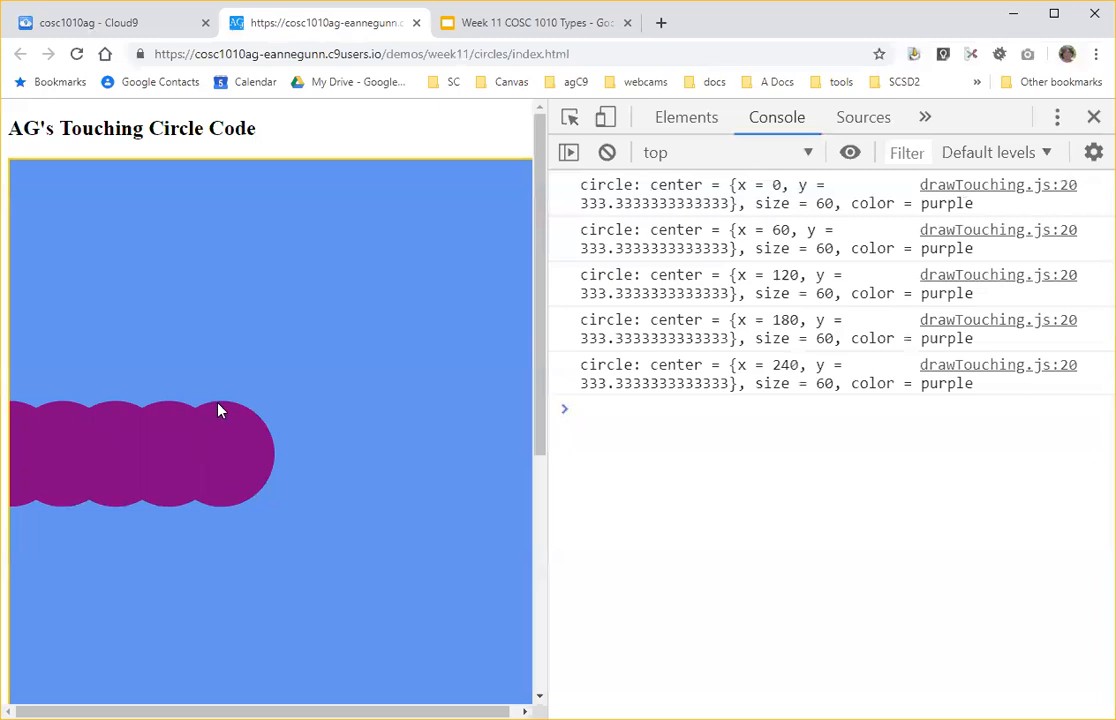
mouse_move(25, 500)
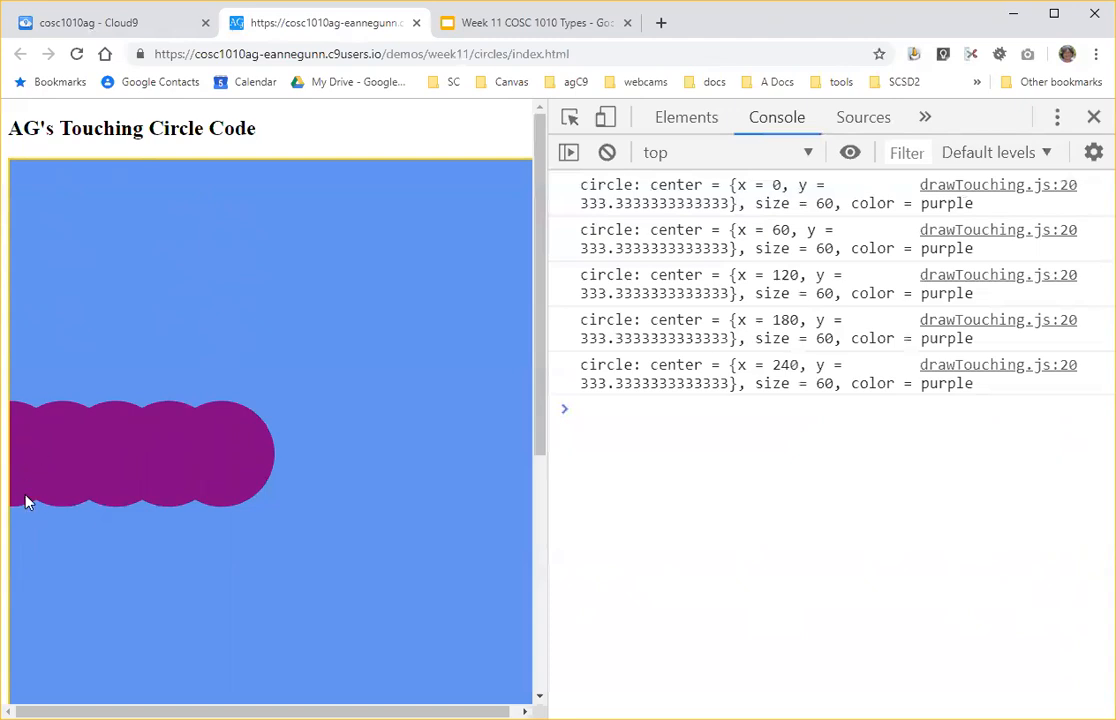
mouse_move(12, 456)
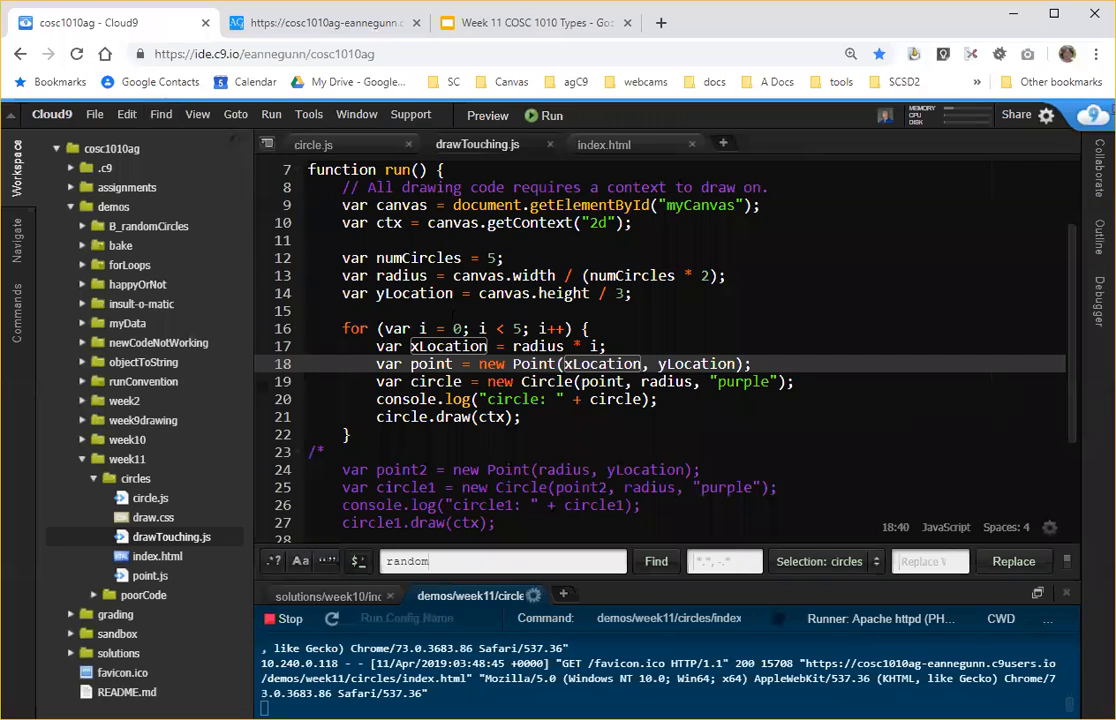
Set the loop limit to i < 1 and reload to see one circle cut at x = 0.
left_click(520, 328)
type("1")
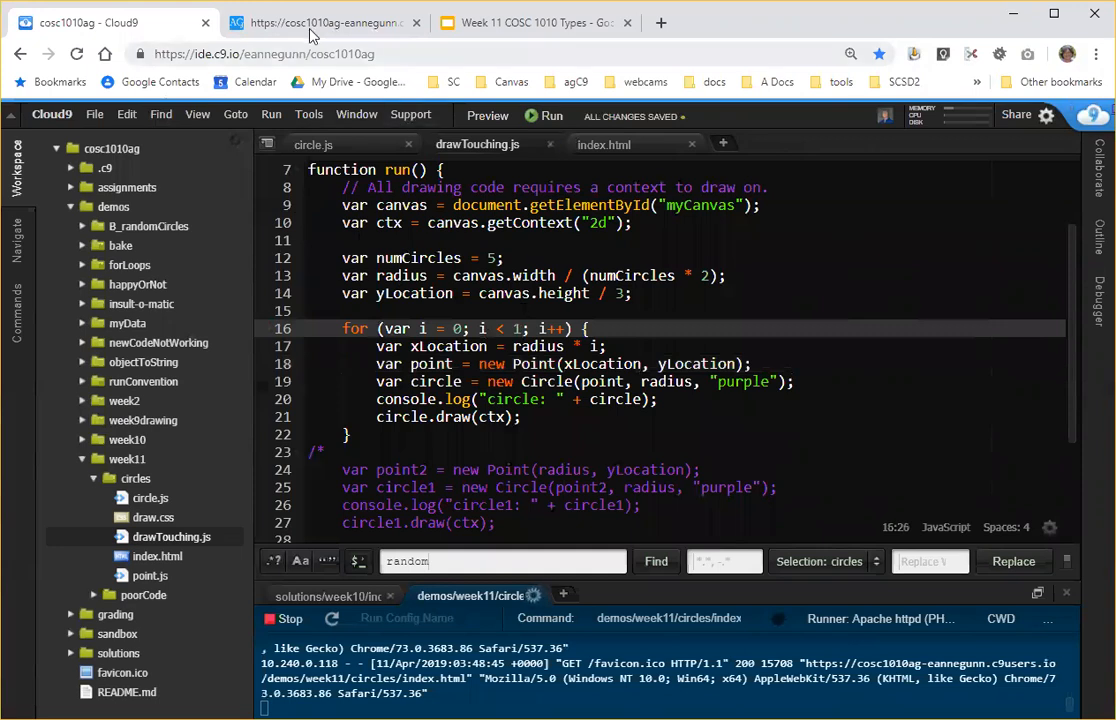
left_click(325, 22)
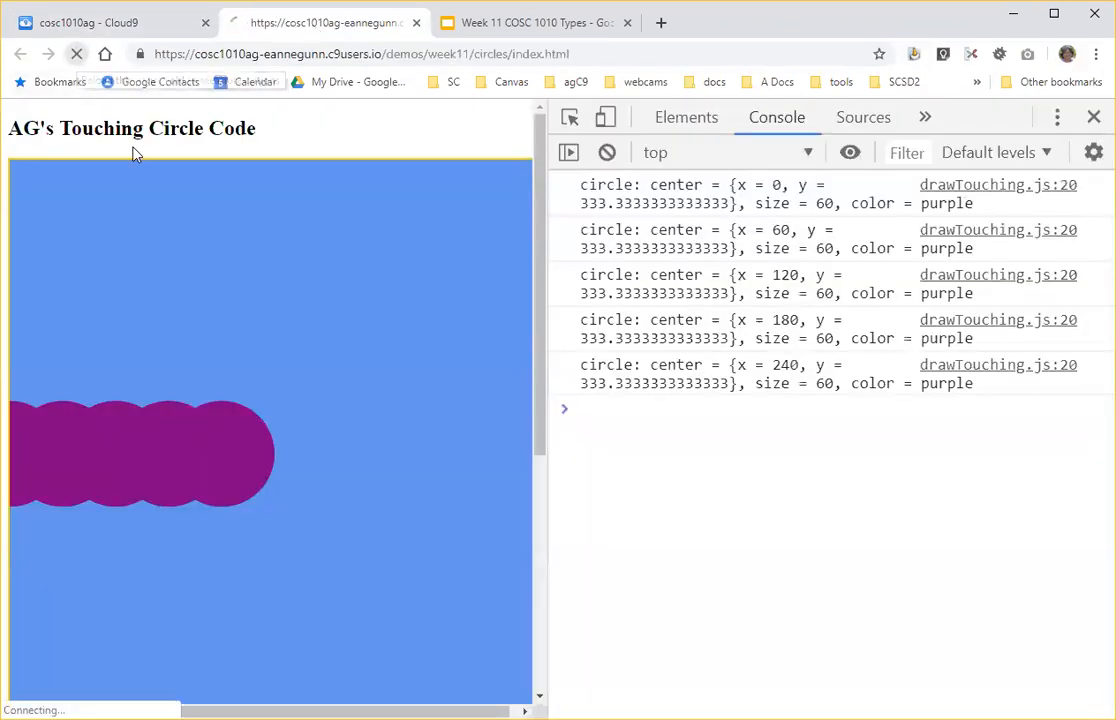
left_click(77, 54)
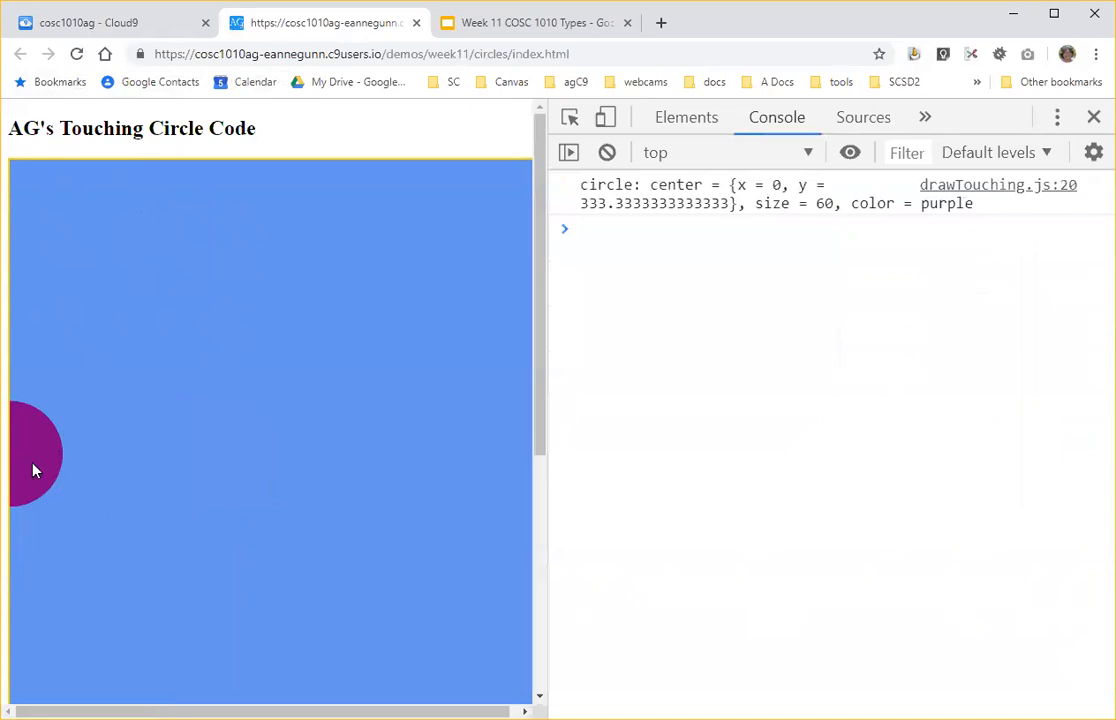
mouse_move(18, 456)
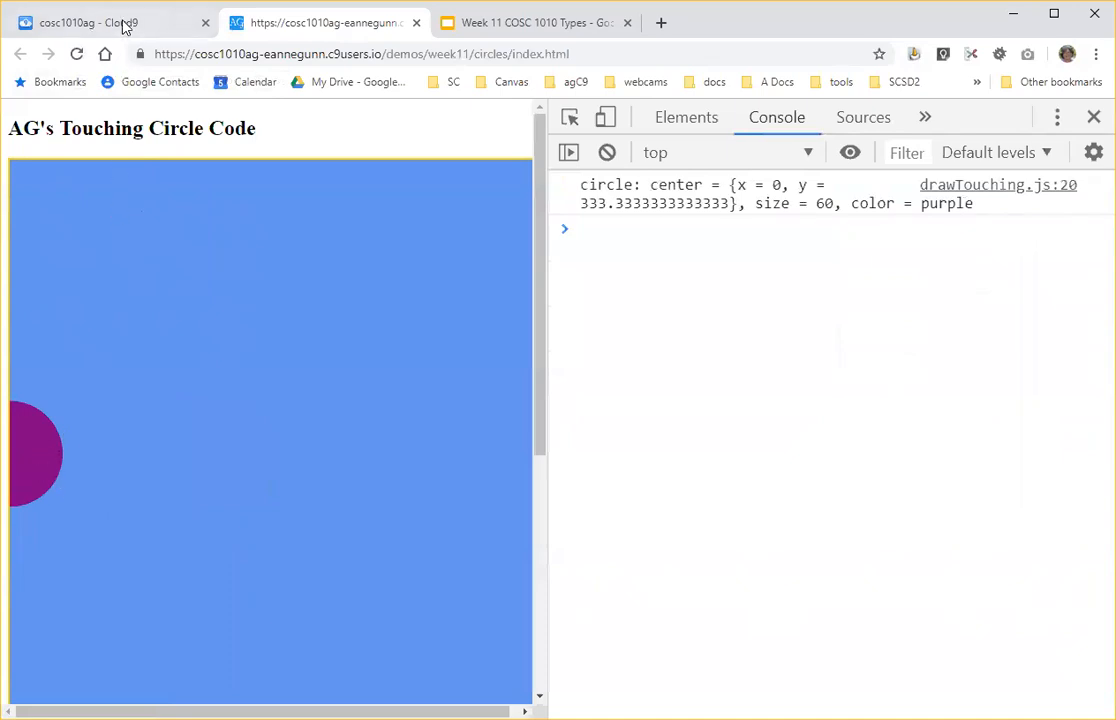
left_click(100, 22)
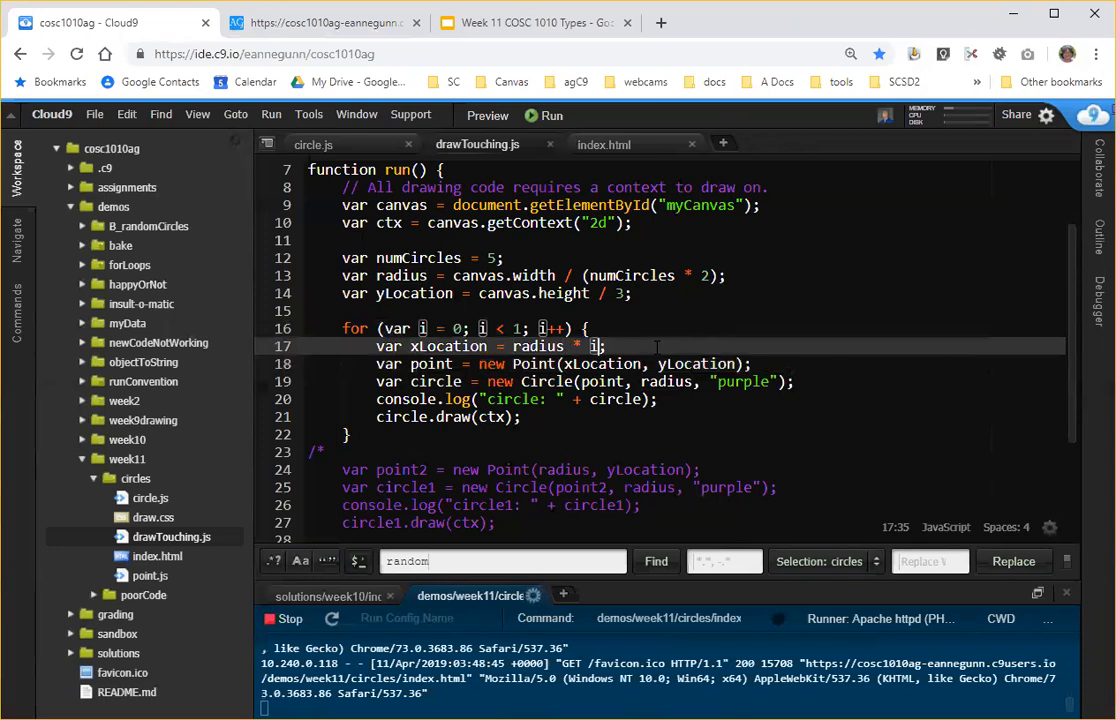
Change xLocation to radius * (i+1), preview the circle at x = 60, and return to the code.
type("+1")
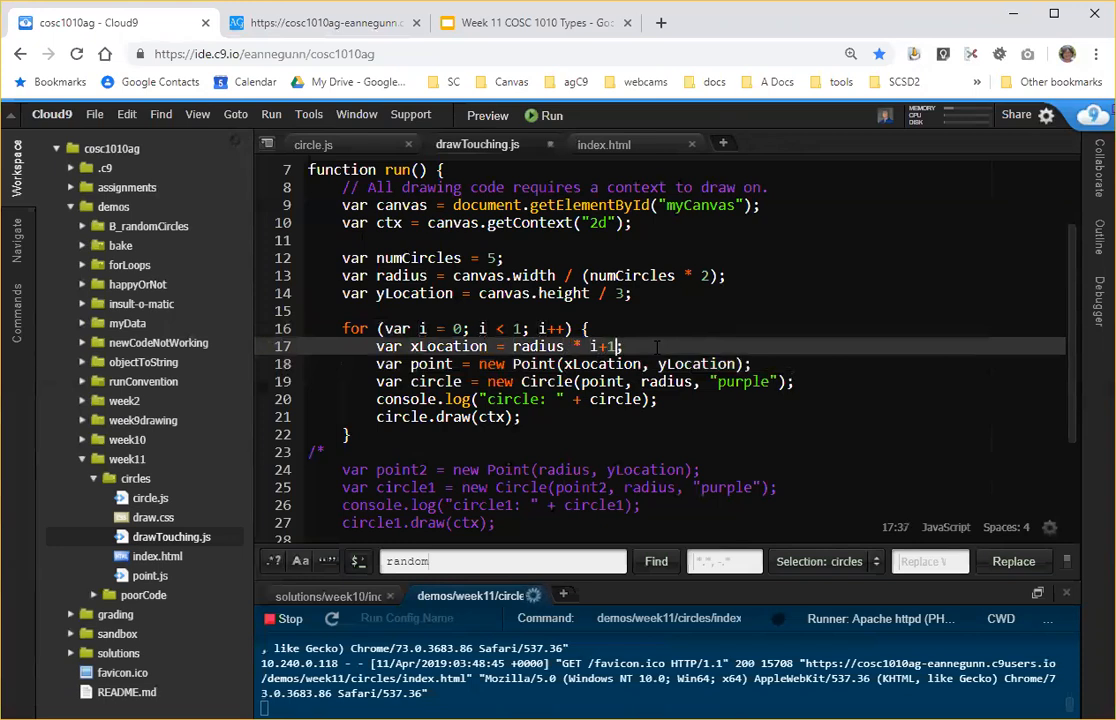
type(")")
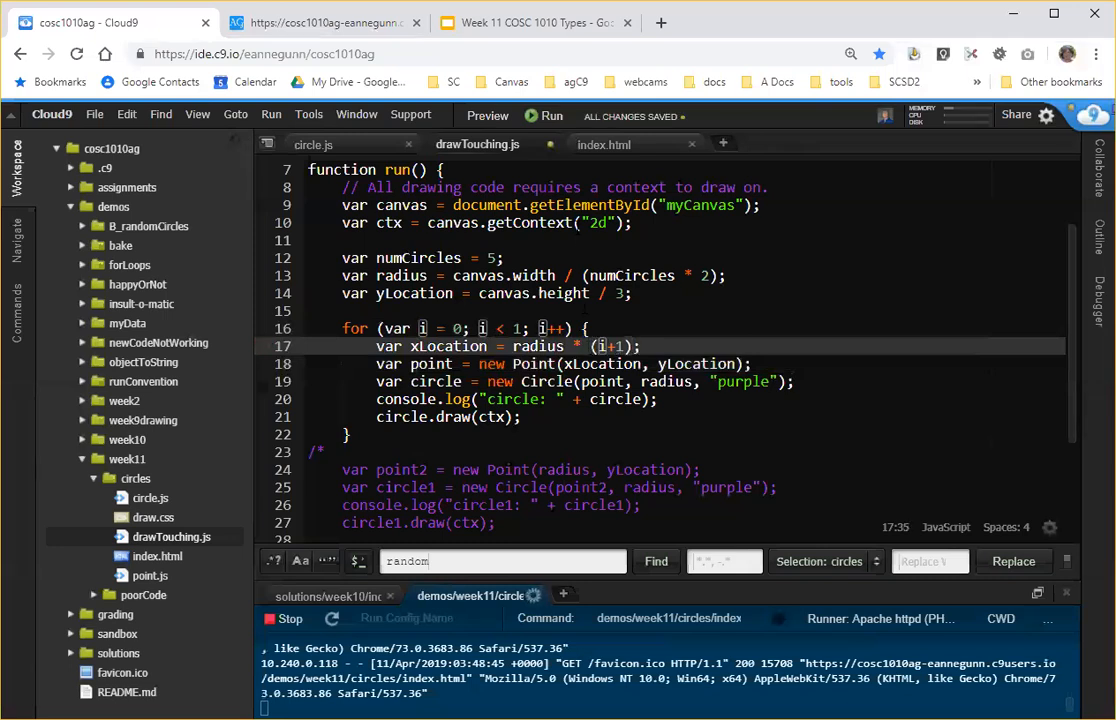
left_click(320, 22)
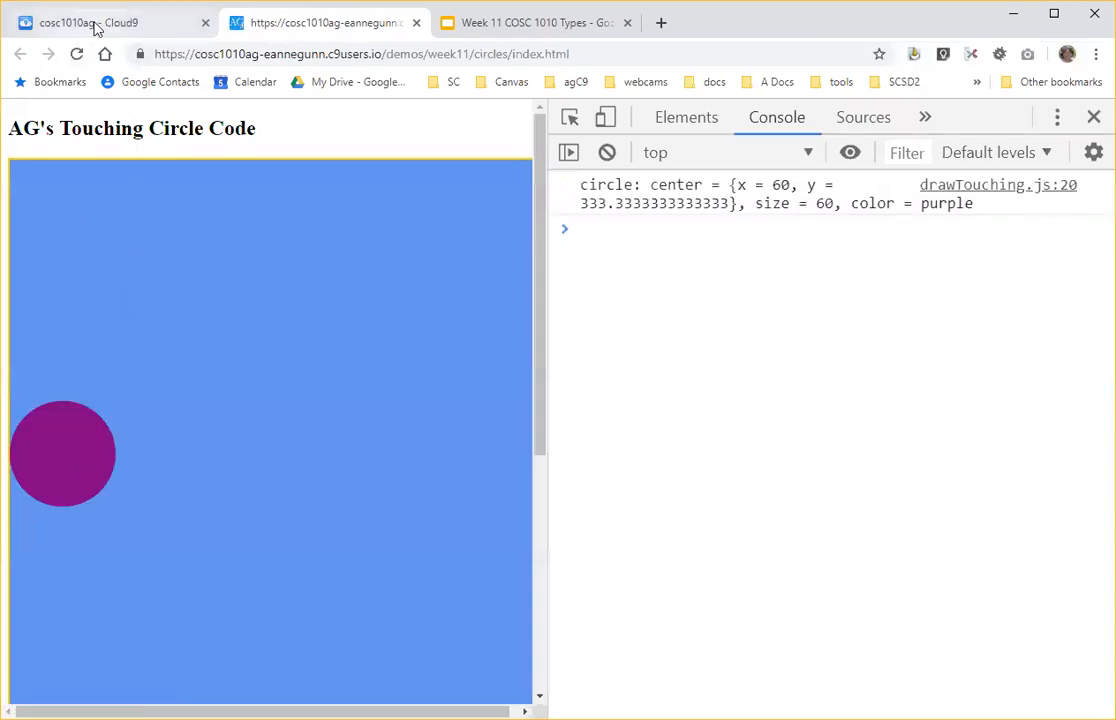
left_click(100, 22)
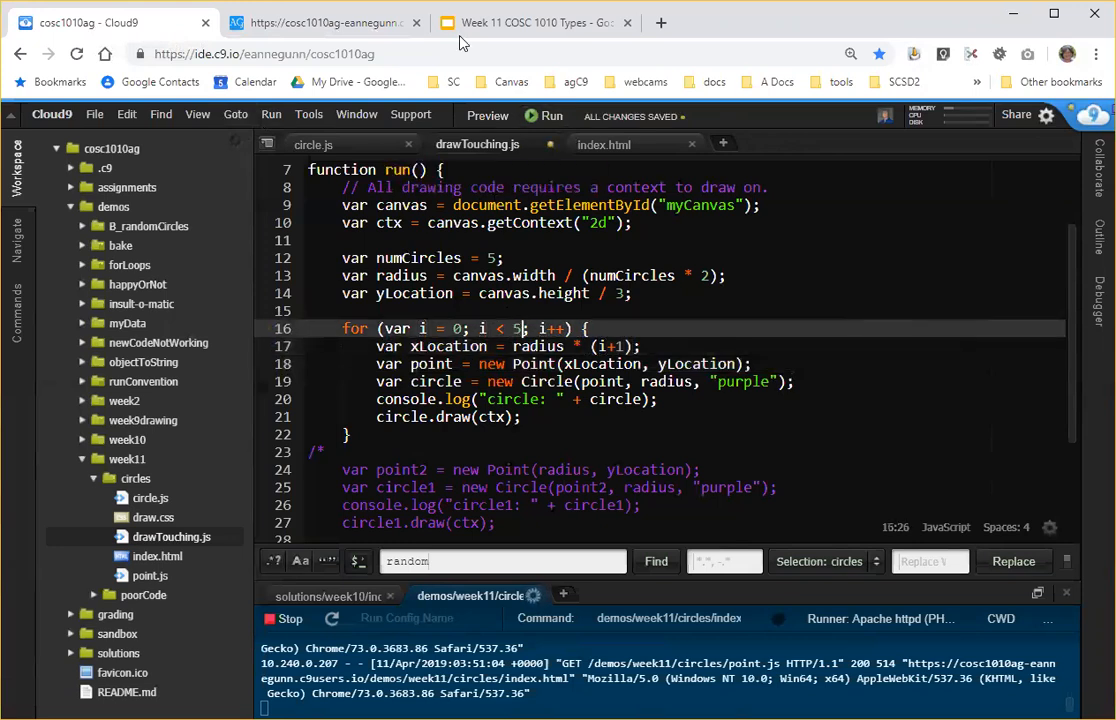
After previewing the five circles, rewrite xLocation as (radius * i) + radius.
left_click(325, 22)
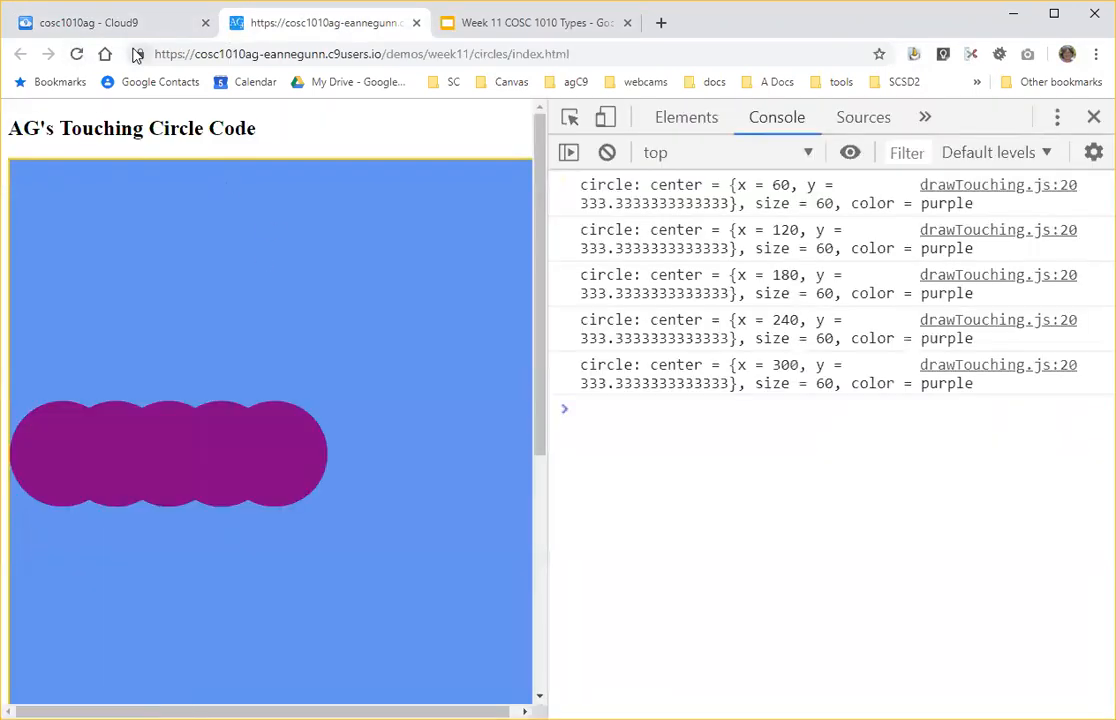
left_click(110, 22)
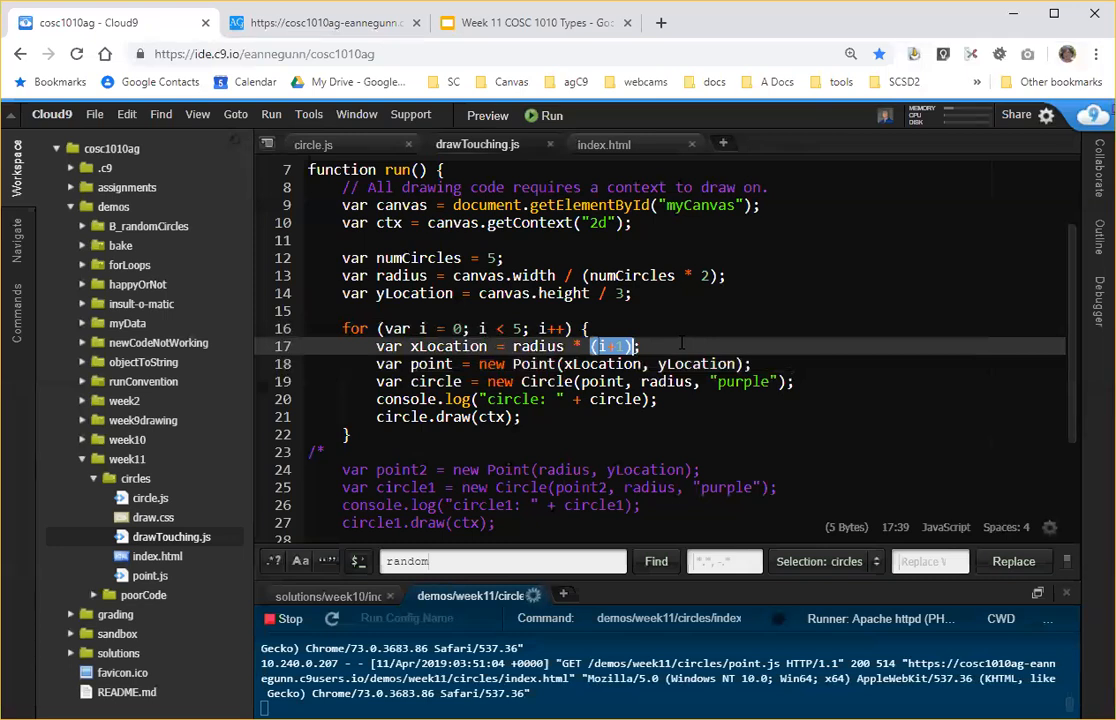
type("i")
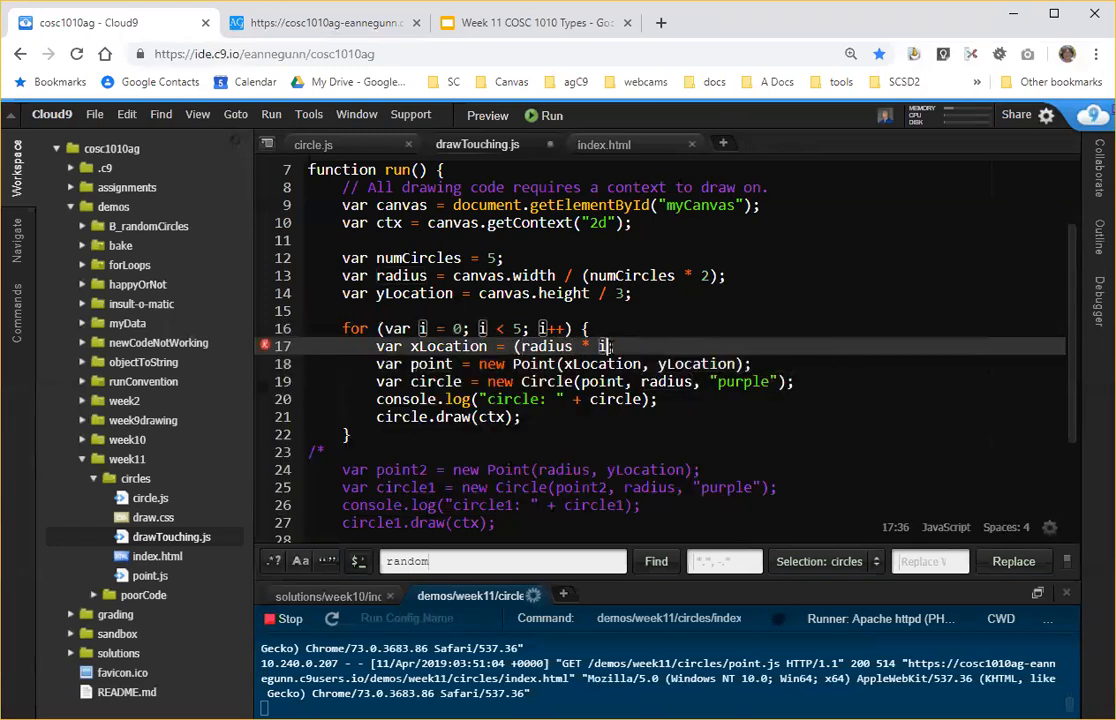
type(";")
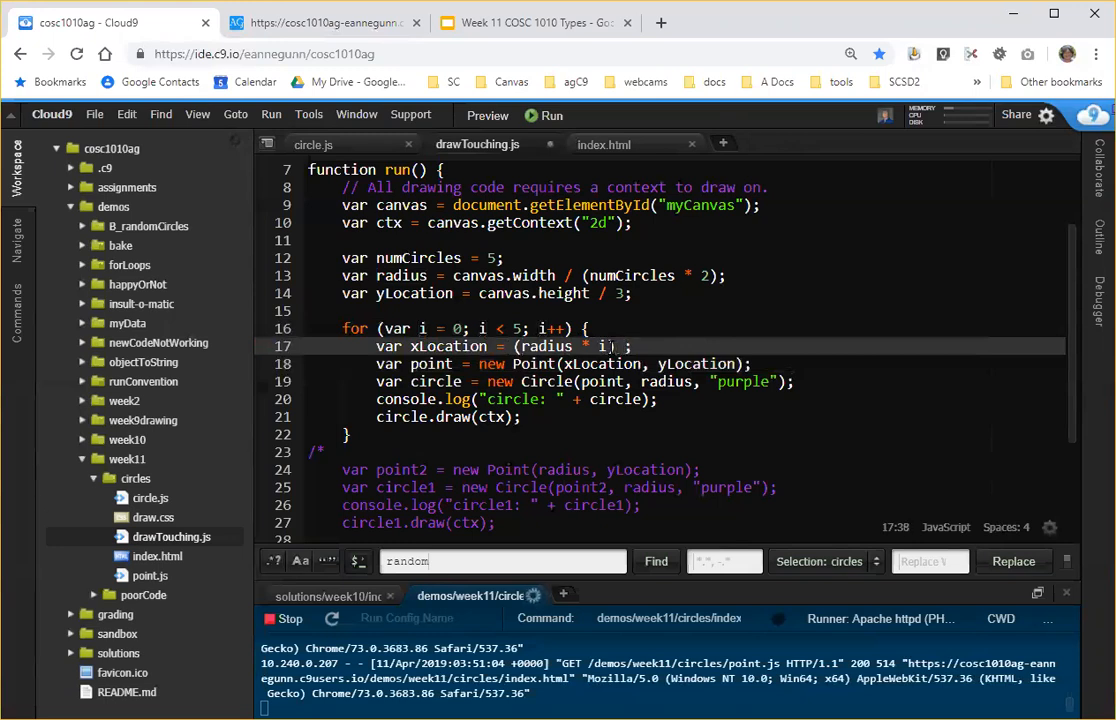
type("+ radius")
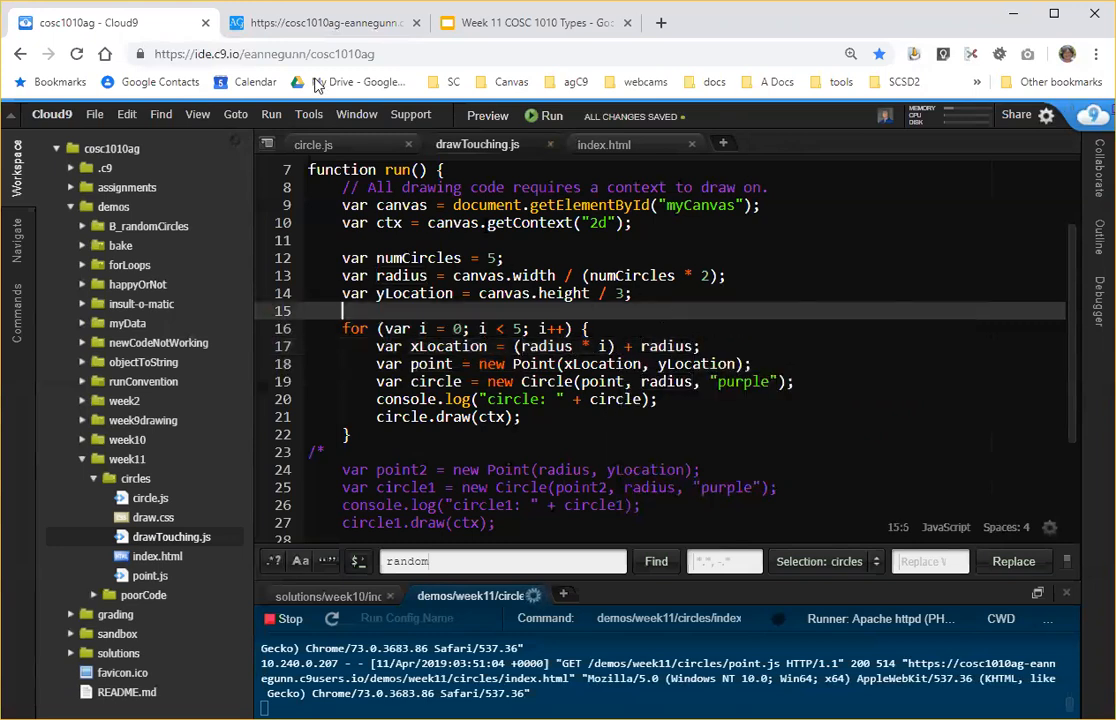
View the preview showing five overlapping purple circles logged at x = 60 to 300.
left_click(320, 22)
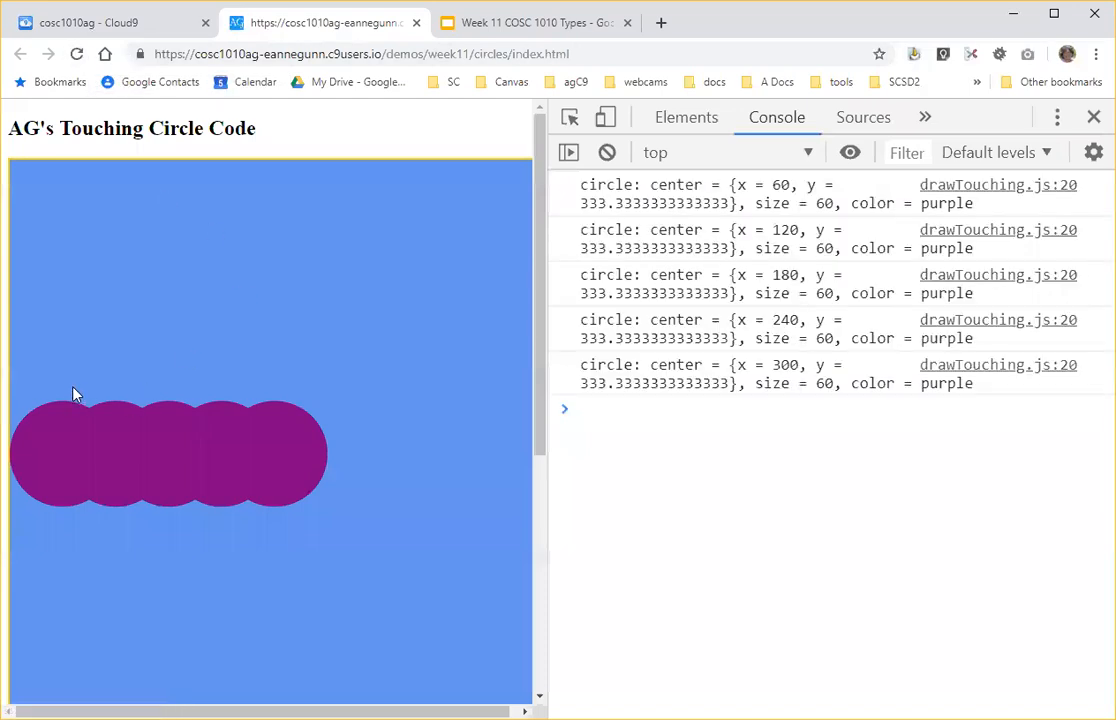
mouse_move(89, 444)
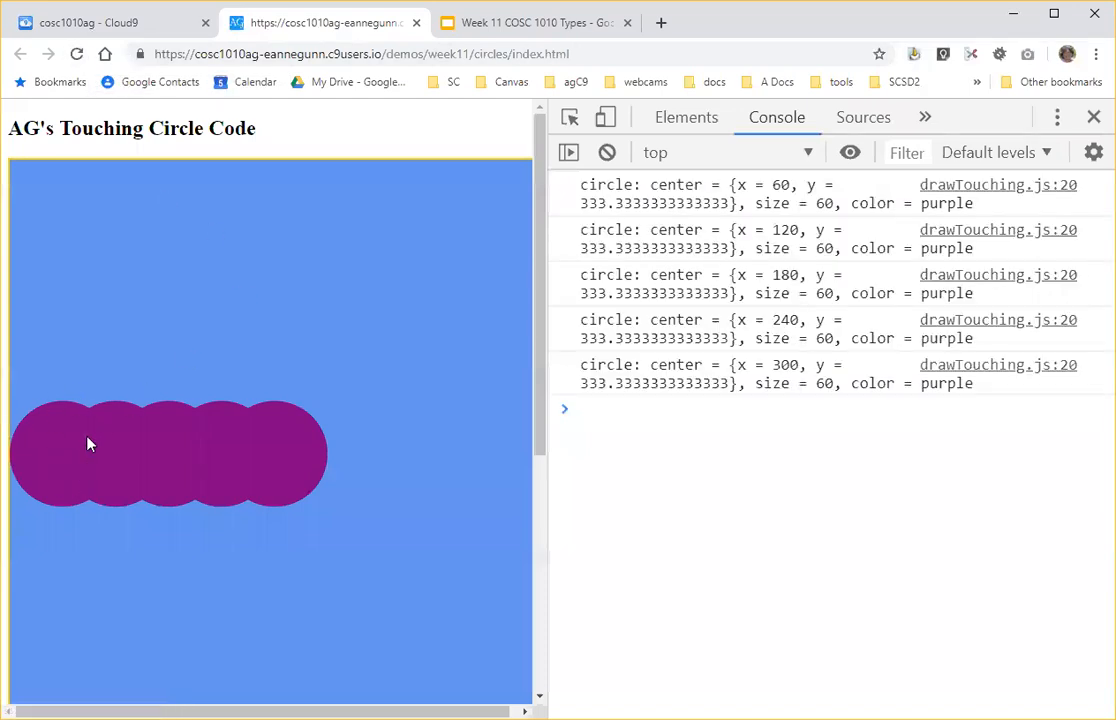
mouse_move(82, 428)
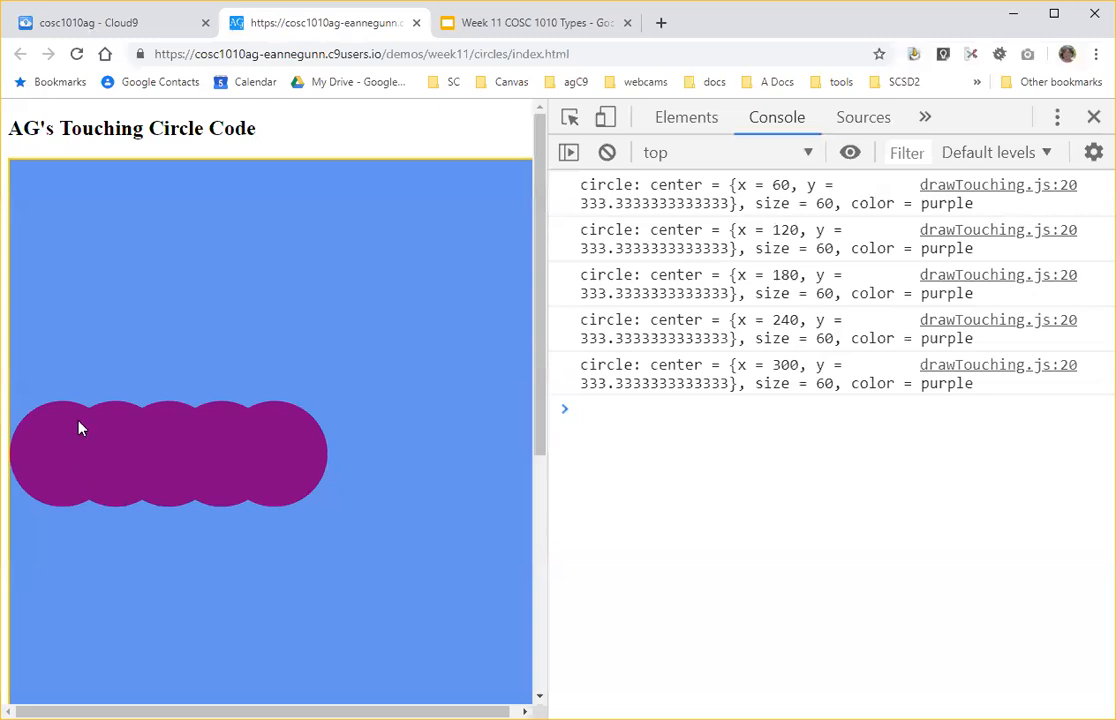
mouse_move(90, 507)
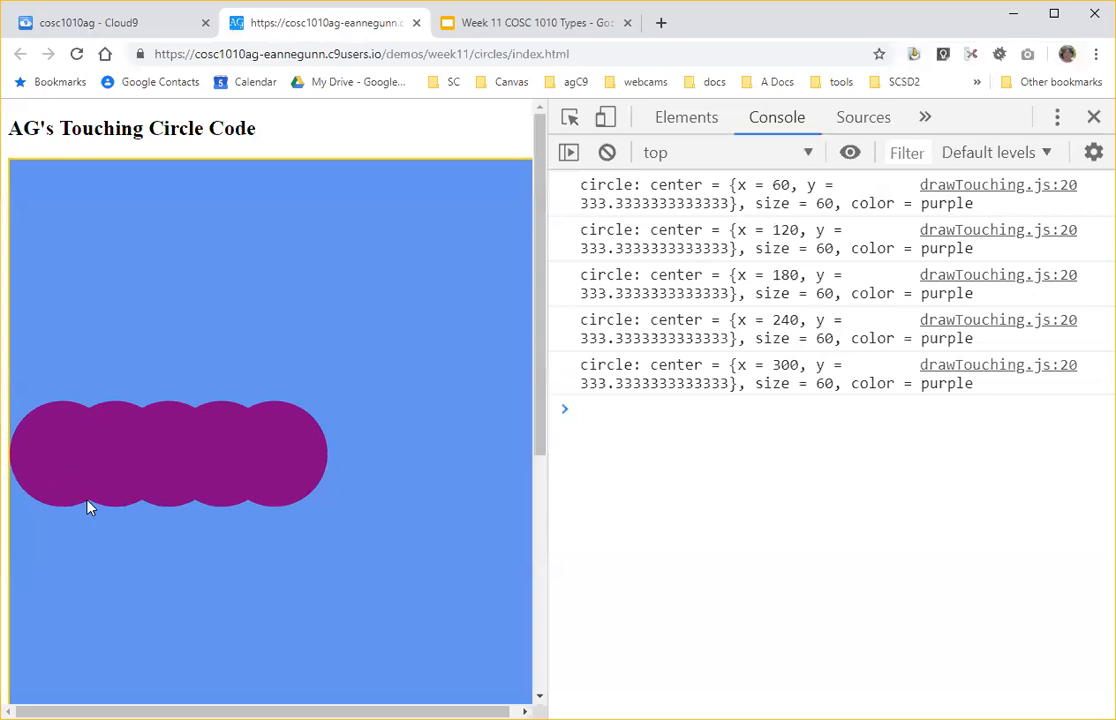
mouse_move(80, 441)
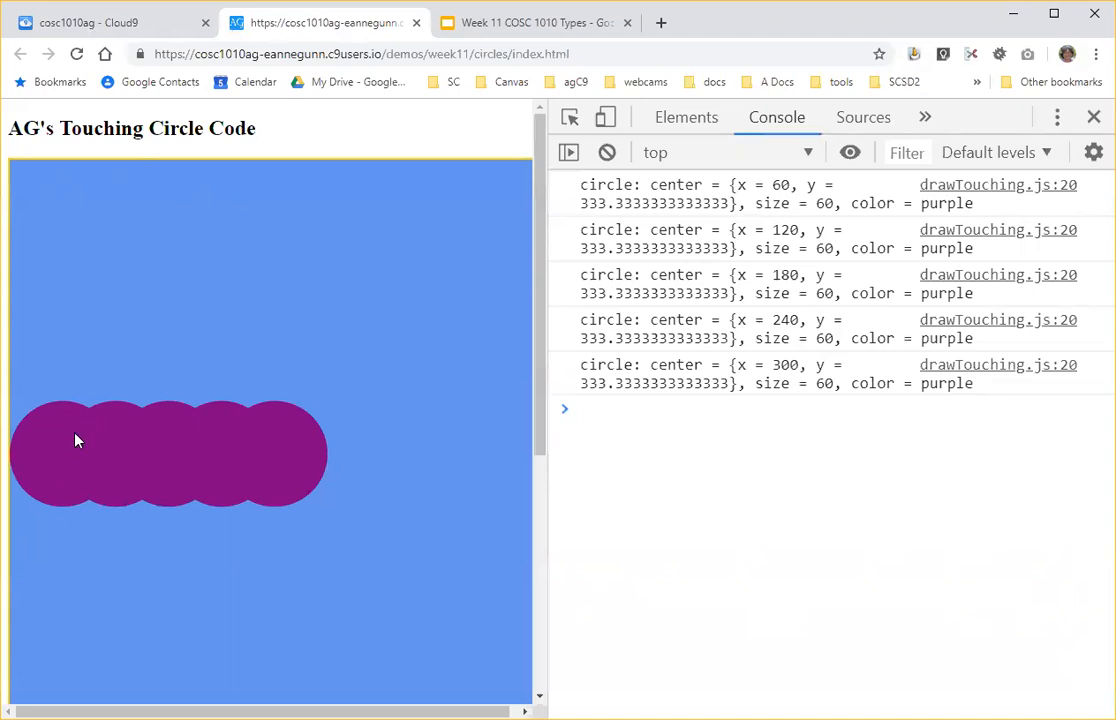
mouse_move(92, 440)
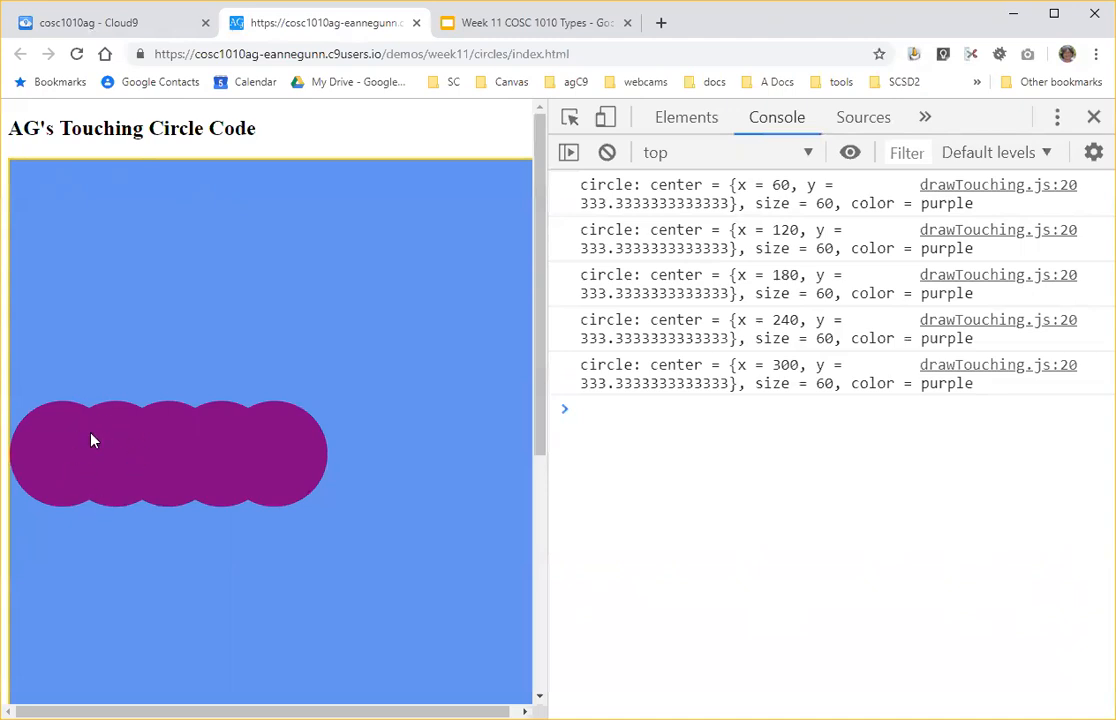
mouse_move(85, 425)
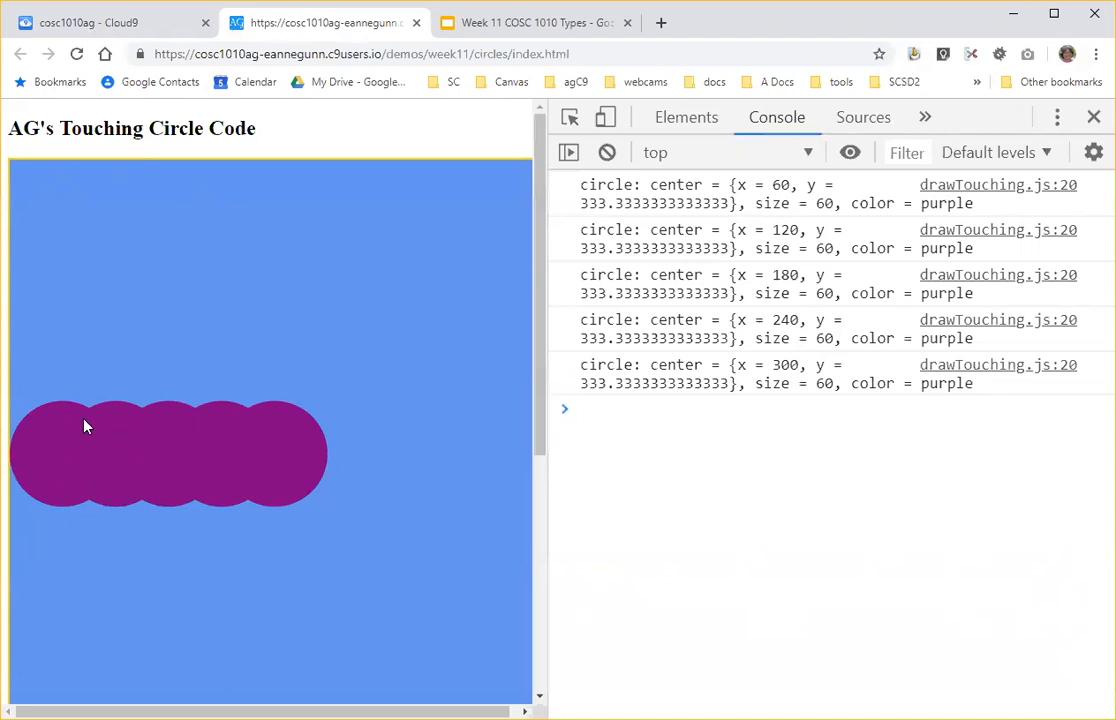
mouse_move(62, 460)
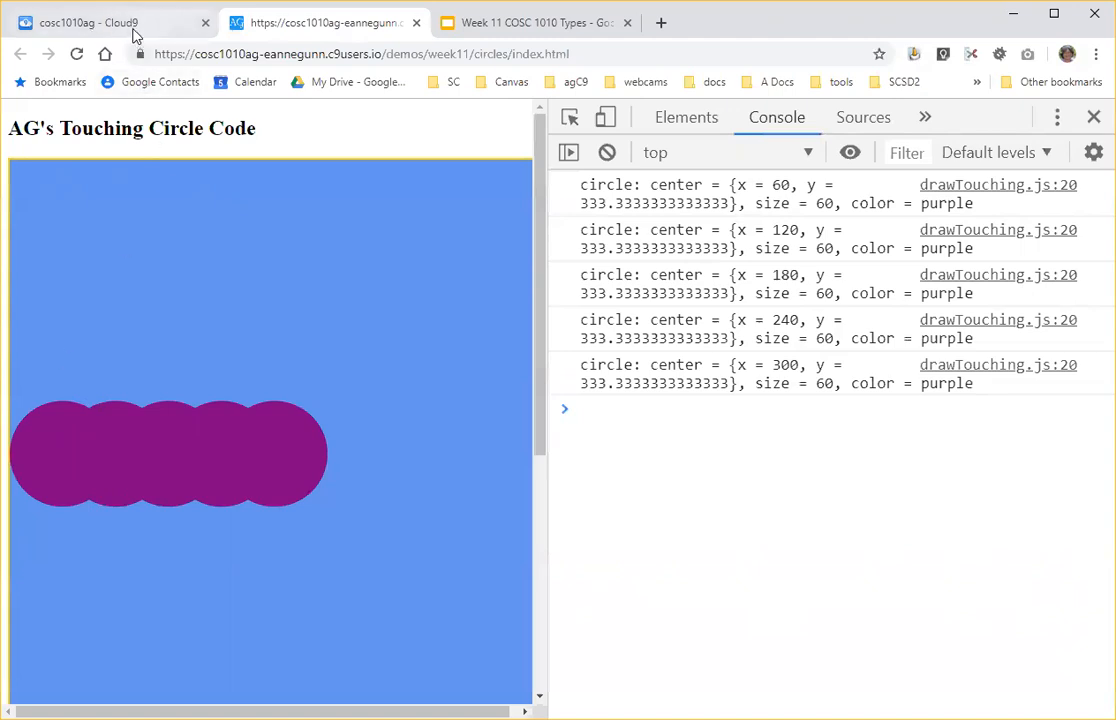
mouse_move(65, 375)
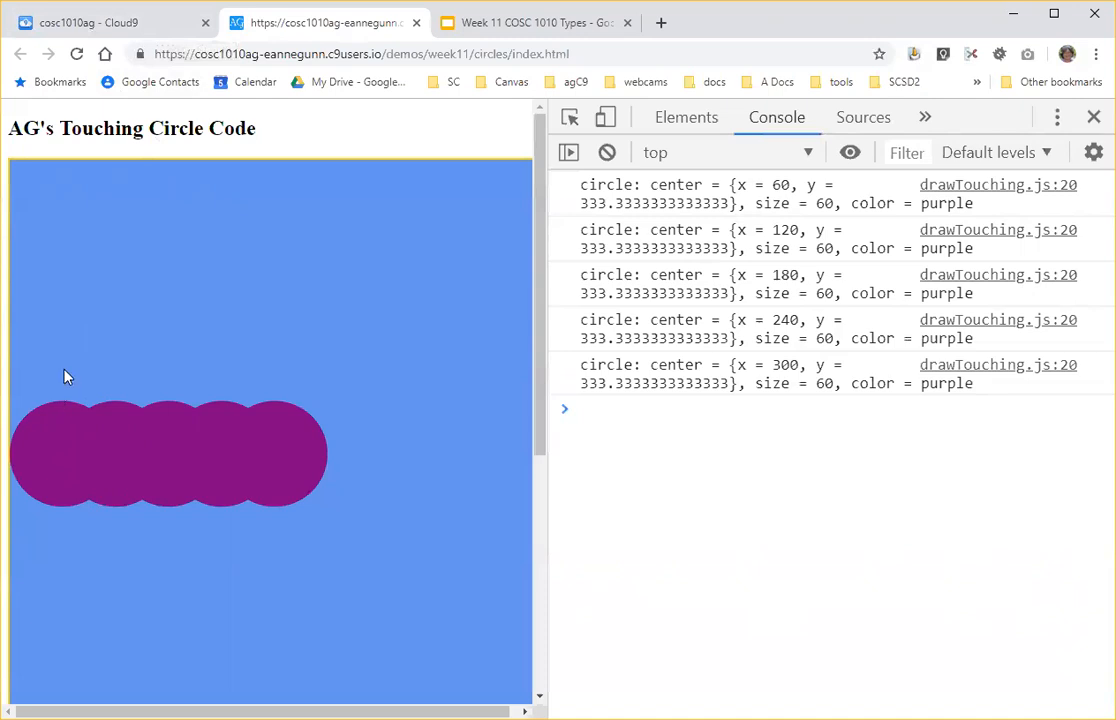
mouse_move(68, 432)
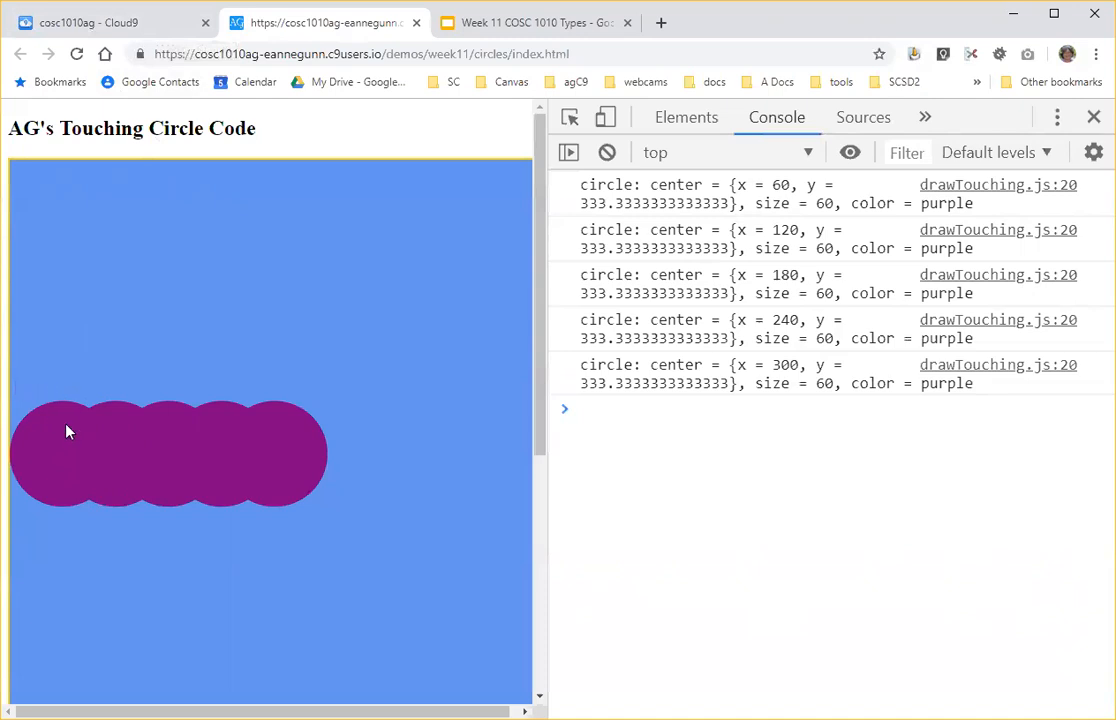
mouse_move(62, 457)
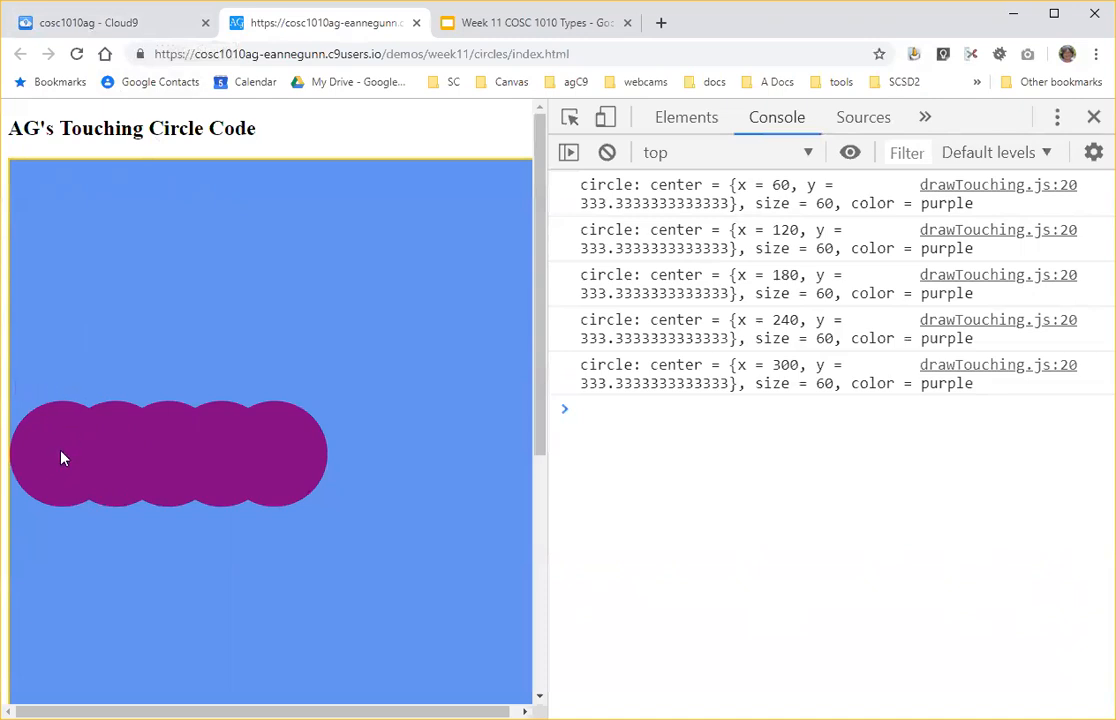
mouse_move(115, 456)
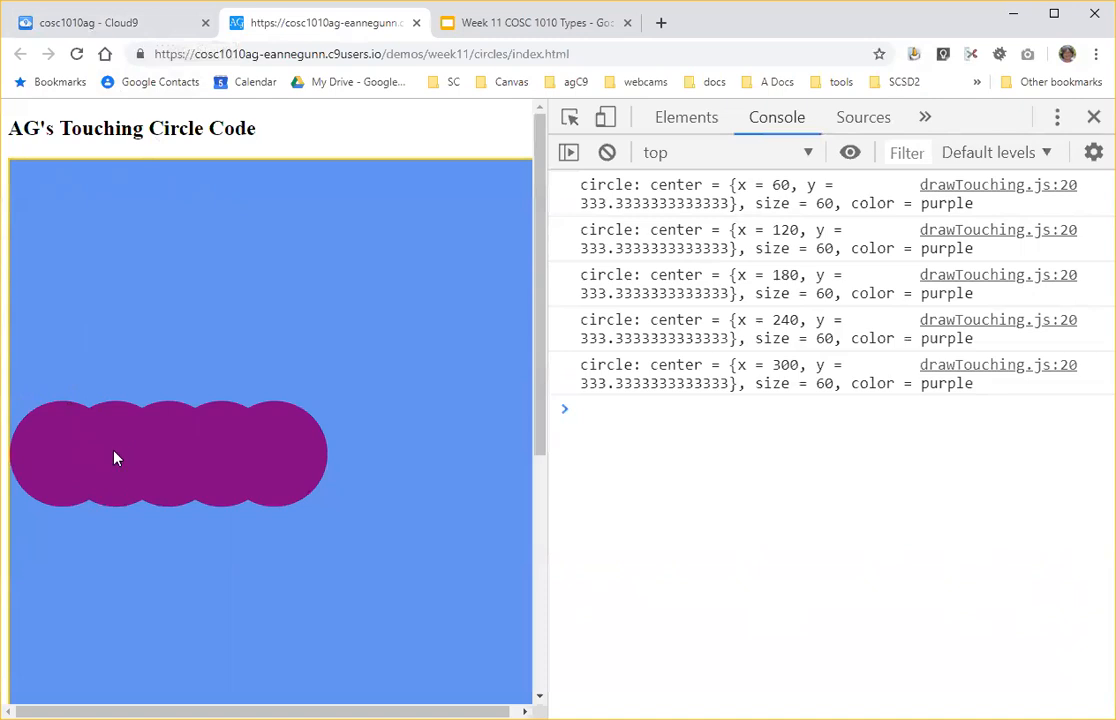
mouse_move(99, 454)
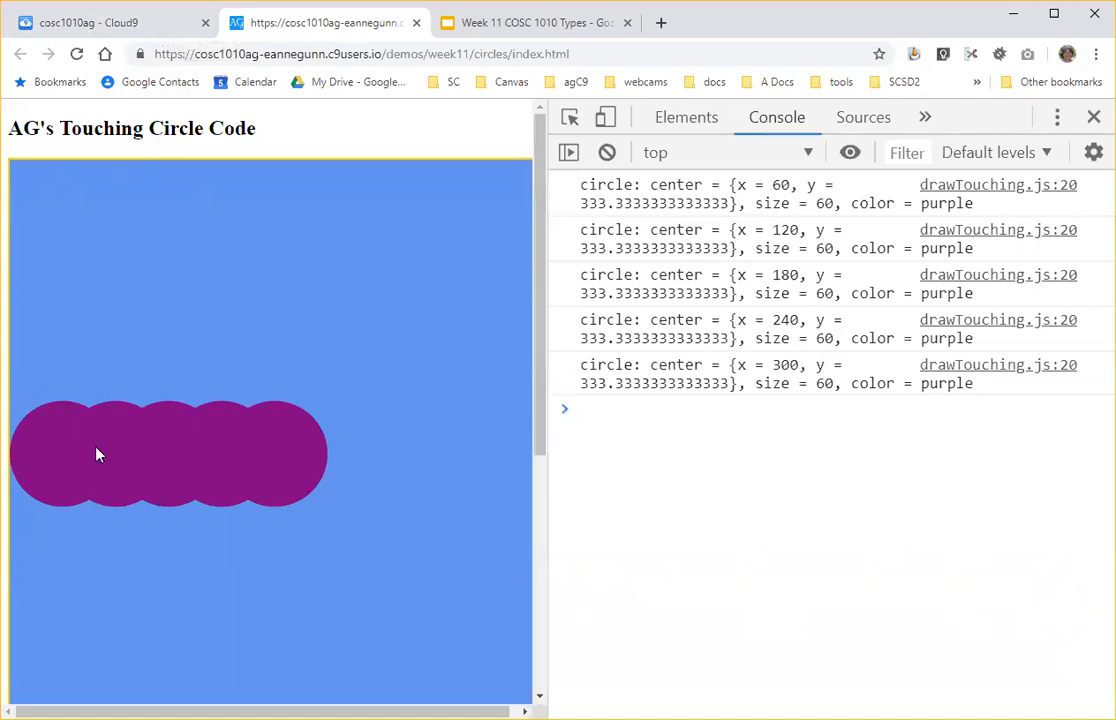
mouse_move(145, 383)
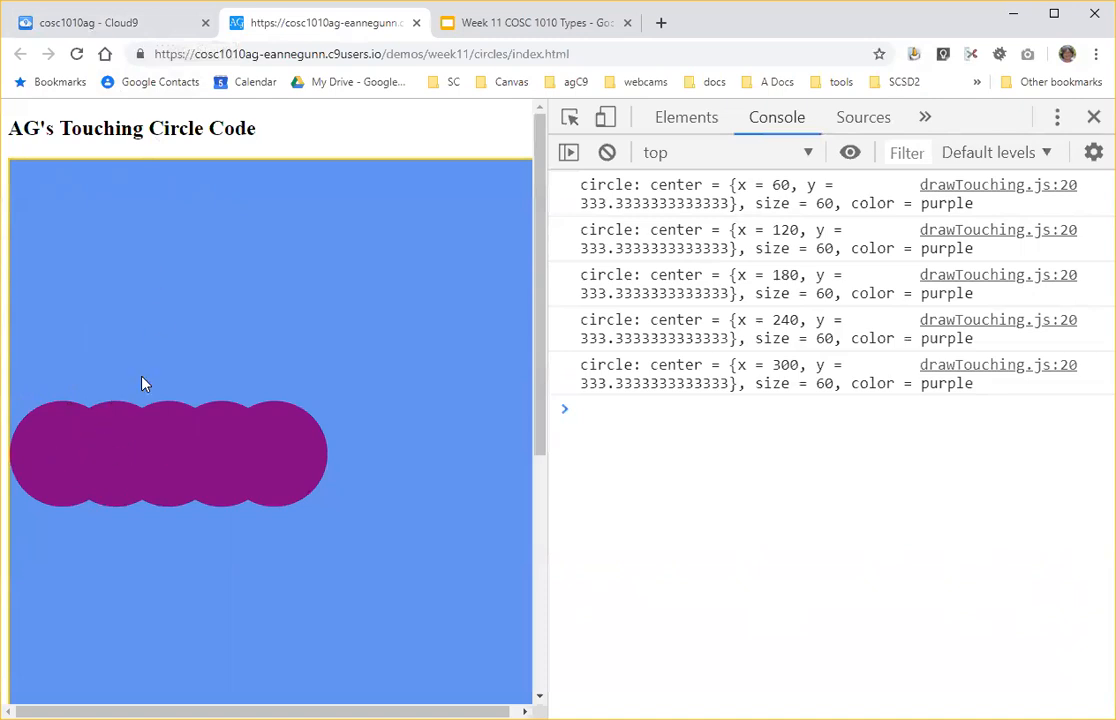
Change xLocation to (radius * i * 2) + radius and reload, giving touching circles at x 60–540.
left_click(100, 22)
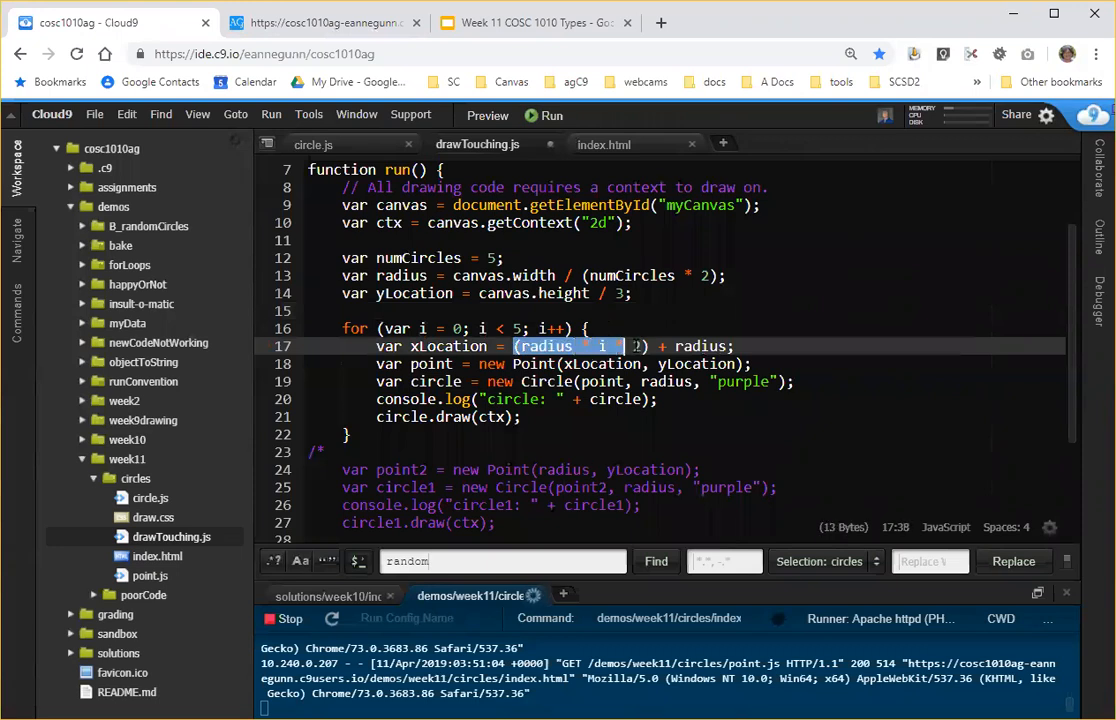
type("*")
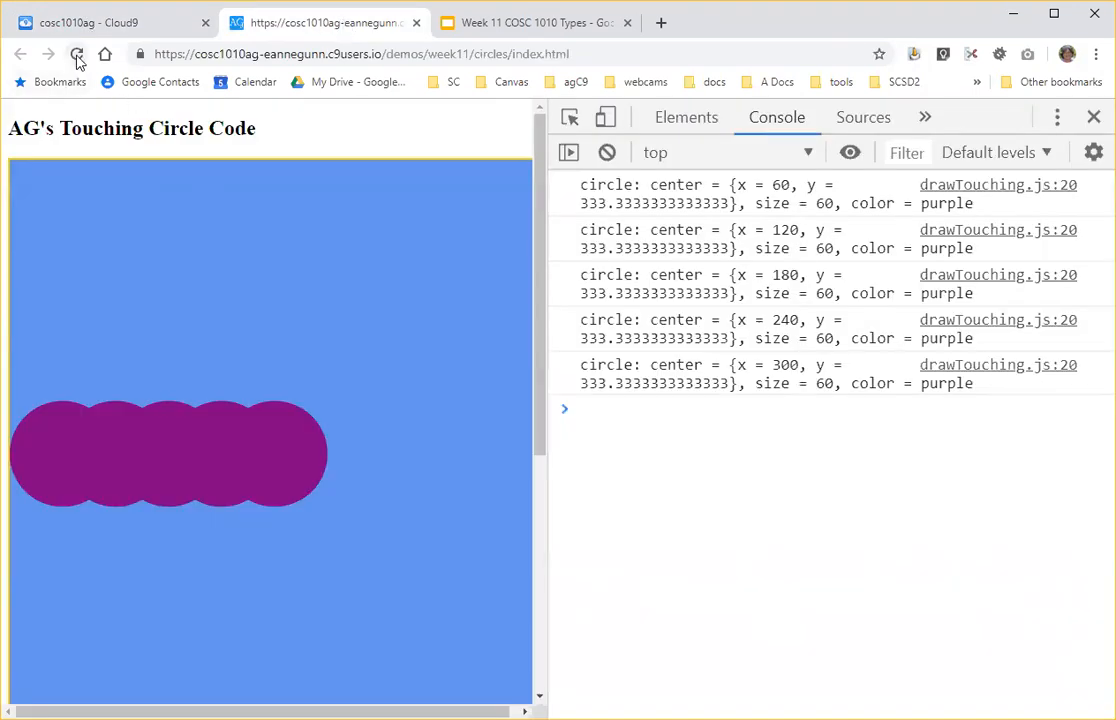
left_click(78, 54)
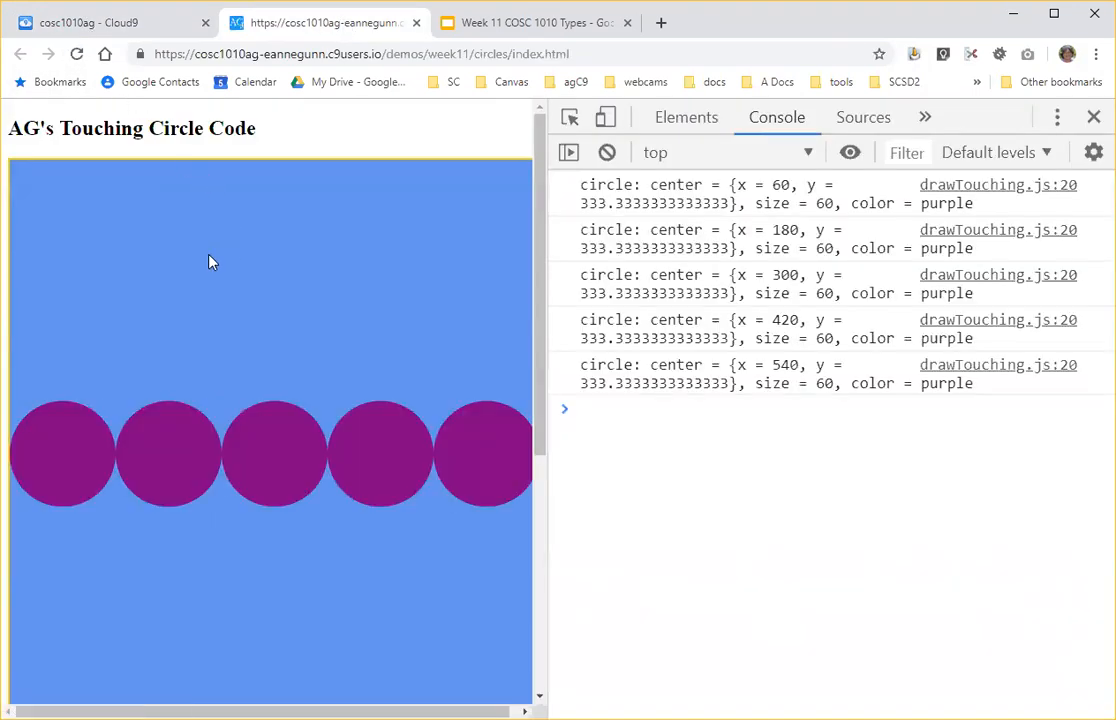
mouse_move(248, 427)
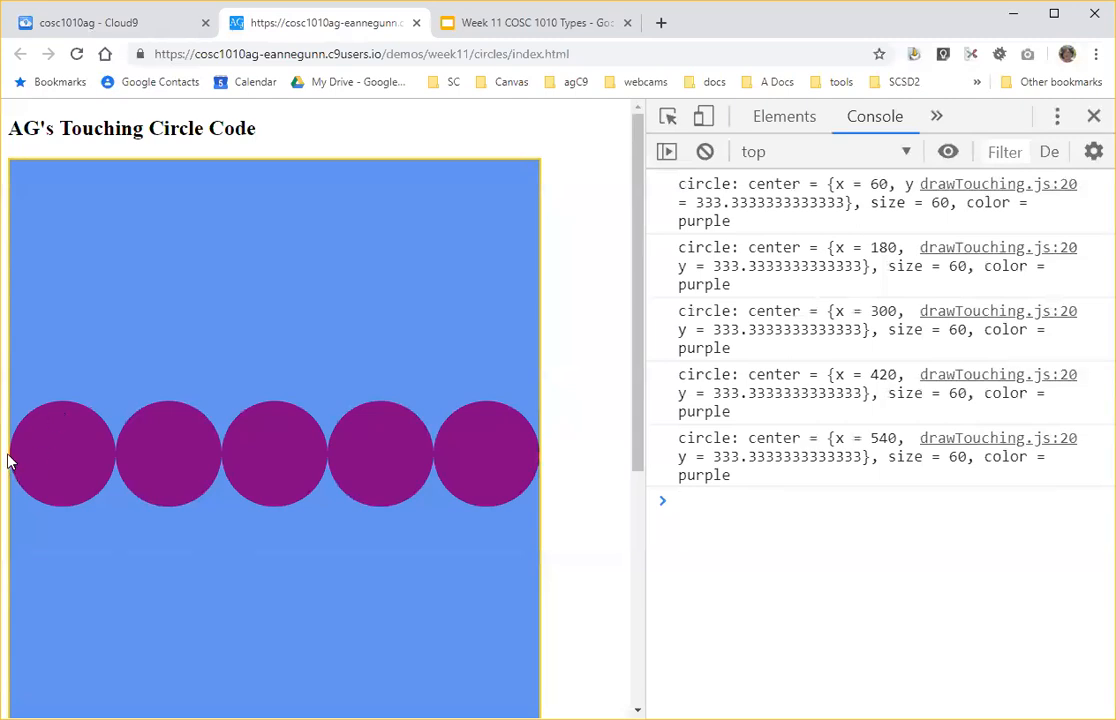
mouse_move(62, 461)
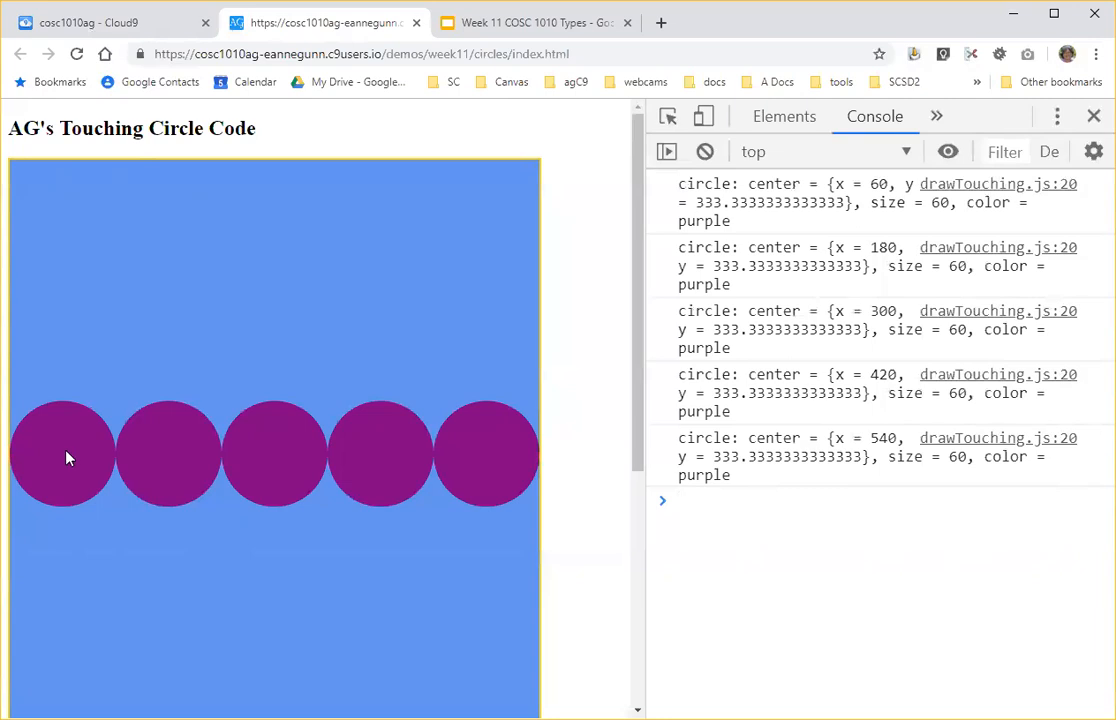
mouse_move(175, 461)
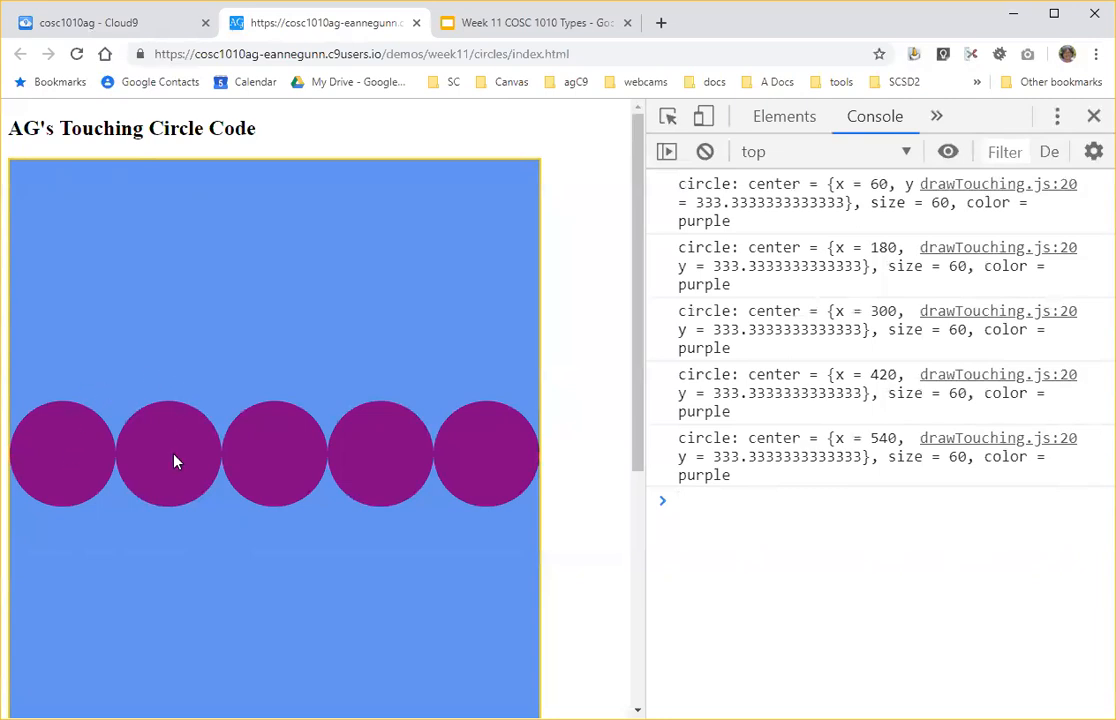
mouse_move(78, 458)
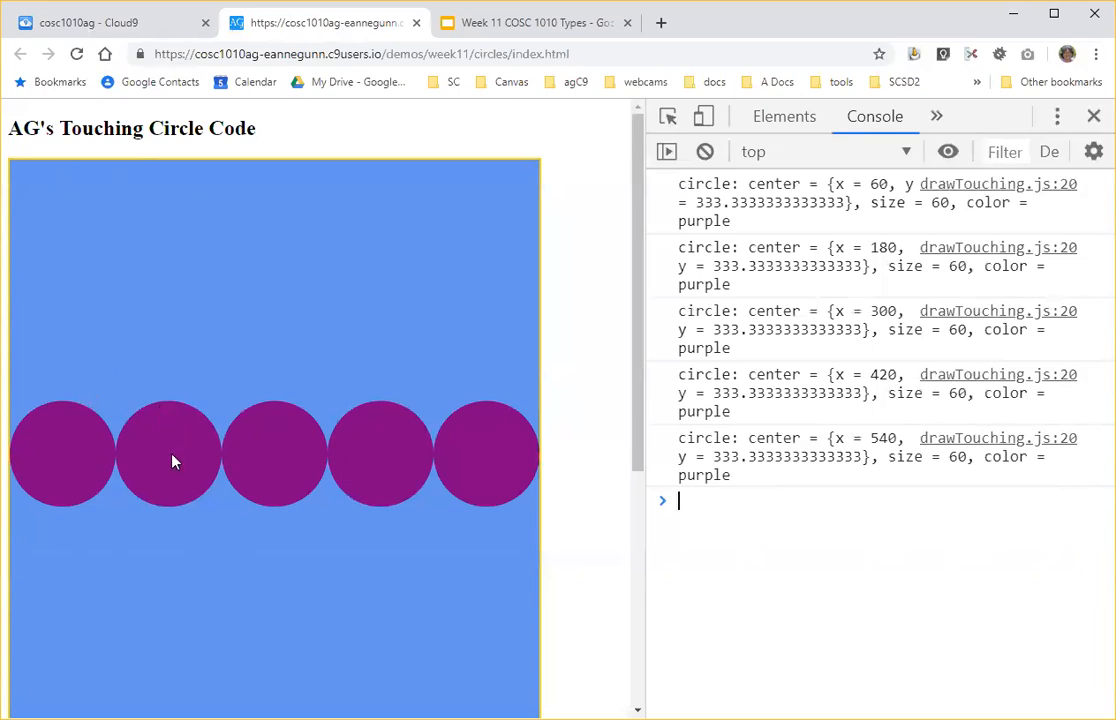
Rewrite xLocation as (i * (2 * radius)) + radius and confirm the five touching circles still render.
left_click(100, 22)
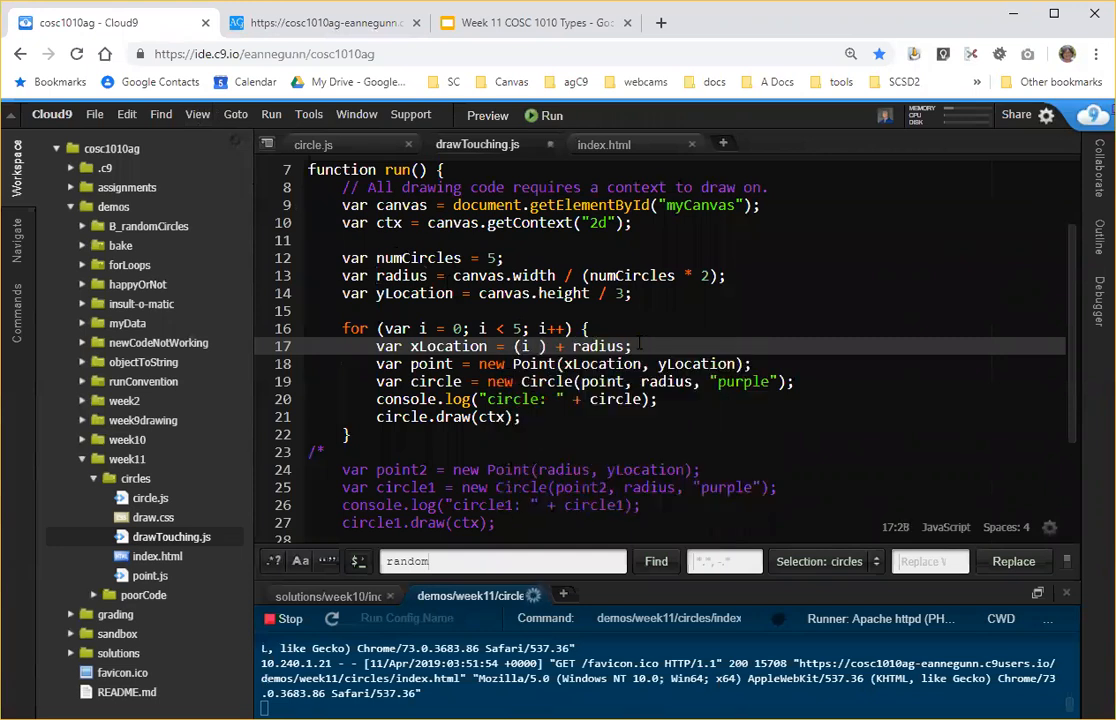
type("* ()")
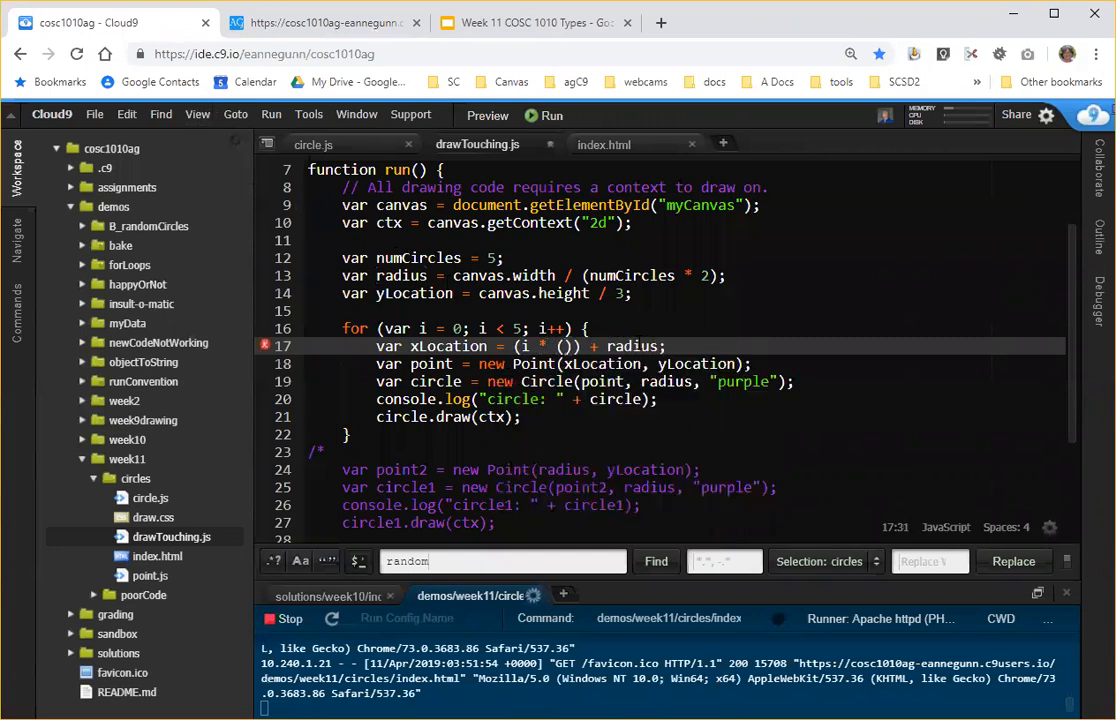
type("radius")
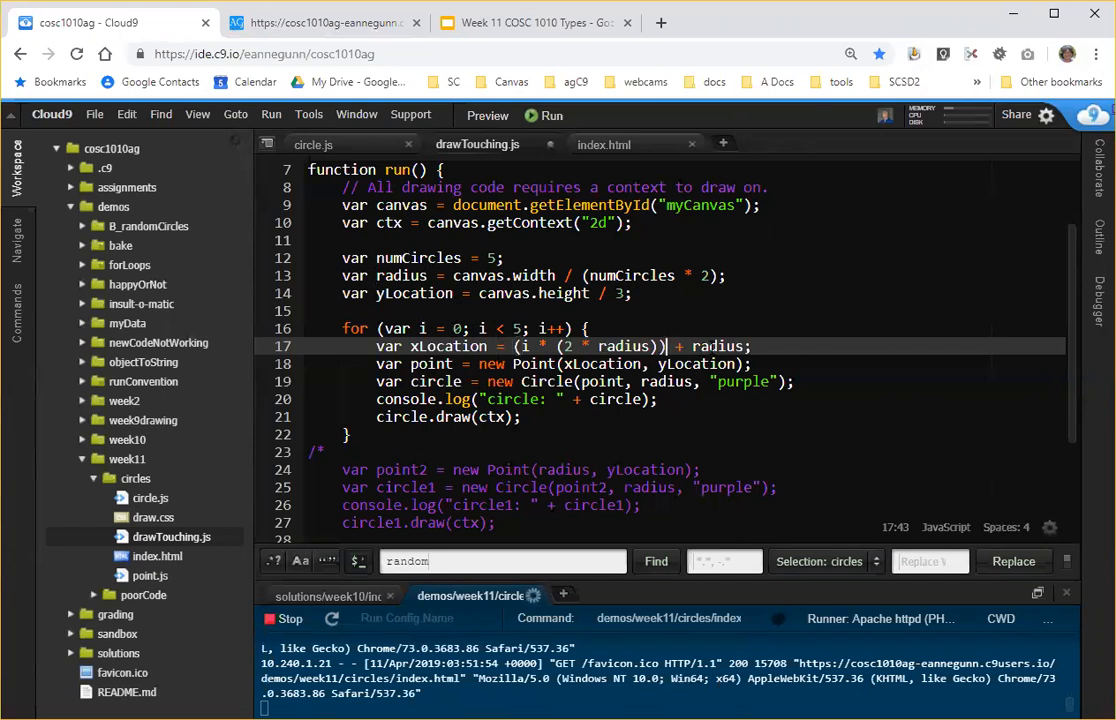
left_click(324, 22)
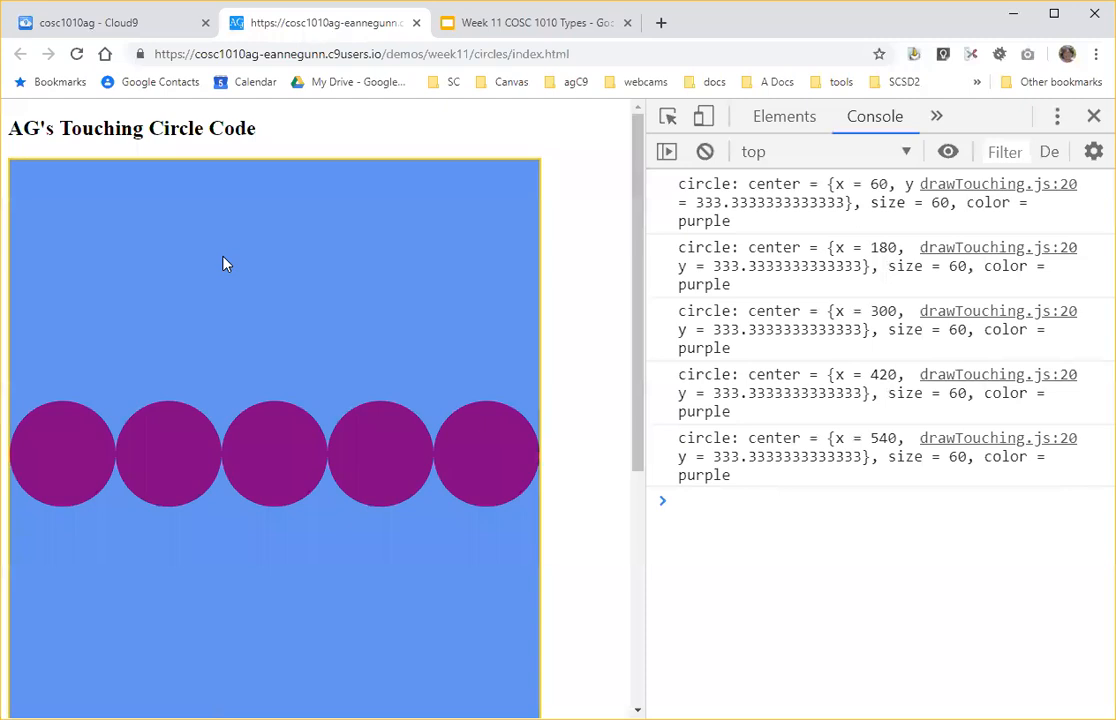
left_click(533, 22)
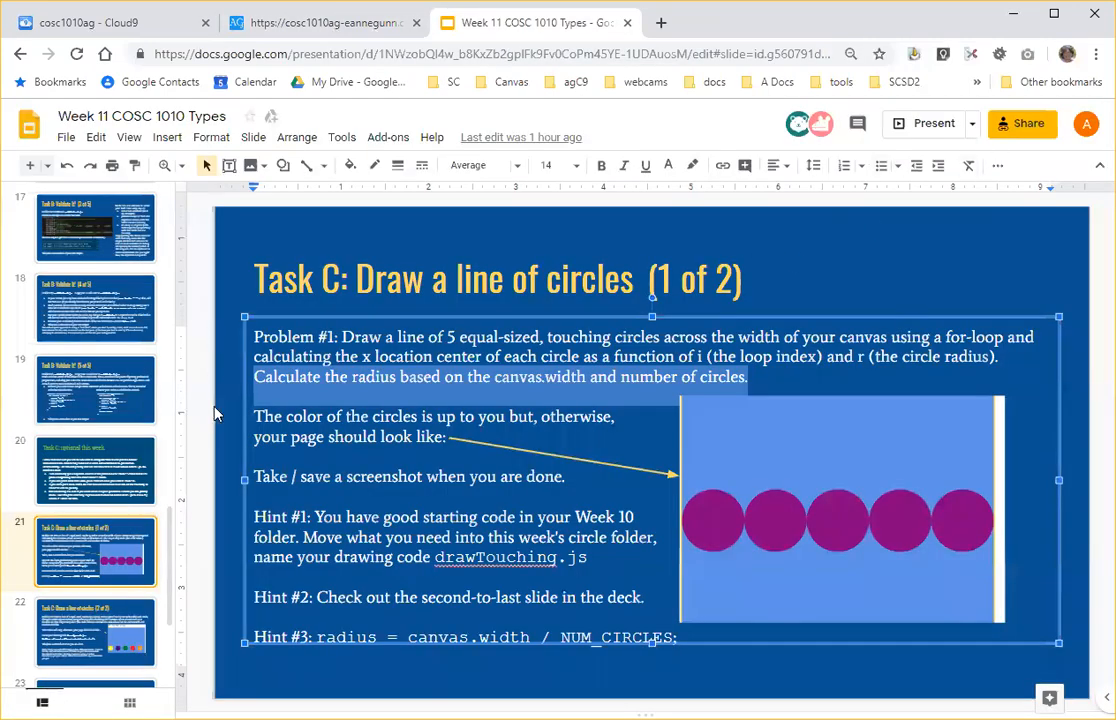
mouse_move(197, 378)
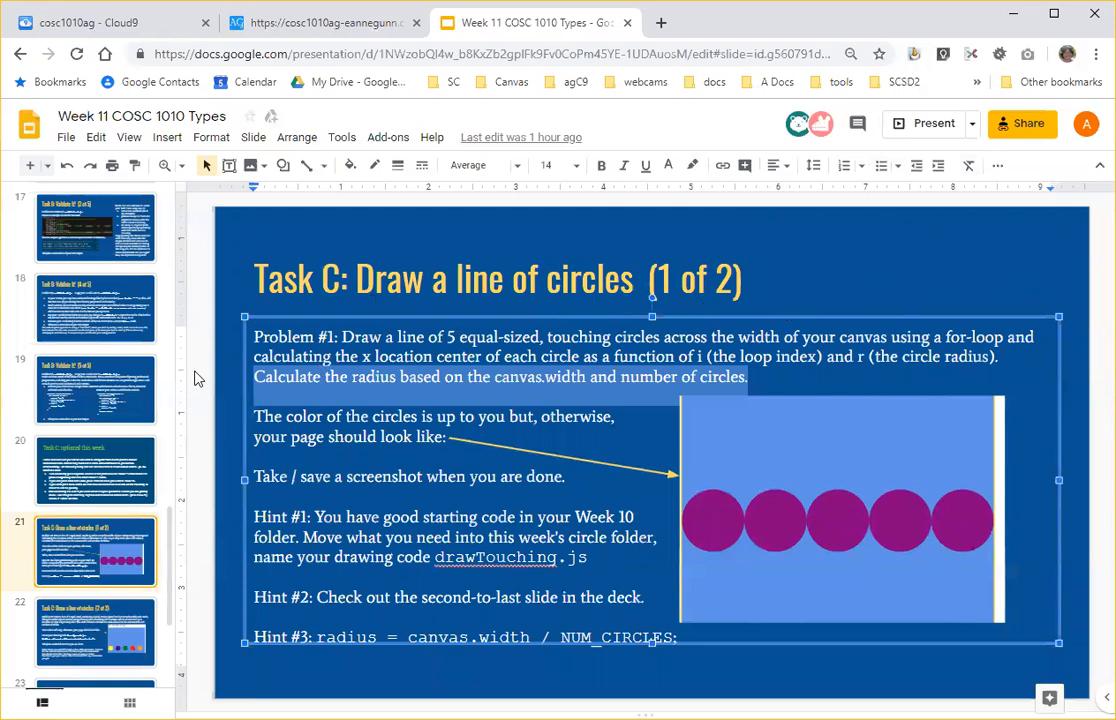
Show slide 24, the diagram marking r and r * 2 spacing between circle centers.
scroll("down", 3)
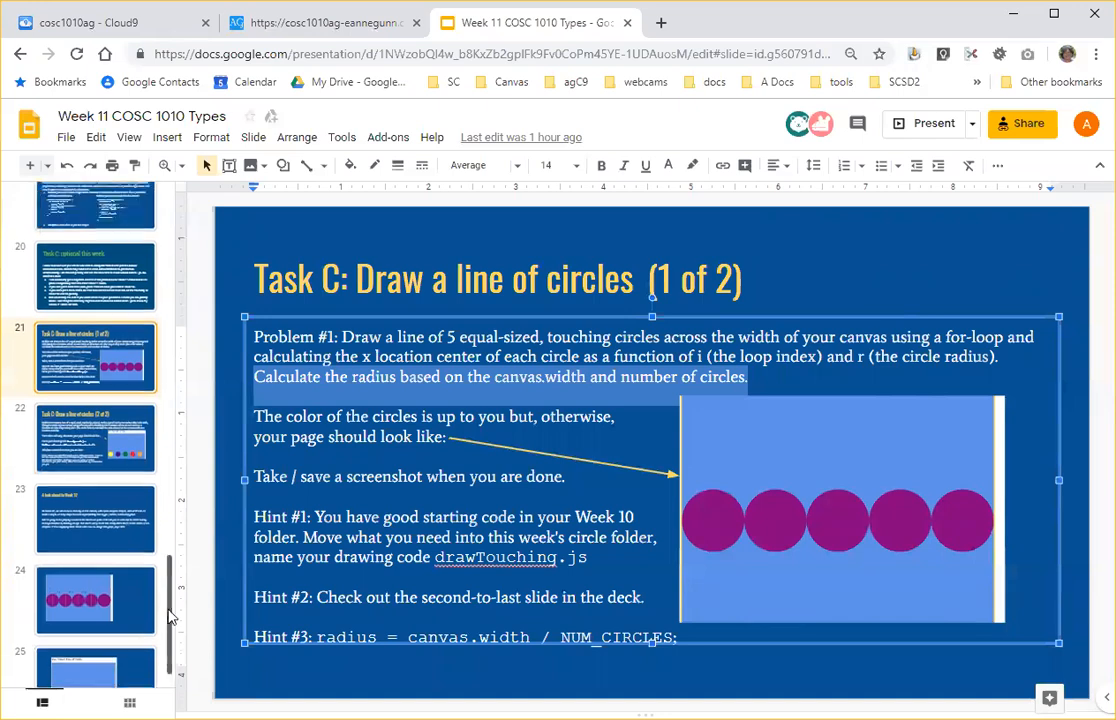
left_click(95, 620)
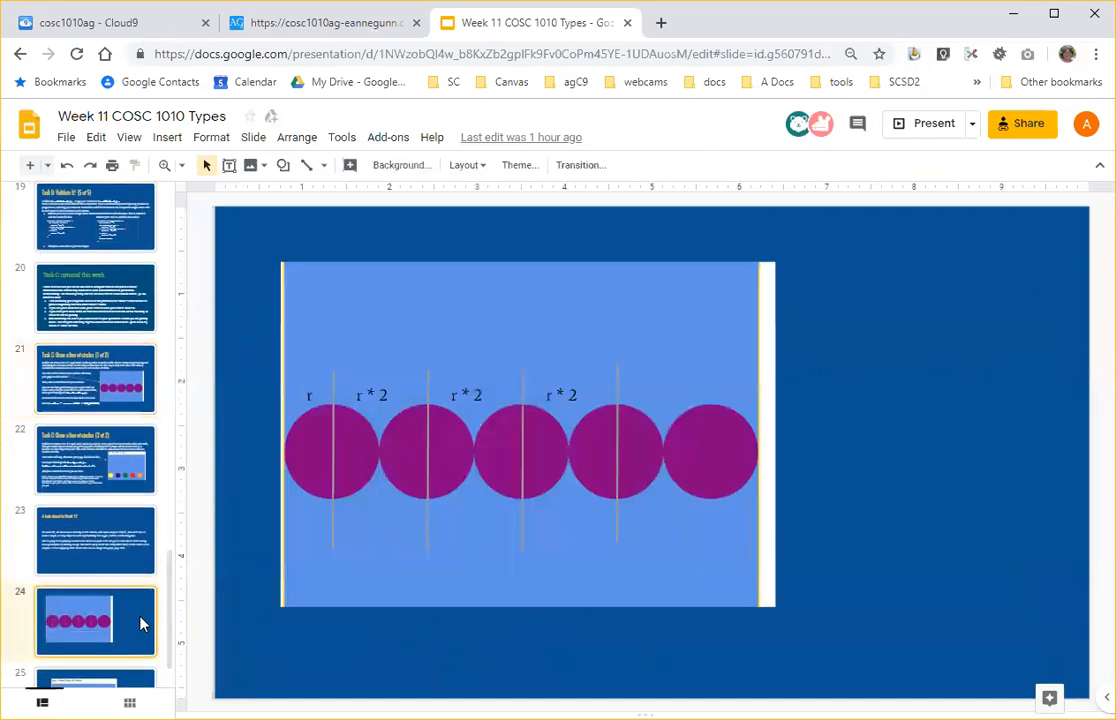
mouse_move(428, 408)
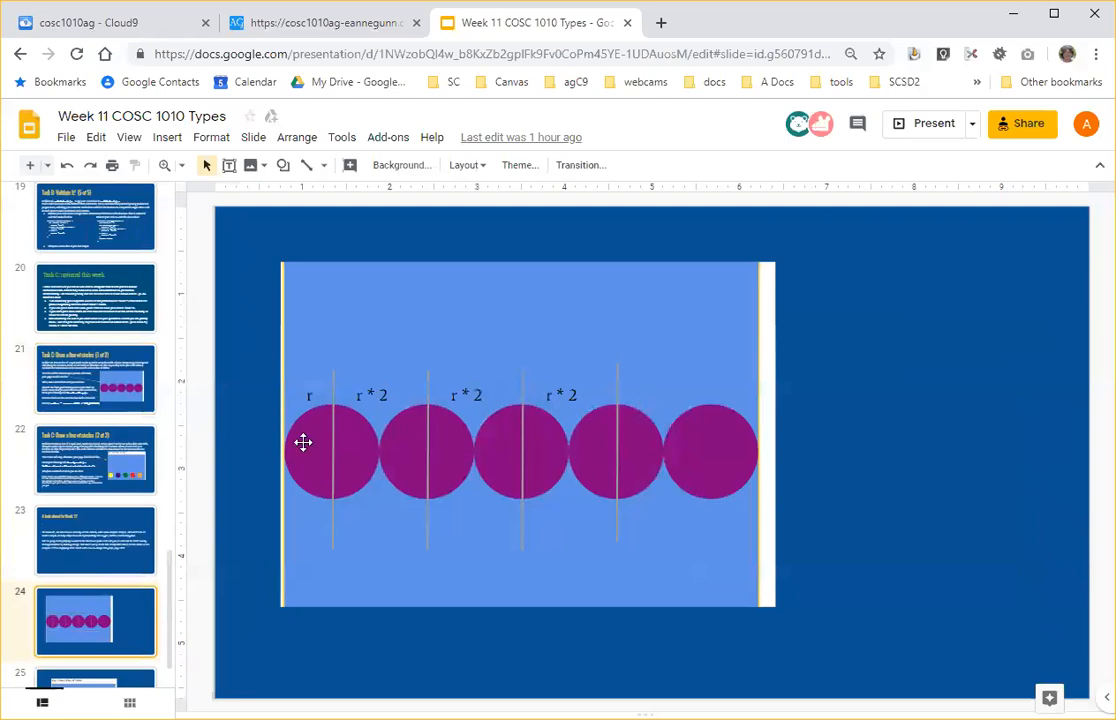
mouse_move(335, 453)
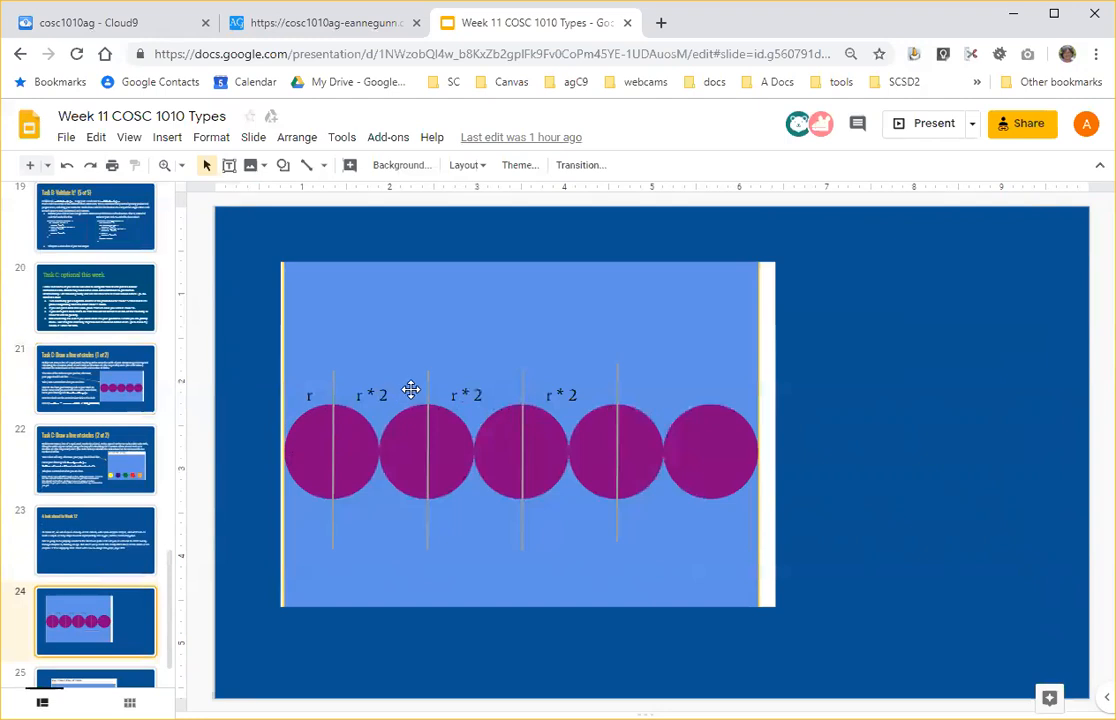
mouse_move(489, 362)
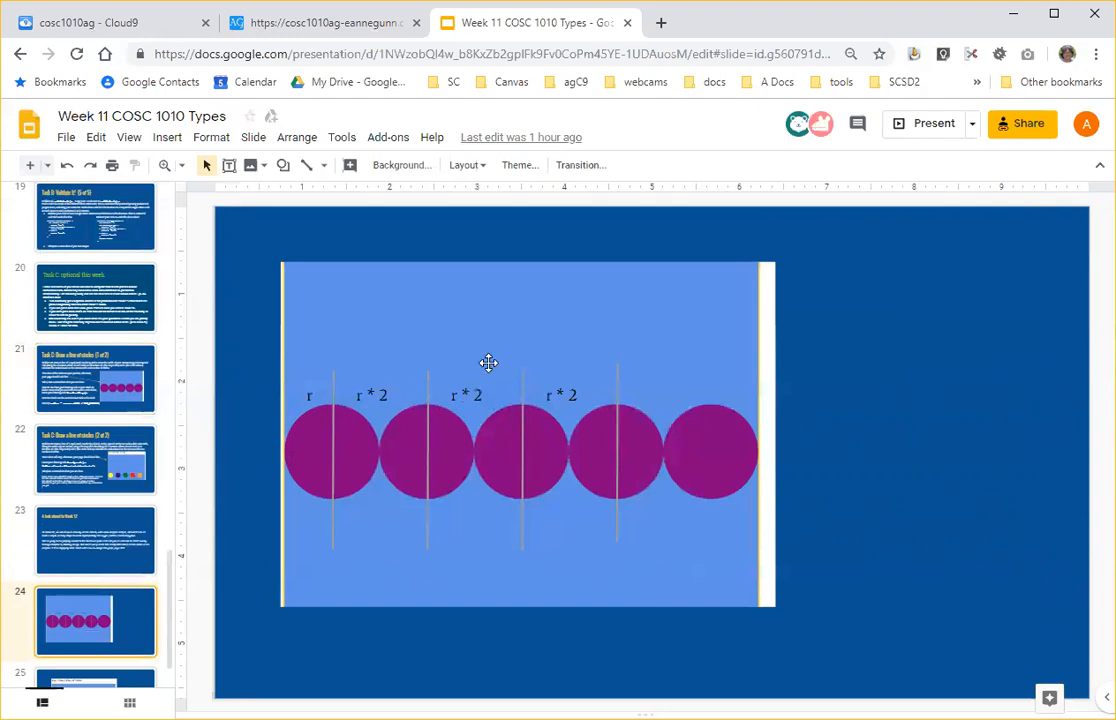
mouse_move(522, 453)
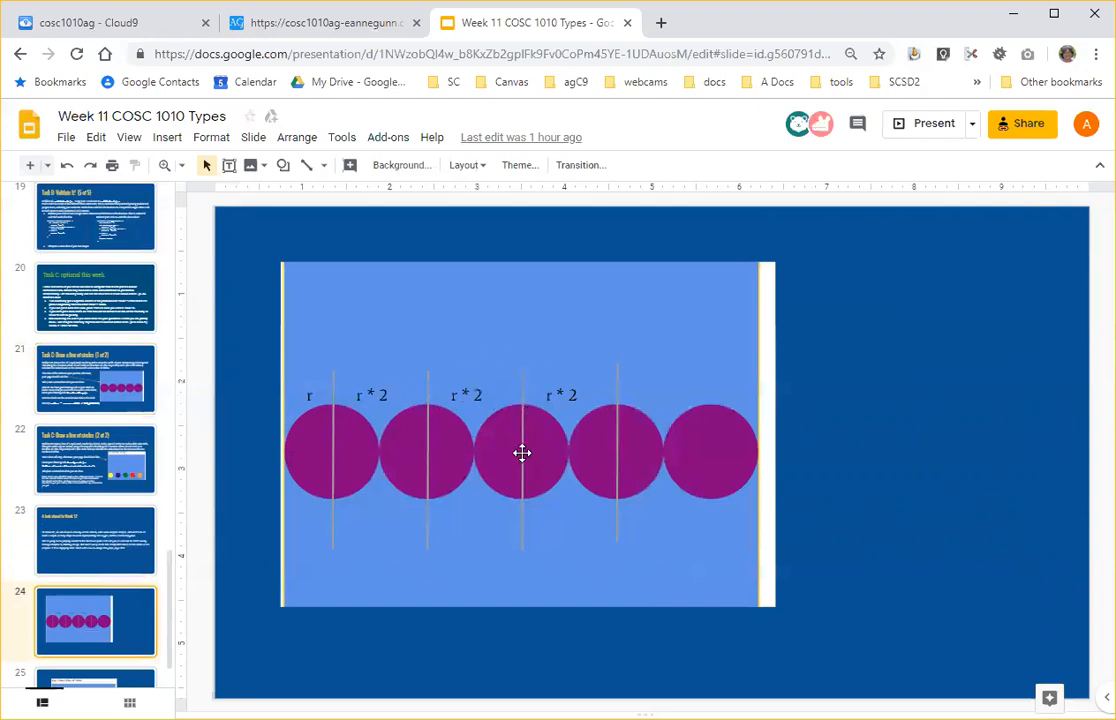
mouse_move(260, 425)
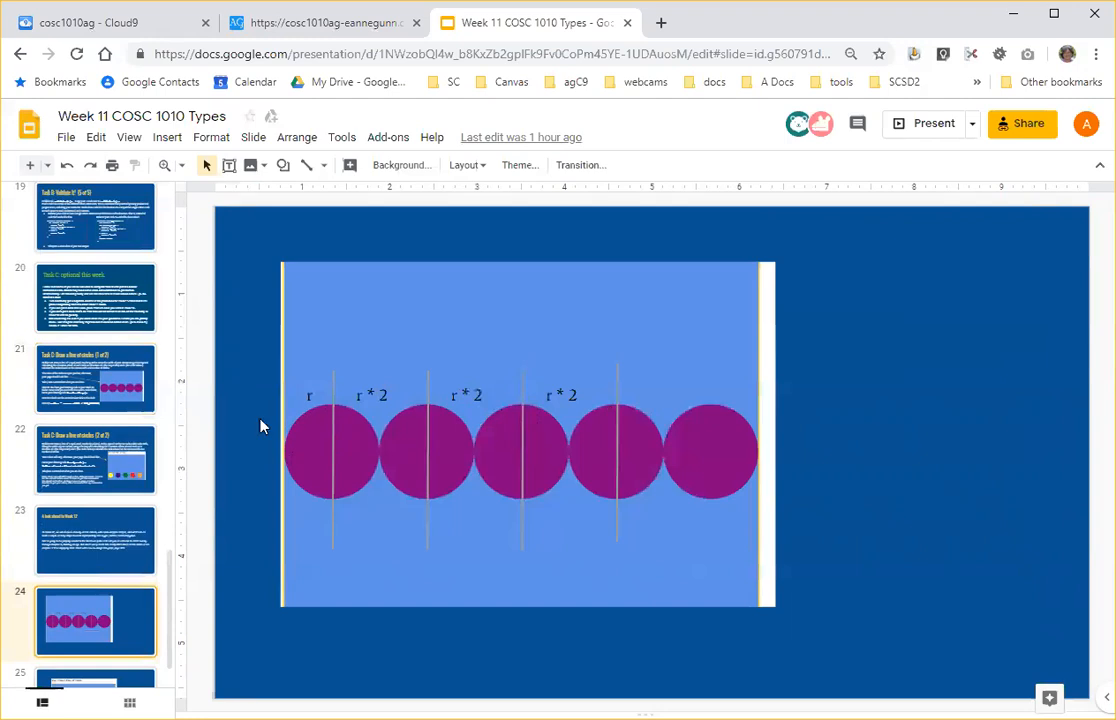
Return to the preview logging five size-60 circles centered at x = 60 to 540.
left_click(95, 378)
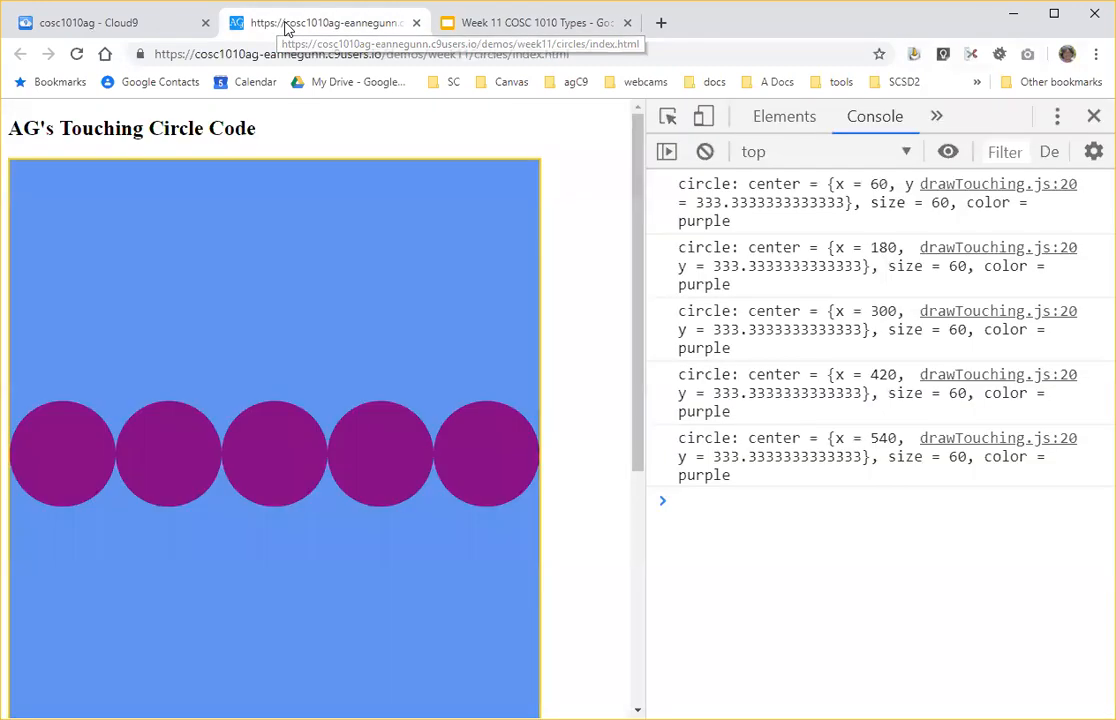
mouse_move(885, 200)
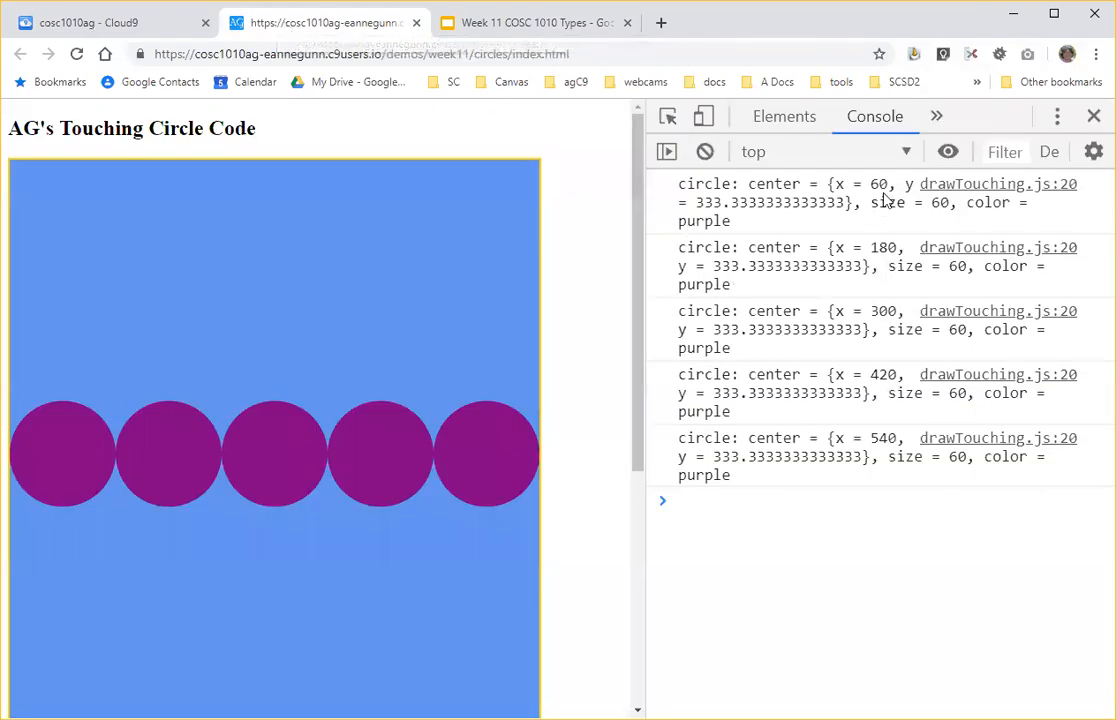
mouse_move(893, 311)
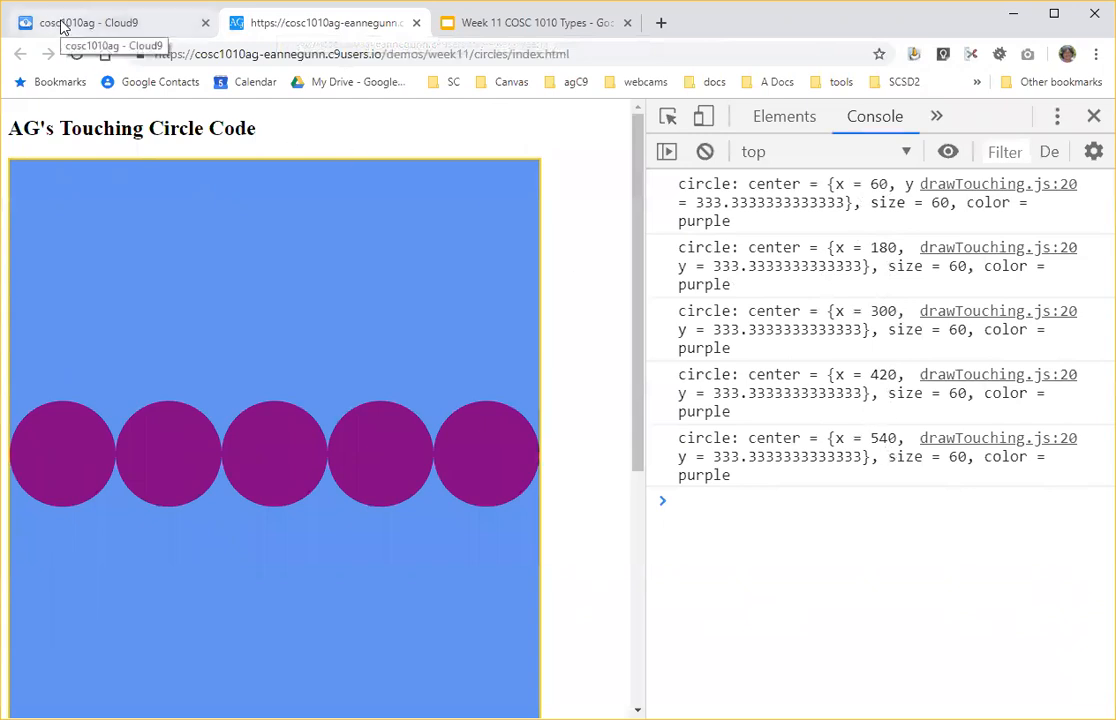
Try numCircles = 20 in drawTouching.js and rerun the page.
left_click(100, 22)
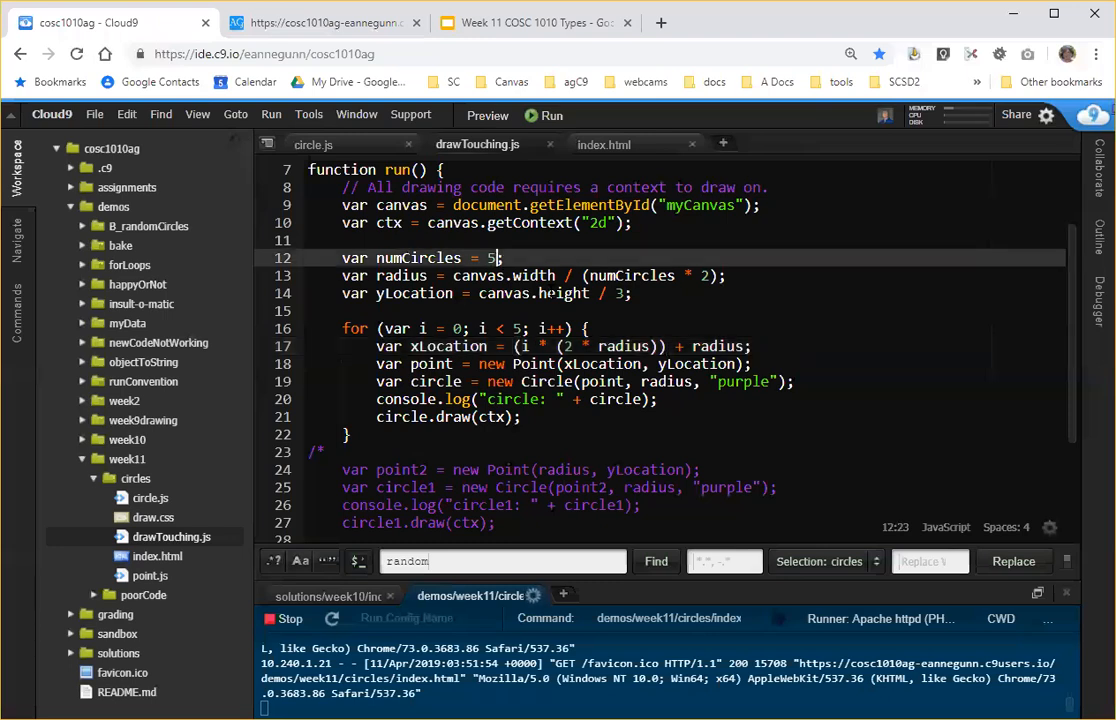
key("Backspace")
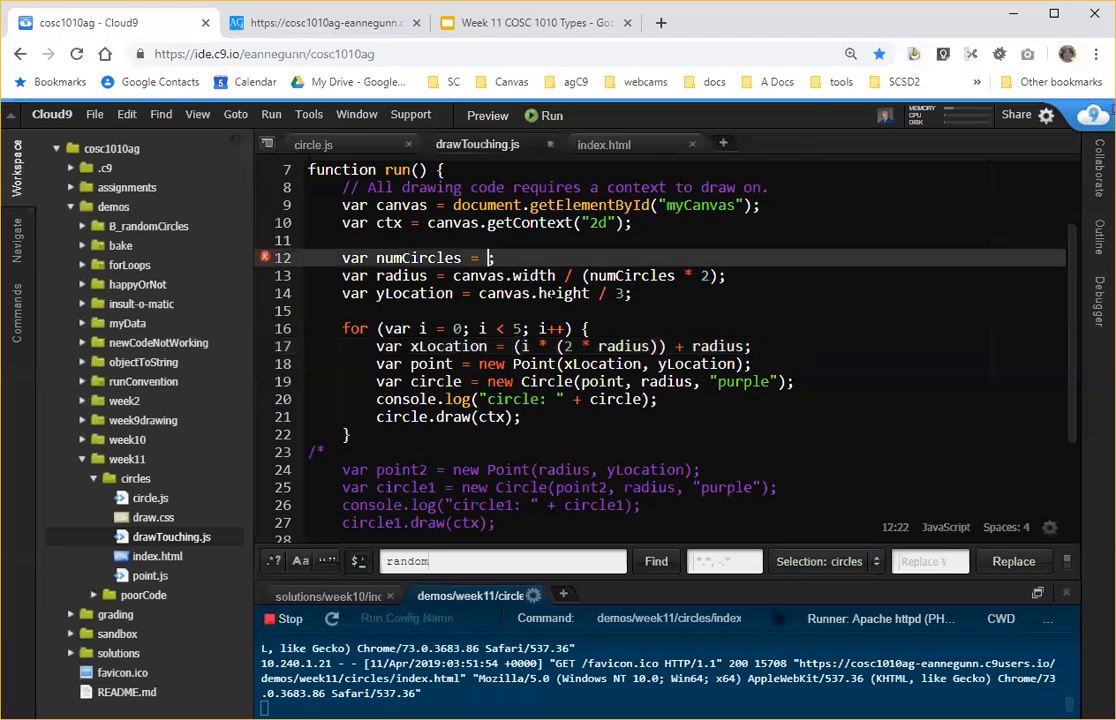
type("20")
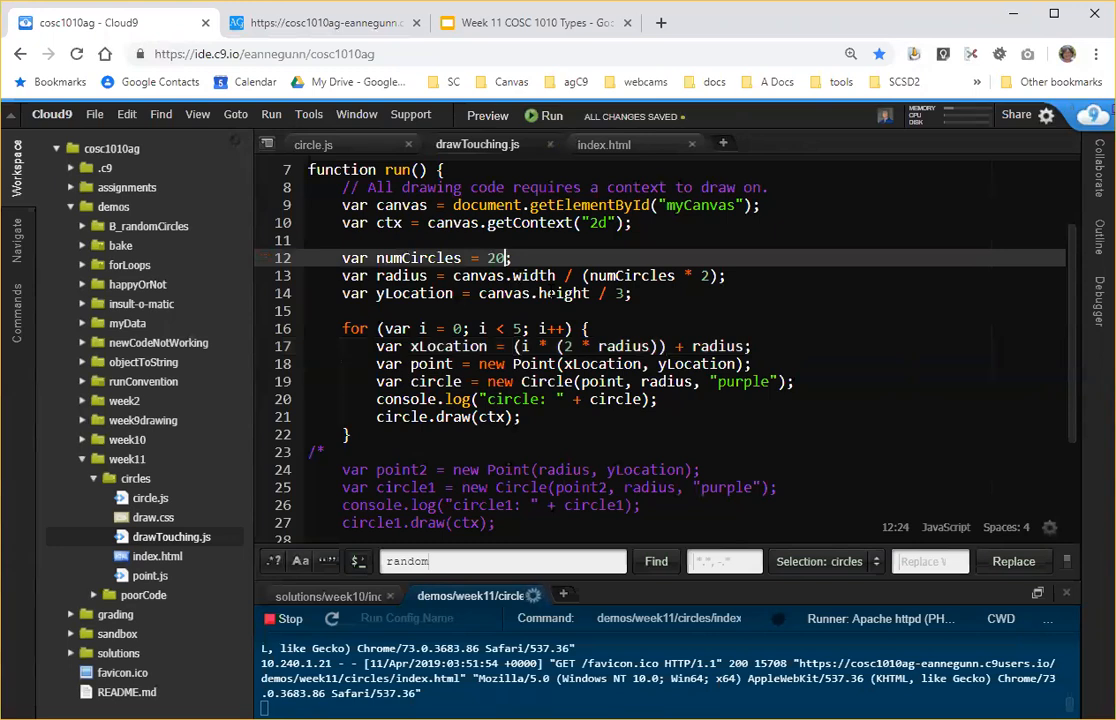
left_click(320, 22)
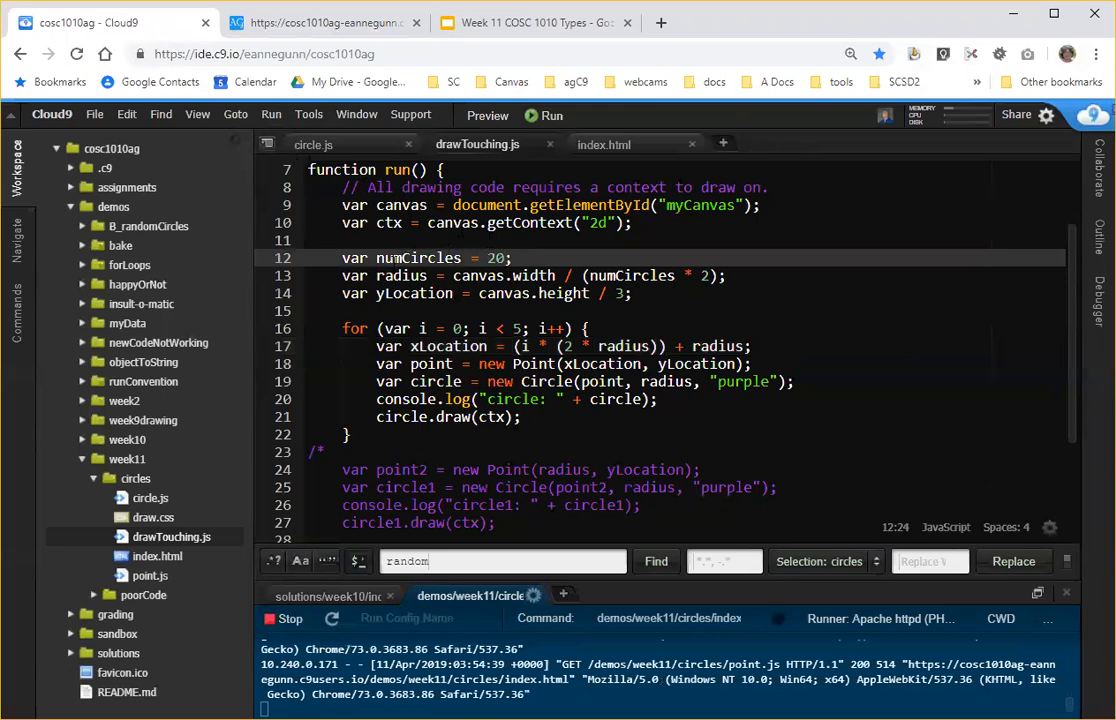
Set numCircles back to 5 and replace the loop's fixed 5 with numCircles.
double_click(417, 257)
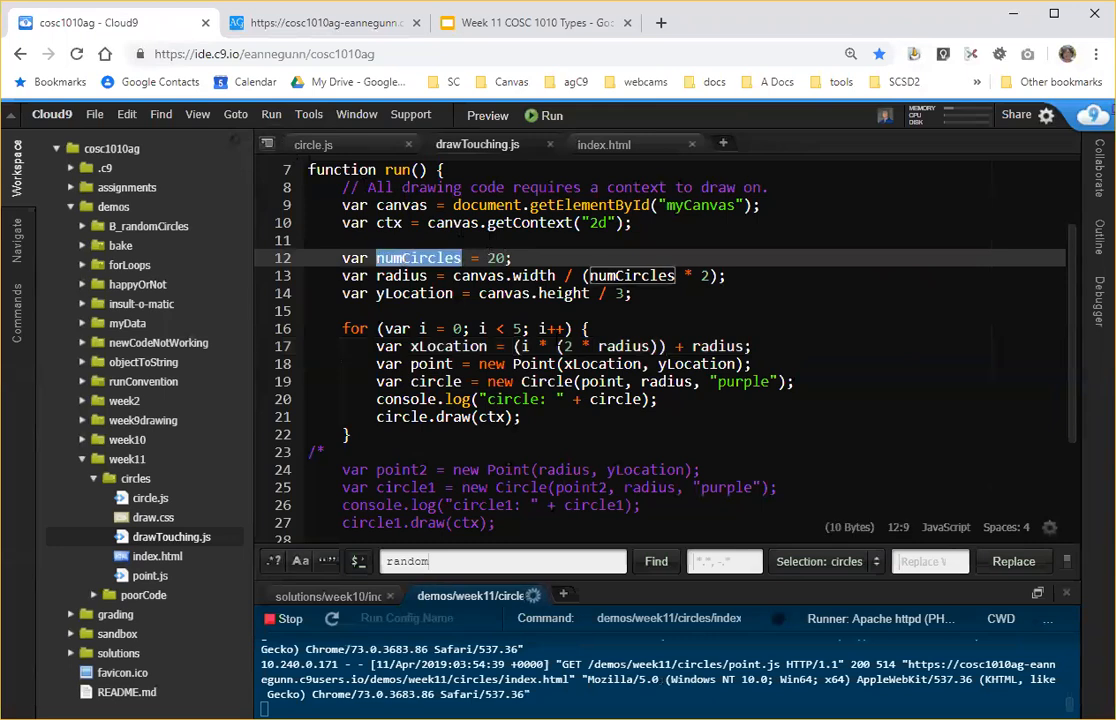
key("Backspace")
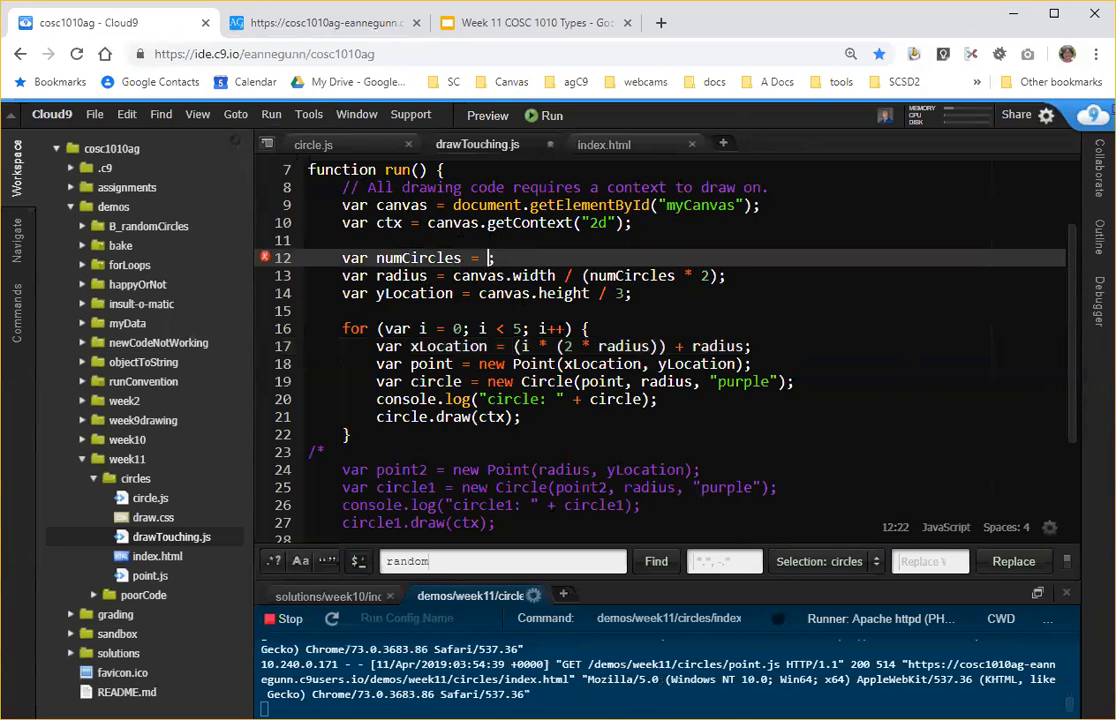
type("5")
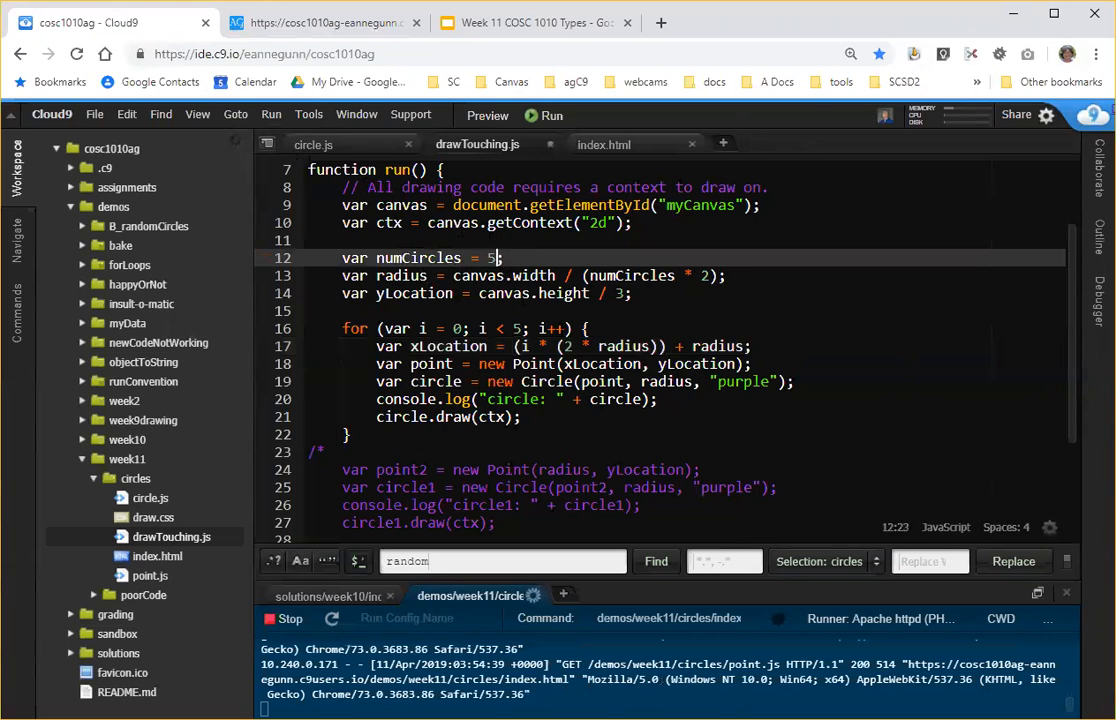
double_click(417, 258)
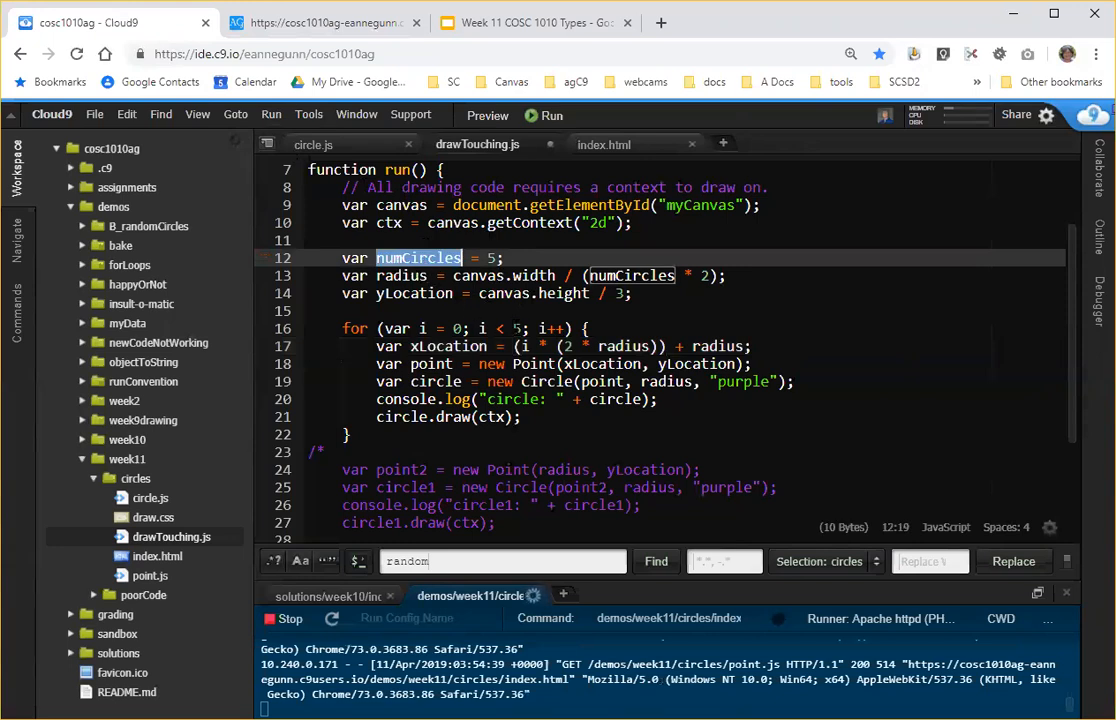
left_click(516, 328)
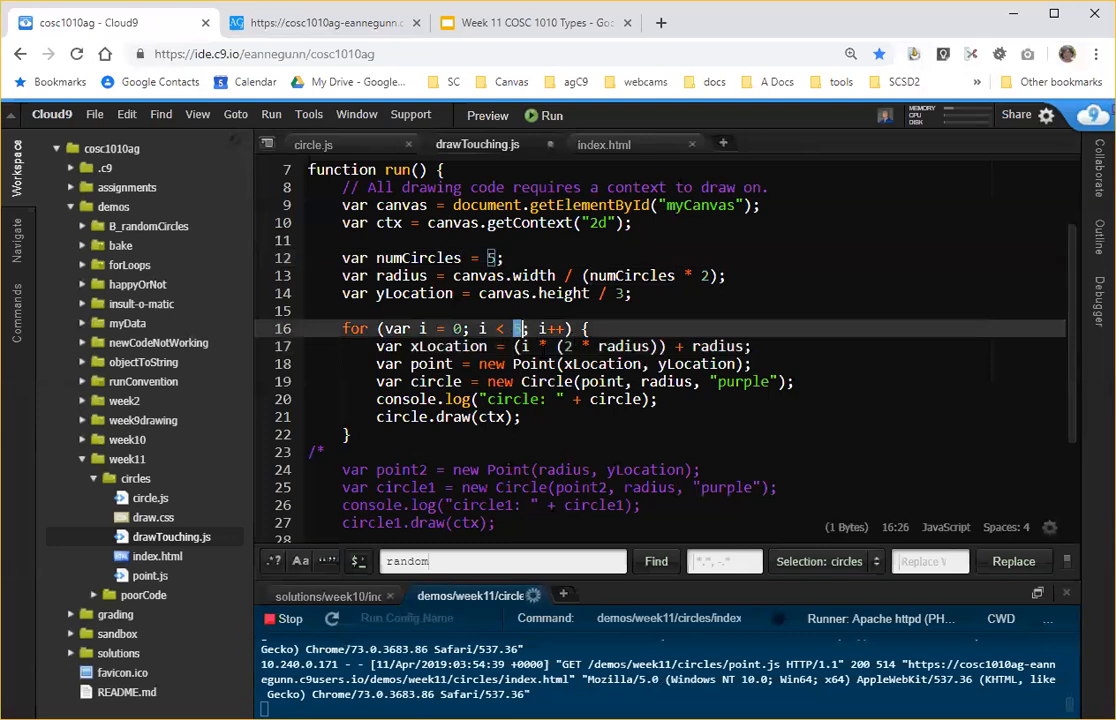
type("numCircles")
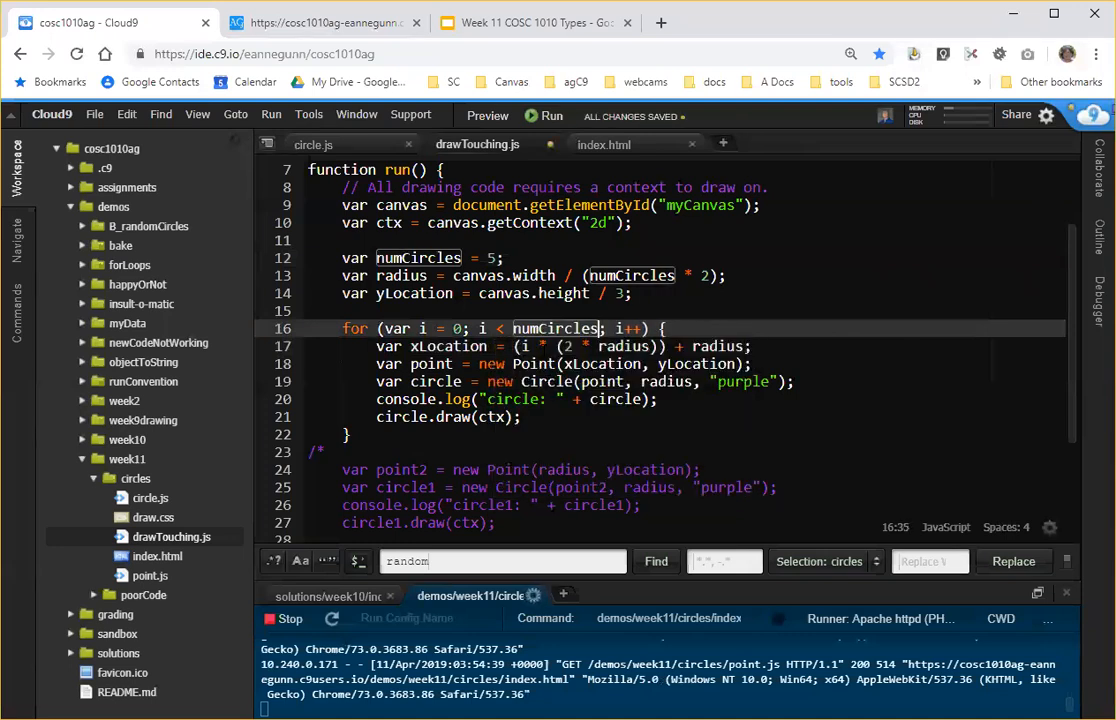
Check the five-circle page, then change numCircles to 10 for ten size-30 circles.
left_click(320, 22)
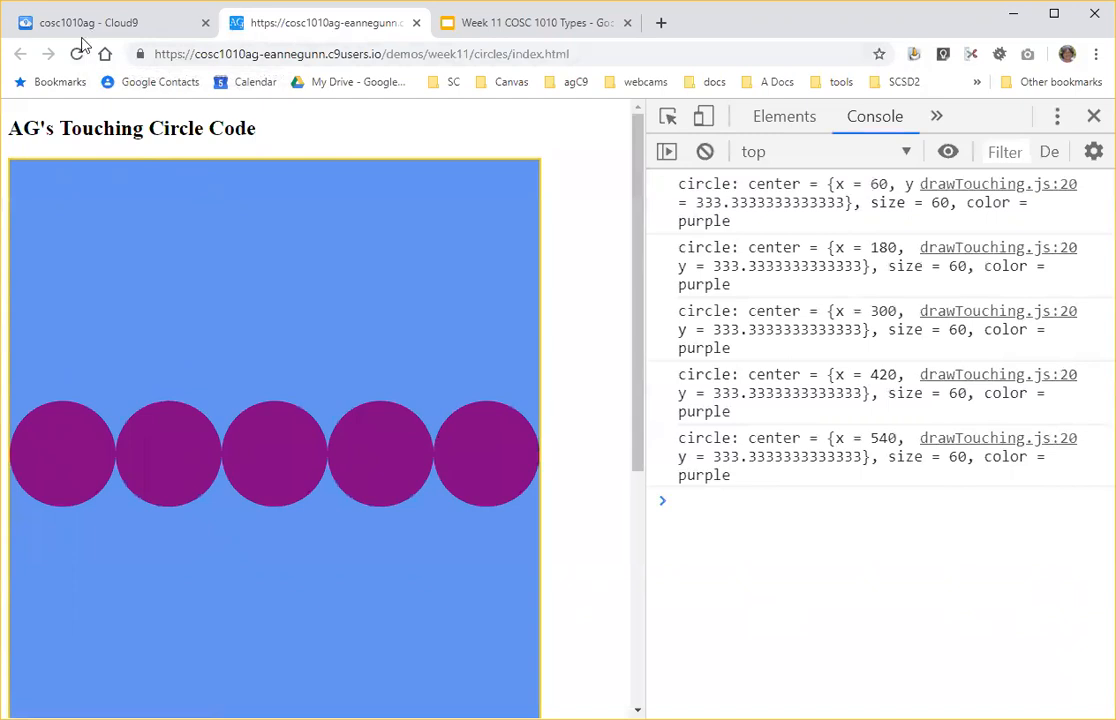
left_click(100, 22)
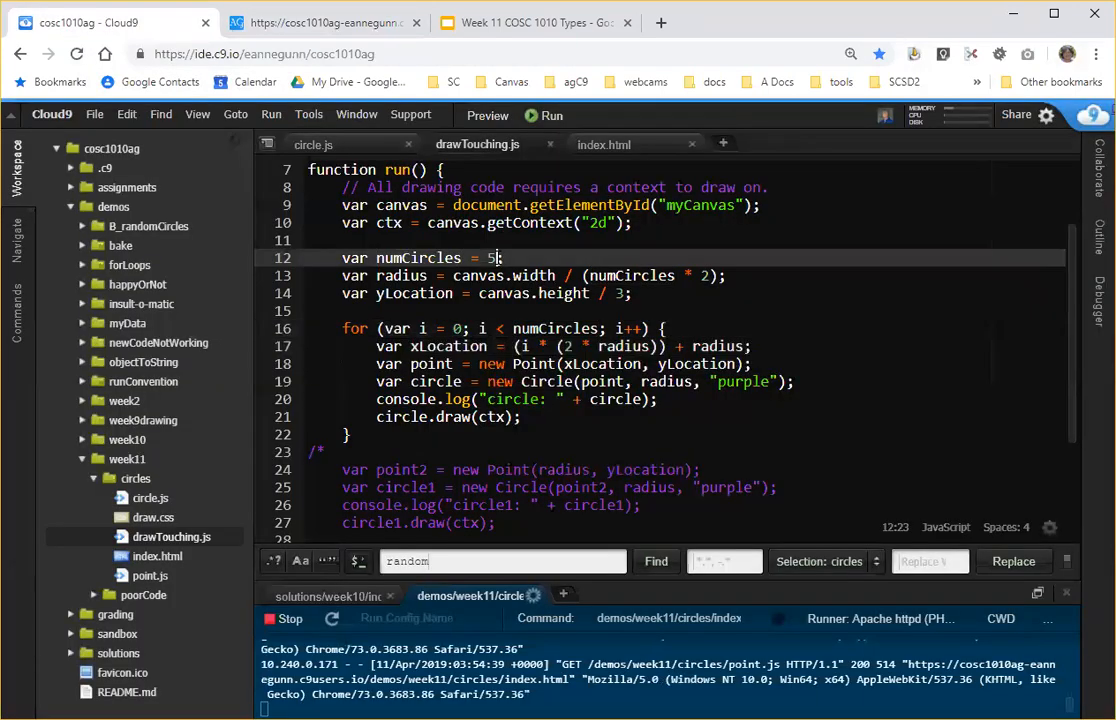
type("0")
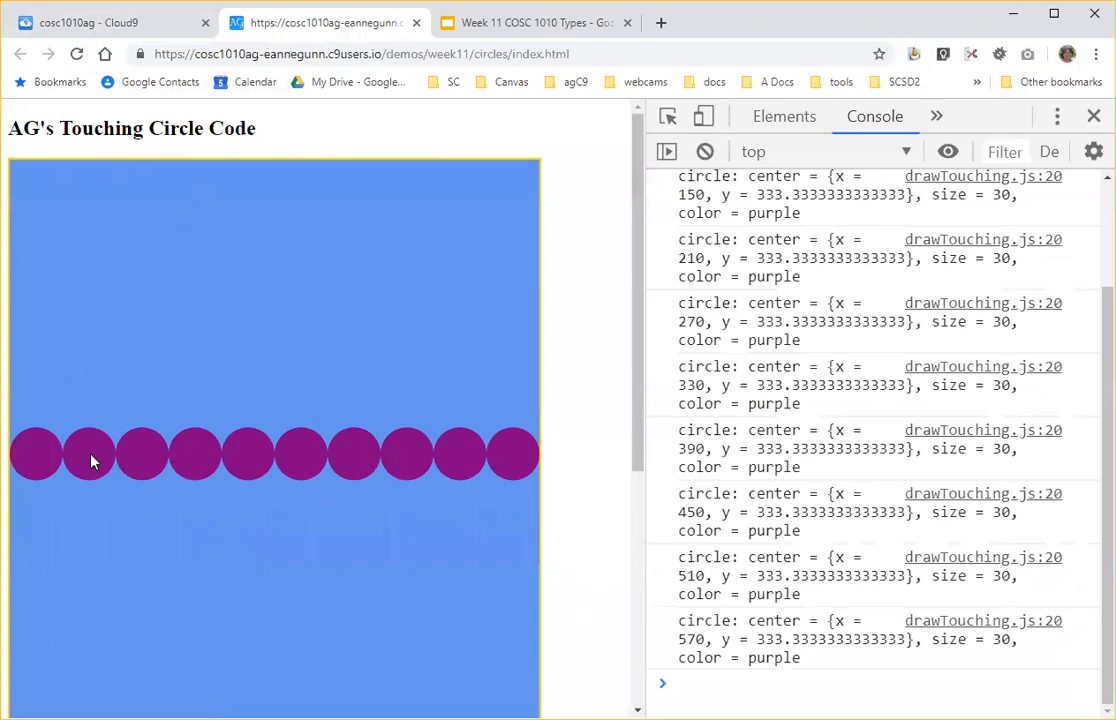
mouse_move(195, 401)
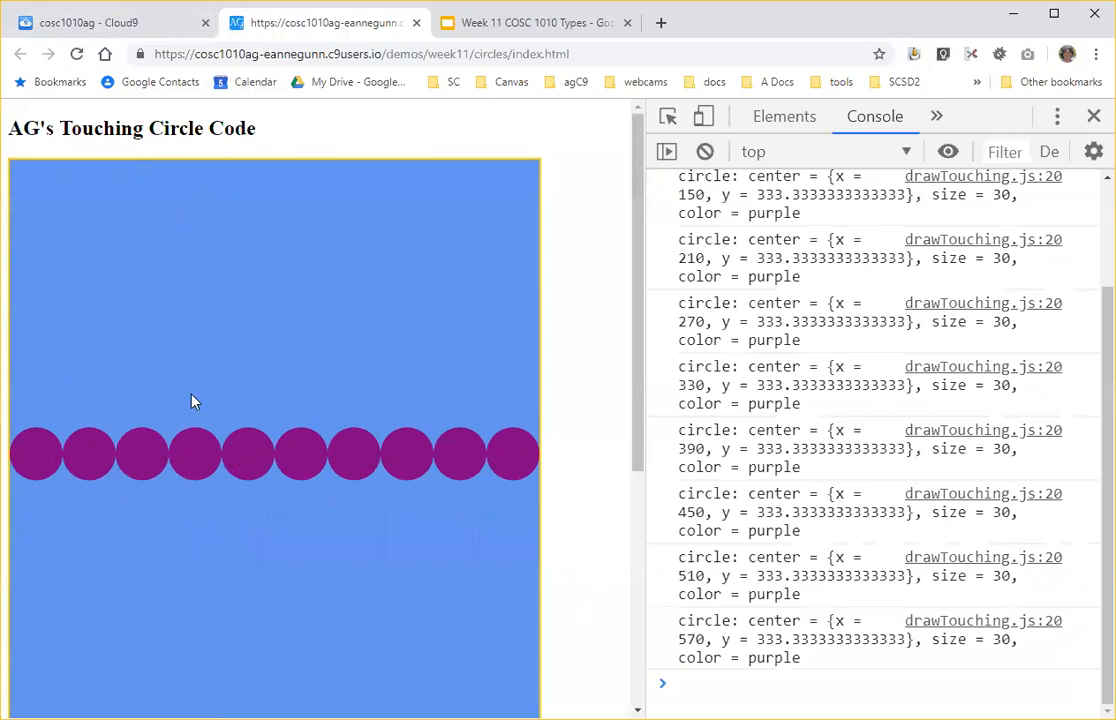
left_click(100, 22)
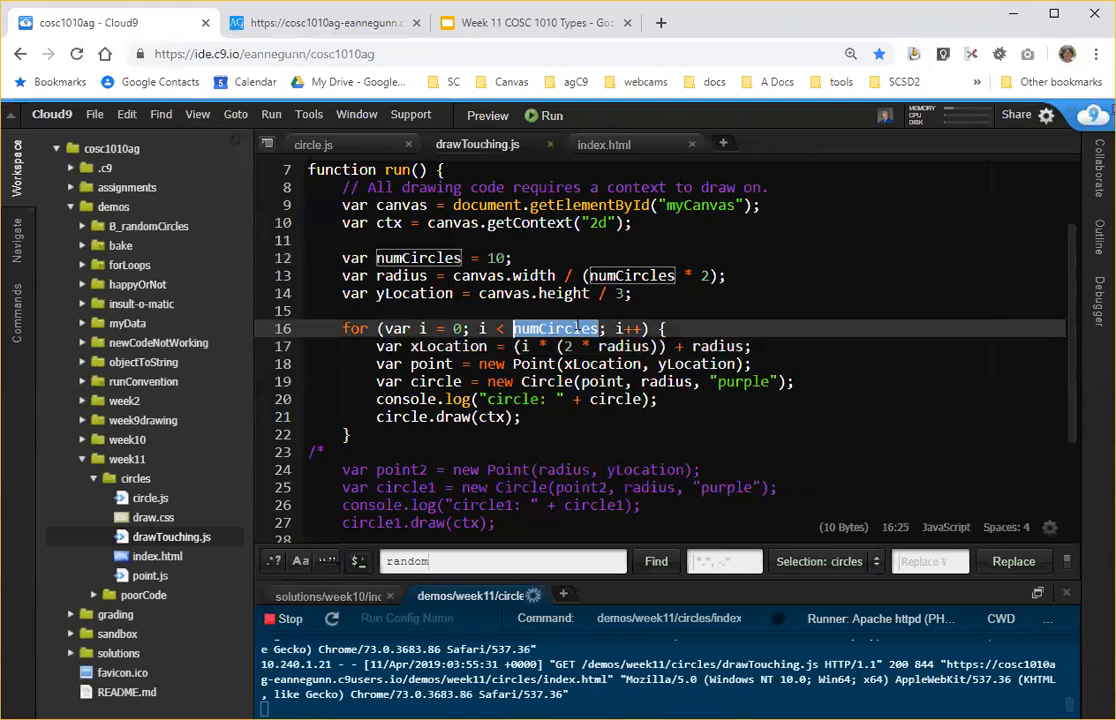
Delete the commented point2/circle1 and point3/circle2 block and blank line, then recheck ten circles.
scroll("down", 3)
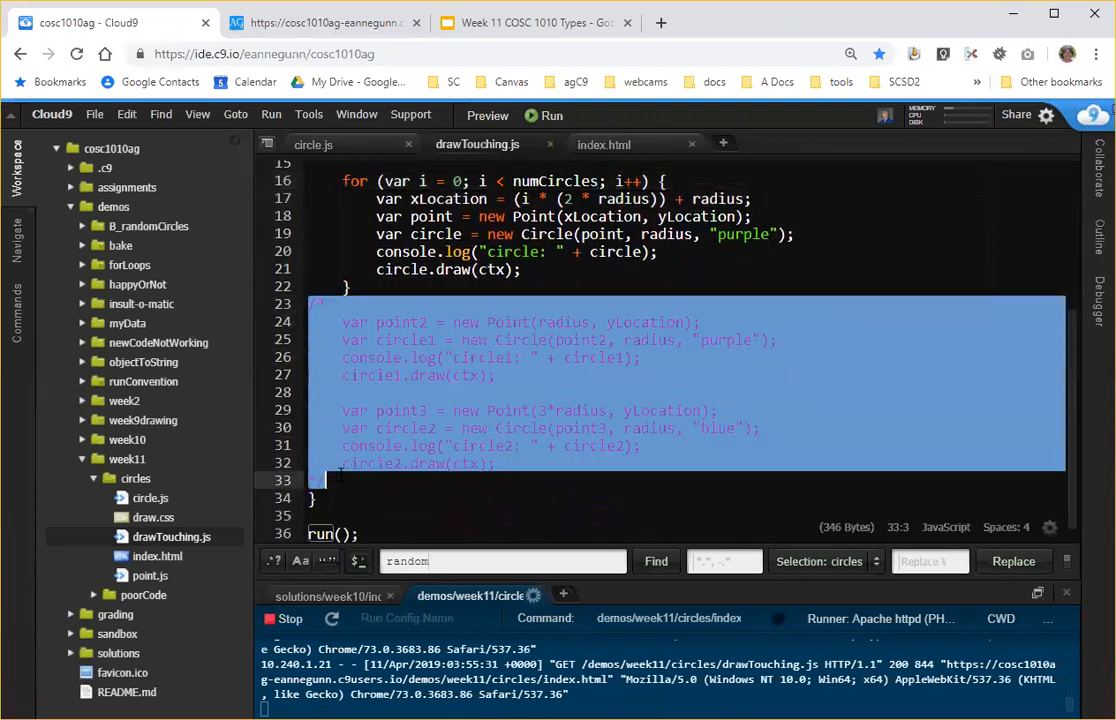
key("Delete")
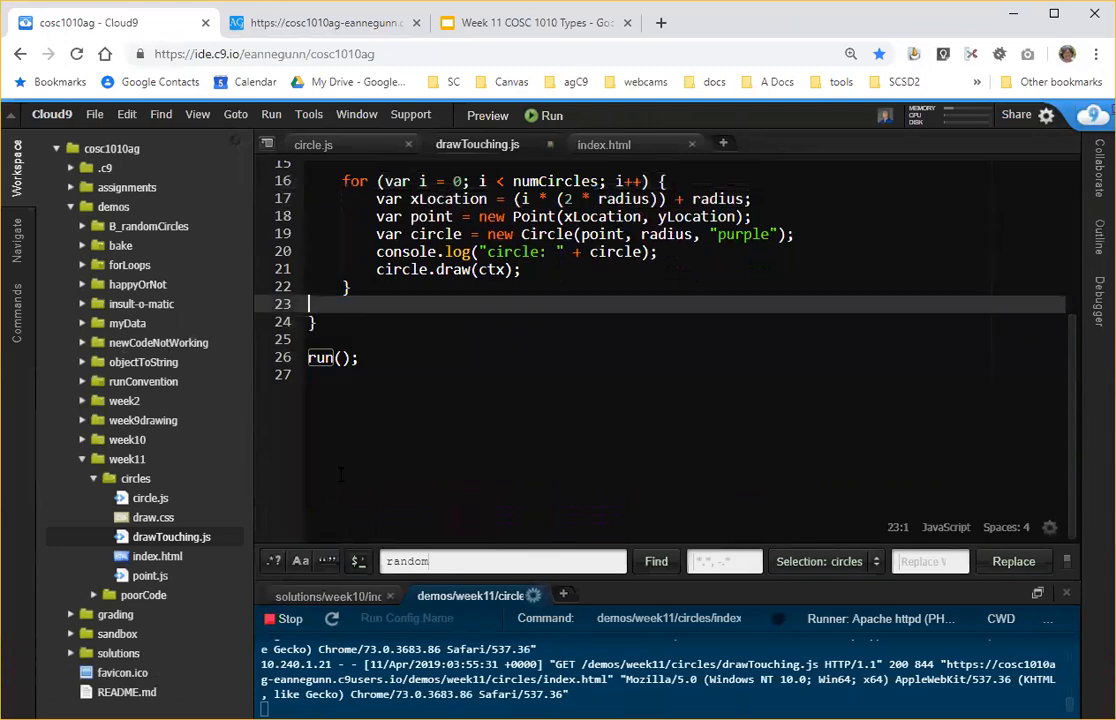
key("Backspace")
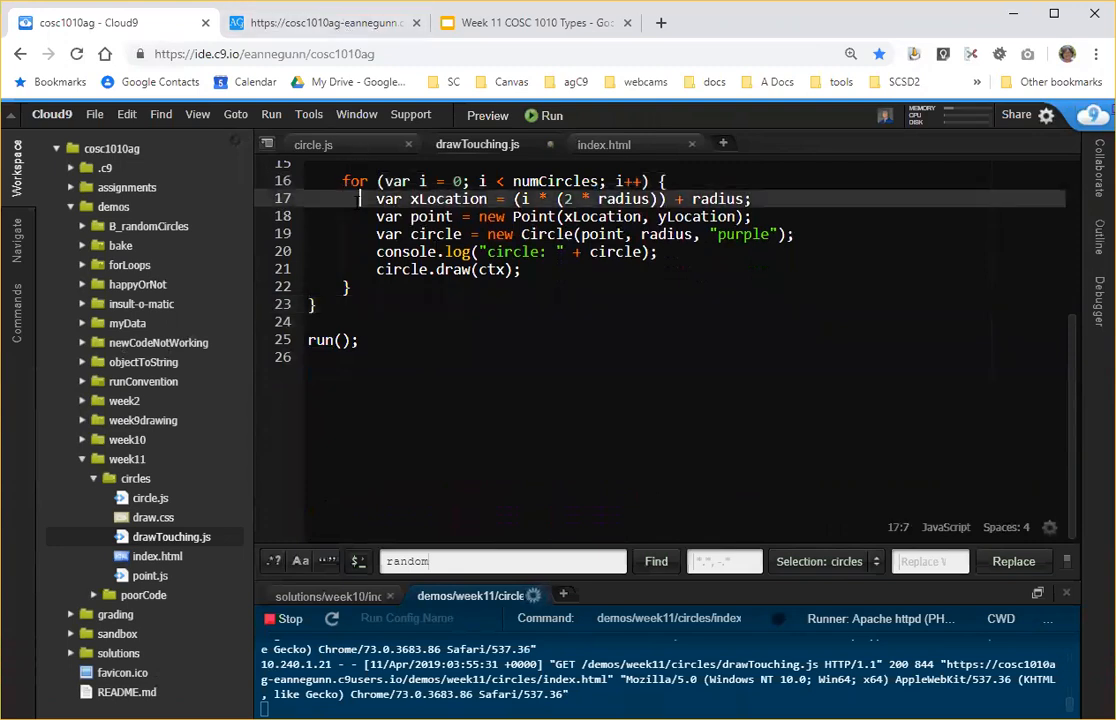
left_click(324, 22)
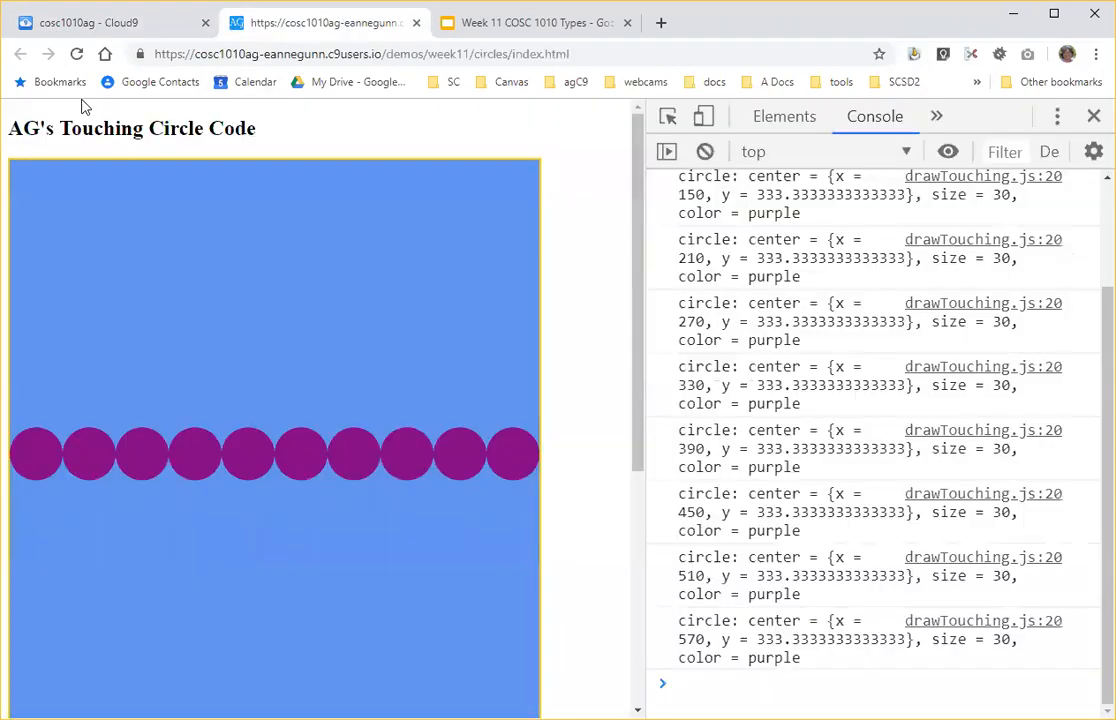
mouse_move(88, 365)
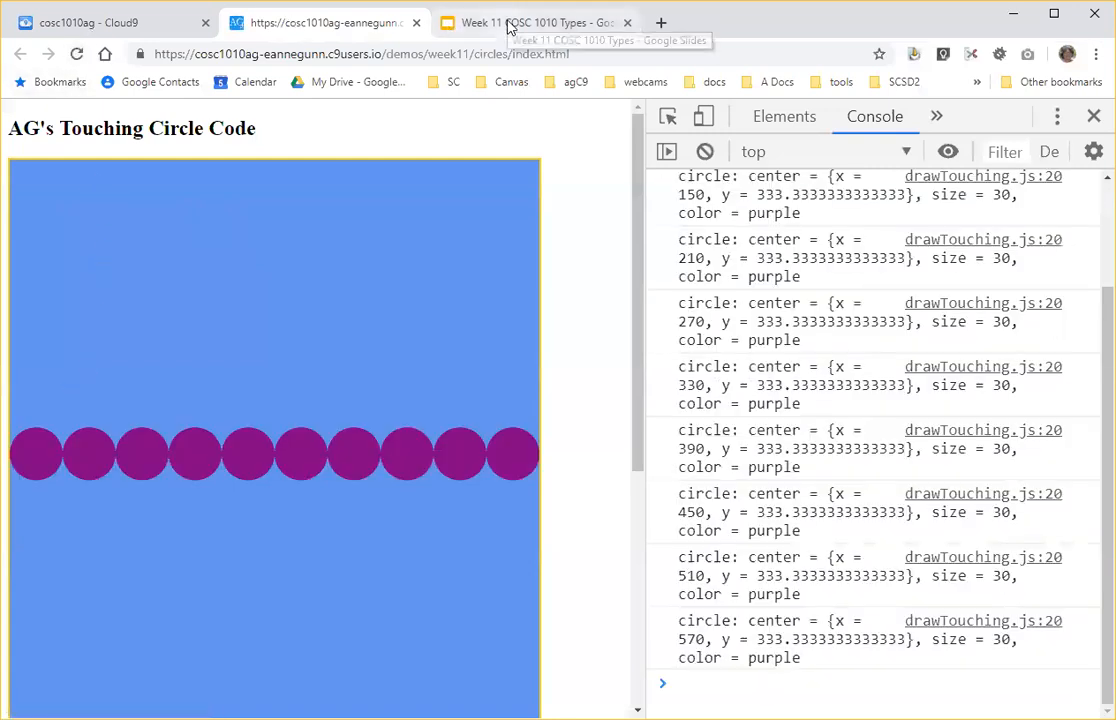
Show slide 22, Task C part 2: five randomly coloured circles spaced one radius apart.
left_click(530, 22)
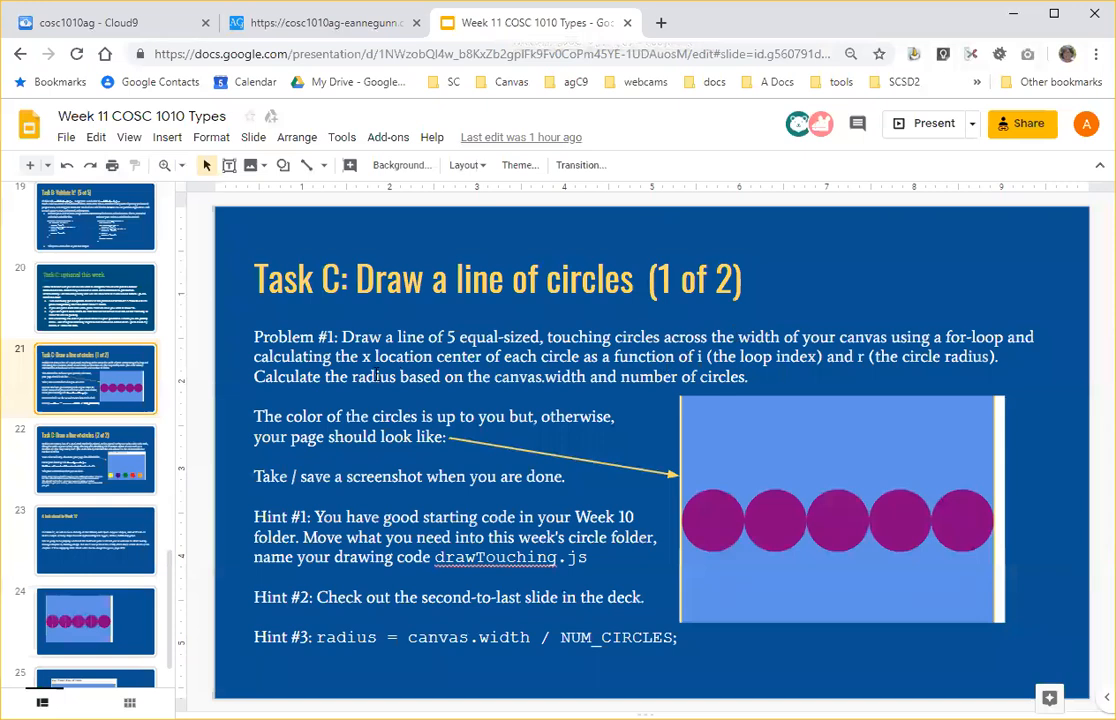
mouse_move(66, 463)
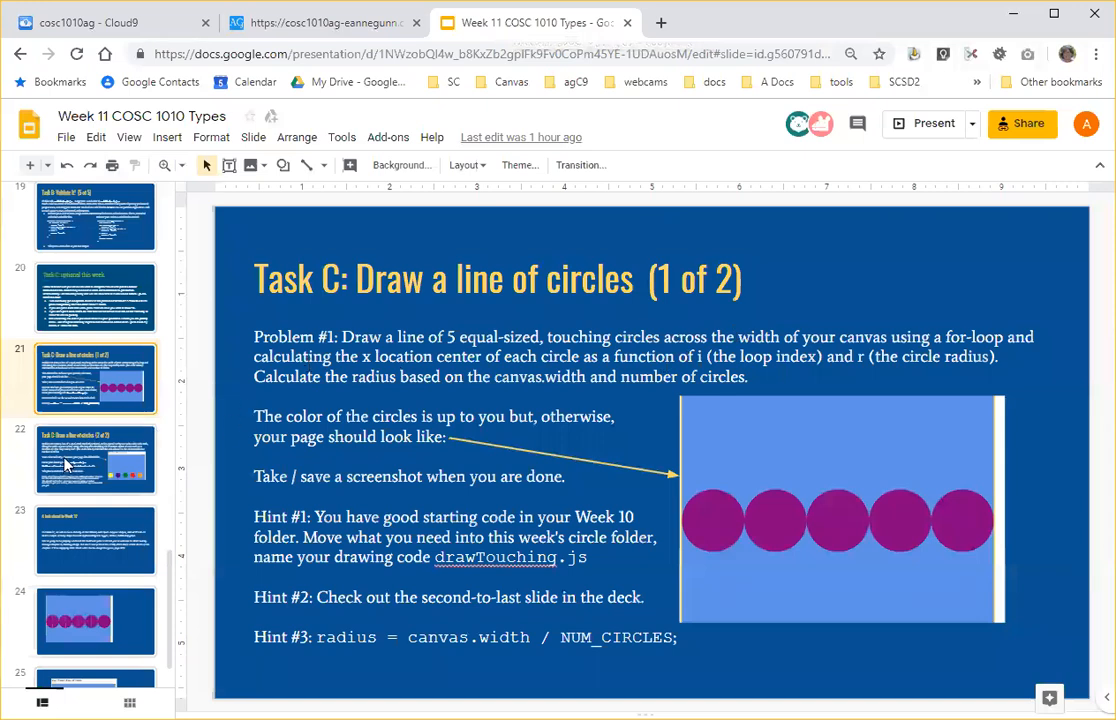
left_click(95, 459)
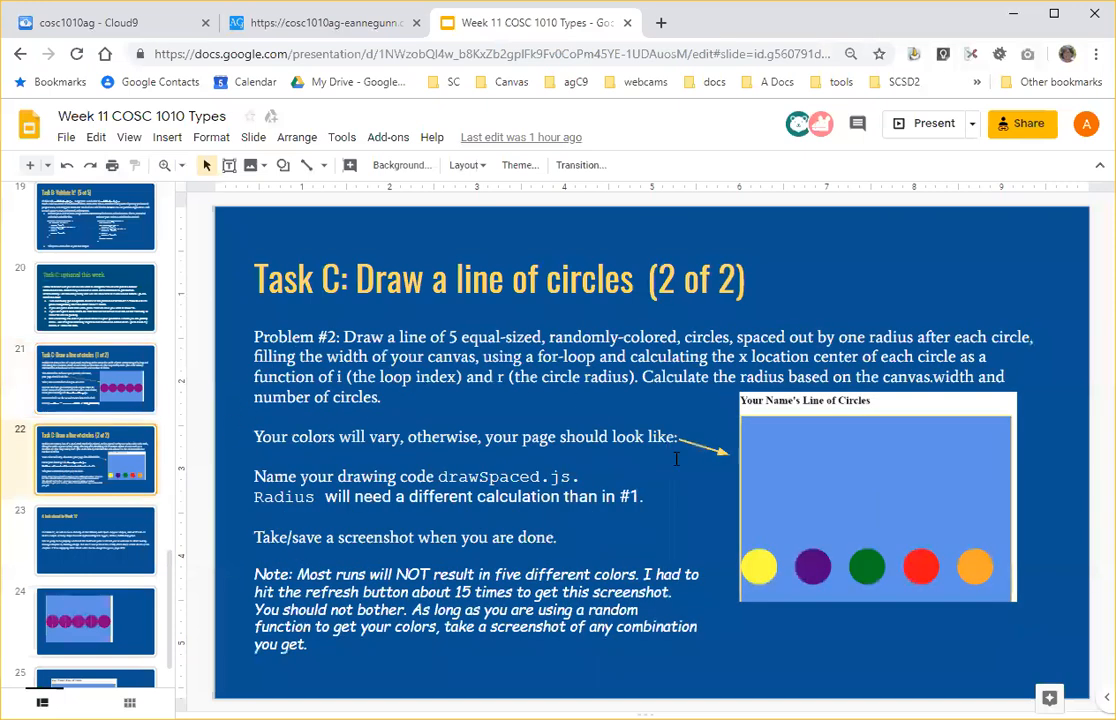
mouse_move(758, 581)
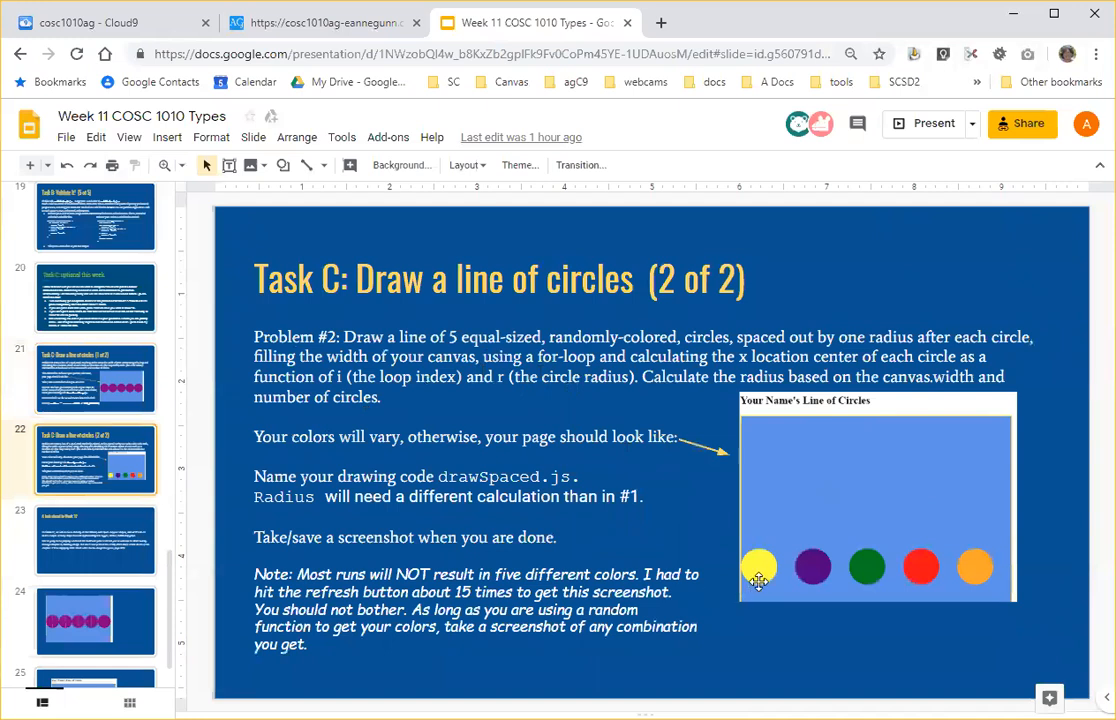
mouse_move(740, 577)
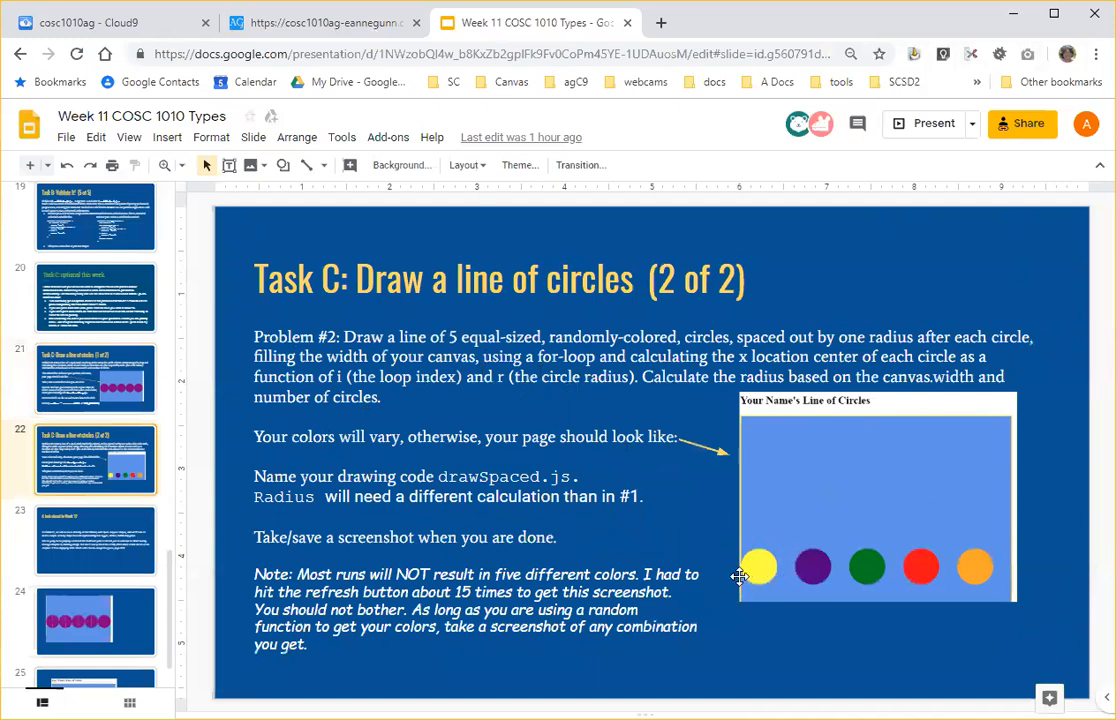
mouse_move(547, 470)
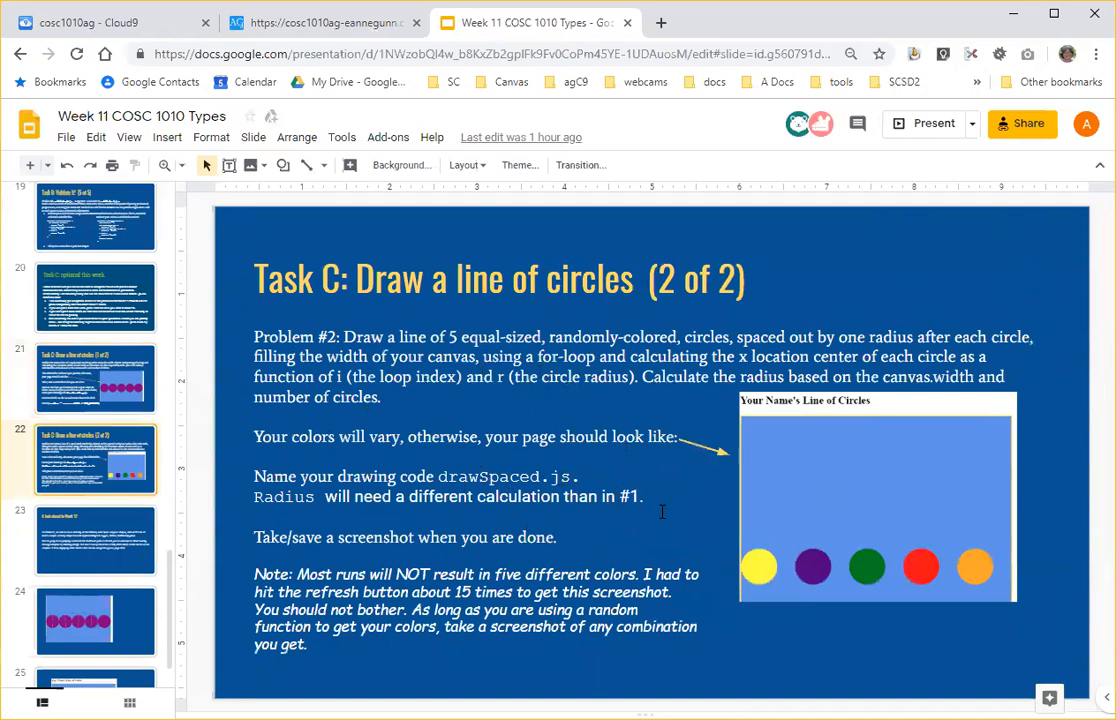
mouse_move(758, 567)
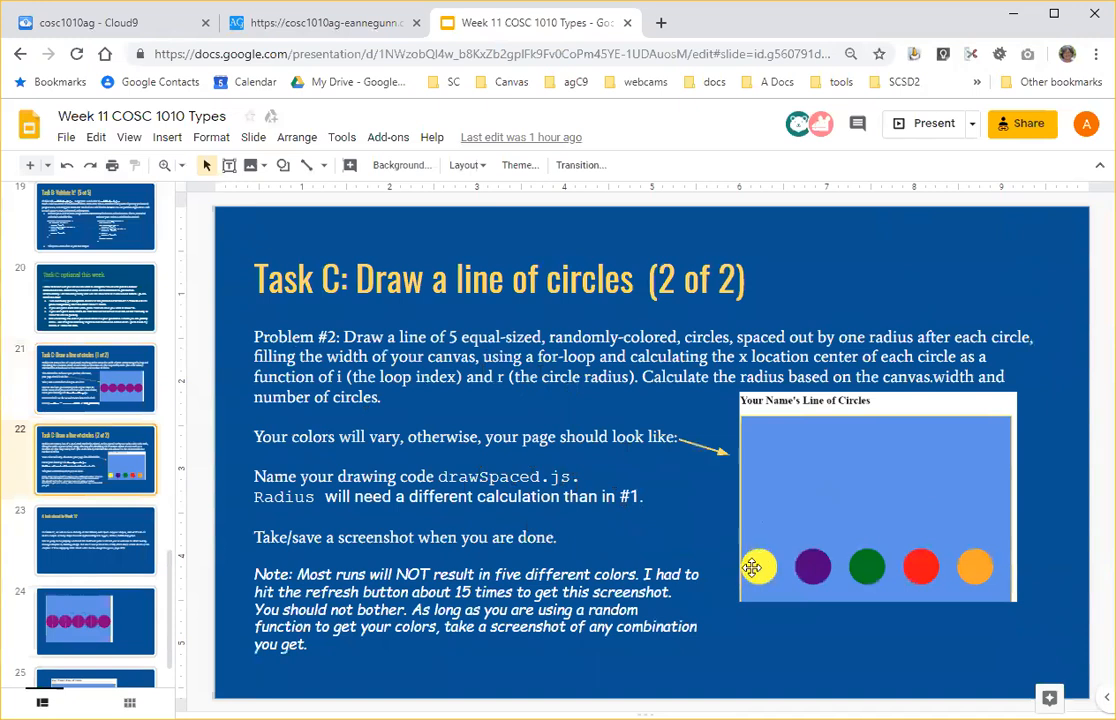
mouse_move(792, 571)
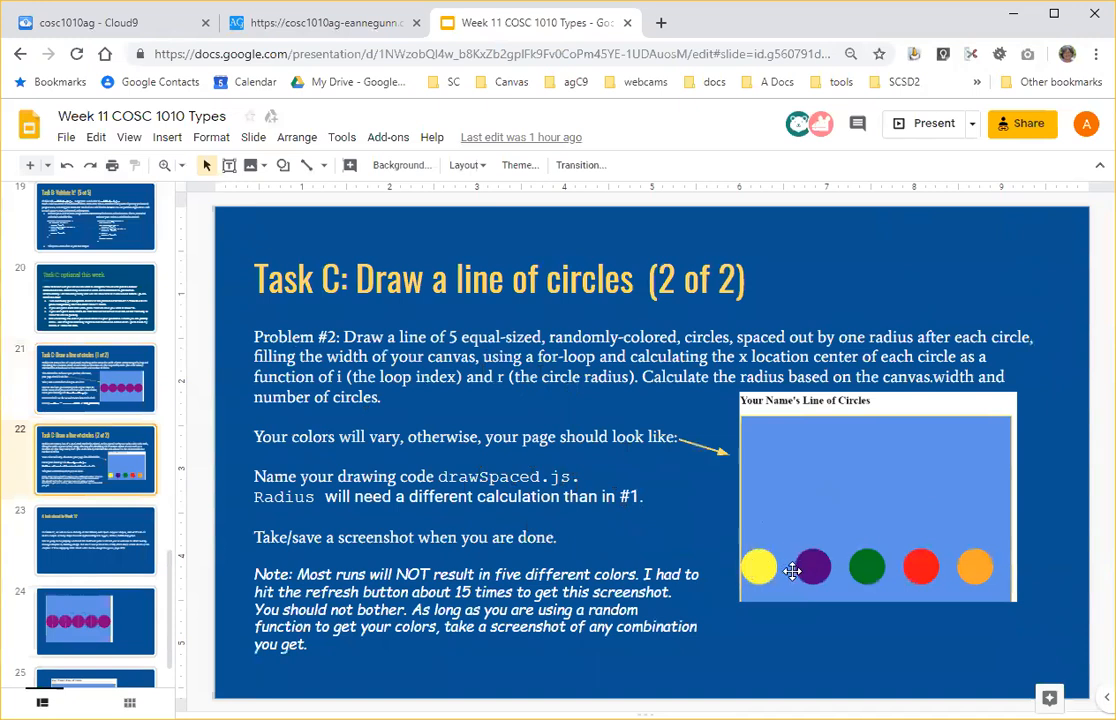
mouse_move(751, 568)
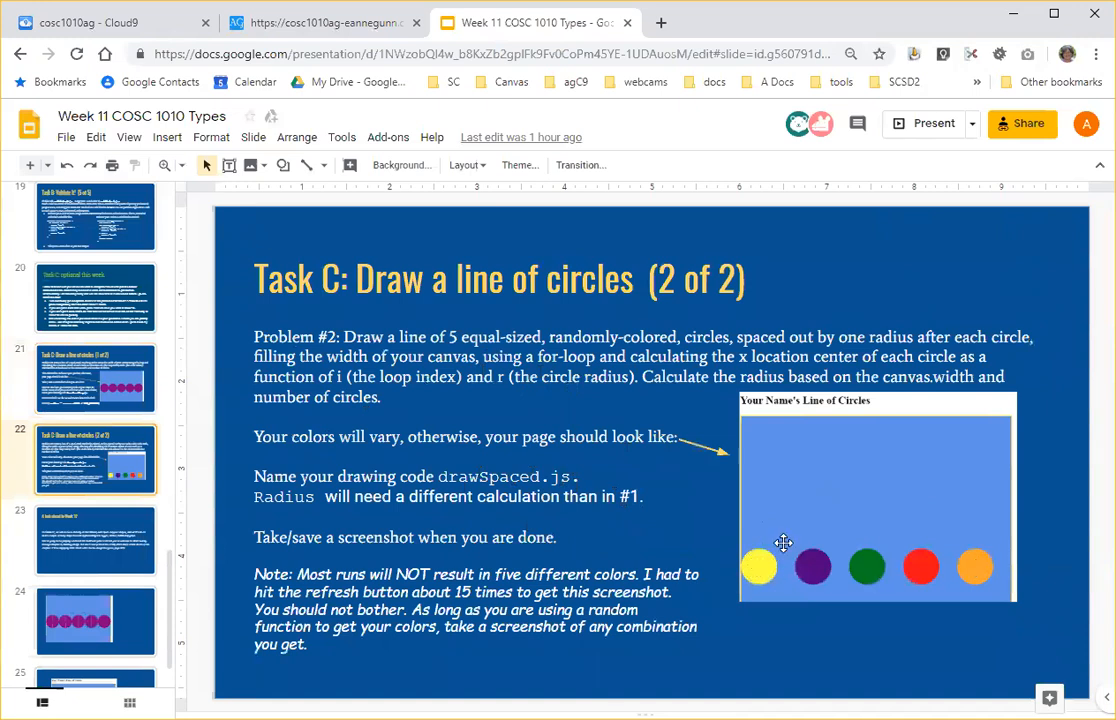
mouse_move(845, 577)
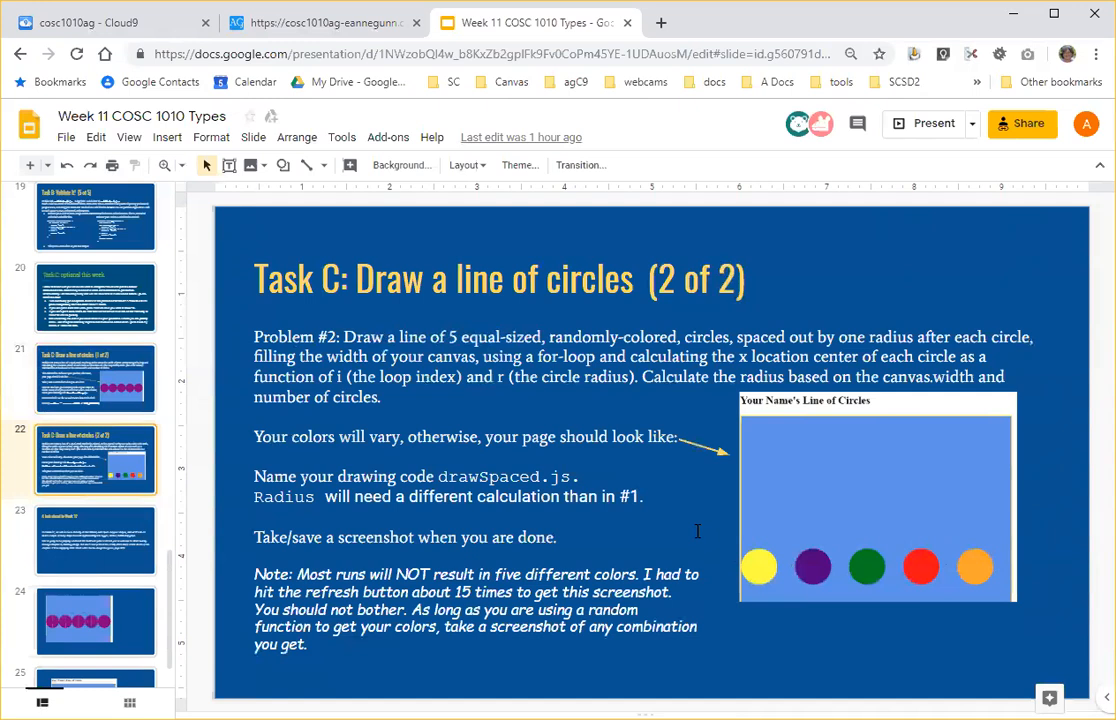
mouse_move(607, 452)
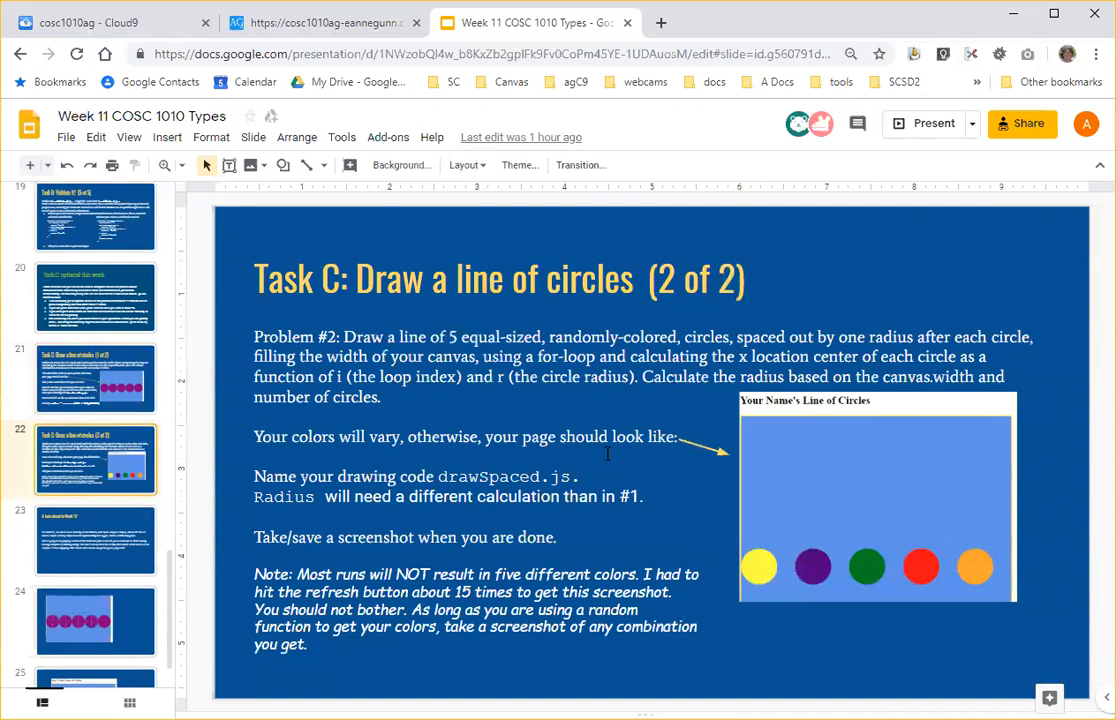